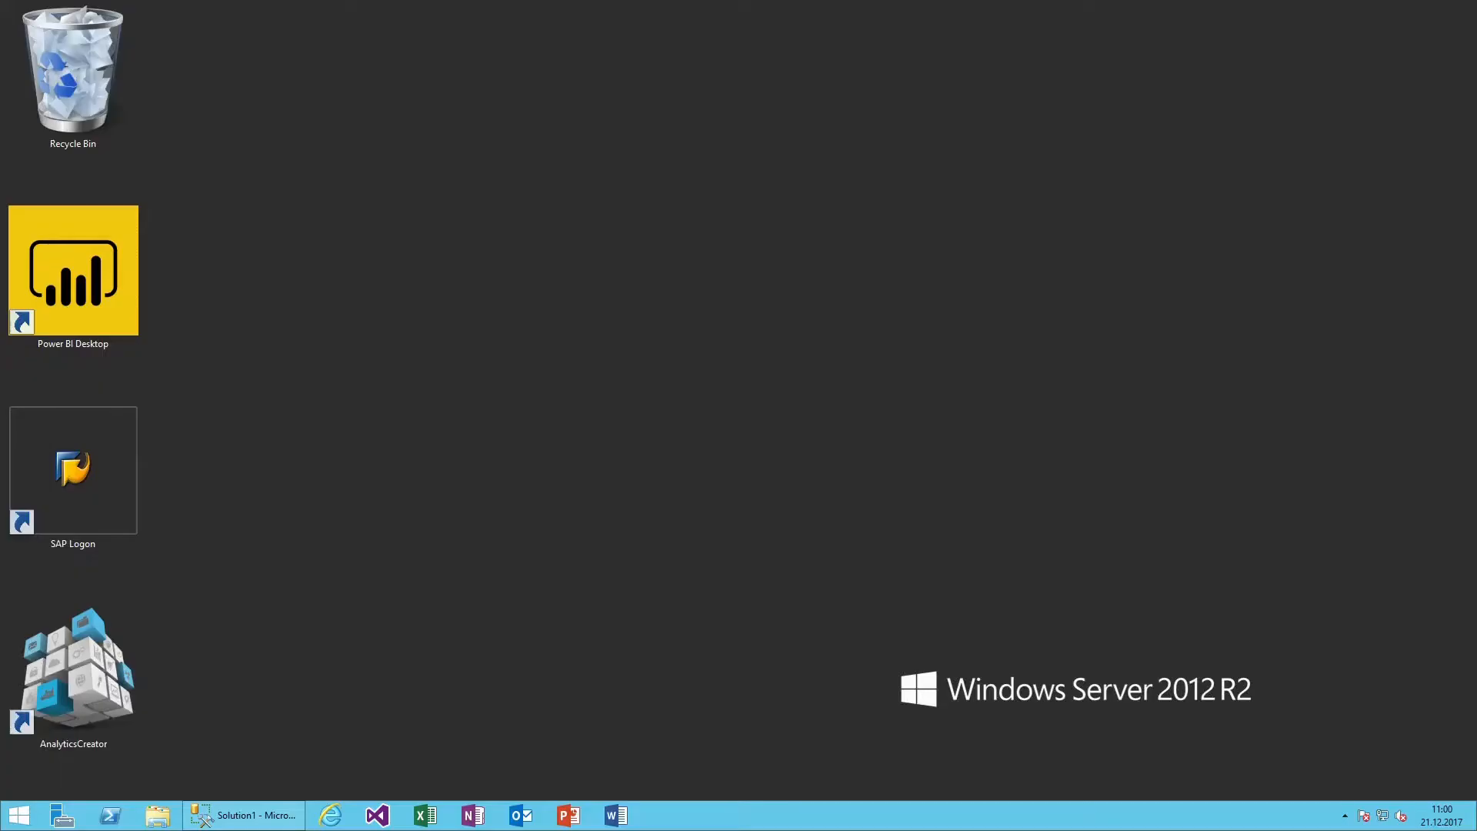
Step: Launch AnalyticsCreator from the desktop shortcut, allow it to run, and sign in with the Demo login
{"action": "double_click", "coordinate": [72, 670]}
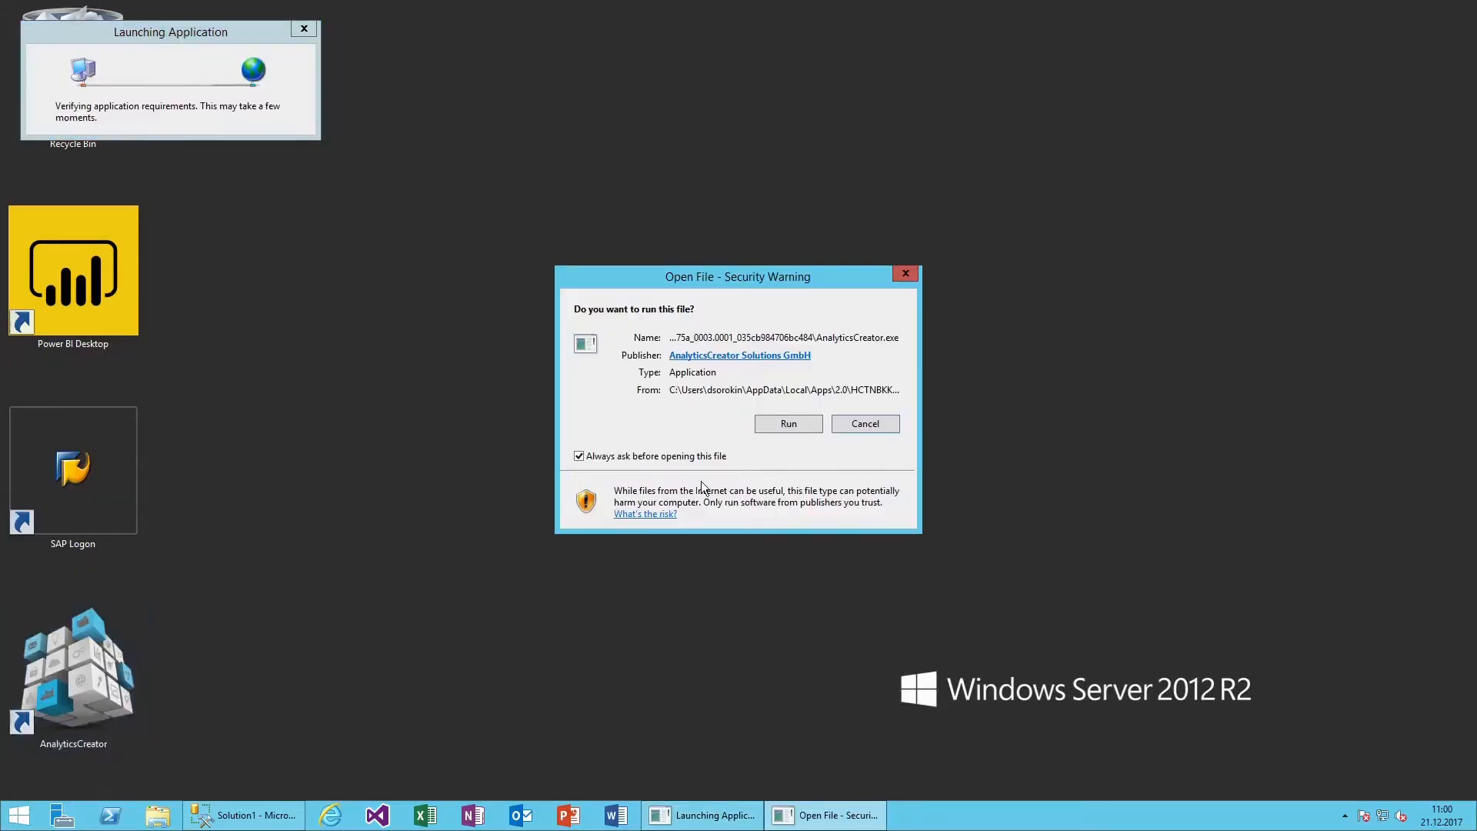
{"action": "left_click", "coordinate": [786, 423]}
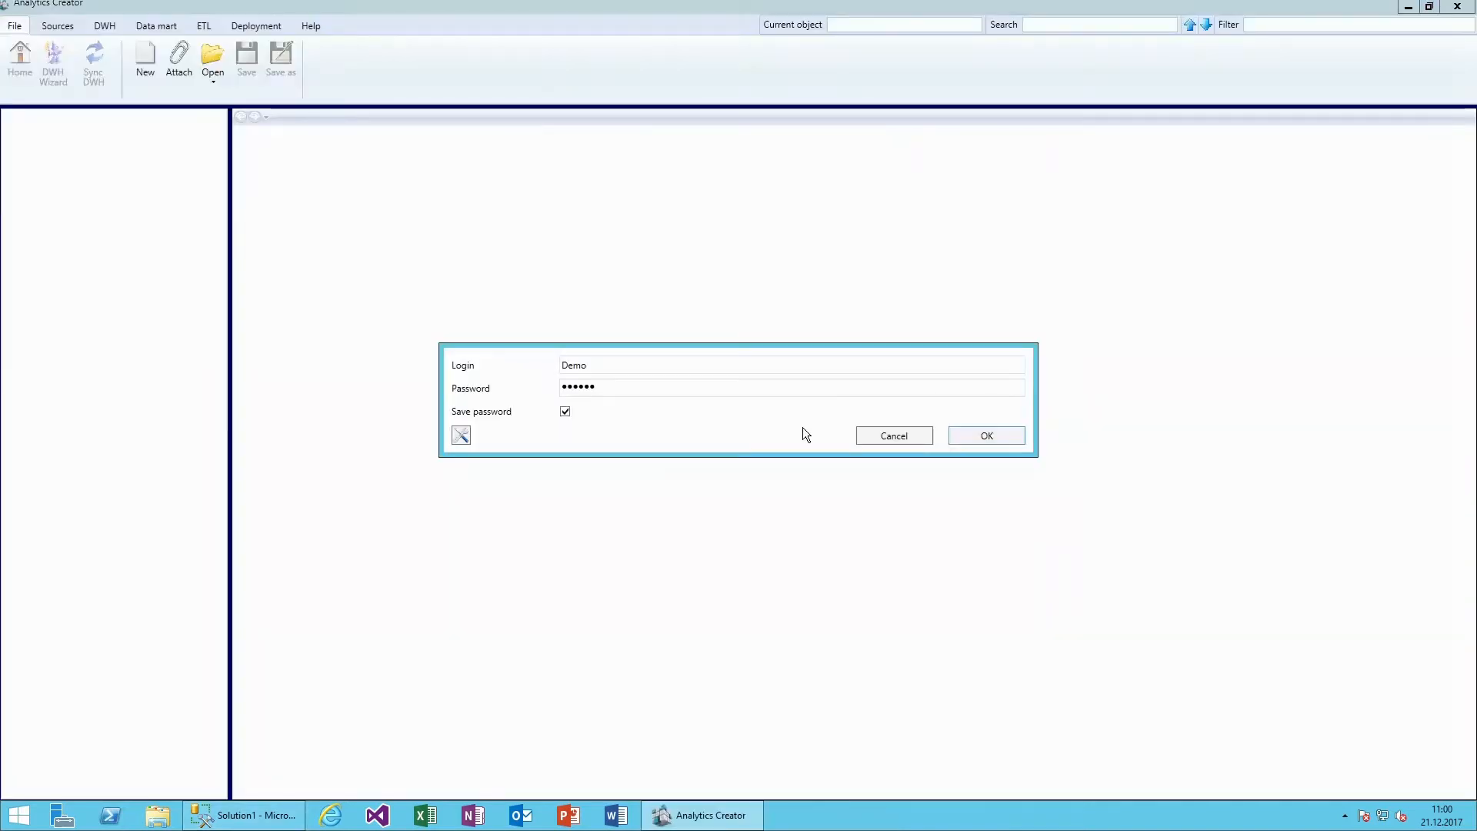
{"action": "left_click", "coordinate": [985, 436]}
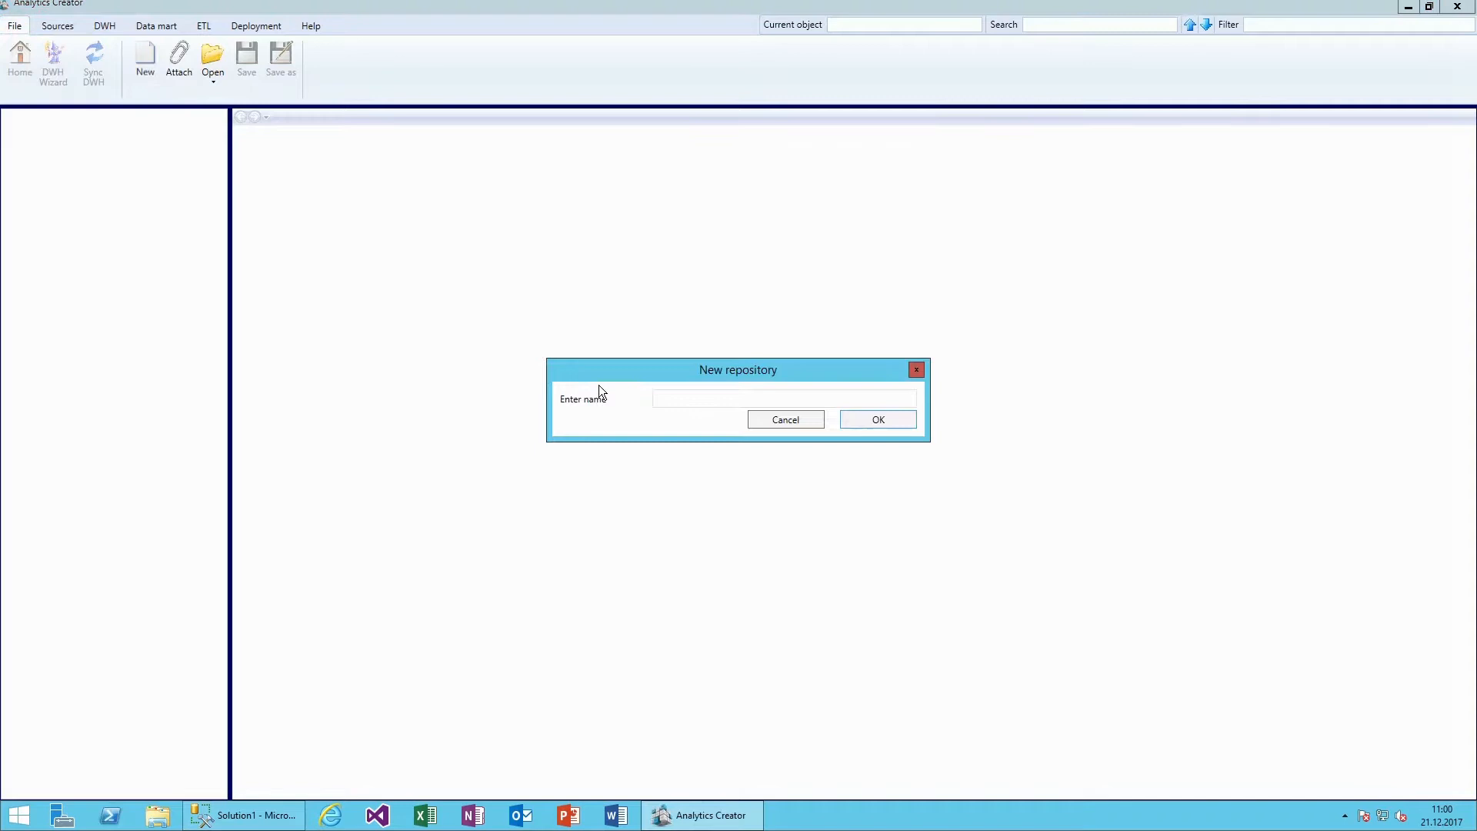
Step: Name the new repository, confirm its creation and close the creation log
{"action": "type", "text": "D"}
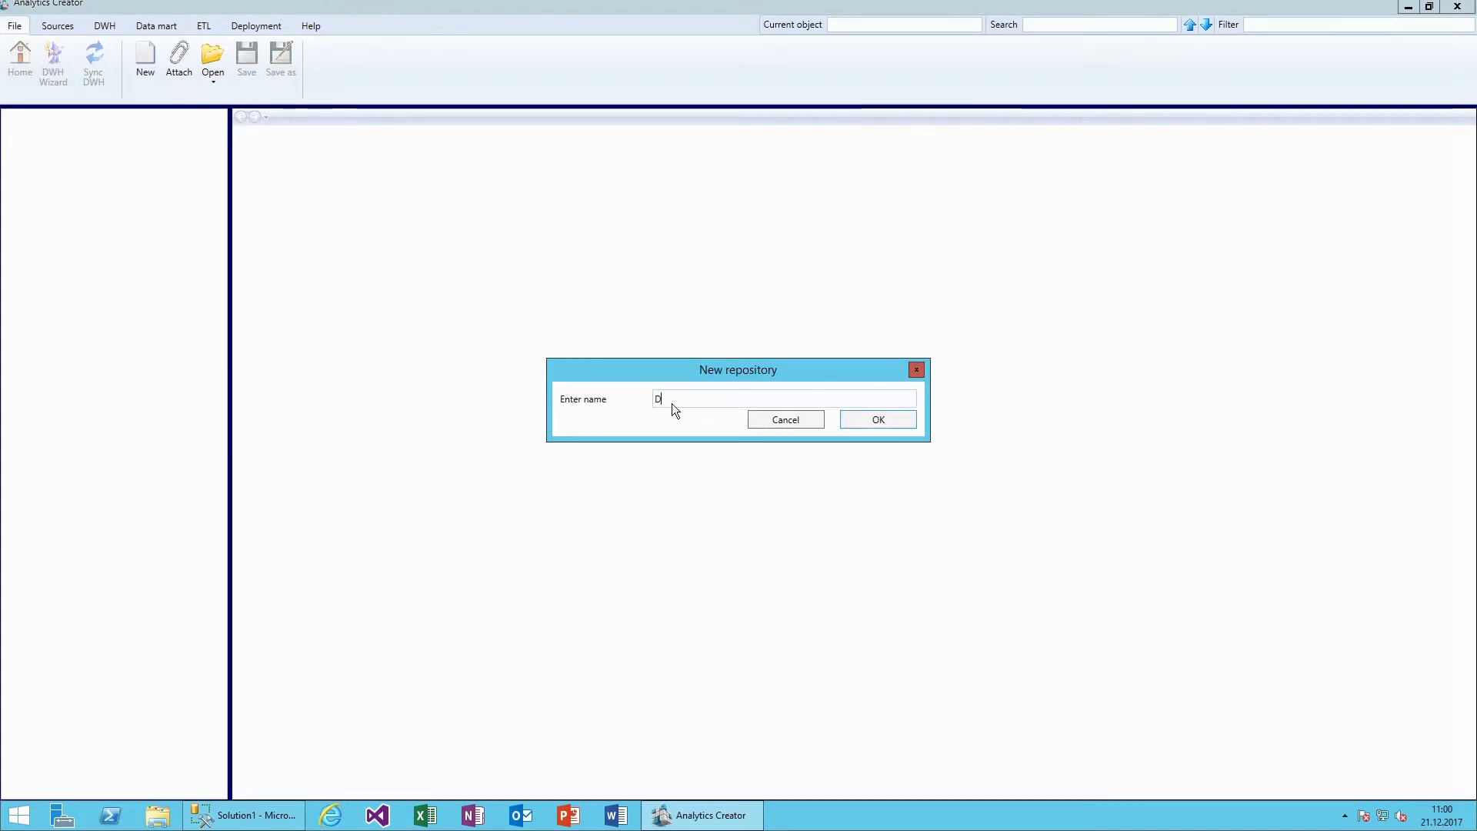
{"action": "left_click", "coordinate": [876, 418]}
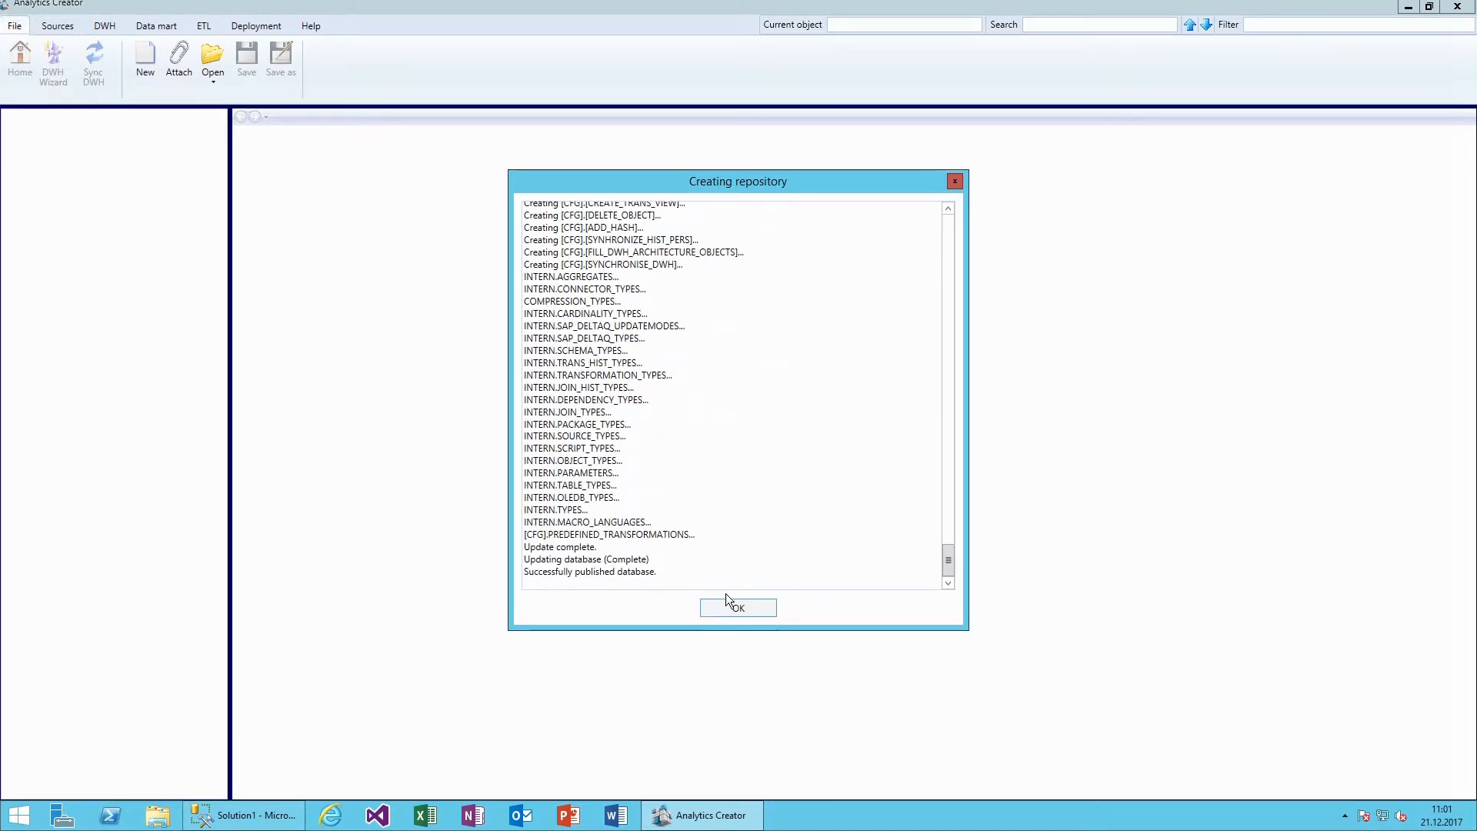
{"action": "left_click", "coordinate": [737, 606]}
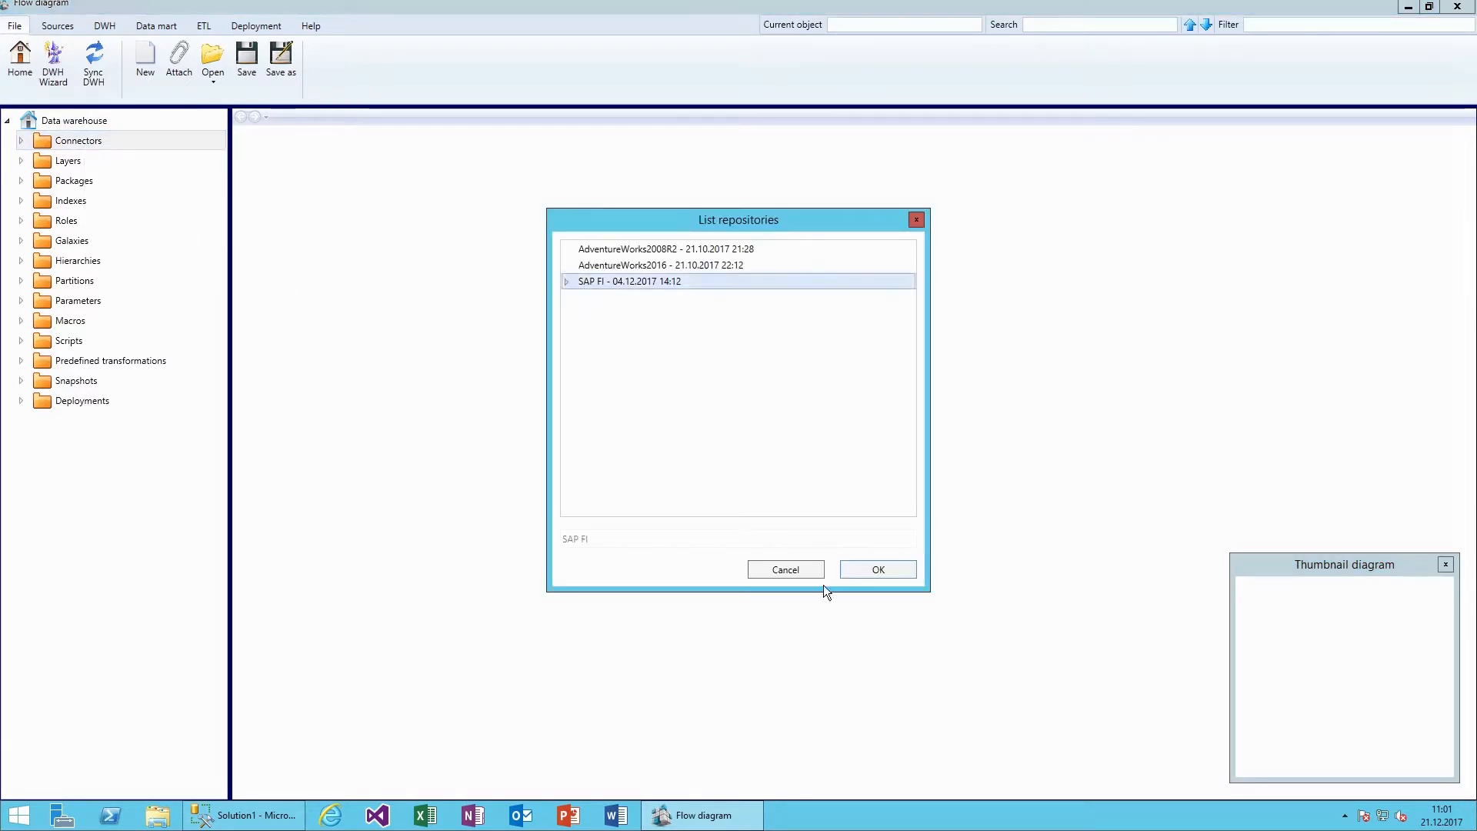
Step: Open the SAP FI repository, show its connectors and start the DWH Wizard
{"action": "left_click", "coordinate": [875, 569]}
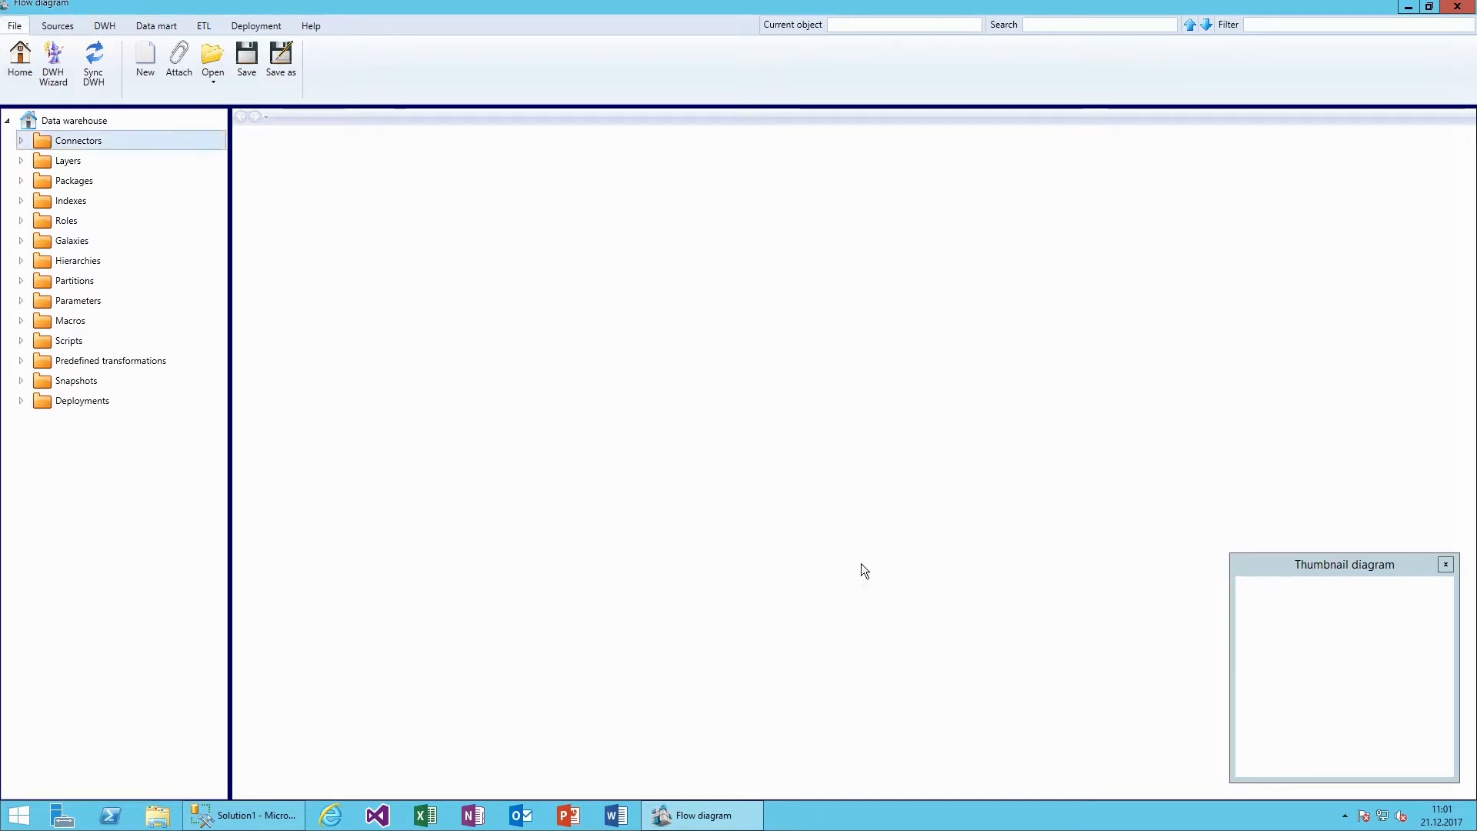
{"action": "left_click", "coordinate": [20, 140]}
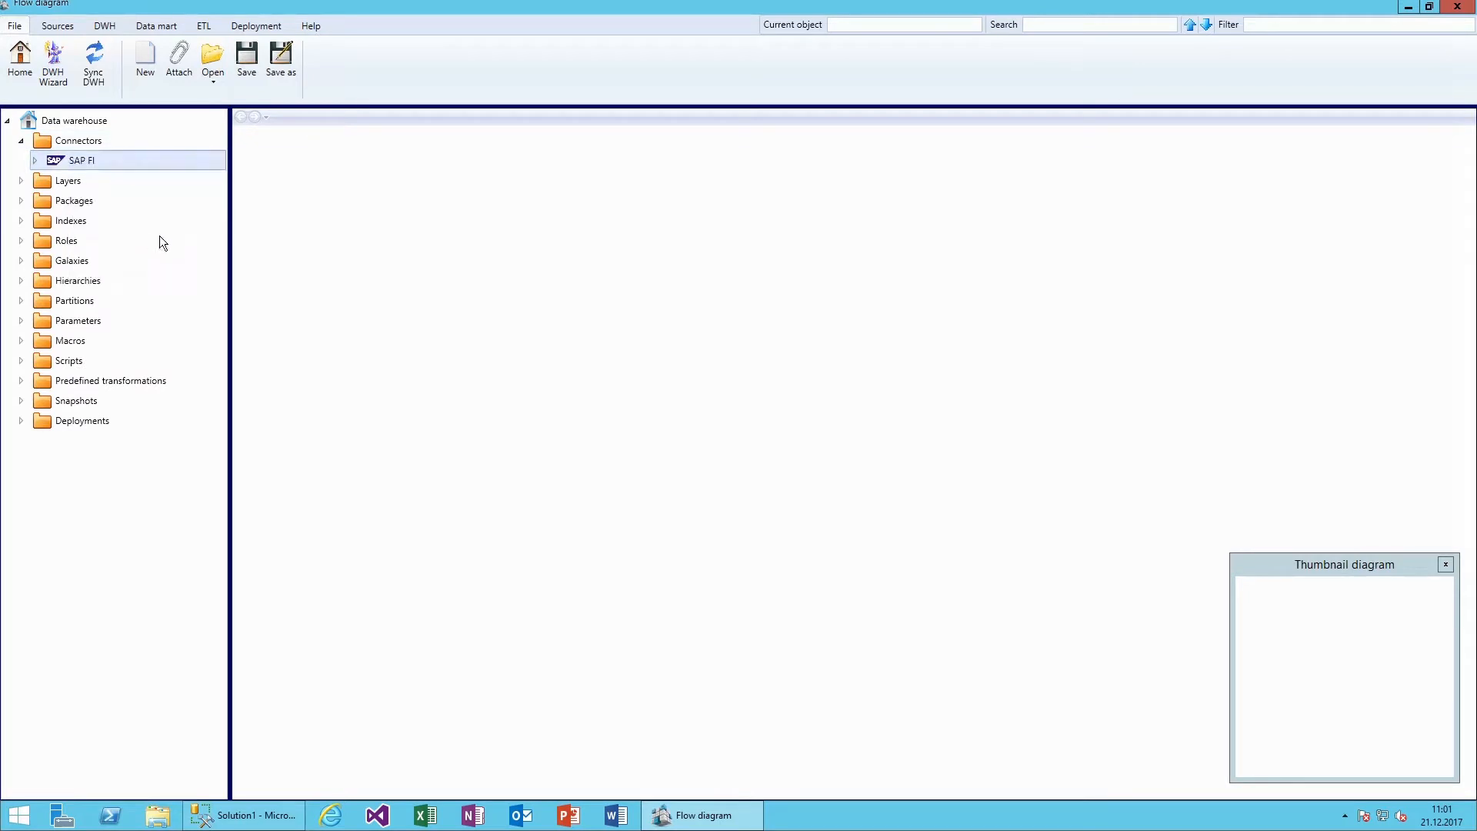
{"action": "left_click", "coordinate": [52, 61]}
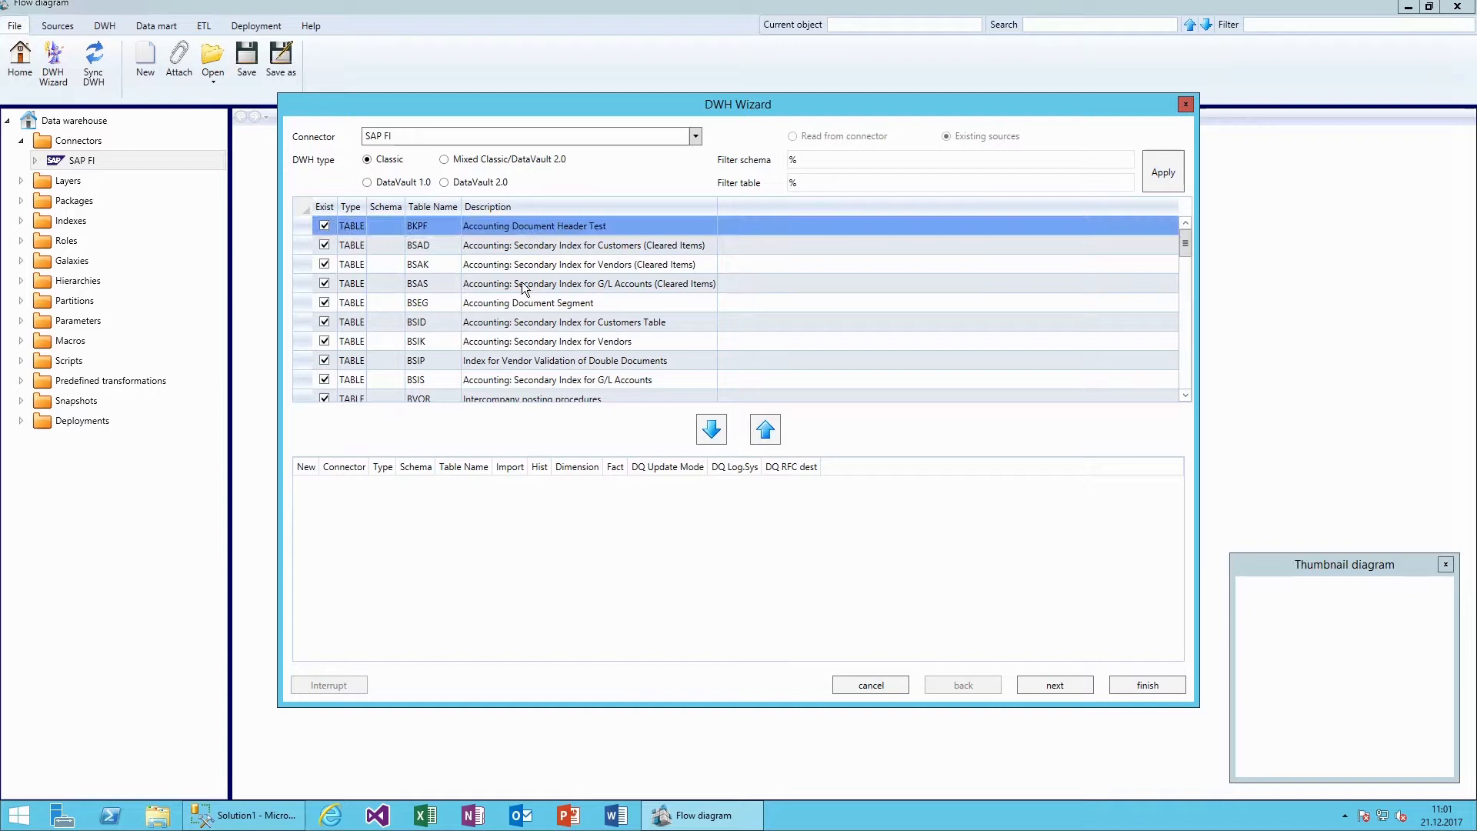
Step: Add the SKB1 and T003 tables to the import list and mark BSEG as the fact table
{"action": "scroll", "scroll_direction": "down", "scroll_amount": 3}
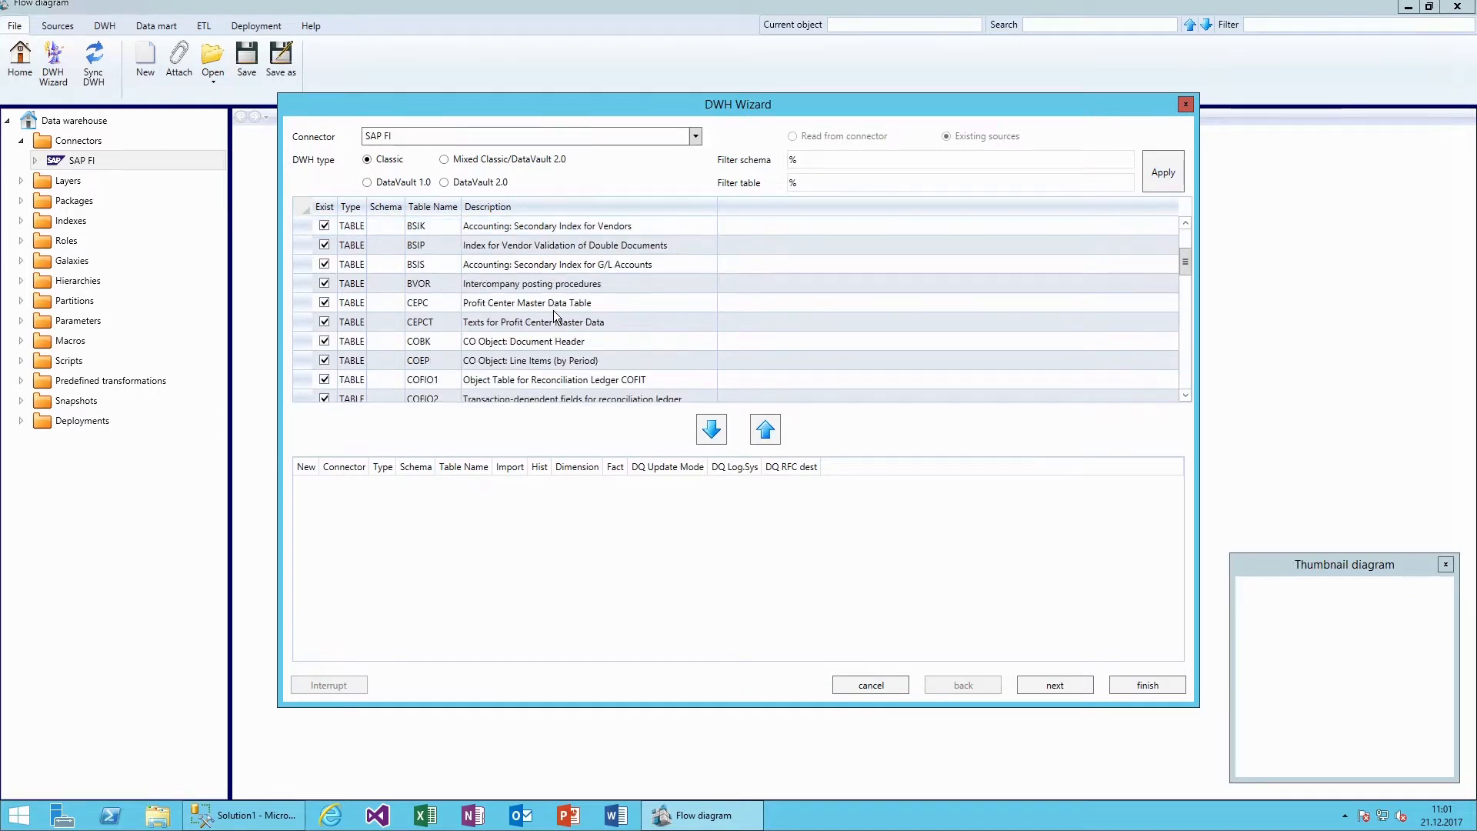
{"action": "scroll", "scroll_direction": "down", "scroll_amount": 3}
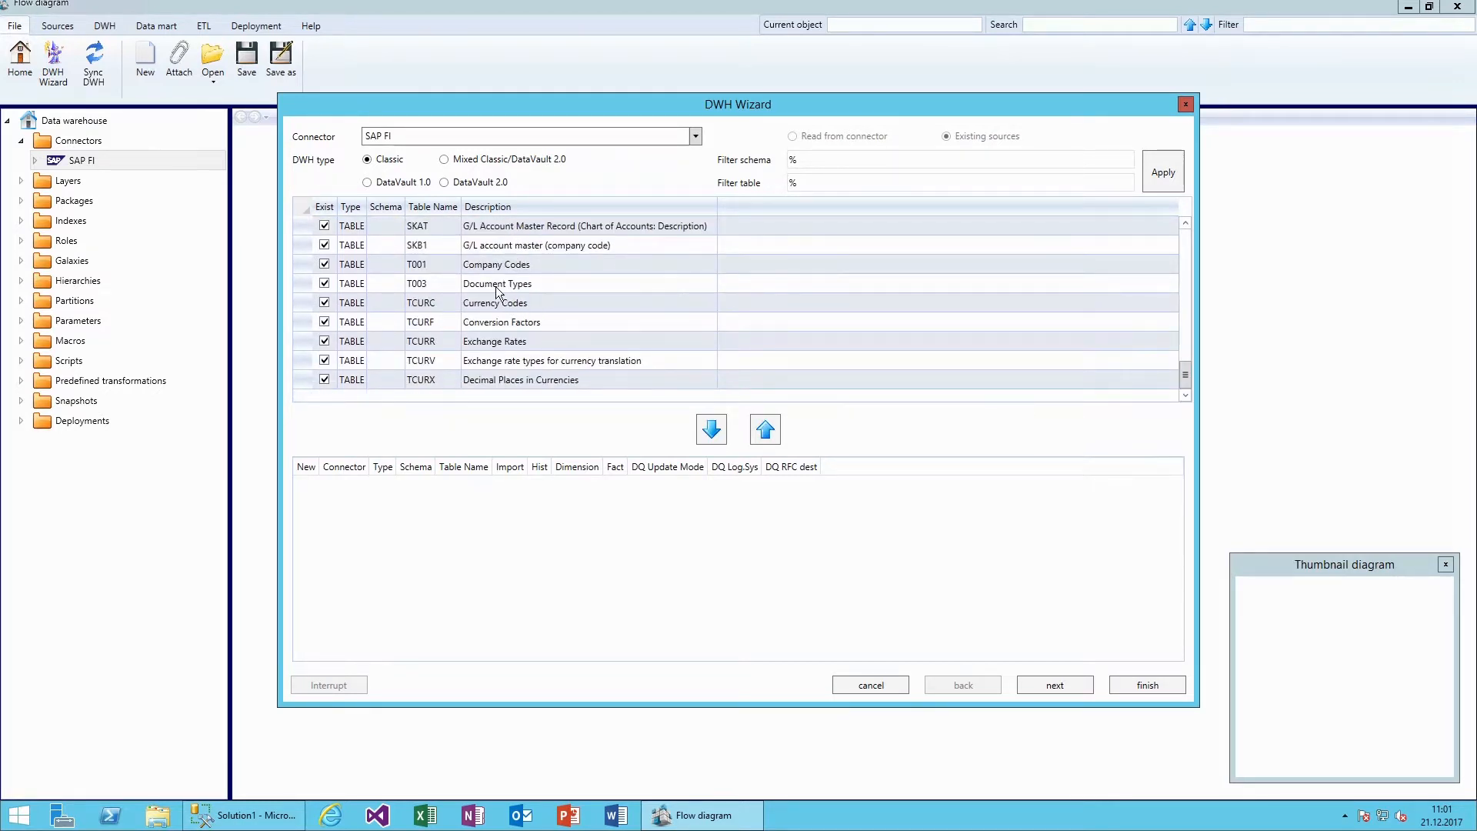
{"action": "left_click", "coordinate": [537, 244]}
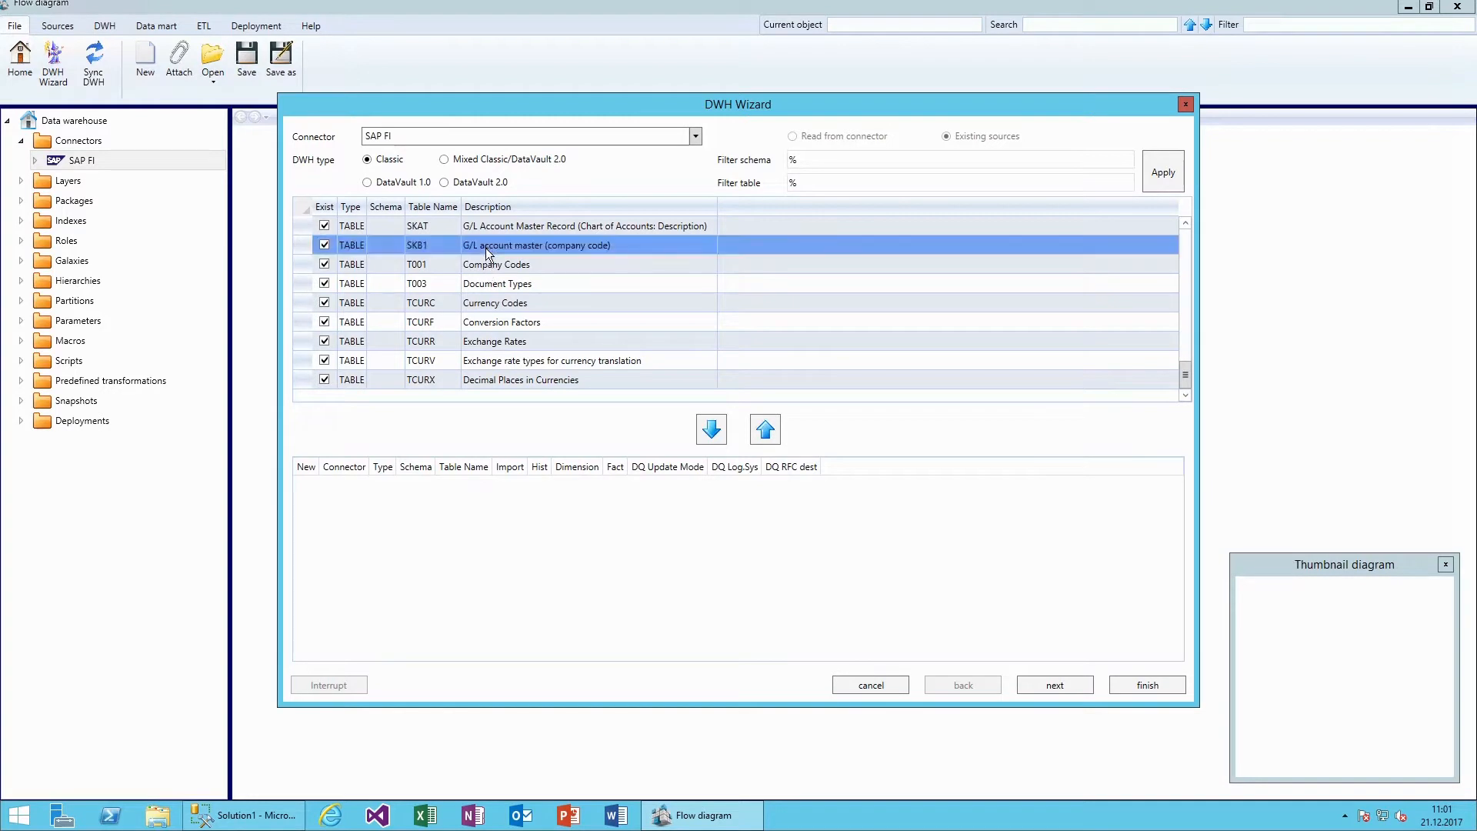
{"action": "left_click", "coordinate": [497, 283]}
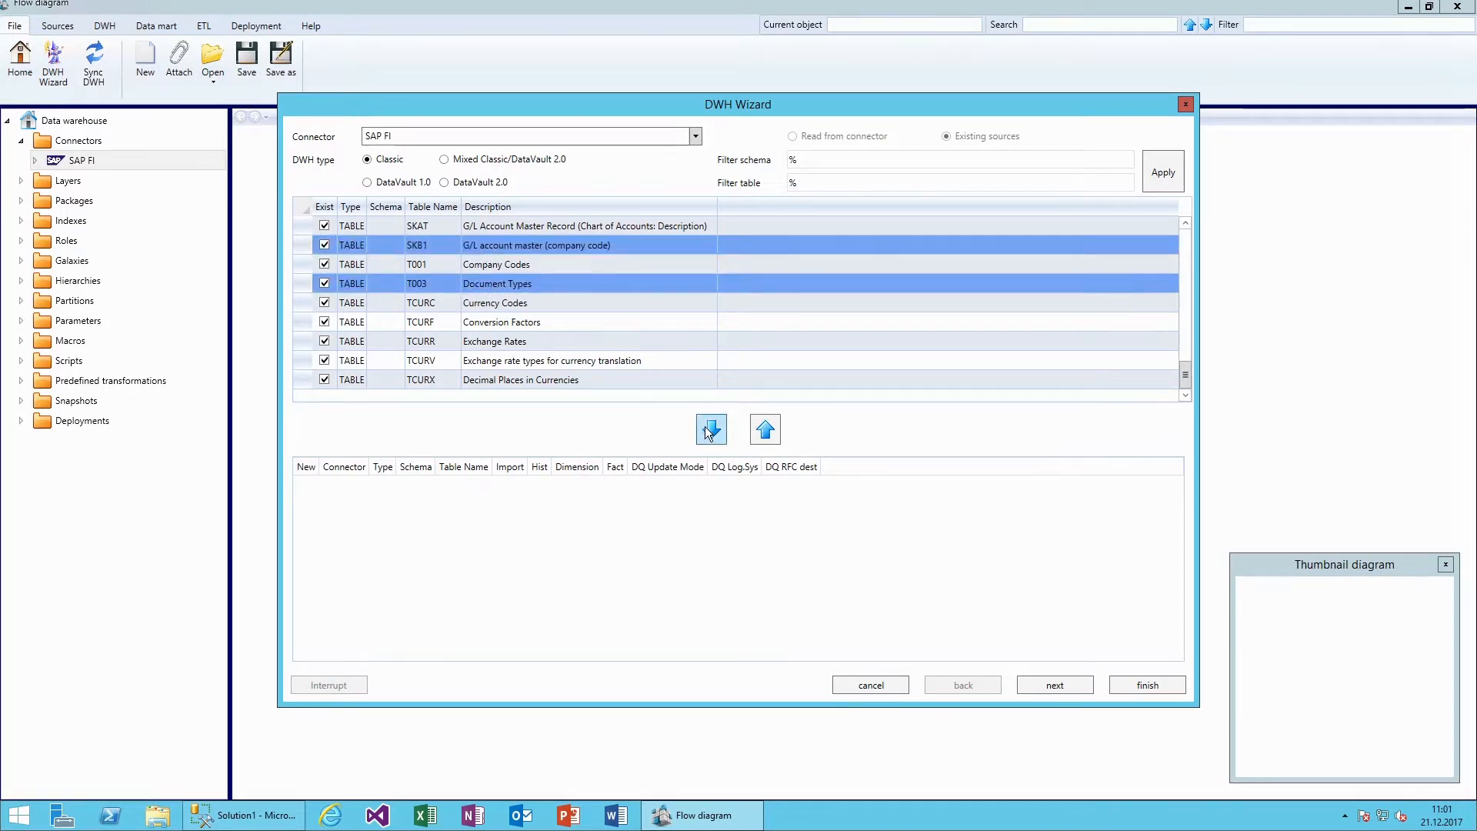
{"action": "left_click", "coordinate": [710, 430]}
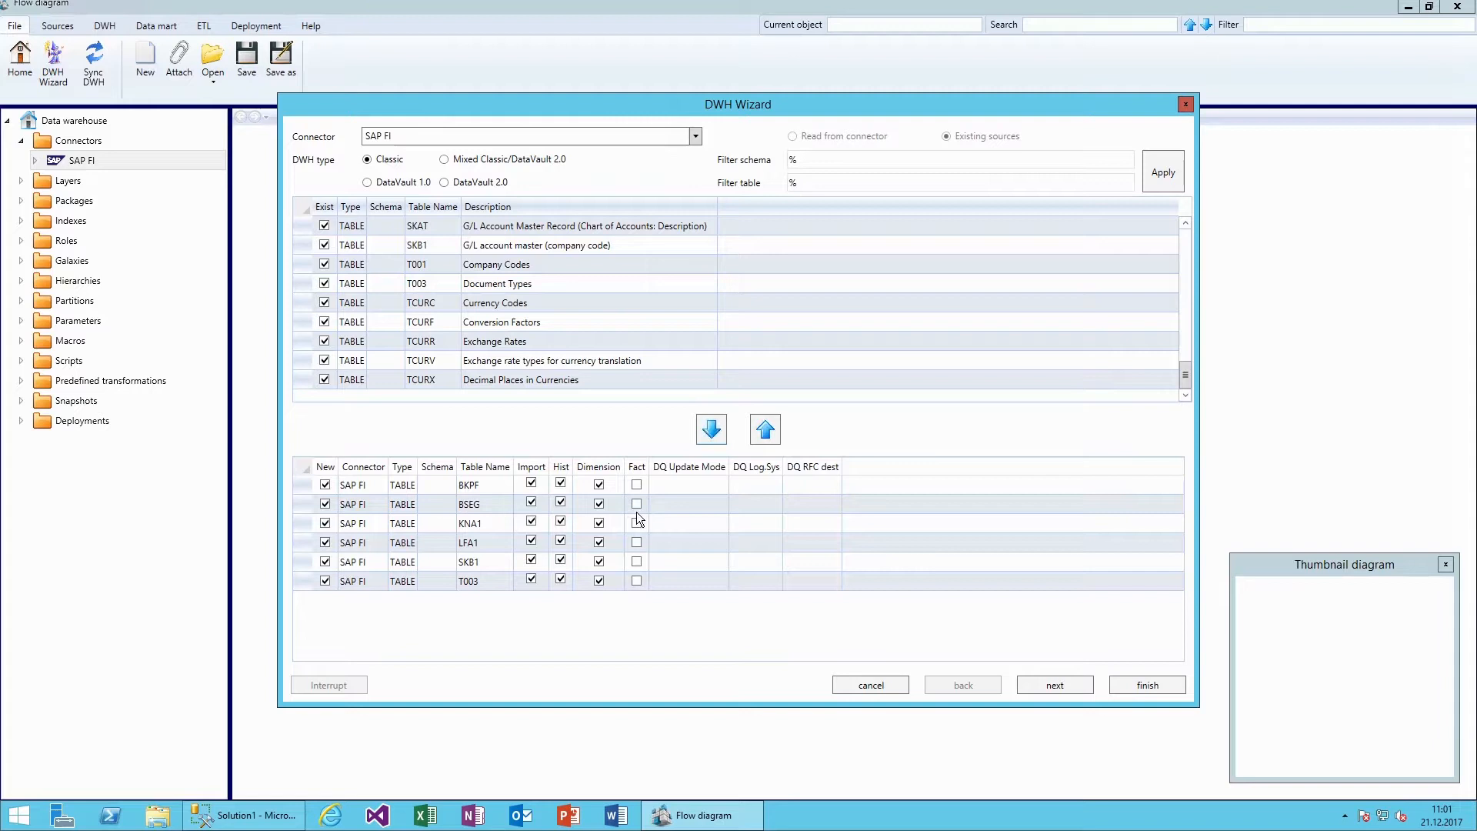
{"action": "left_click", "coordinate": [636, 503]}
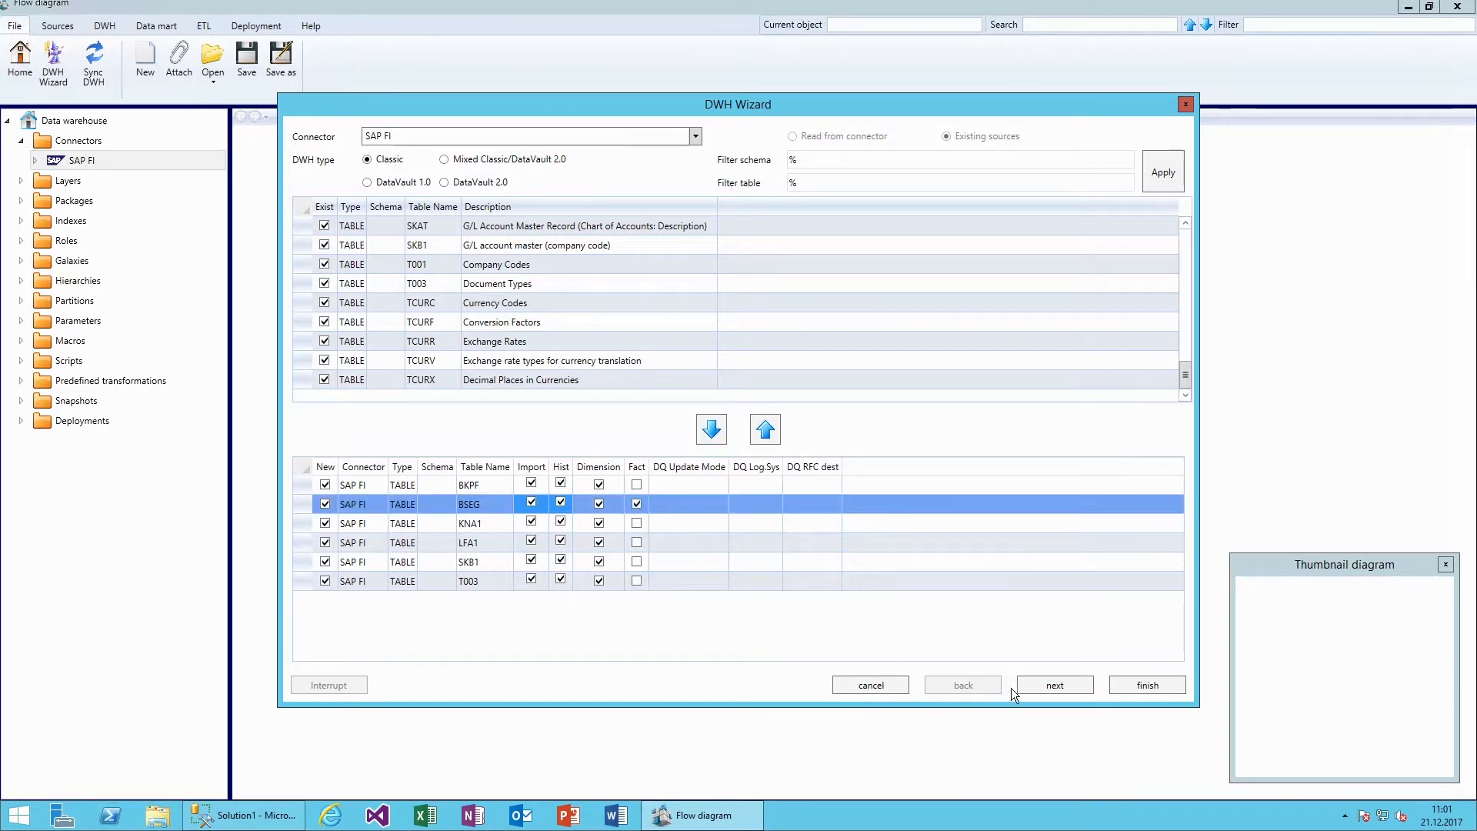
Step: Generate the warehouse with stored-procedure historization, then expand the macros list
{"action": "left_click", "coordinate": [1052, 685]}
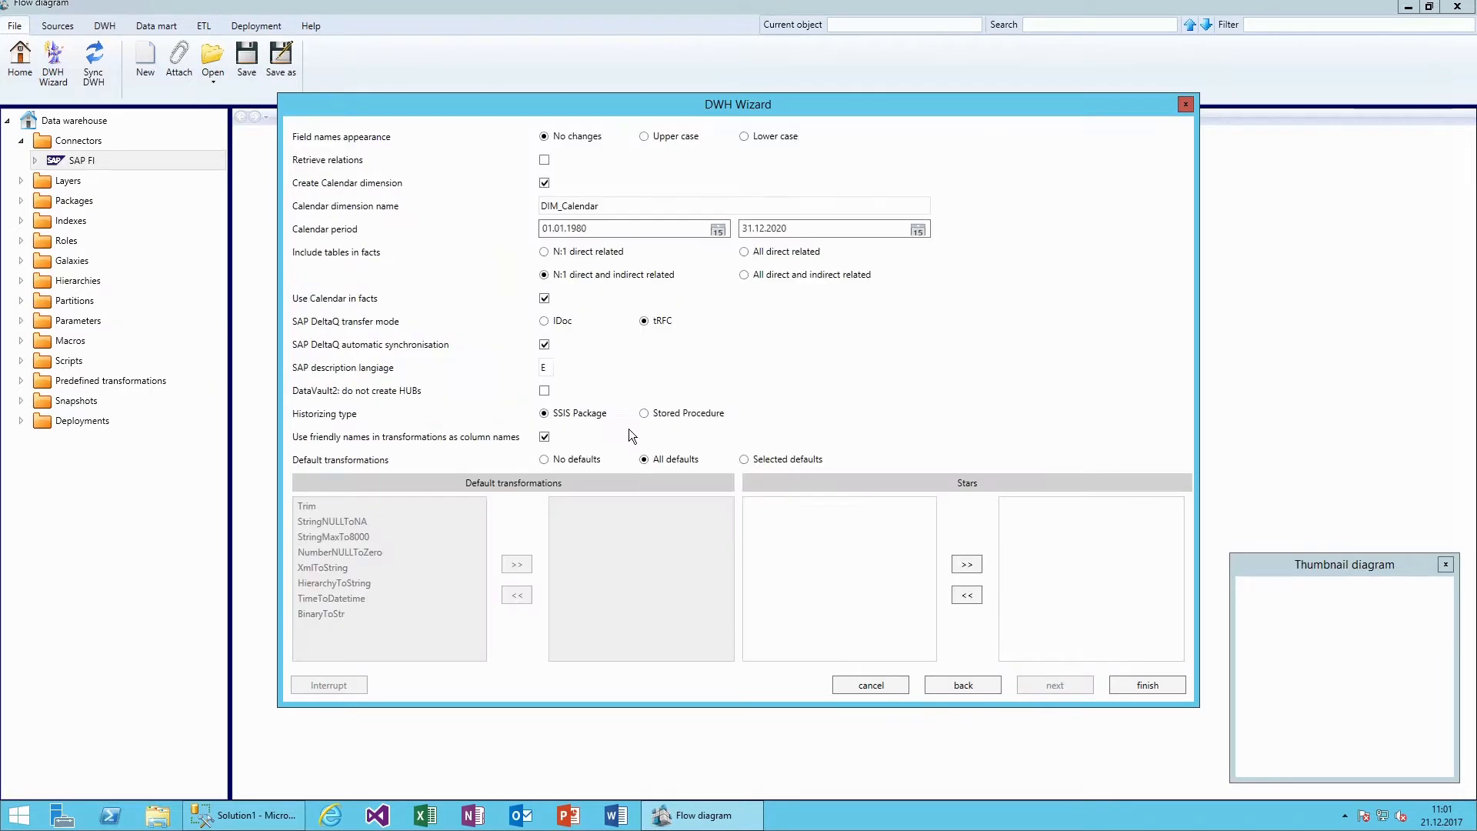
{"action": "left_click", "coordinate": [643, 412]}
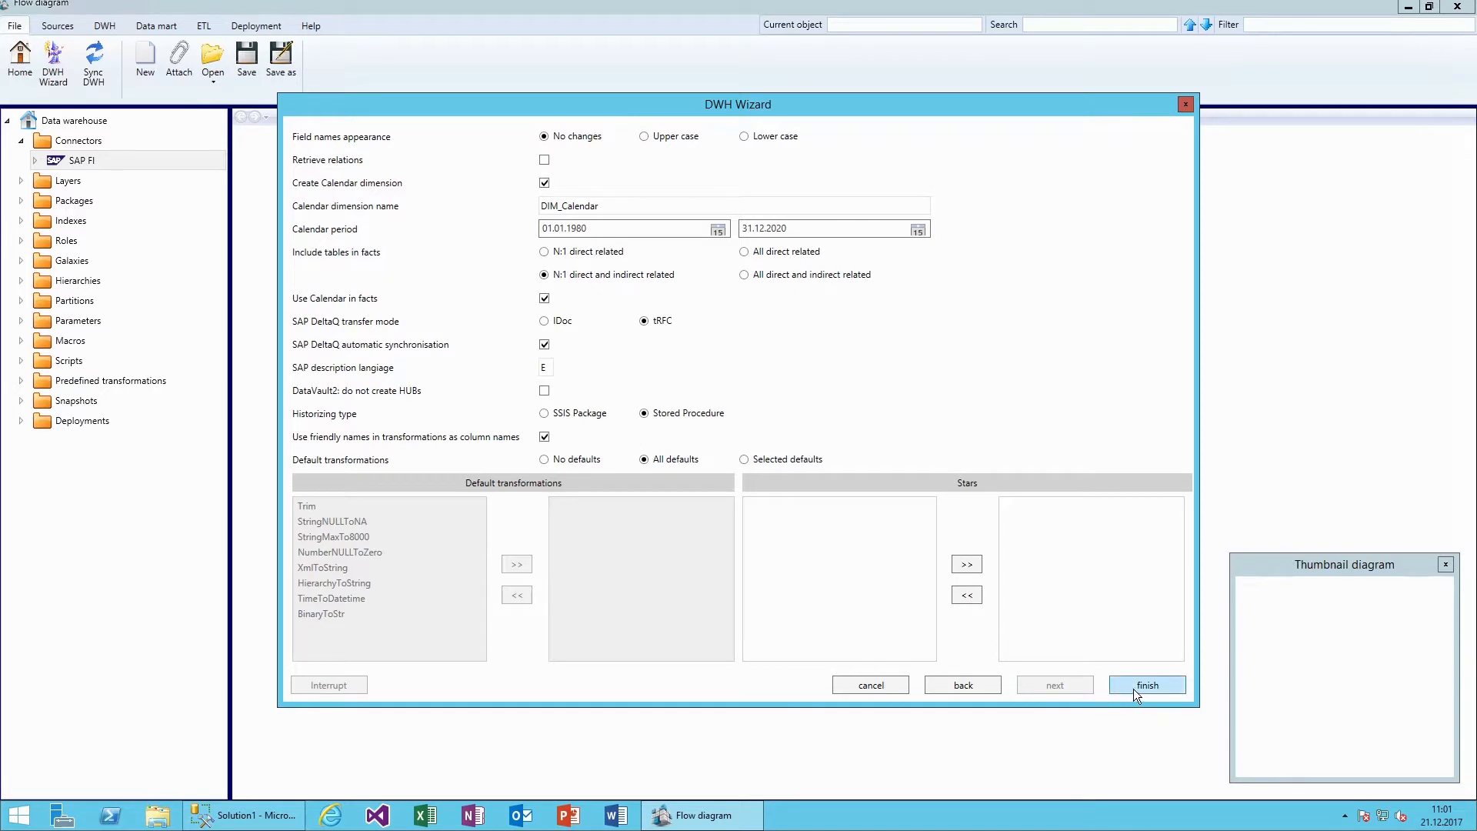
{"action": "left_click", "coordinate": [1146, 684]}
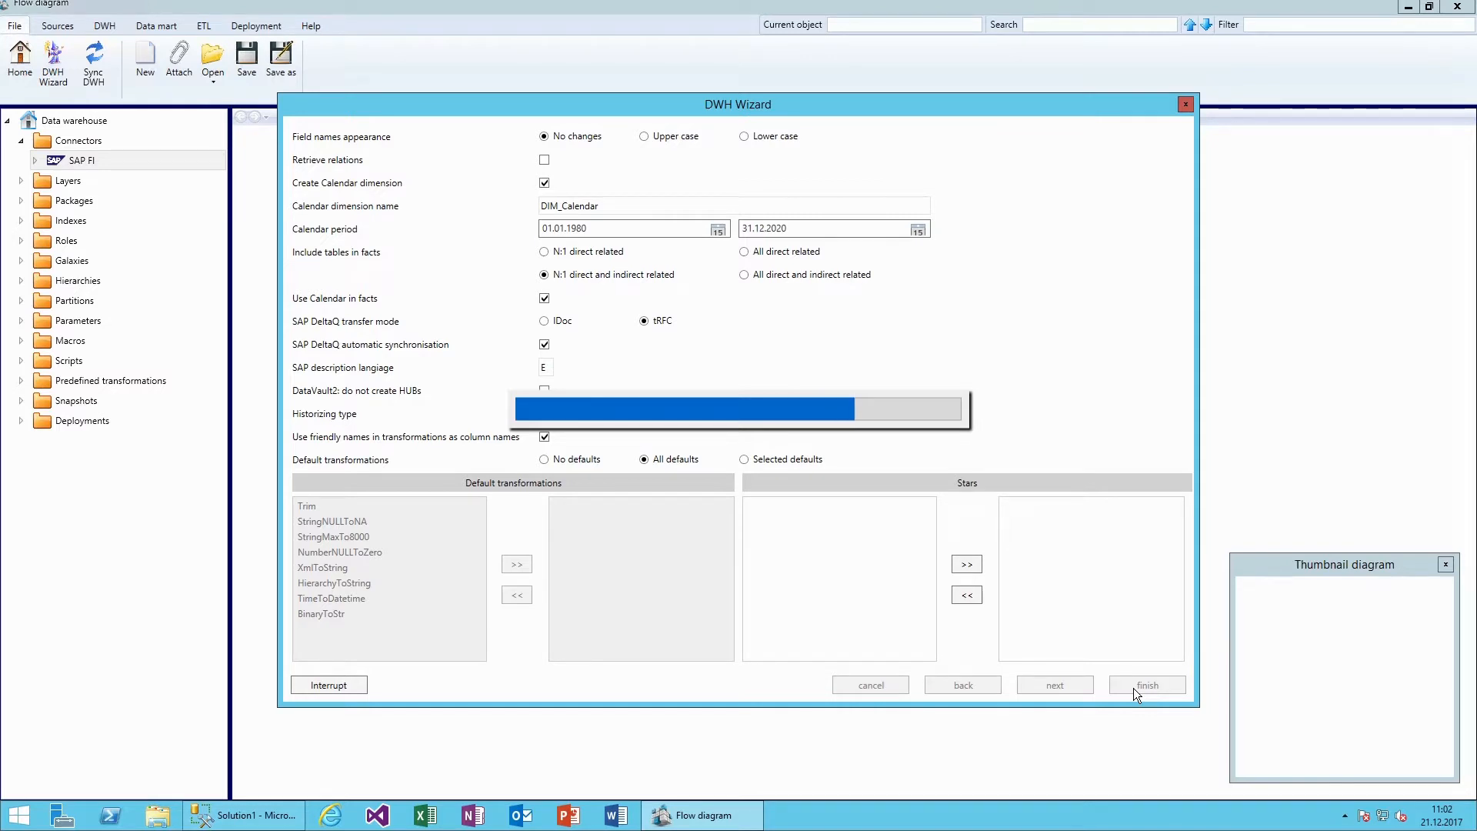
{"action": "left_click", "coordinate": [1146, 684]}
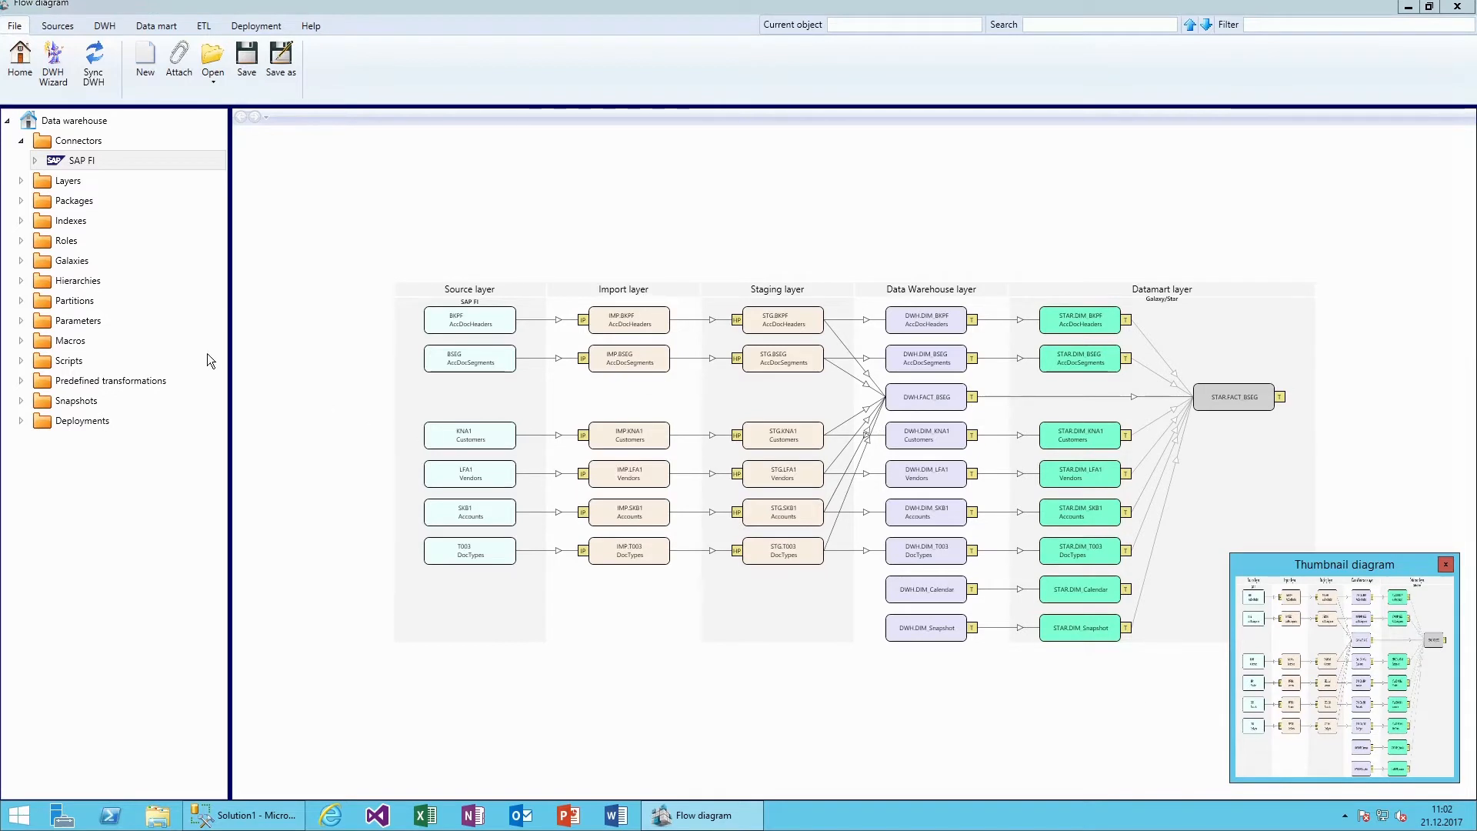
{"action": "left_click", "coordinate": [20, 340]}
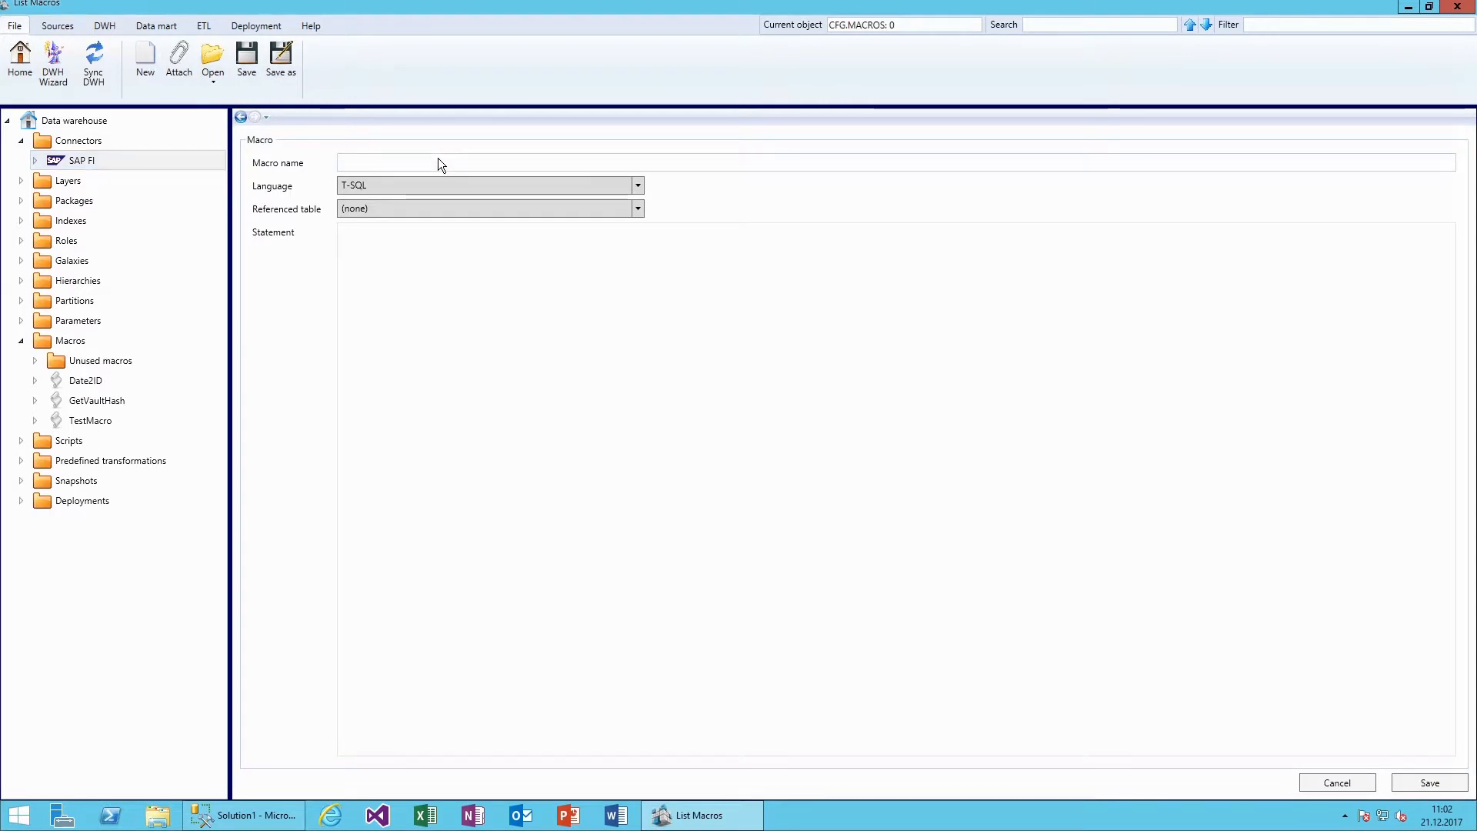
{"action": "type", "text": "SAPDate2ID"}
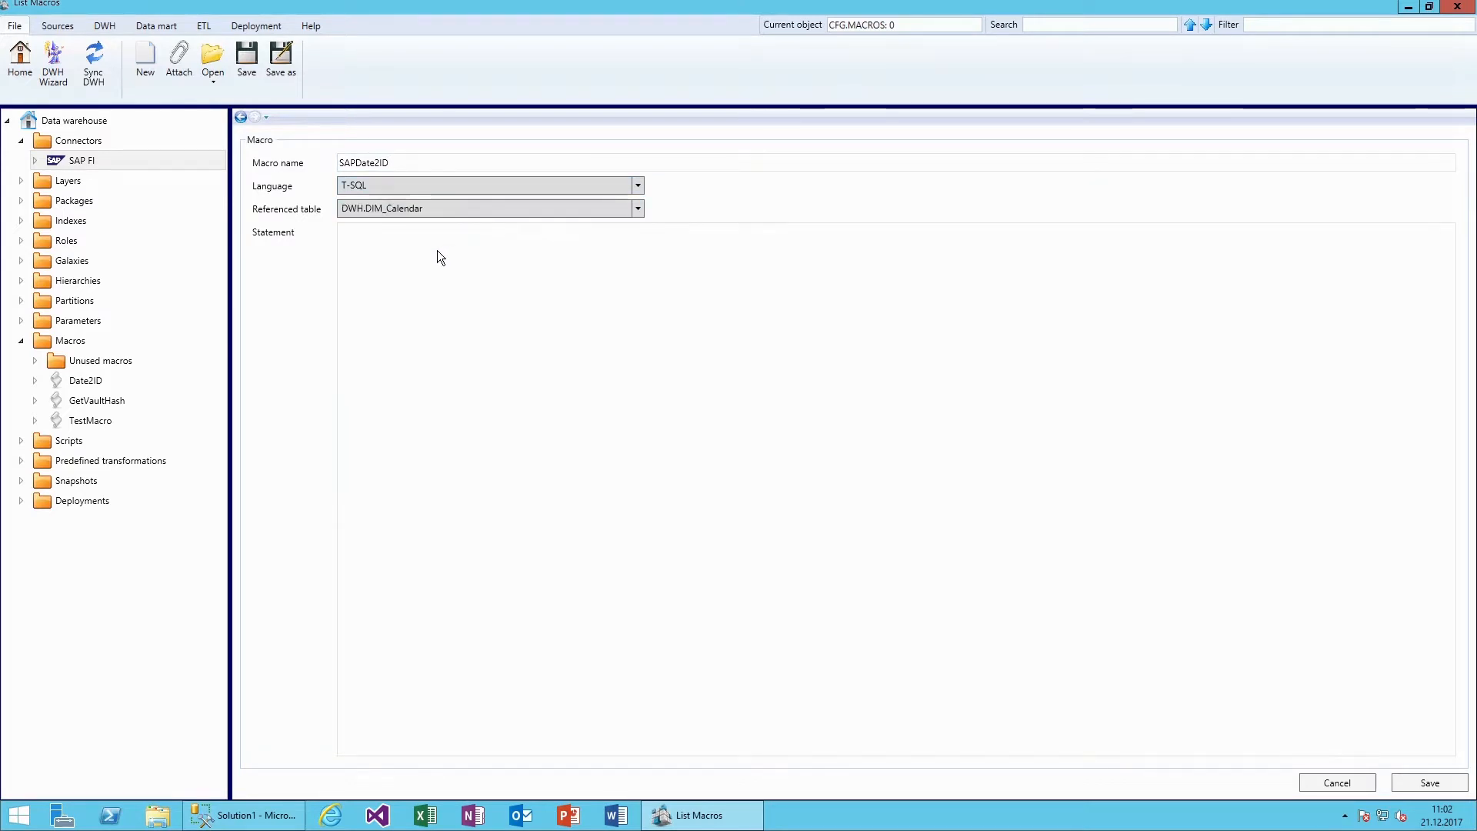
{"action": "type", "text": "@"}
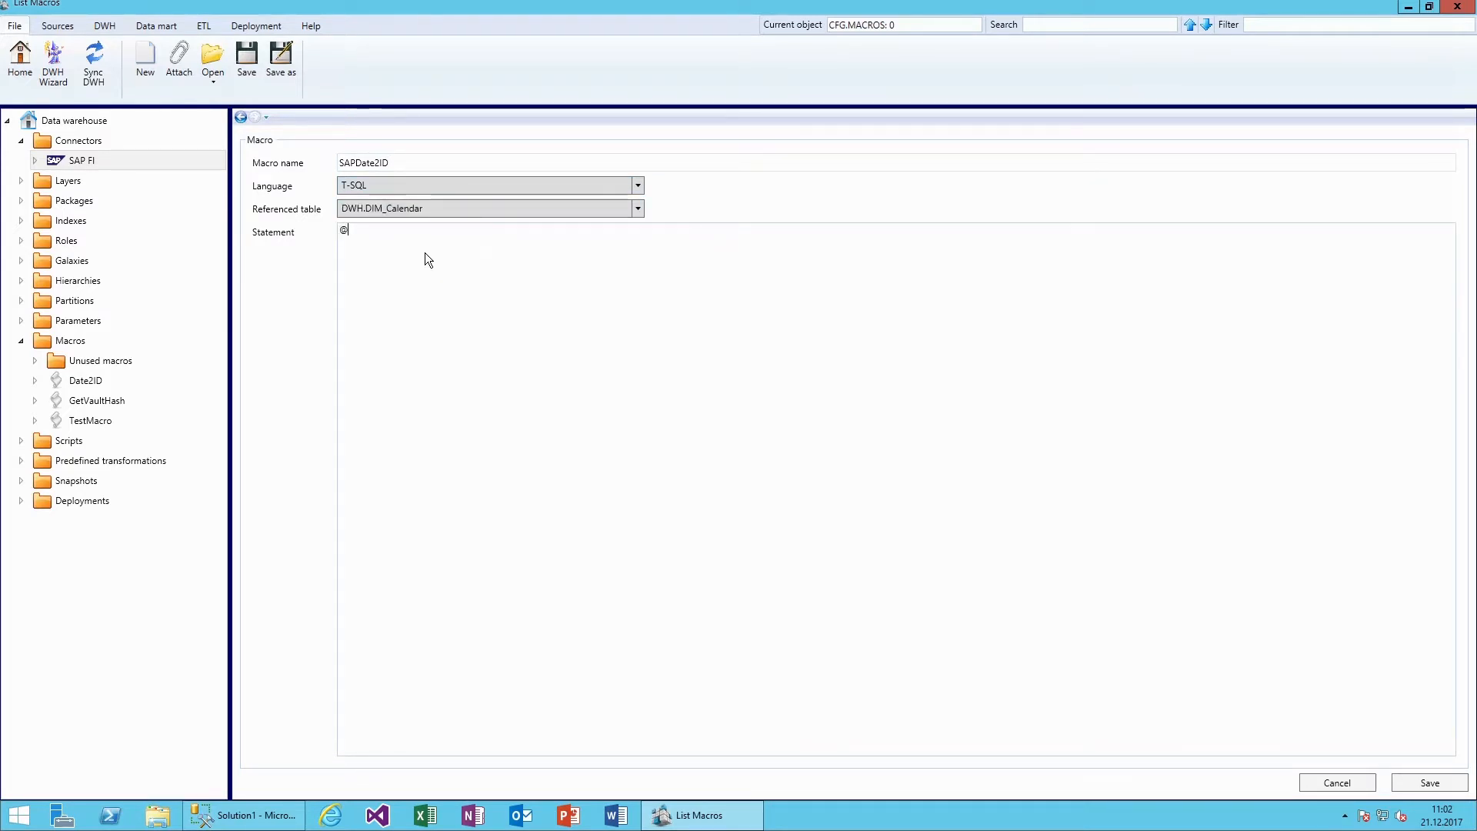
{"action": "type", "text": "Date2ID"}
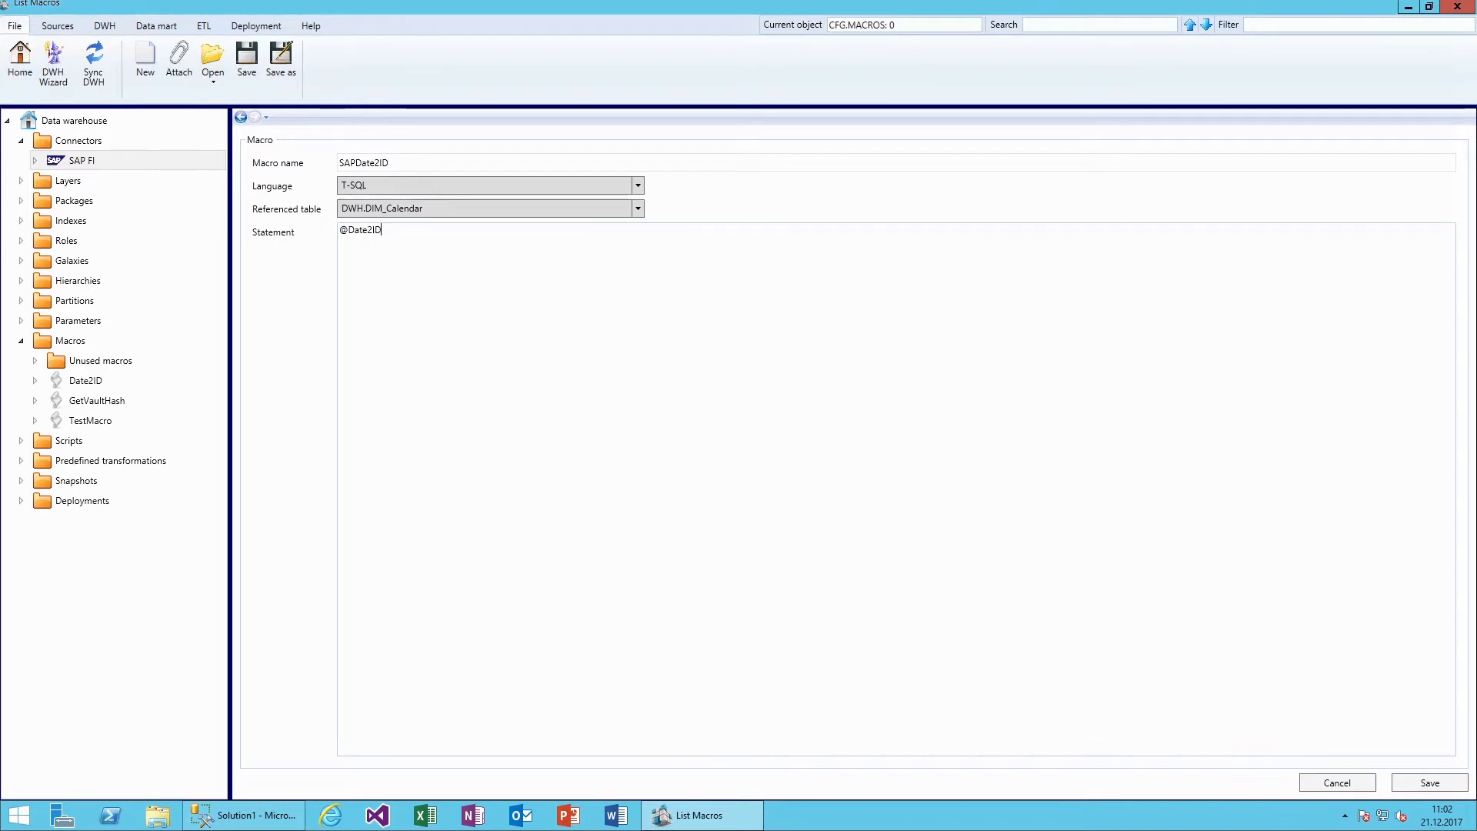
{"action": "type", "text": "(CONVERT"}
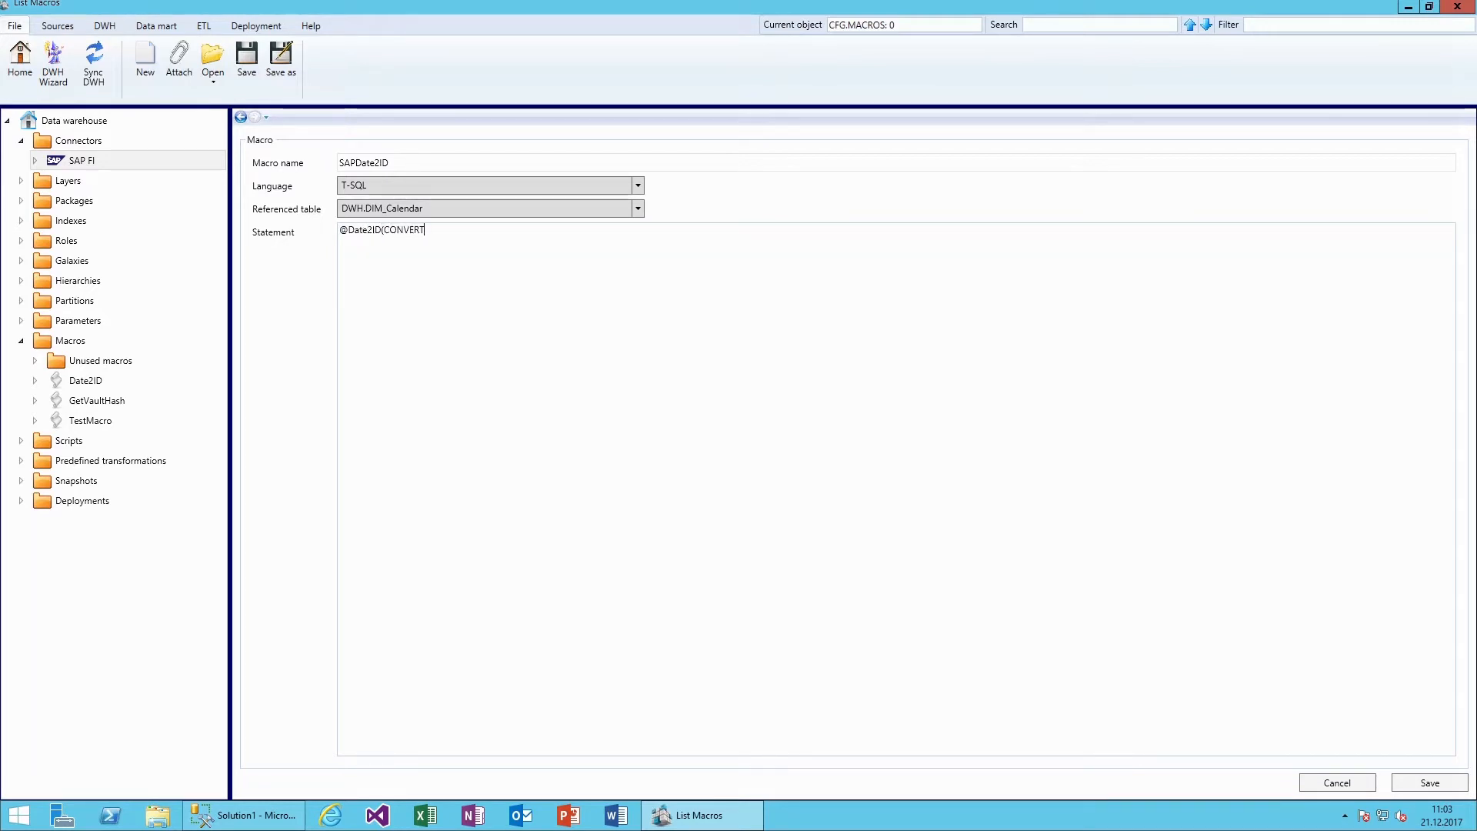
{"action": "type", "text": "datetime"}
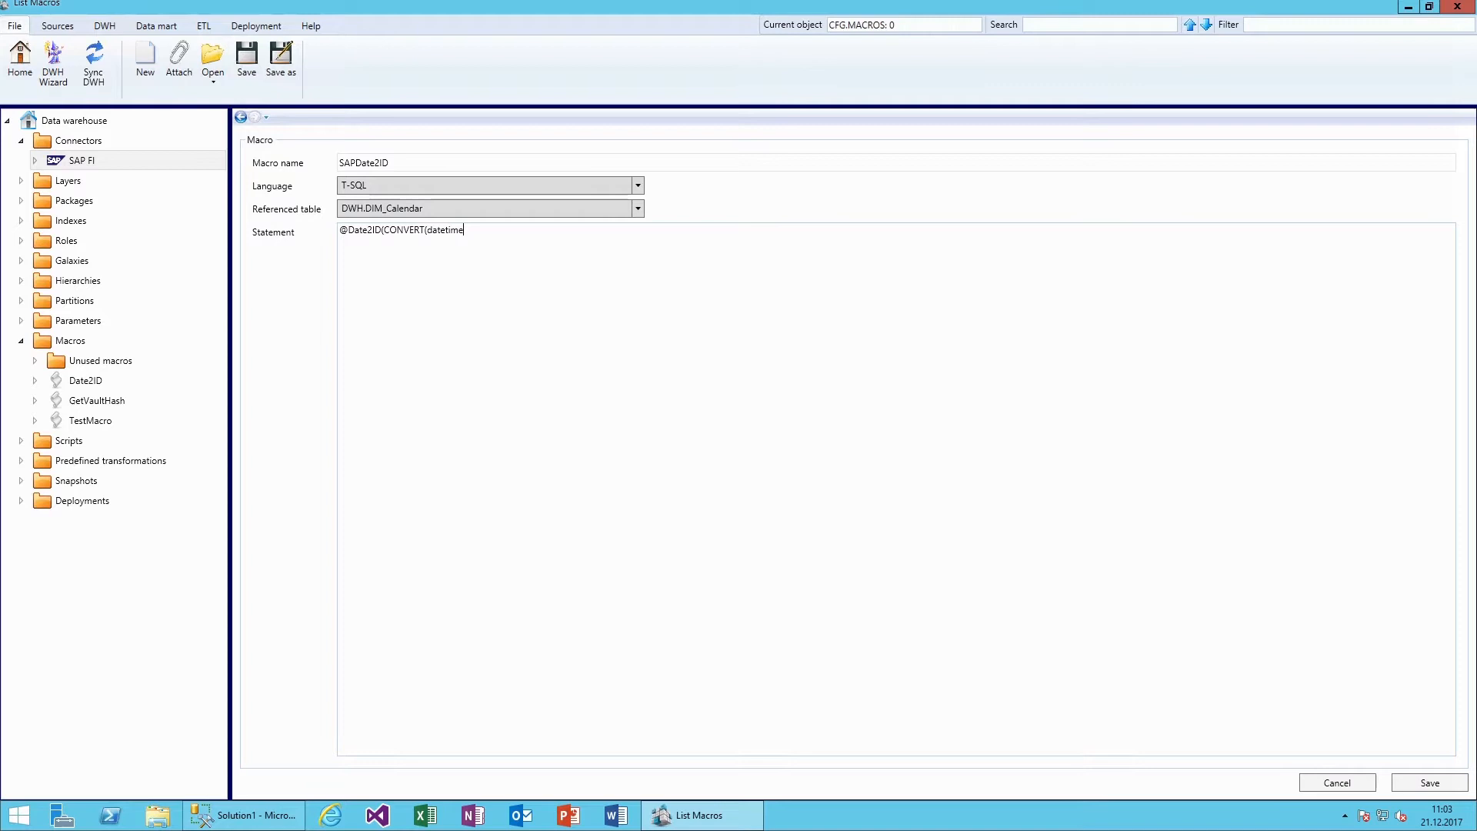
{"action": "type", "text": ", :1"}
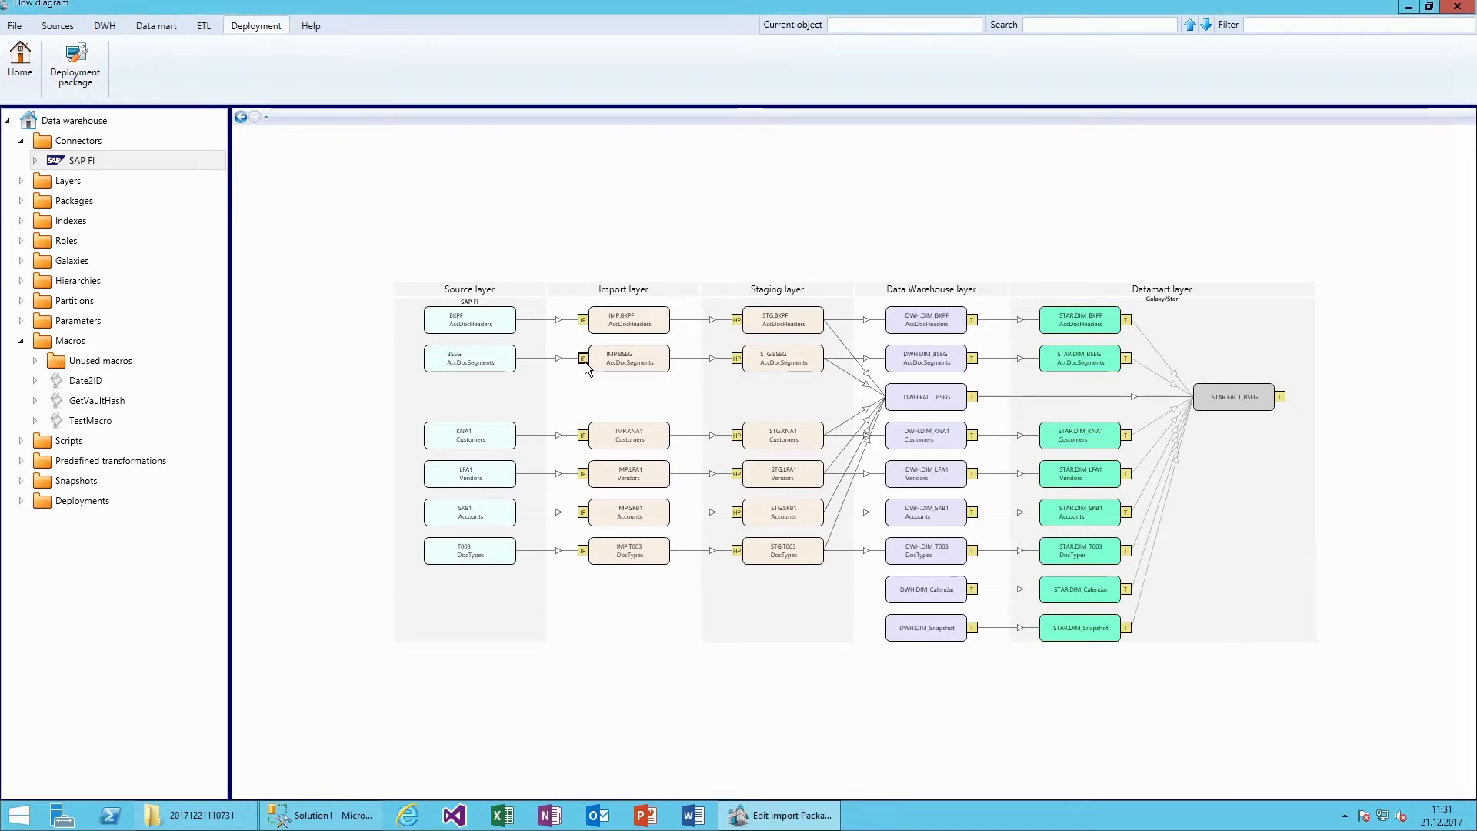
Step: Filter the BSEG import package with the condition GJAHR > 2013
{"action": "double_click", "coordinate": [626, 359]}
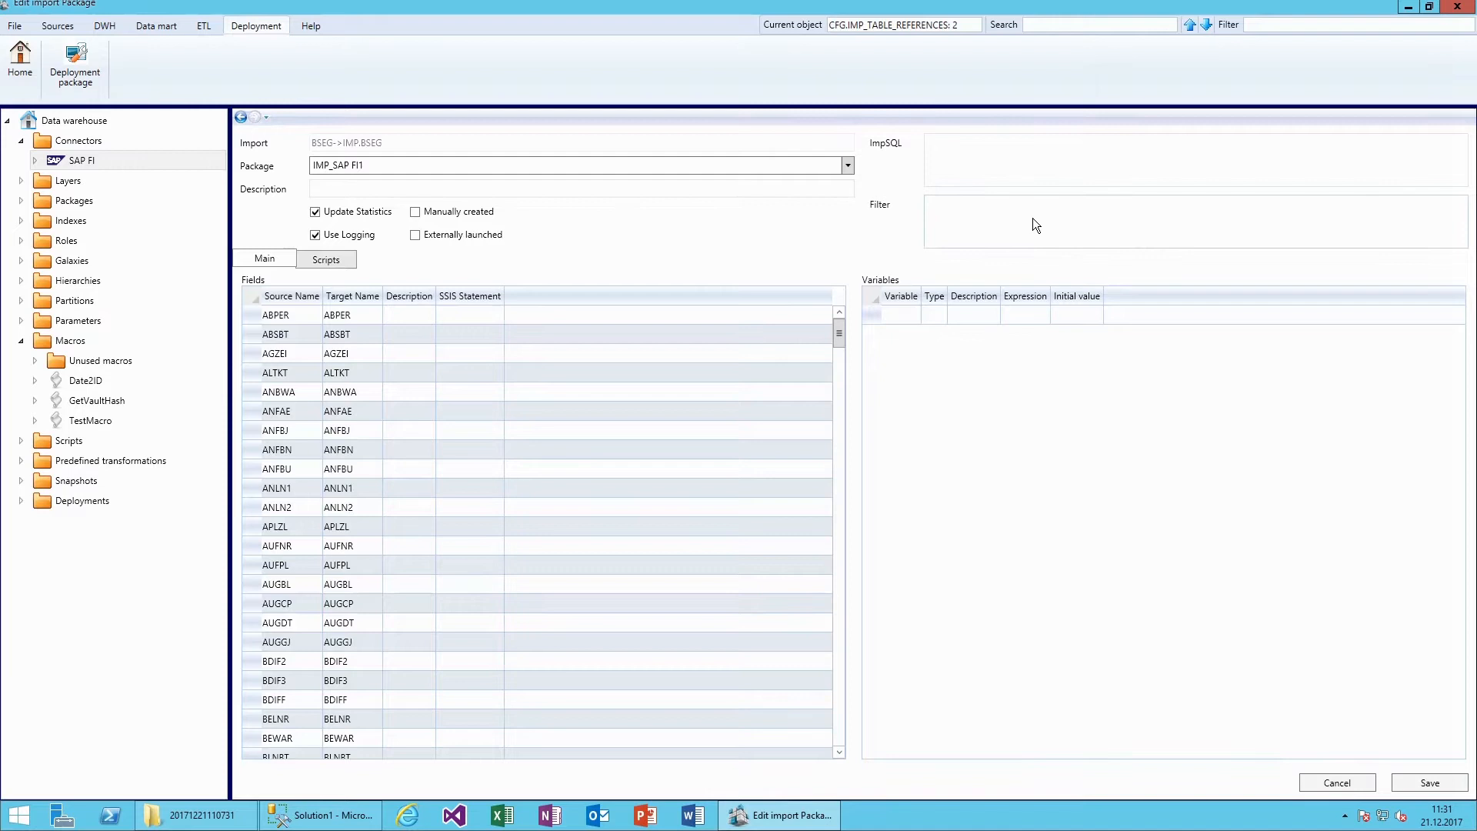
{"action": "type", "text": "G"}
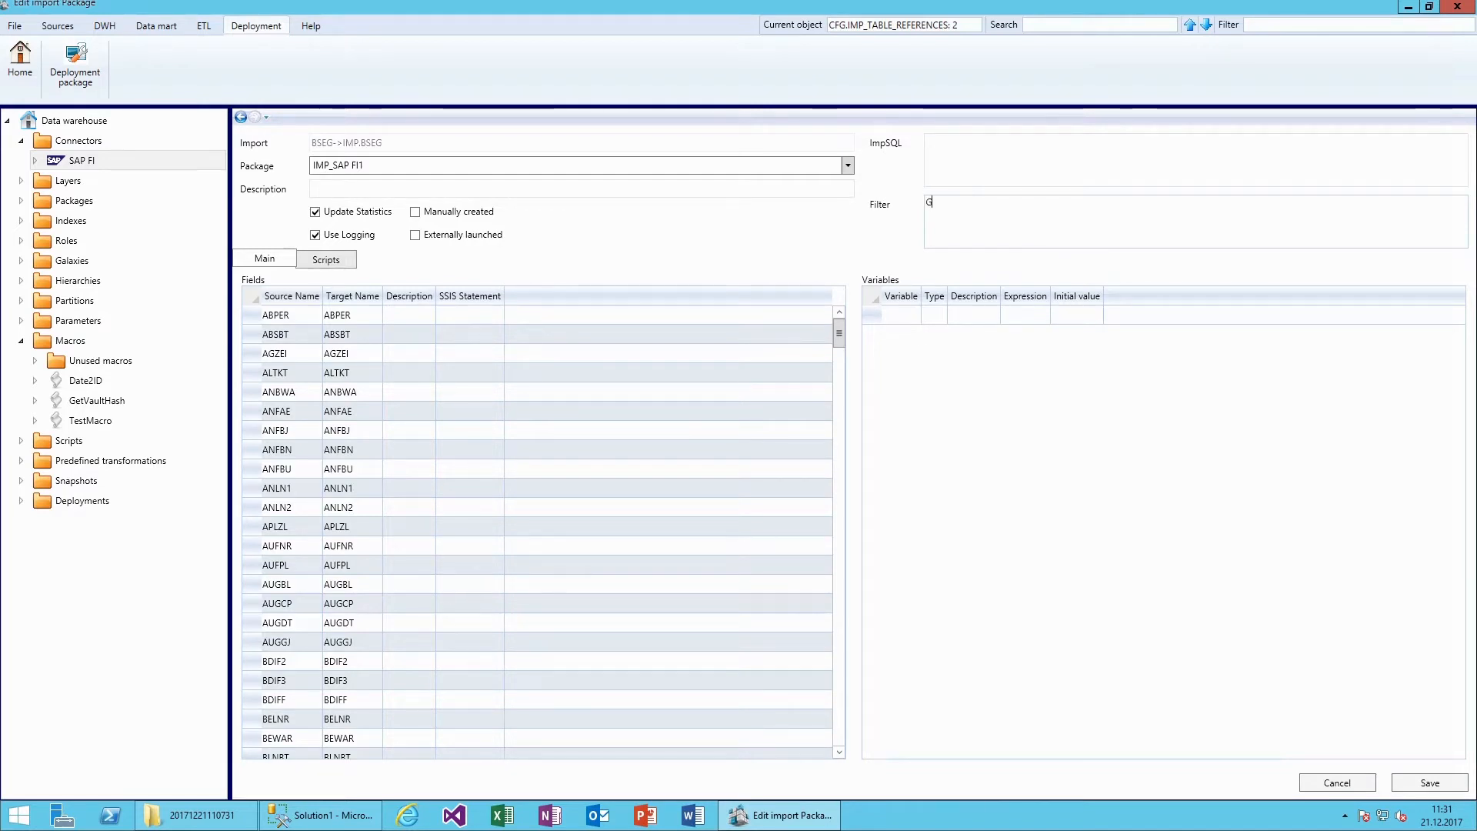
{"action": "type", "text": "JAHR"}
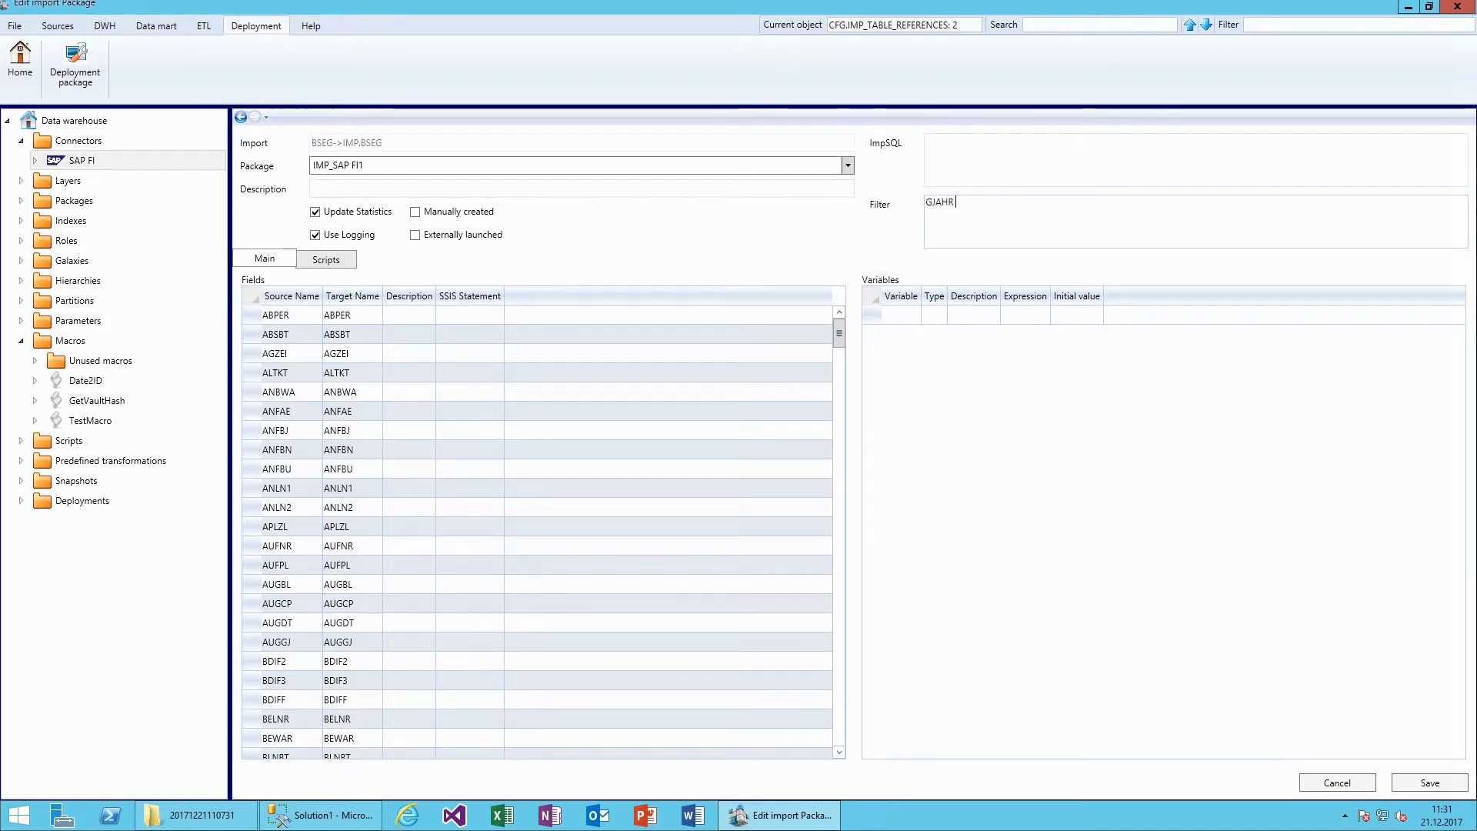
{"action": "type", "text": ">"}
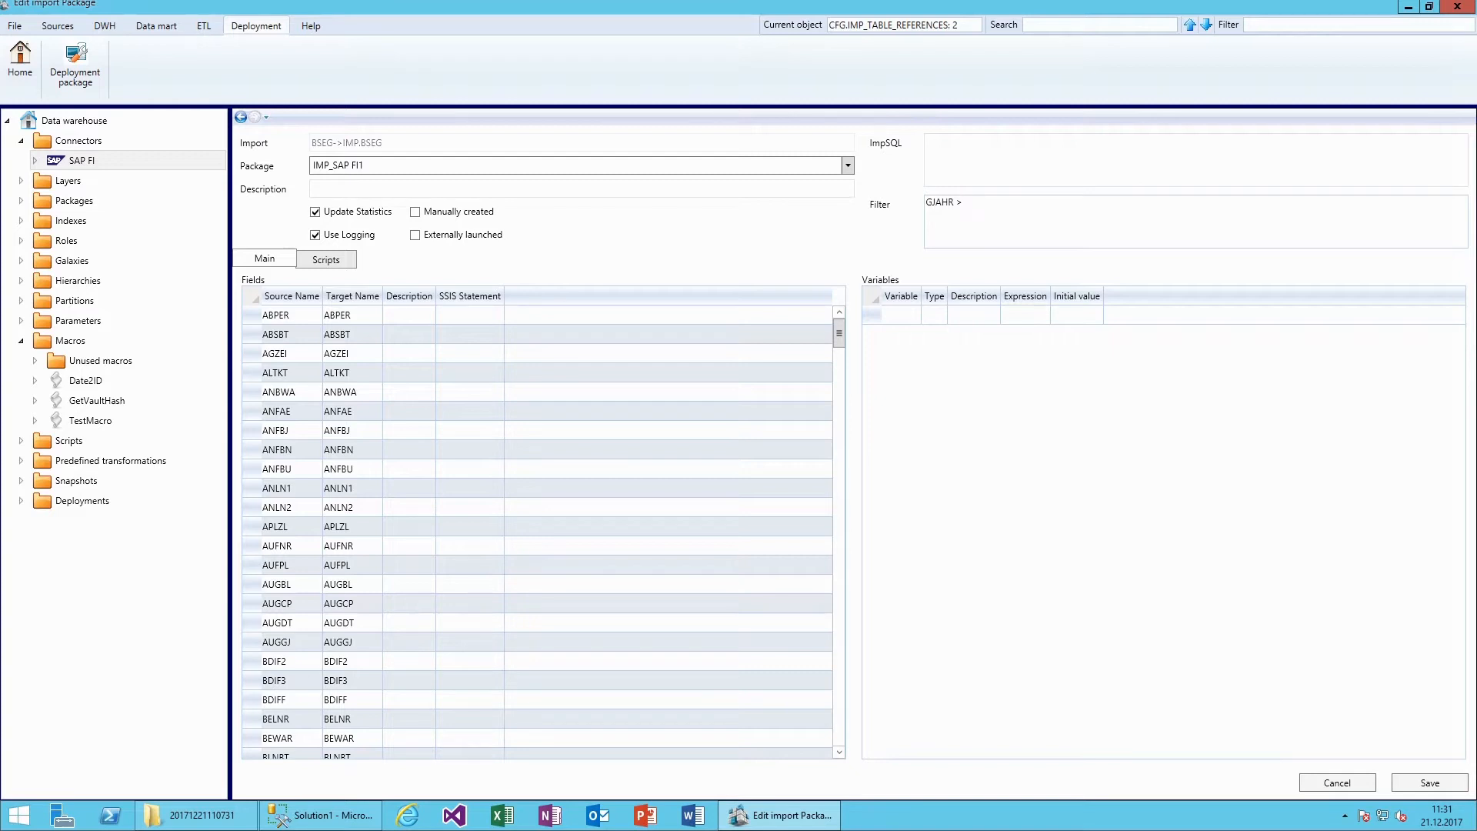
{"action": "type", "text": "2013"}
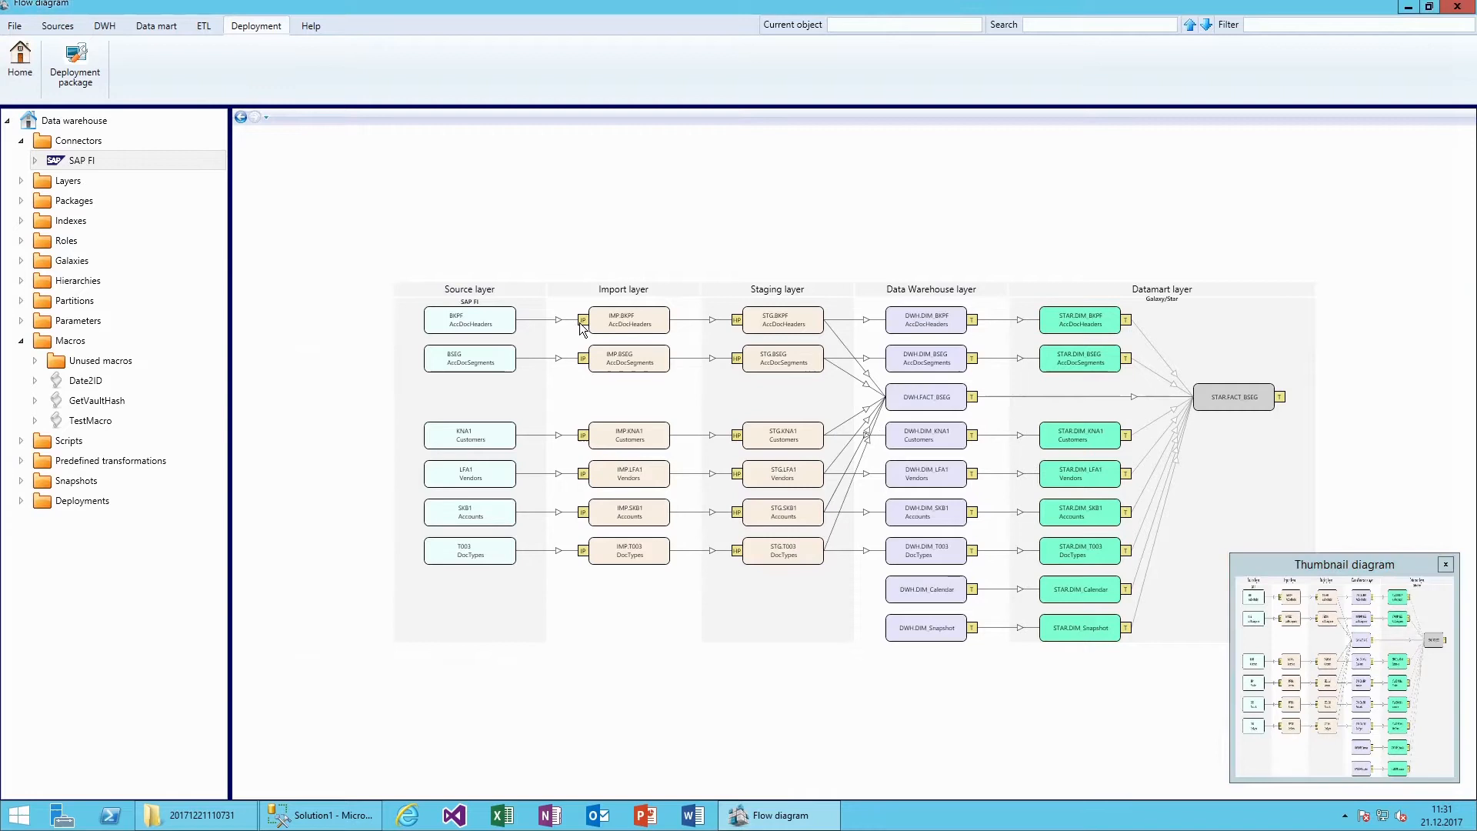
Step: Filter the BKPF import package with the condition GJAHR > 2013
{"action": "double_click", "coordinate": [628, 318]}
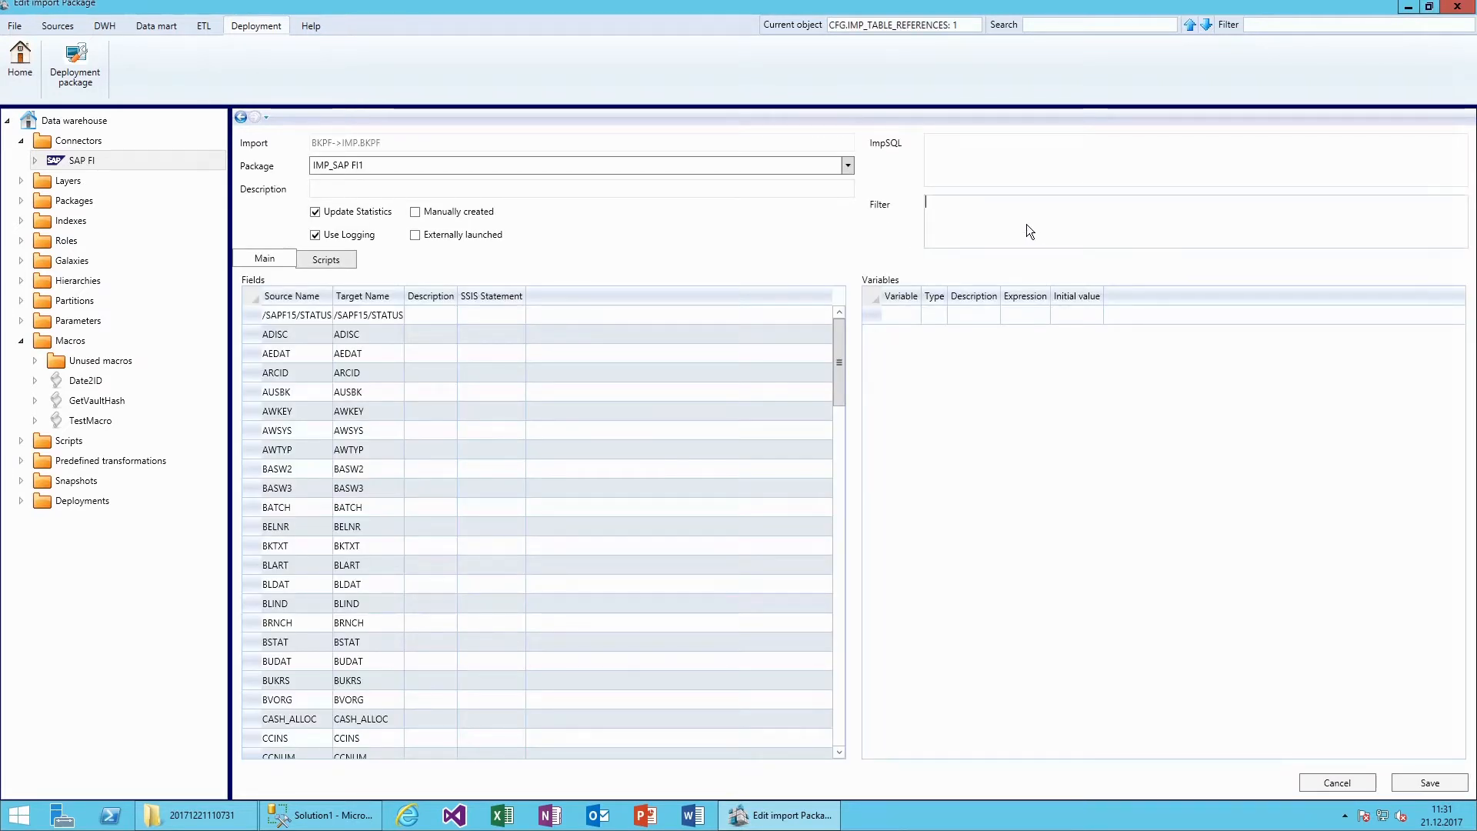
{"action": "type", "text": "GJAHR"}
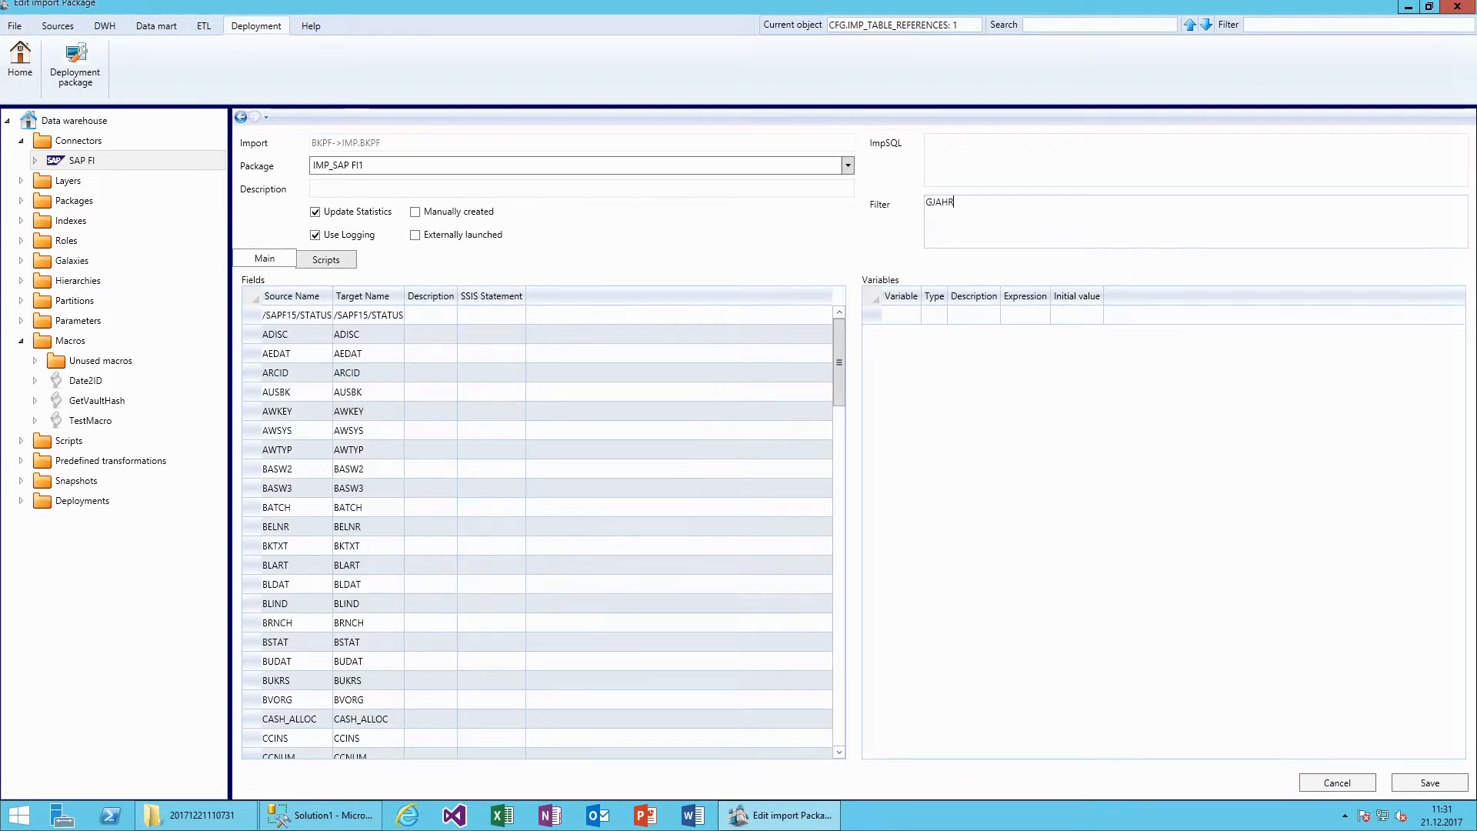
{"action": "type", "text": "> 2"}
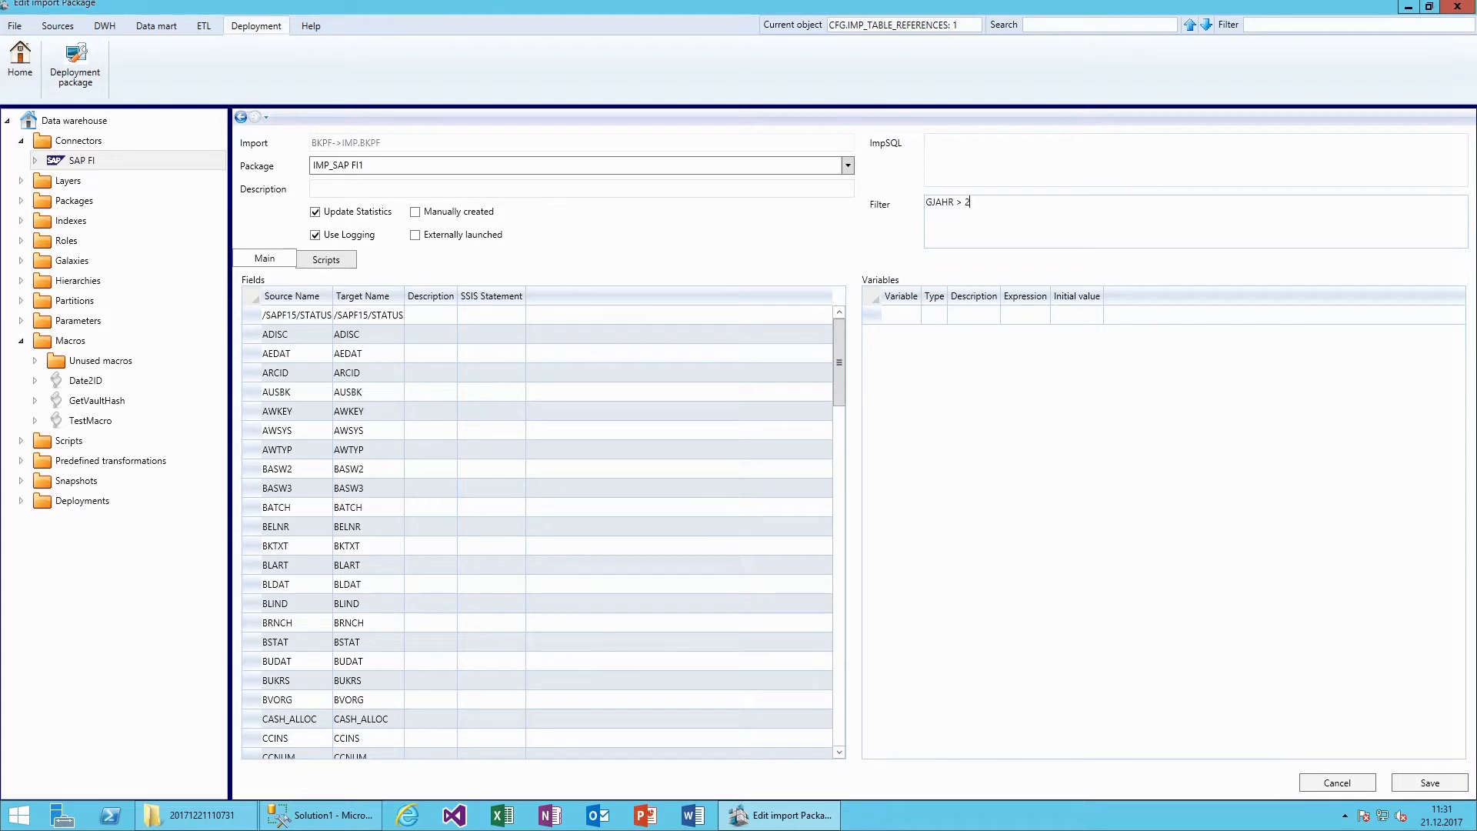
{"action": "type", "text": "013"}
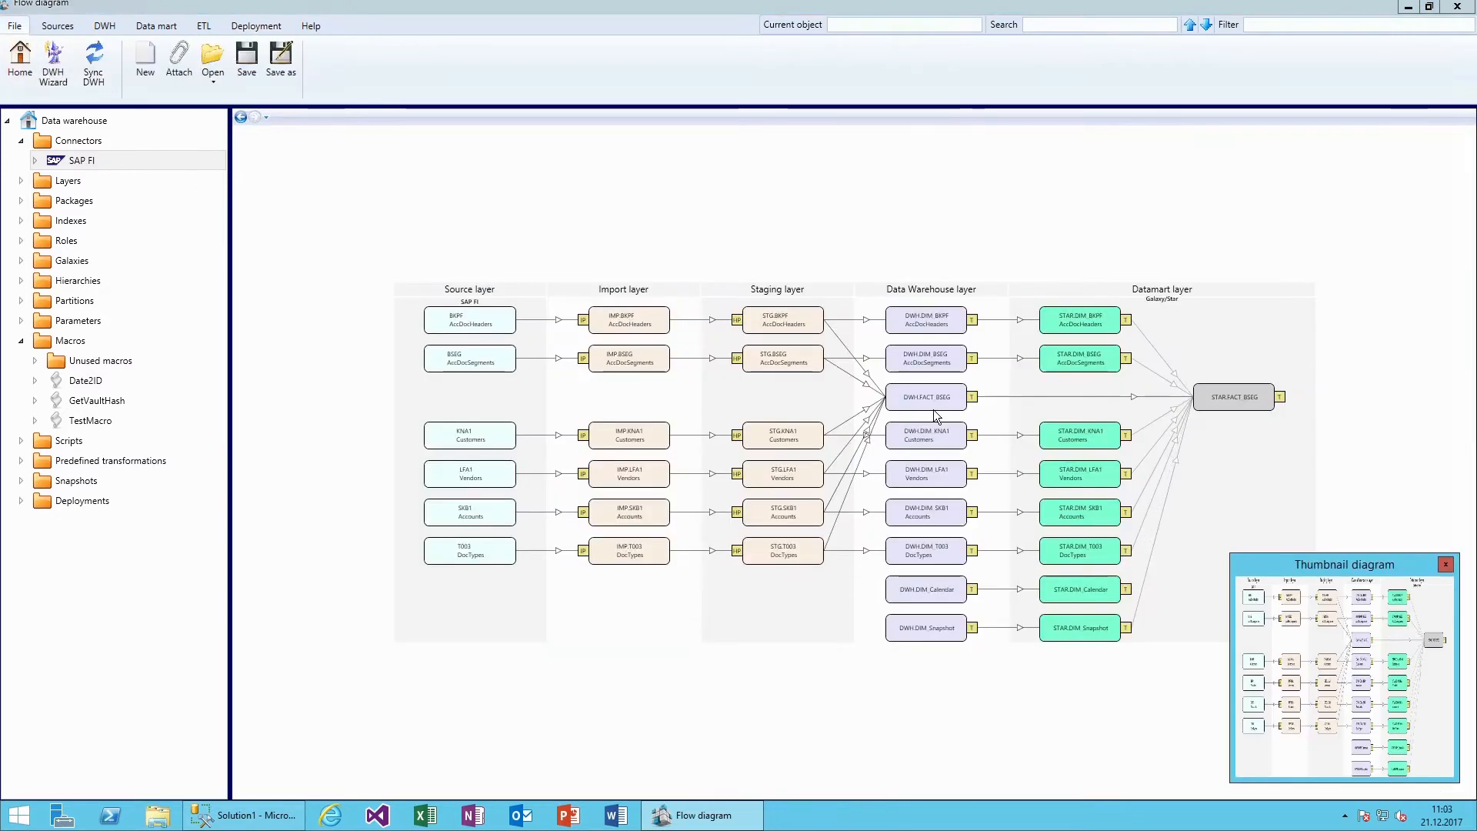
{"action": "double_click", "coordinate": [924, 397]}
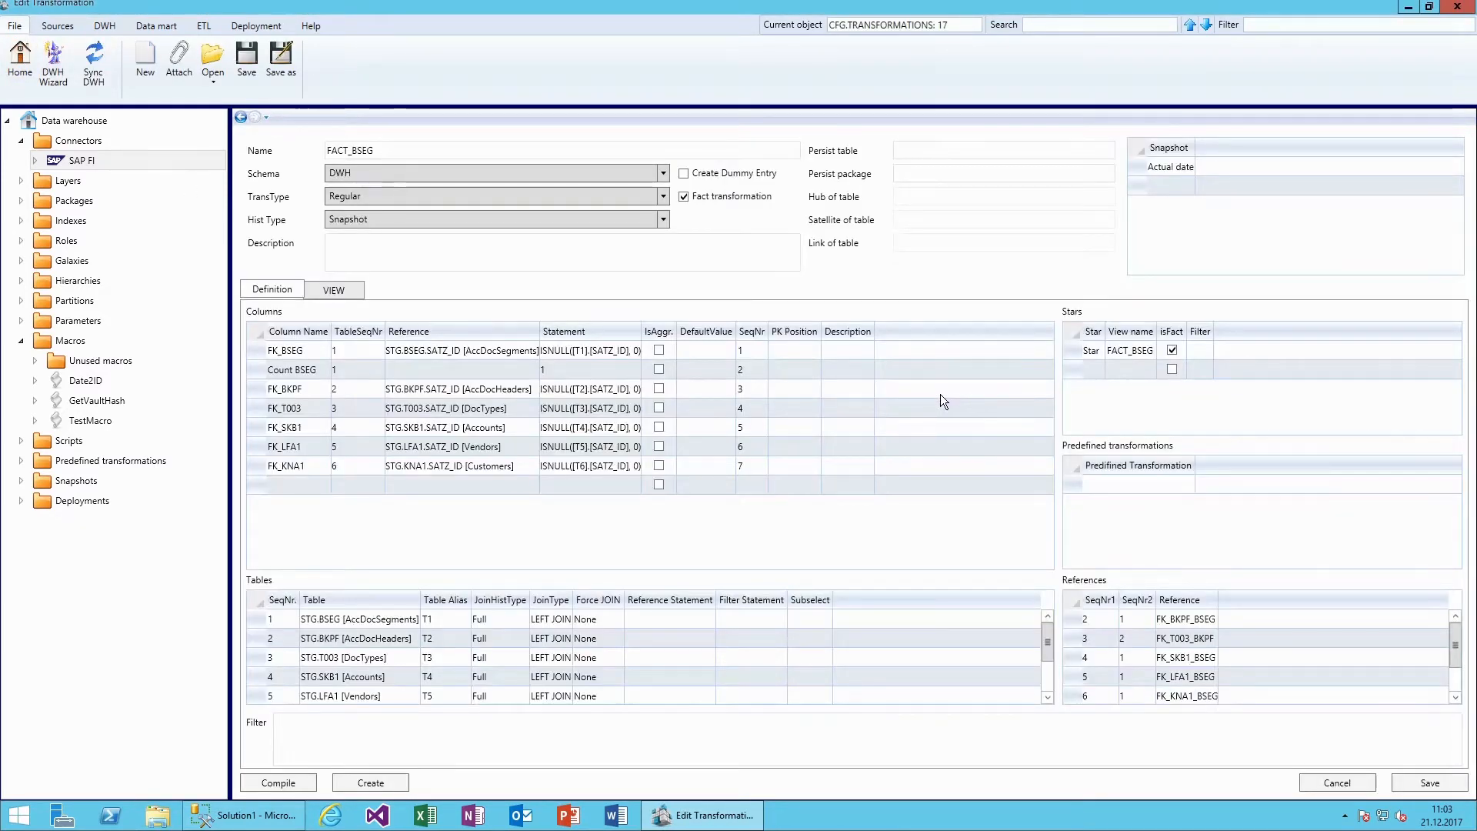
{"action": "left_click", "coordinate": [292, 368]}
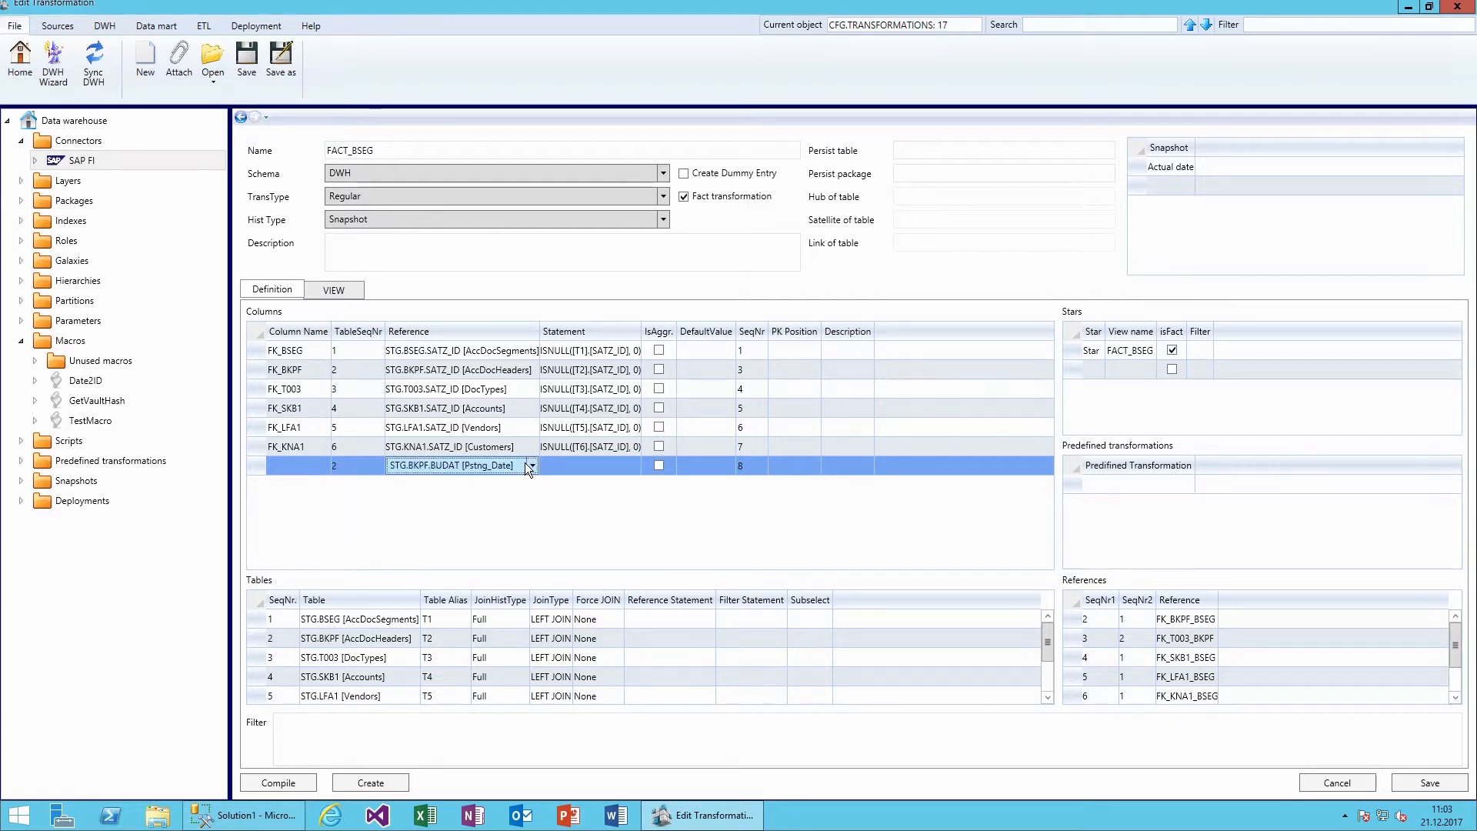
{"action": "left_click", "coordinate": [589, 464]}
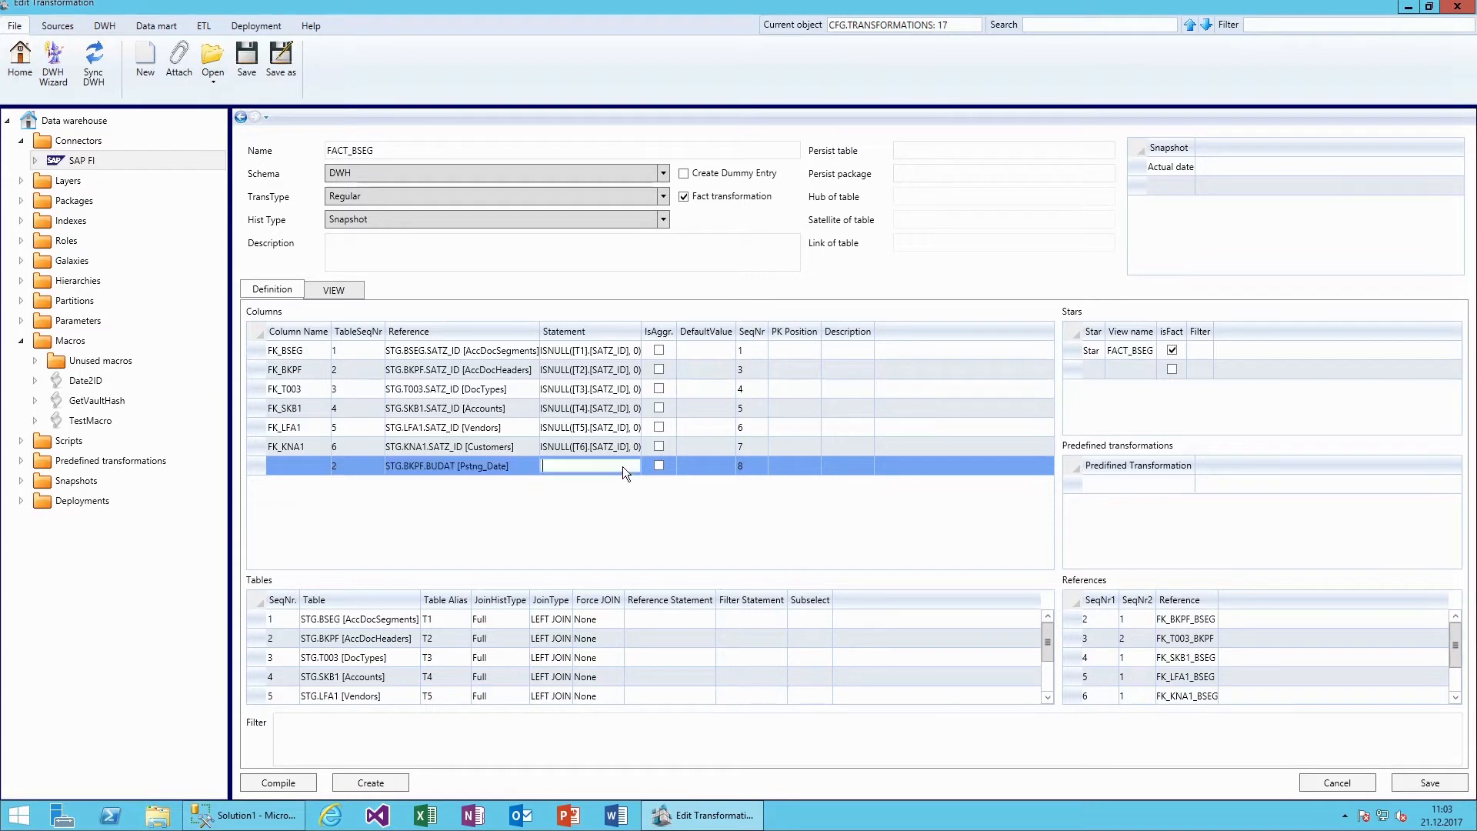
{"action": "type", "text": "@"}
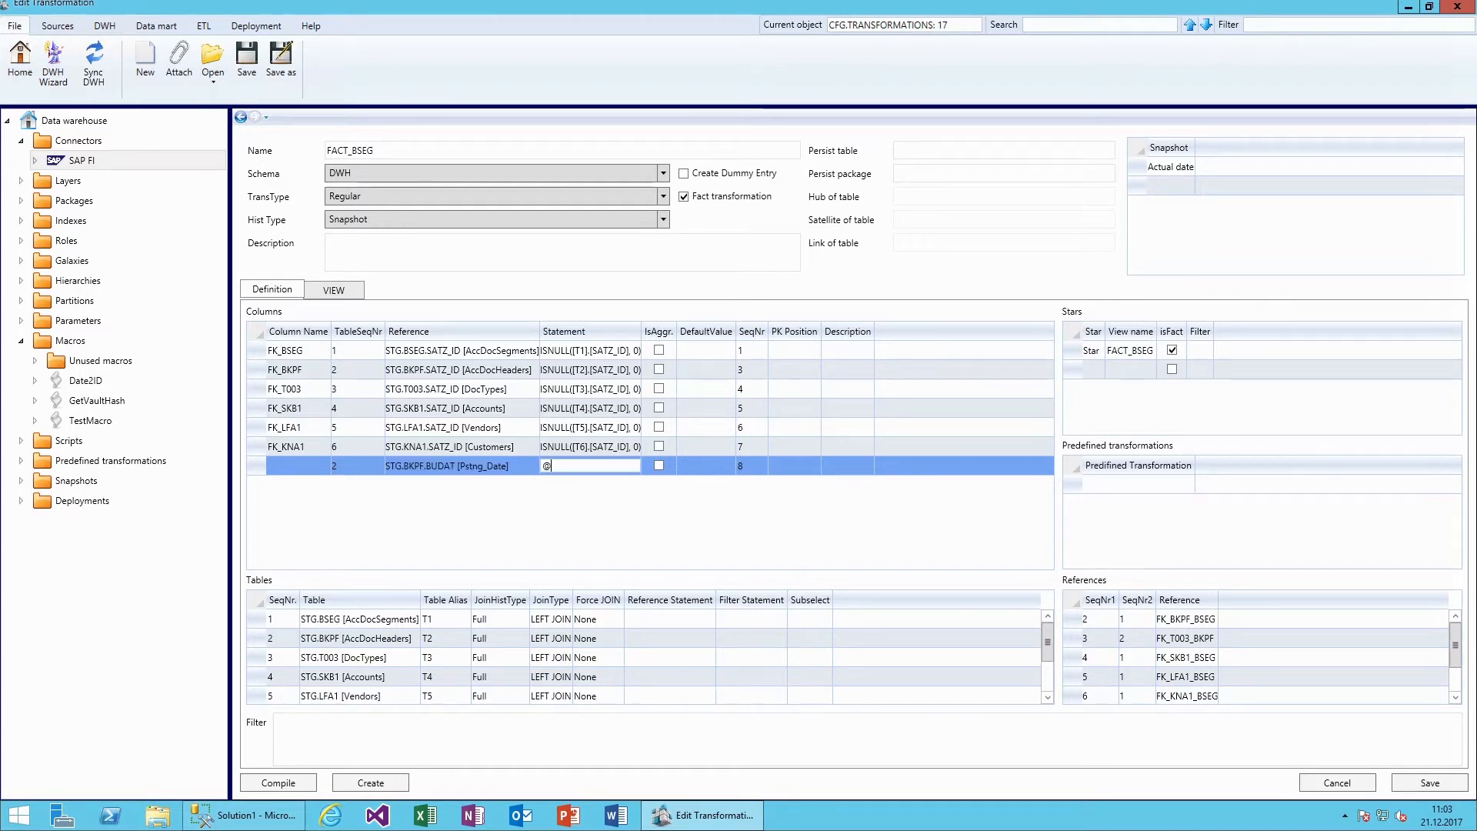
{"action": "type", "text": "SAP"}
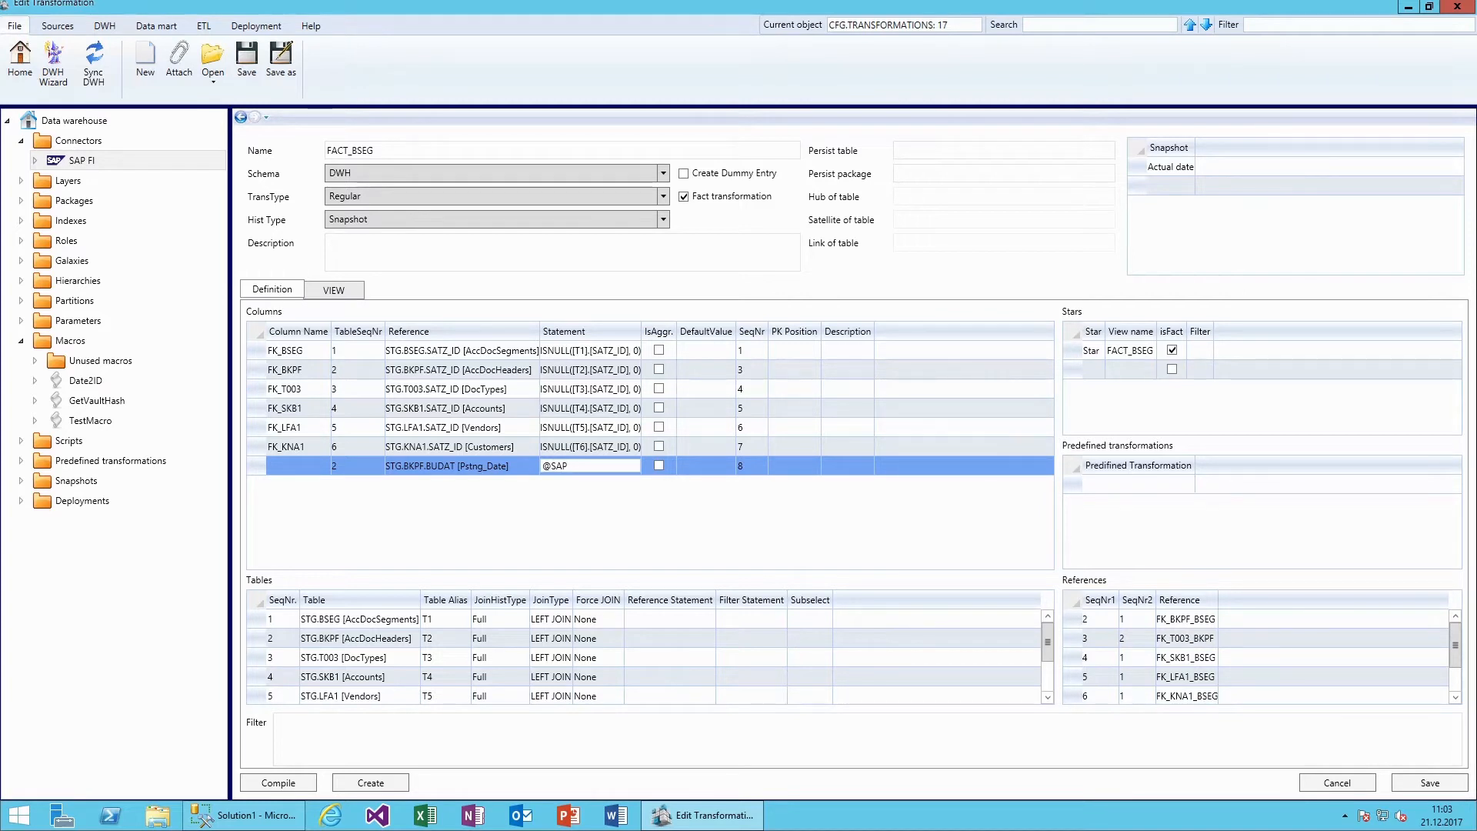
{"action": "type", "text": "Date"}
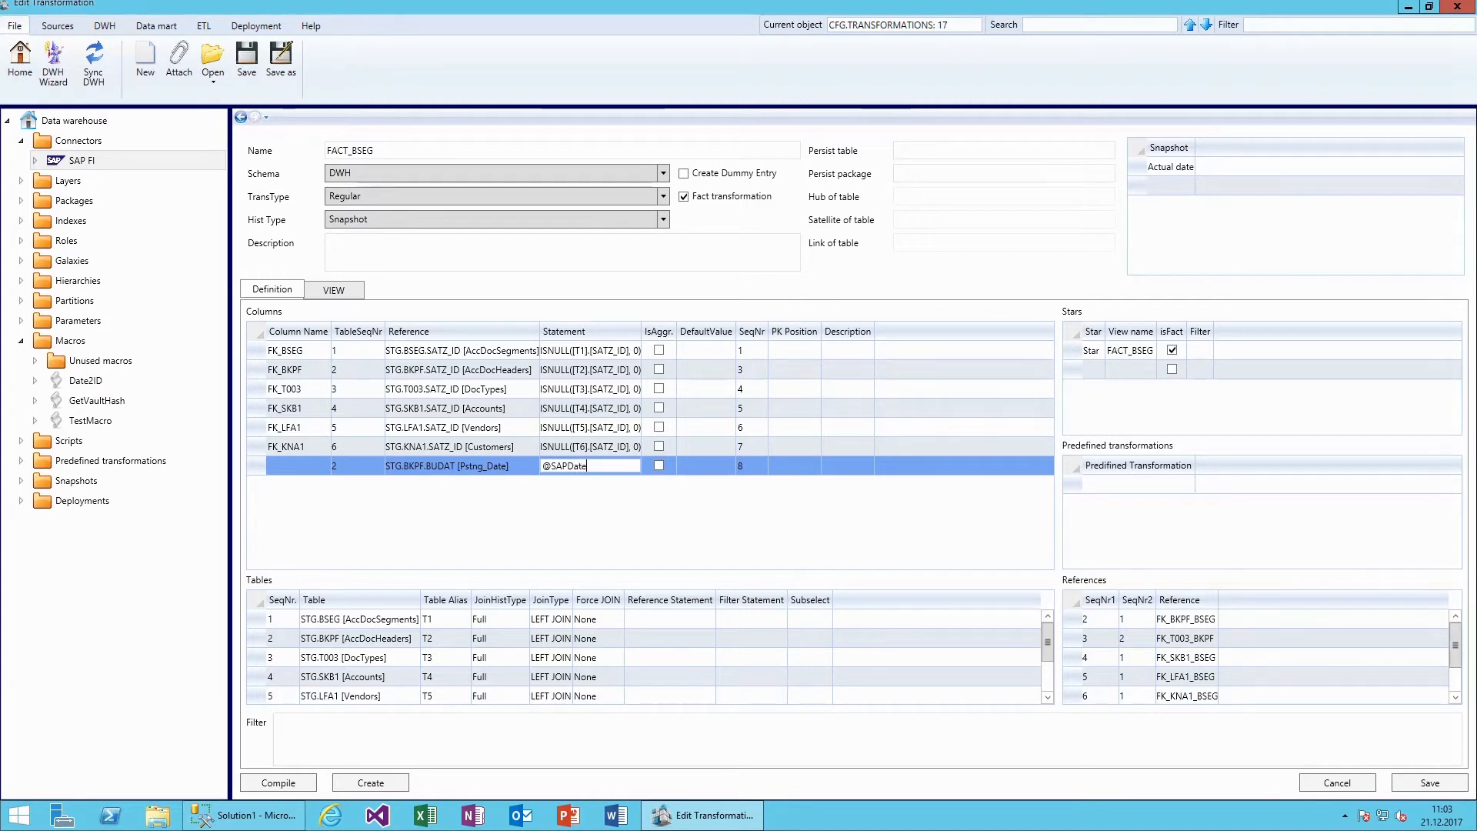
{"action": "type", "text": "2ID"}
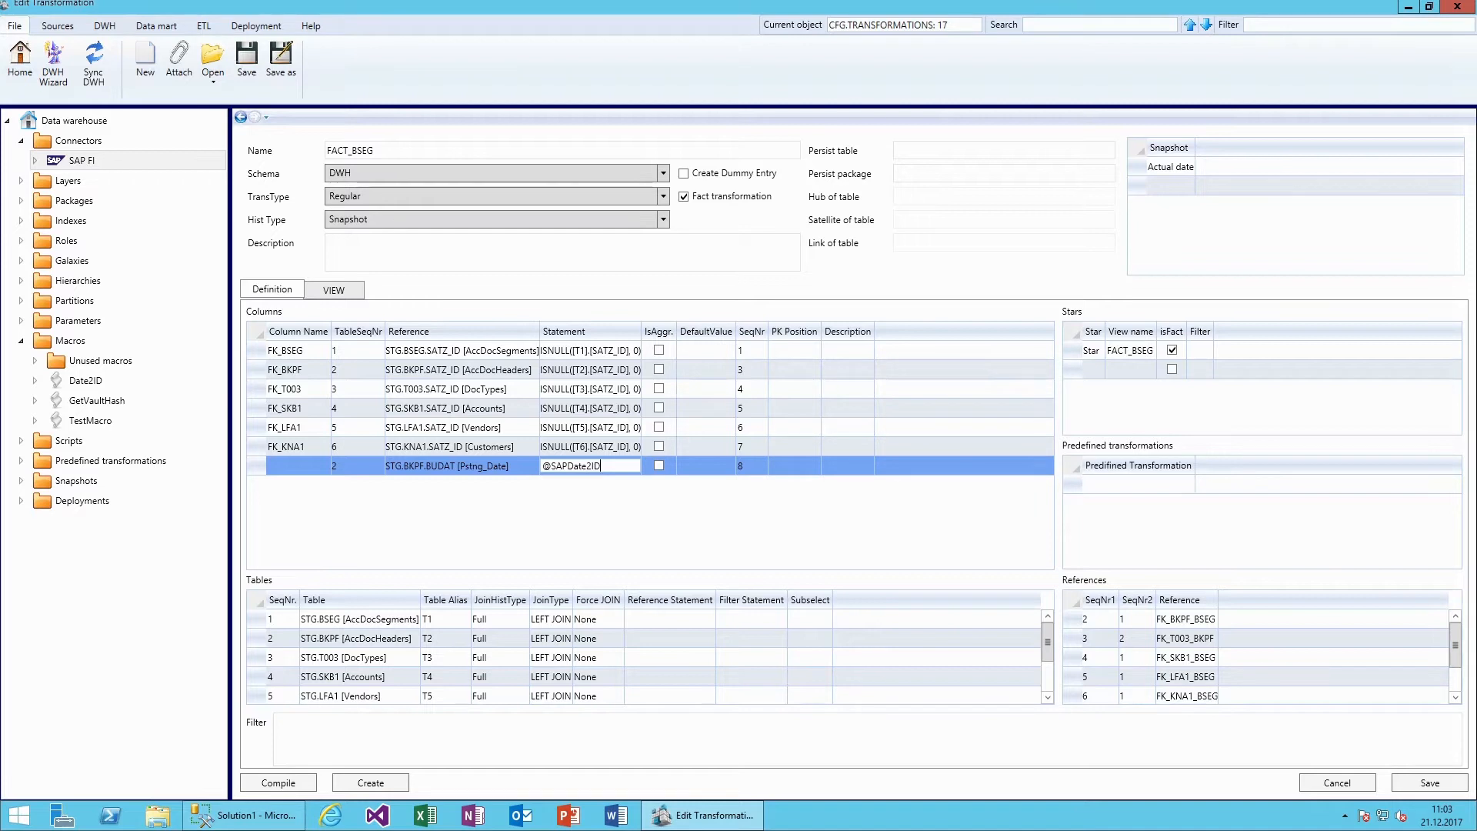
{"action": "type", "text": "(T"}
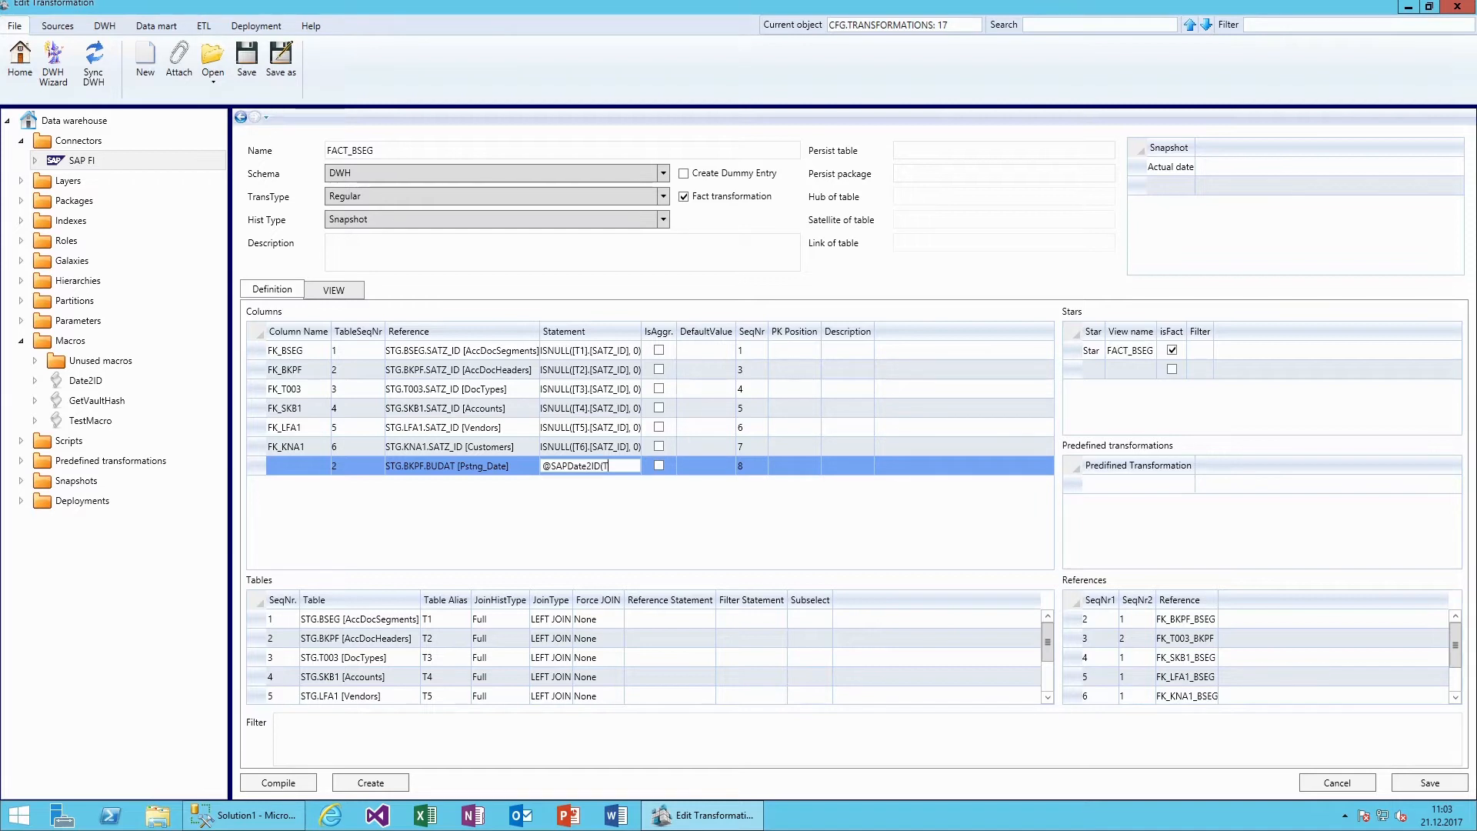
{"action": "type", "text": "2"}
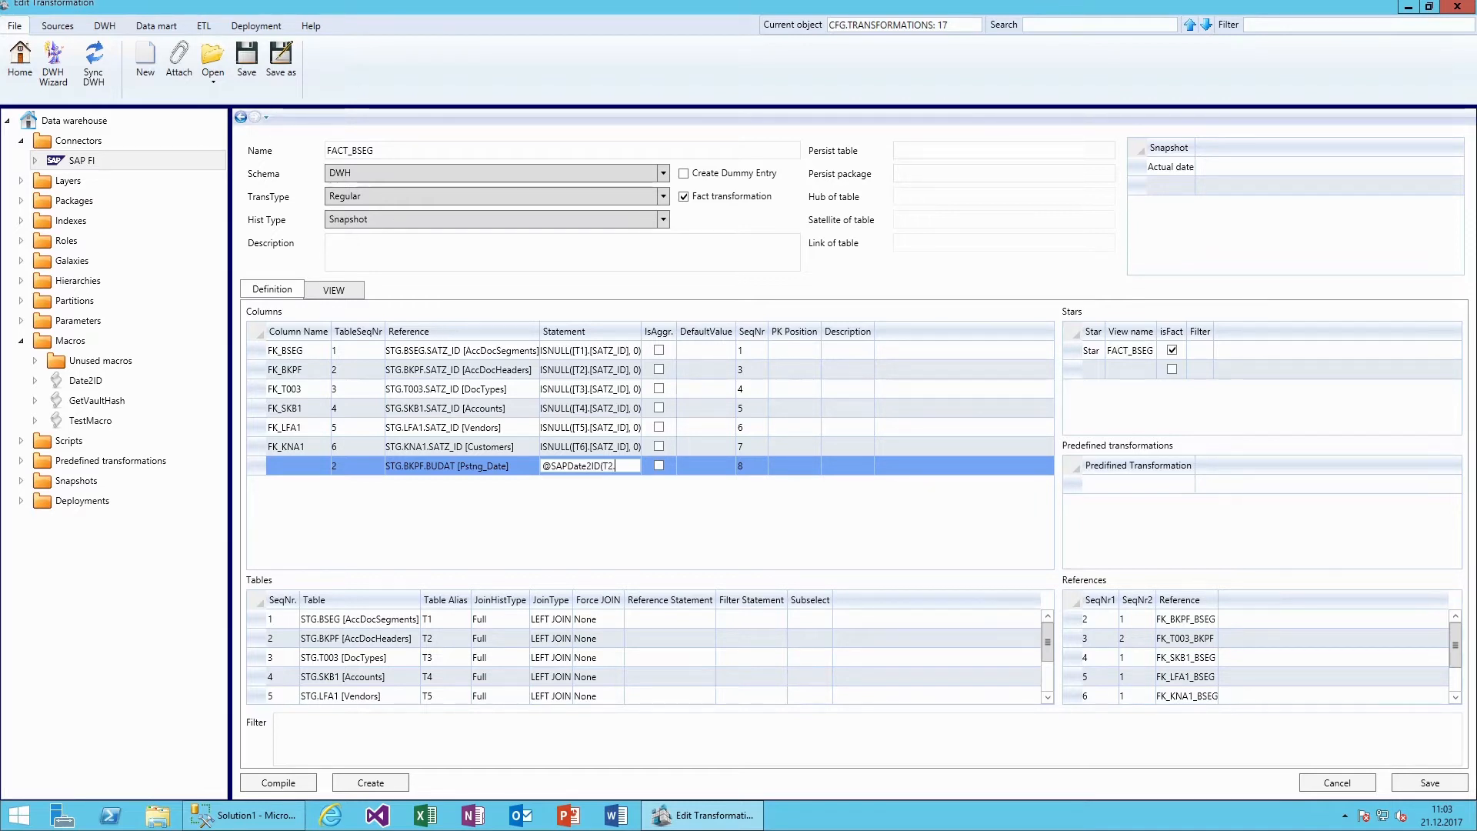
{"action": "type", "text": ".BUDAT"}
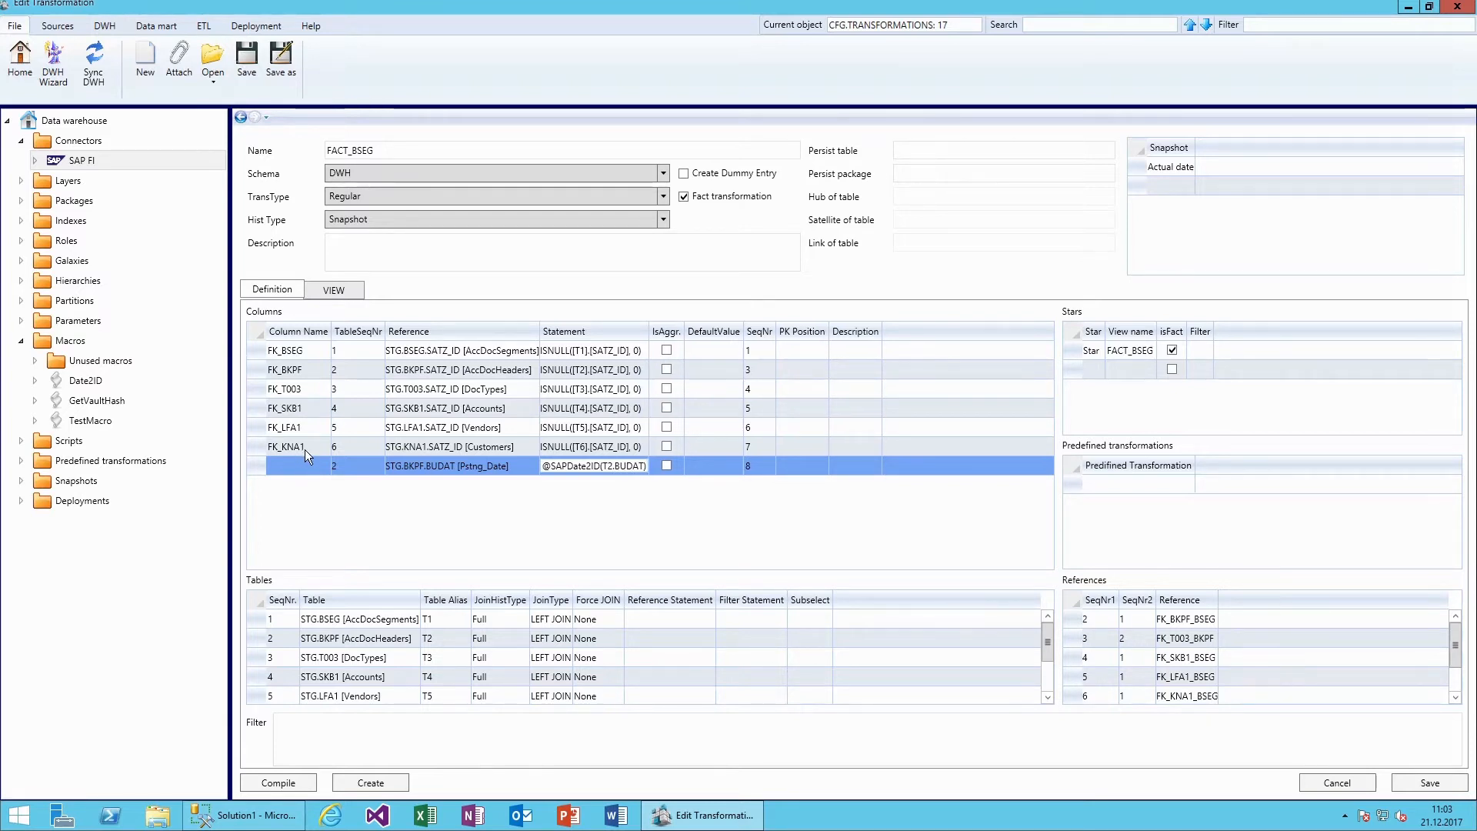
{"action": "left_click", "coordinate": [297, 465]}
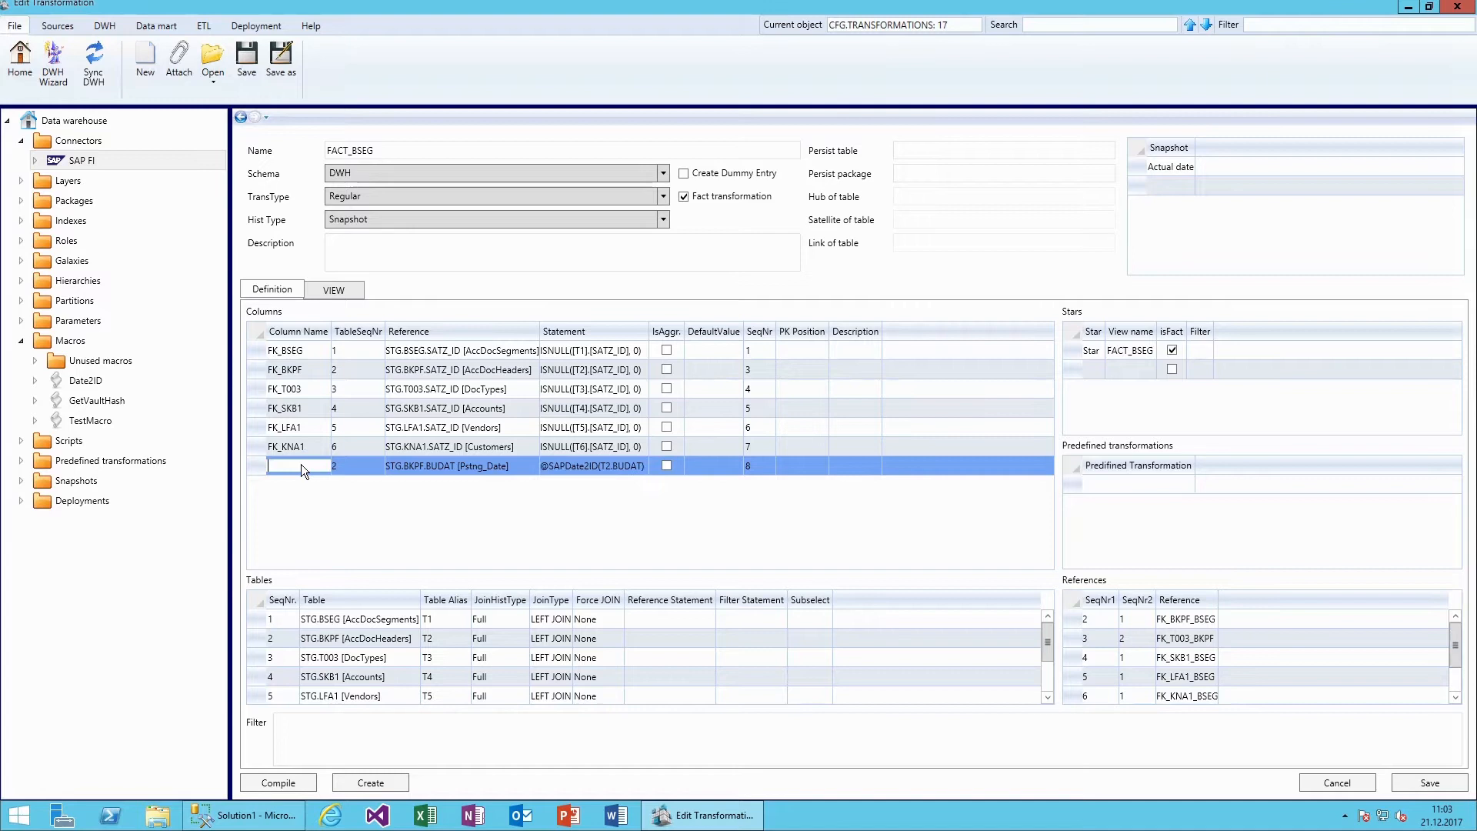
{"action": "type", "text": "FK_Date"}
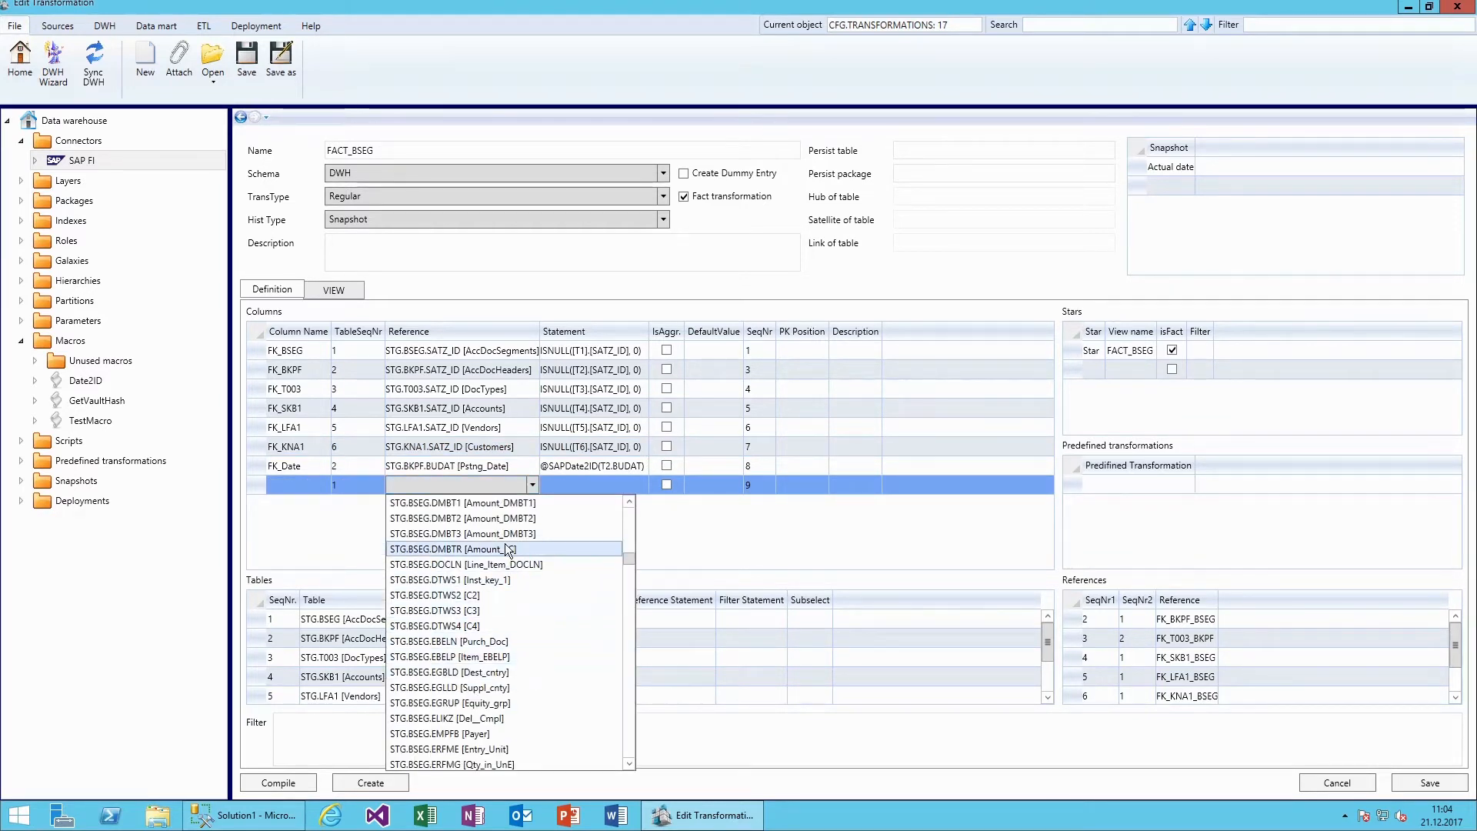
Step: Add Amount_LC from DMBTR and Quantity from MENGE as further FACT_BSEG columns
{"action": "left_click", "coordinate": [460, 547]}
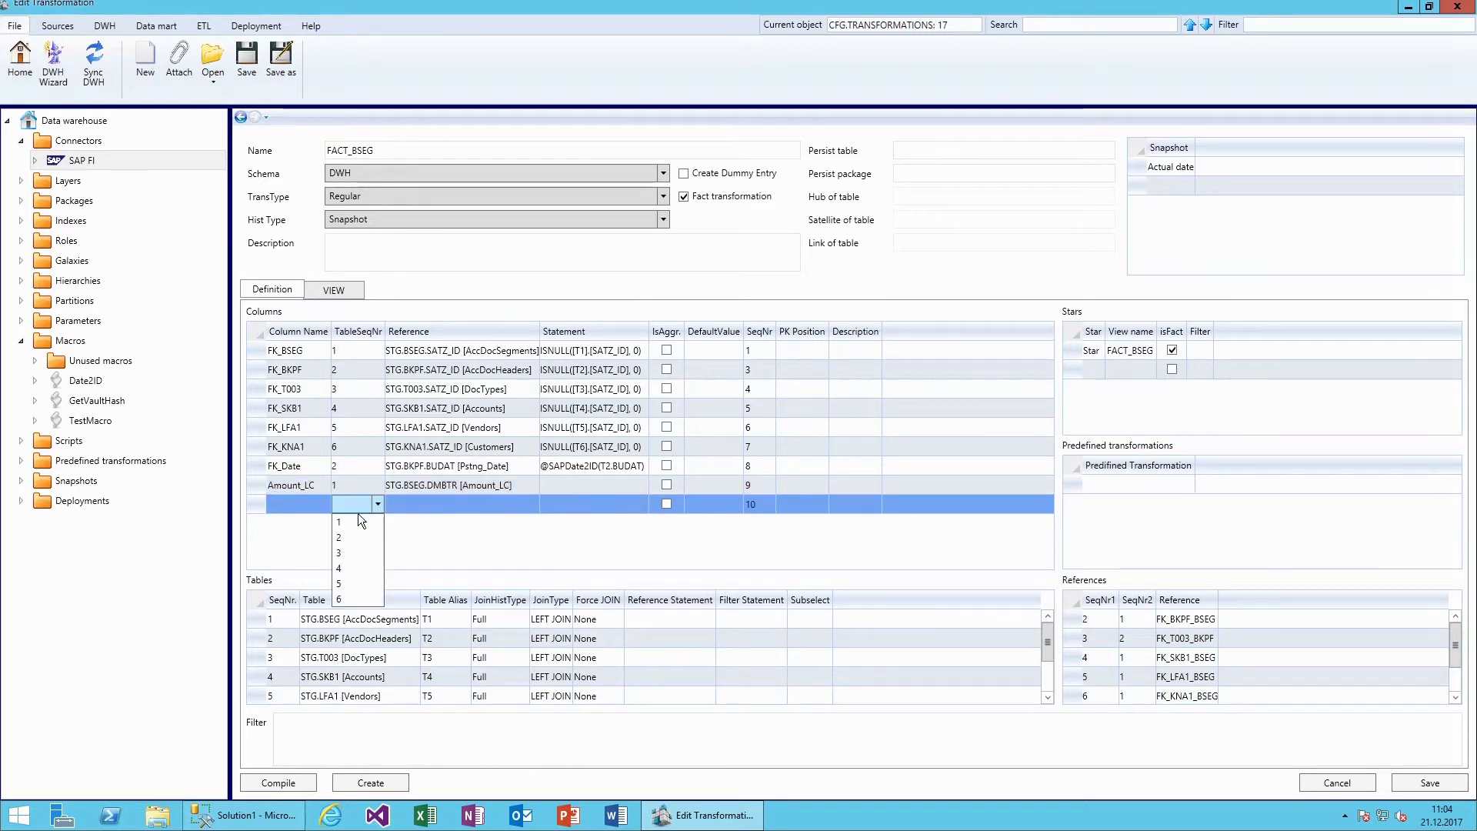
{"action": "left_click", "coordinate": [338, 522]}
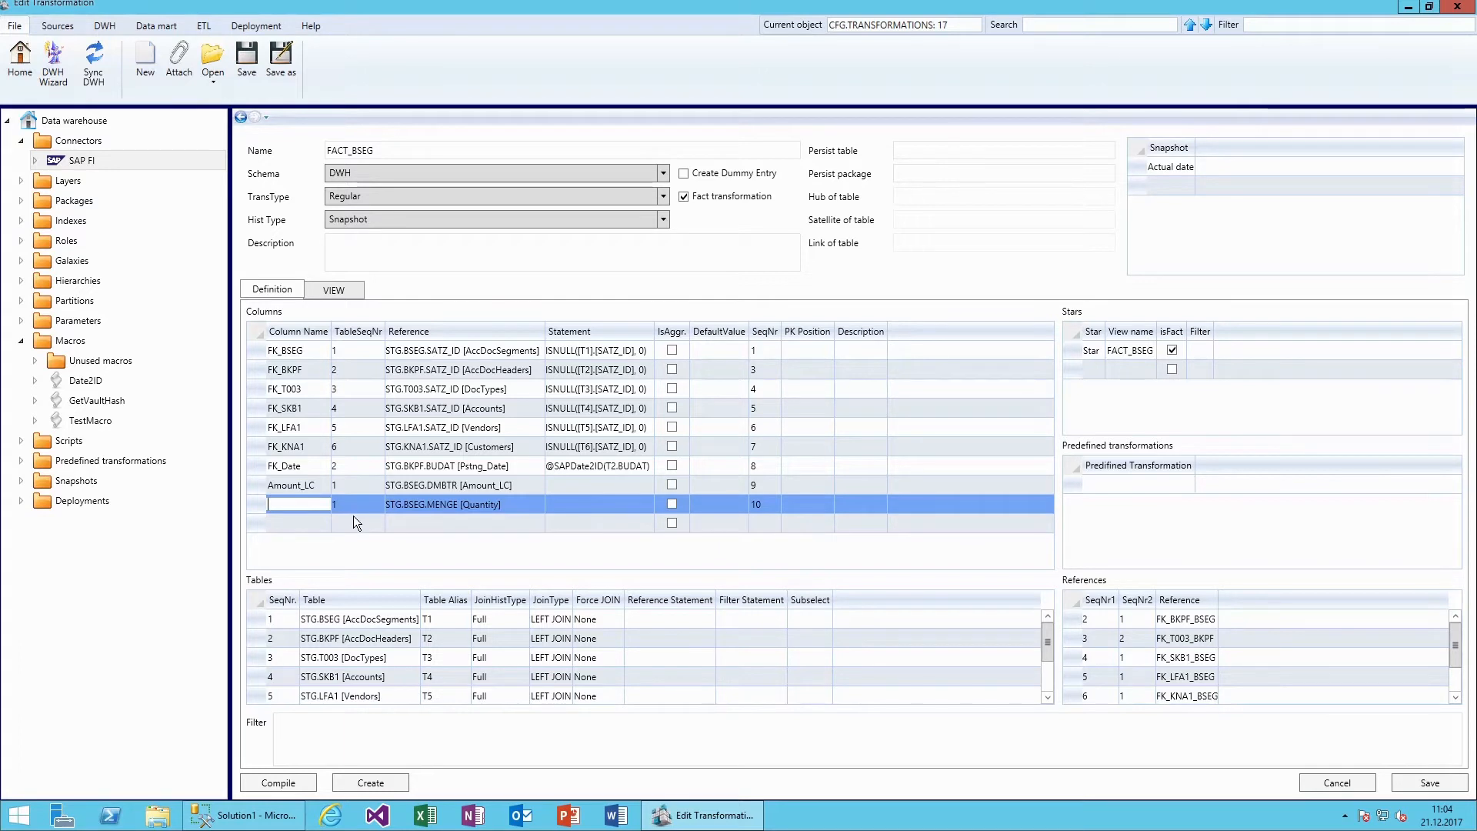
{"action": "type", "text": "Quantity"}
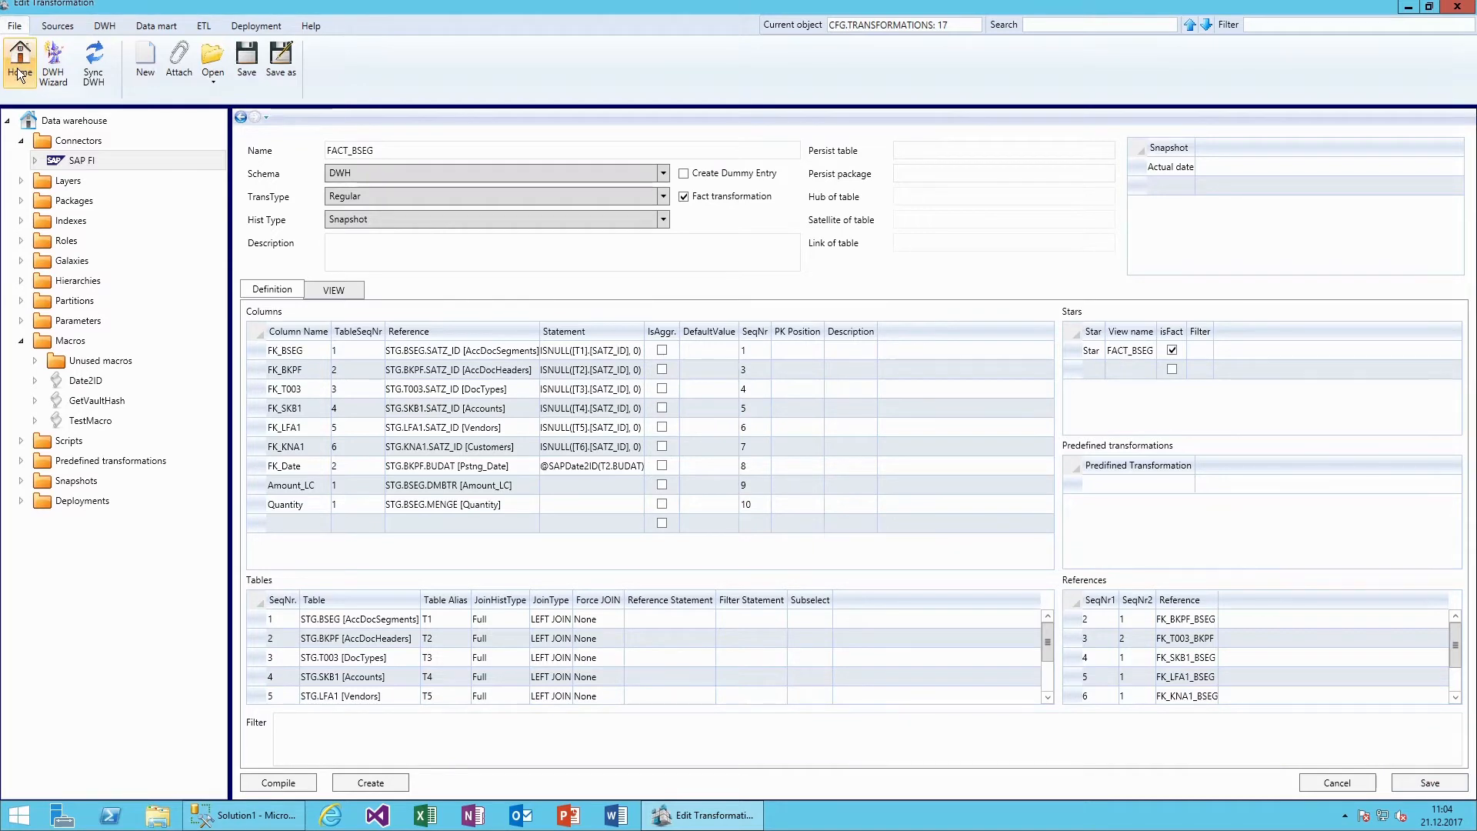
Step: Return to the flow diagram and bring up the deployments list from the Deployment functions
{"action": "left_click", "coordinate": [18, 62]}
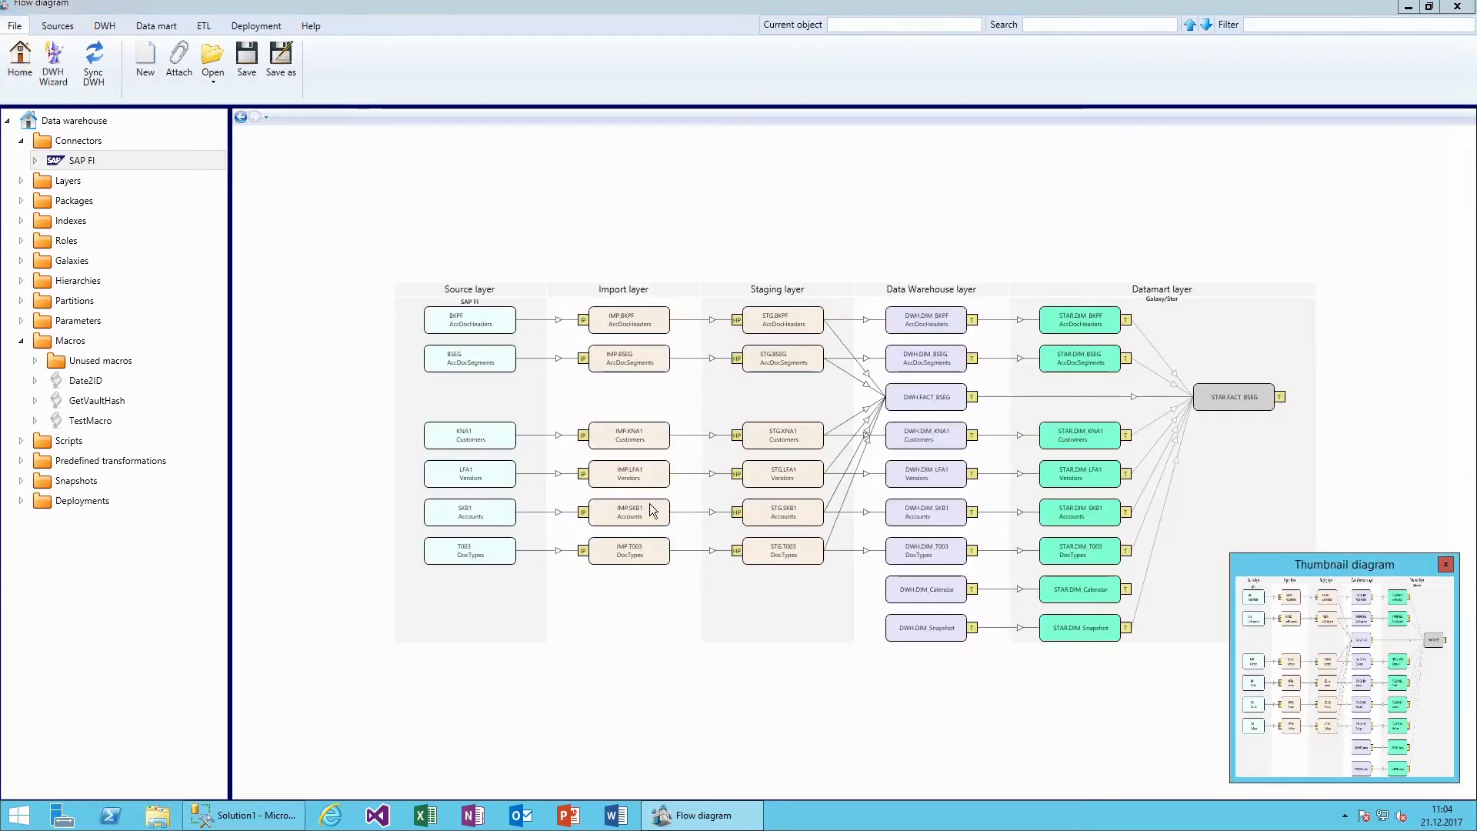
{"action": "mouse_move", "coordinate": [198, 130]}
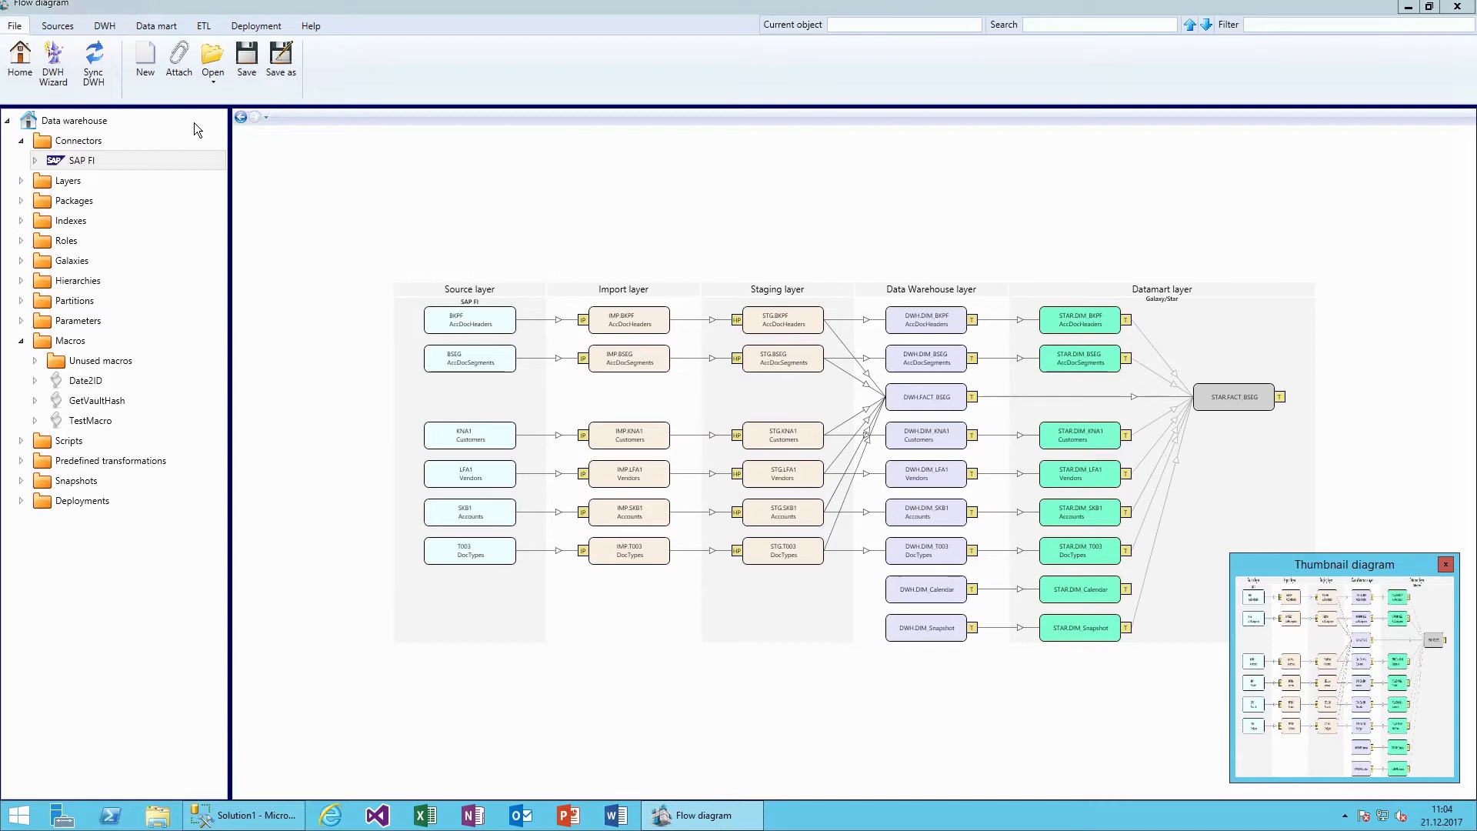
{"action": "left_click", "coordinate": [93, 62]}
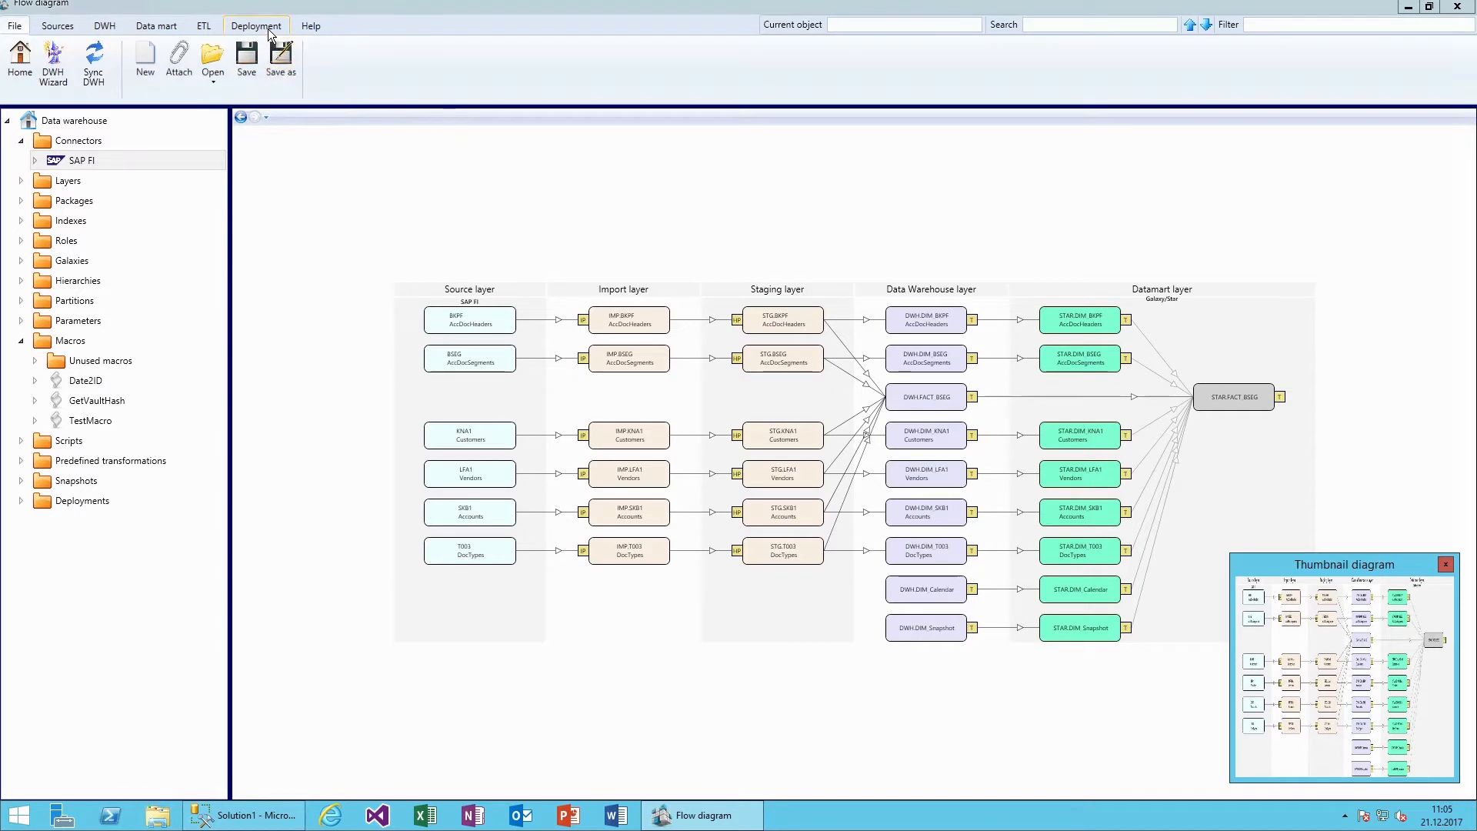
{"action": "left_click", "coordinate": [255, 26]}
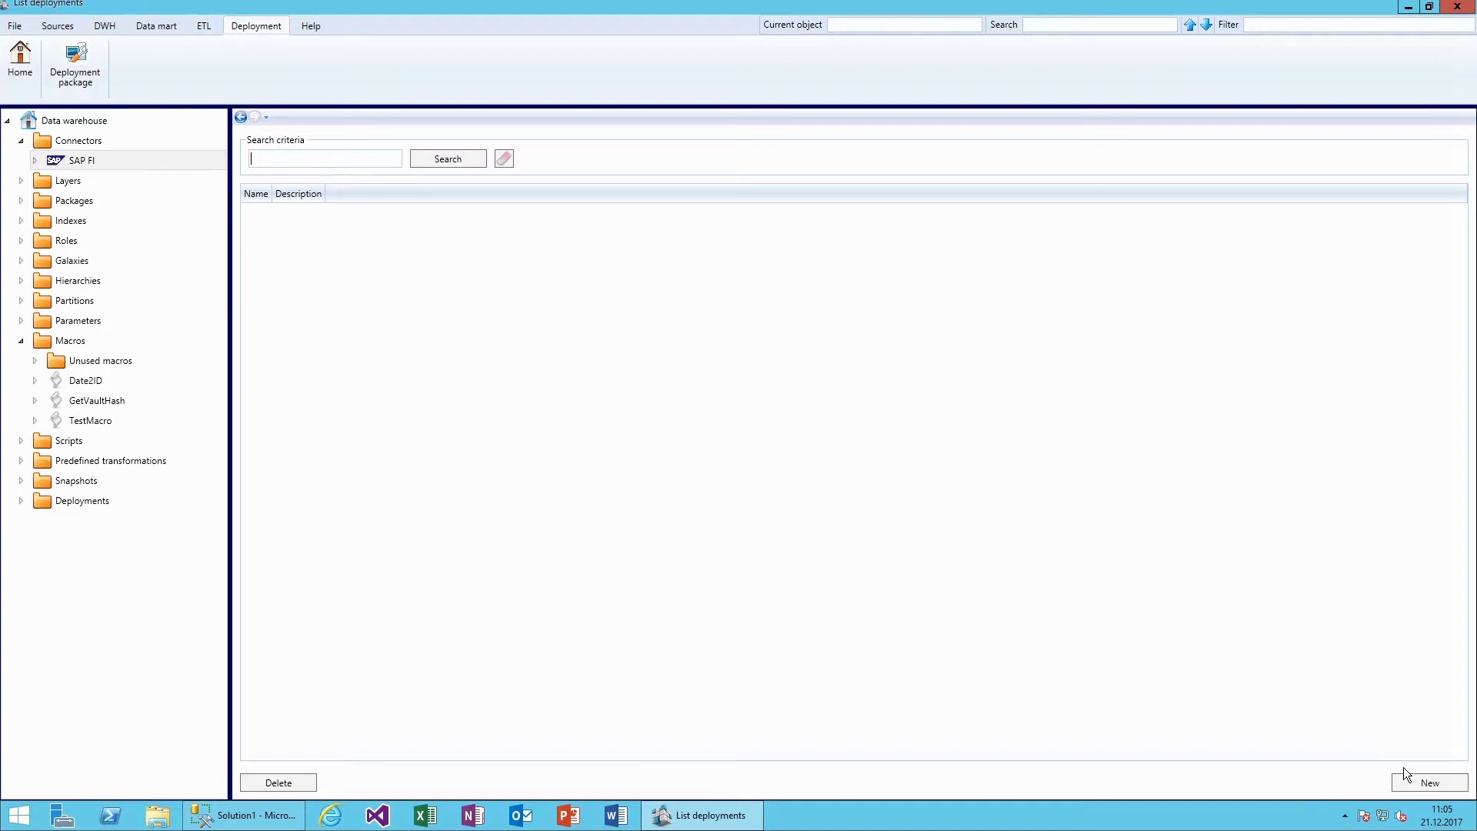
Step: Start a new deployment named SAPDWH and browse for its output directory
{"action": "left_click", "coordinate": [1429, 783]}
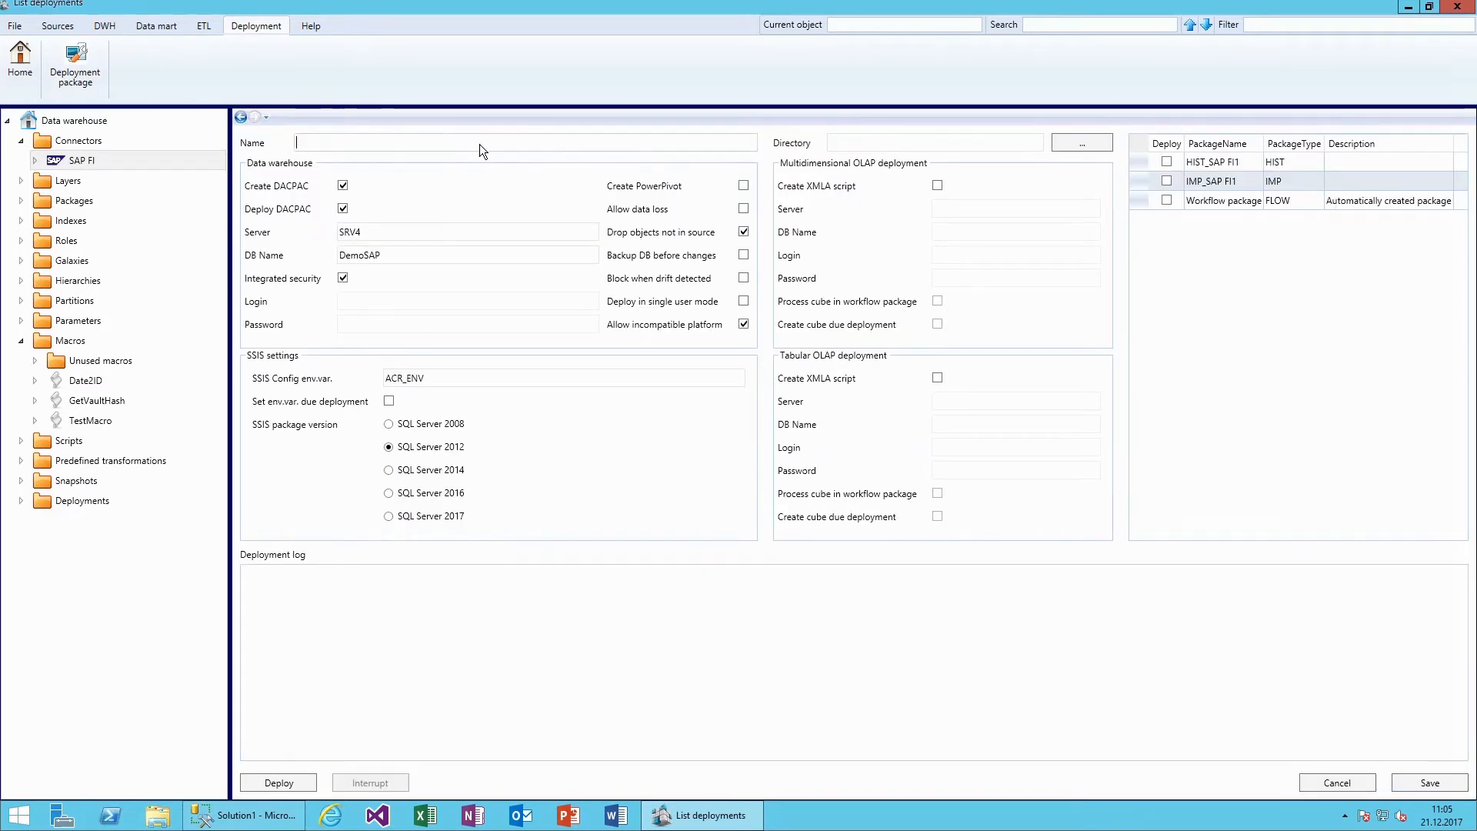
{"action": "type", "text": "SAPDWH"}
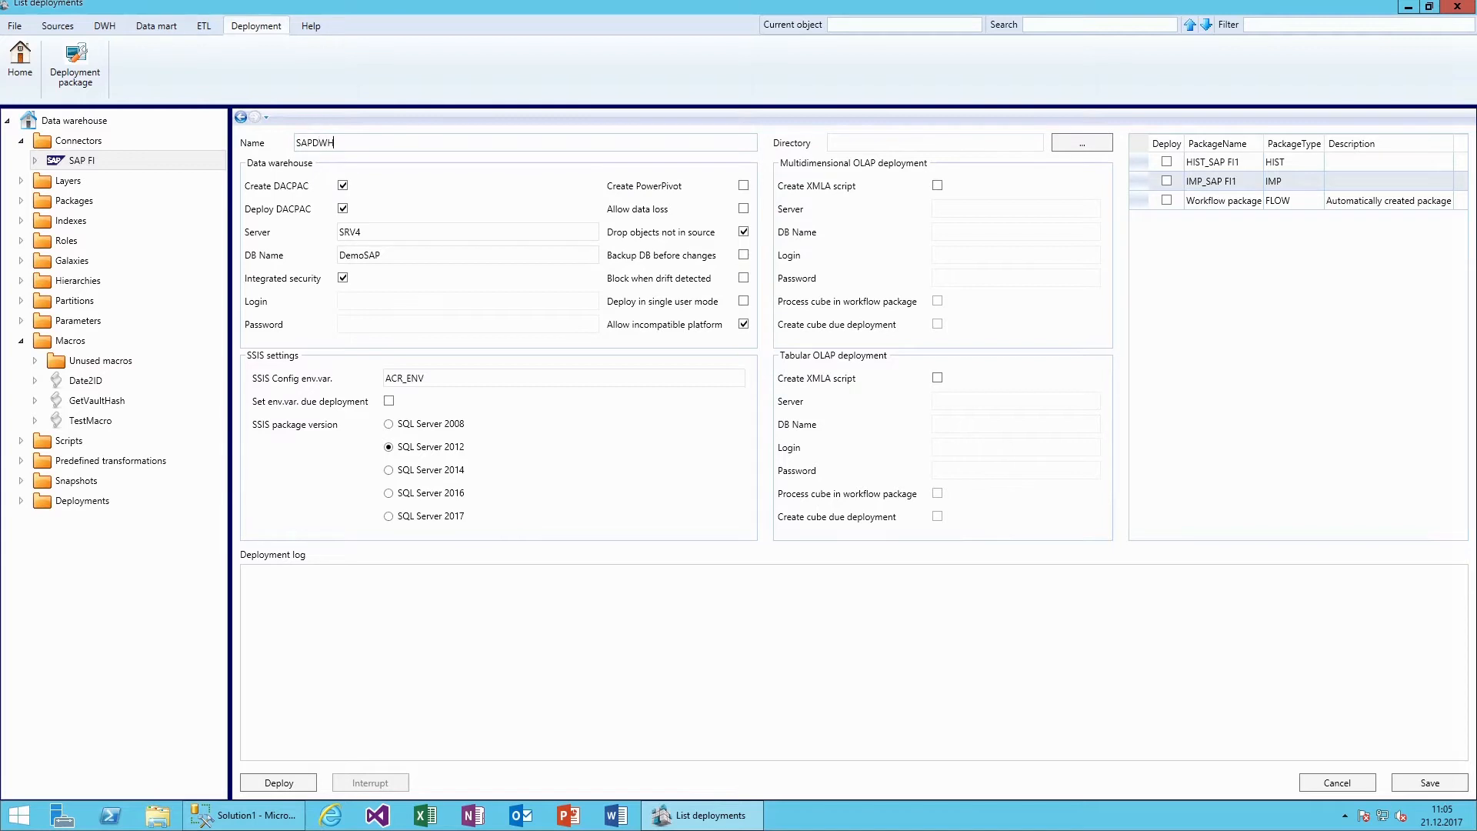
{"action": "left_click", "coordinate": [1080, 141]}
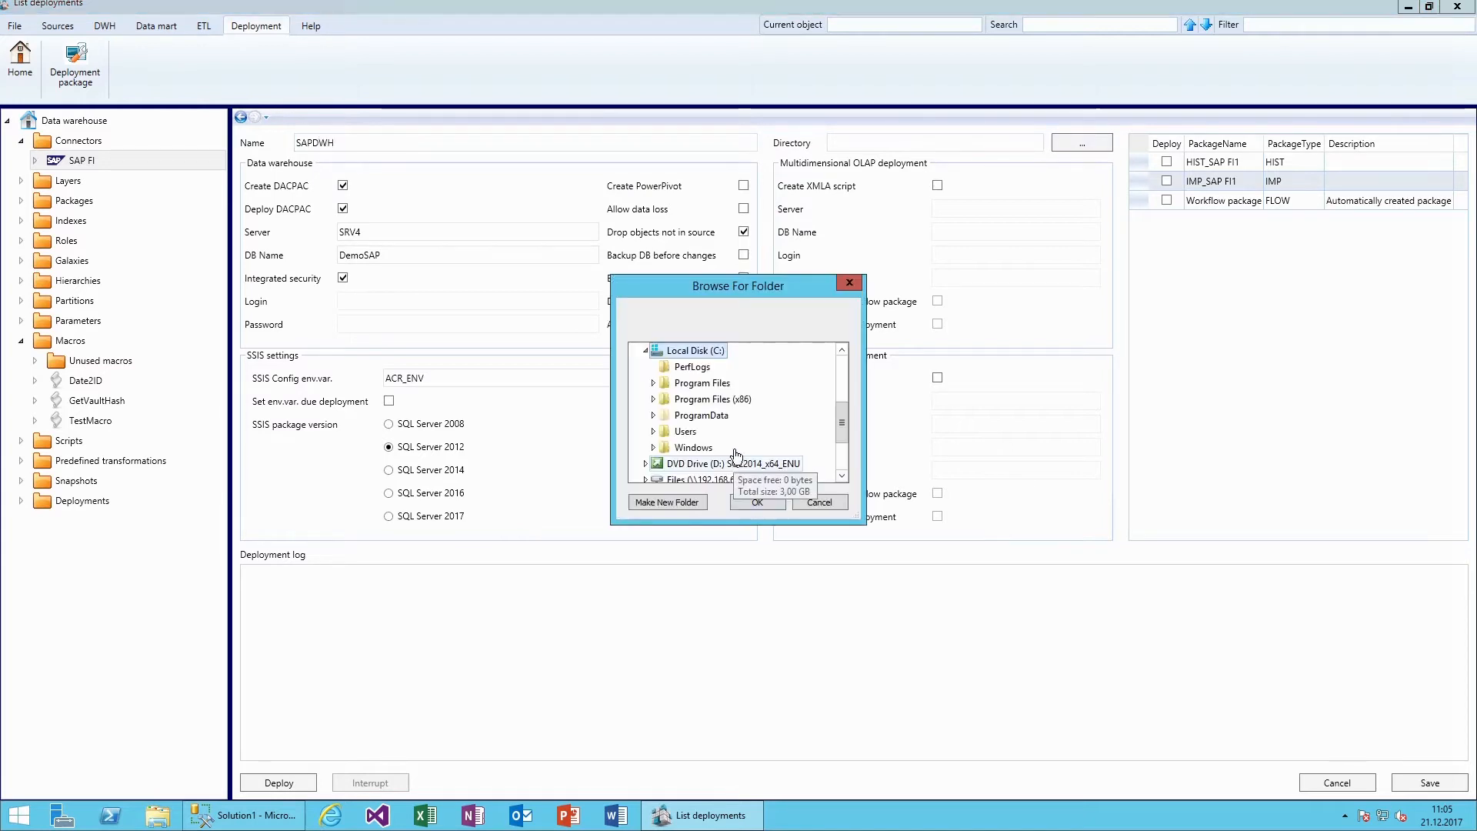
{"action": "left_click", "coordinate": [817, 501]}
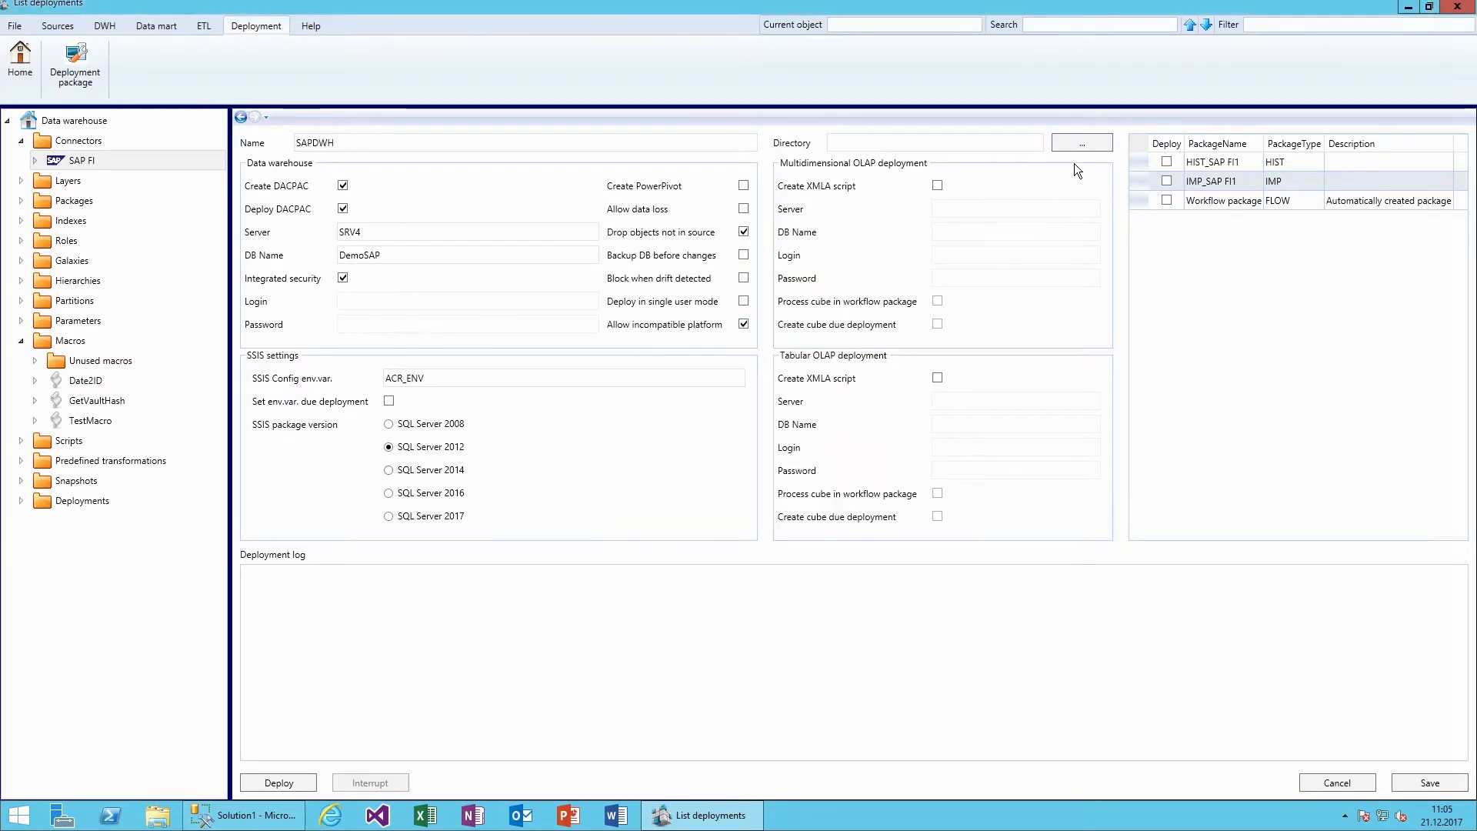
{"action": "left_click", "coordinate": [1079, 141]}
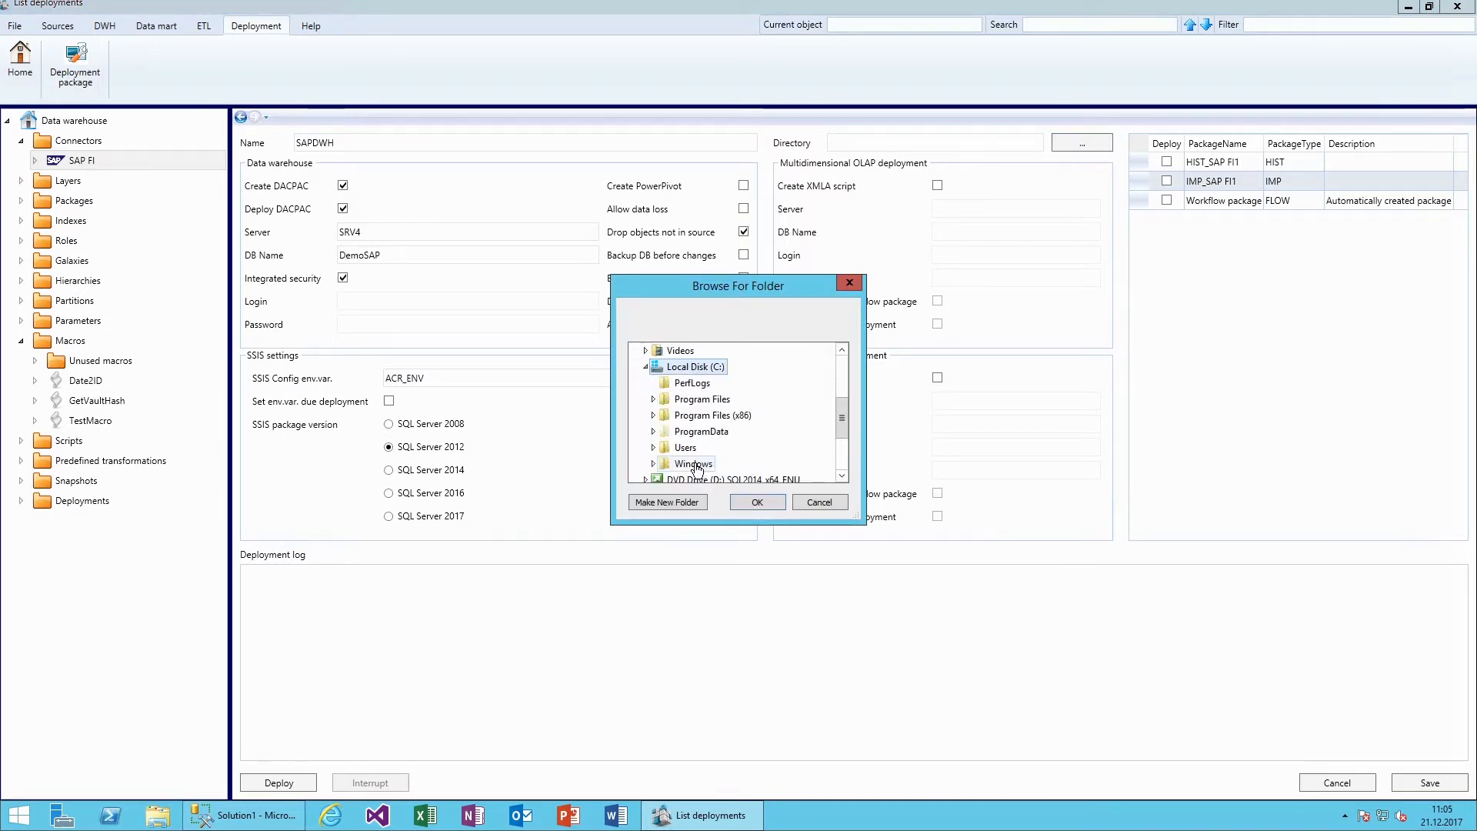
Step: Create a new SAPDWH folder on the C: drive and confirm it as the deployment directory
{"action": "left_click", "coordinate": [666, 502]}
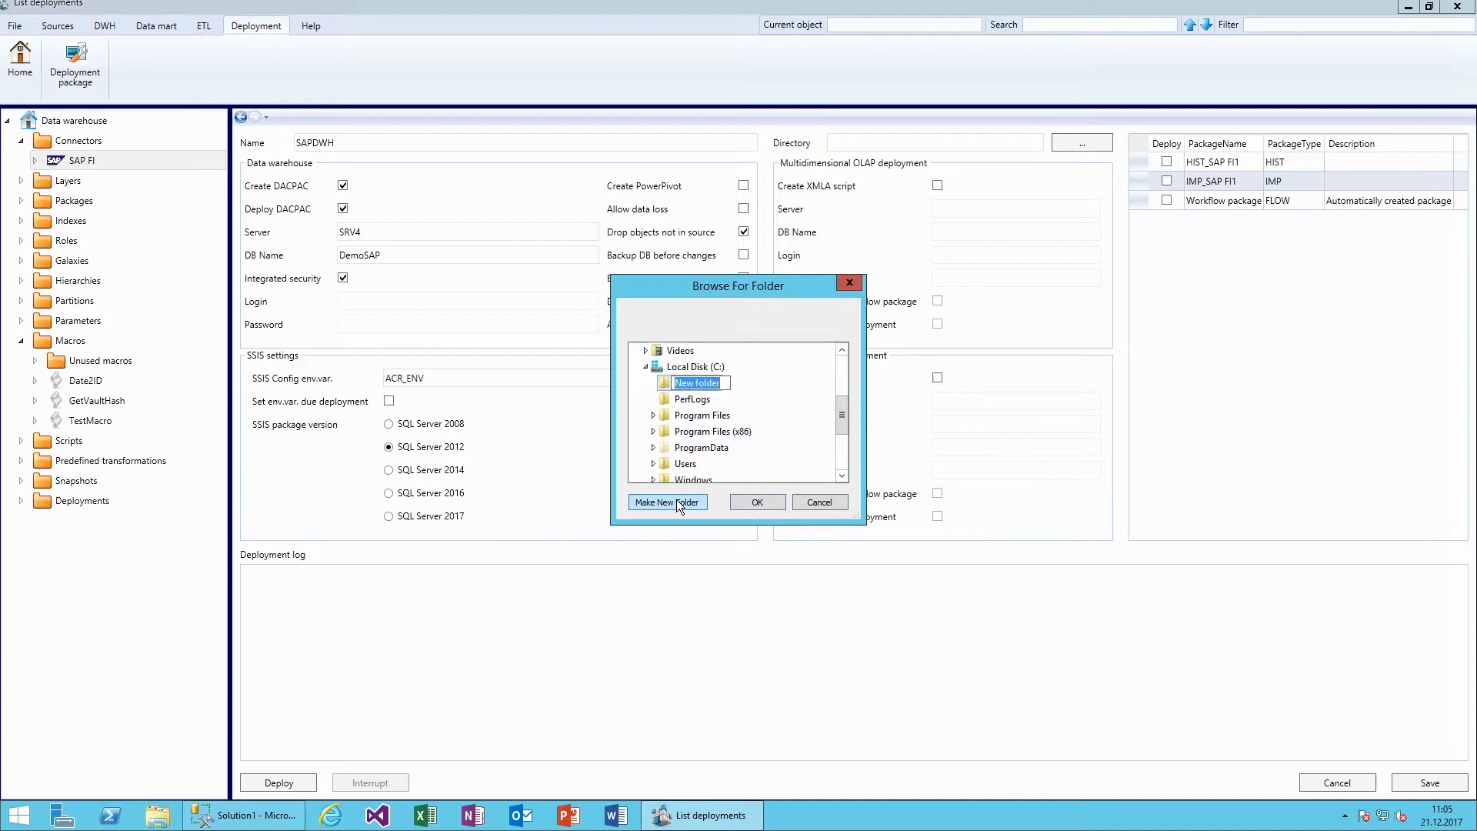
{"action": "type", "text": "SAPDWH"}
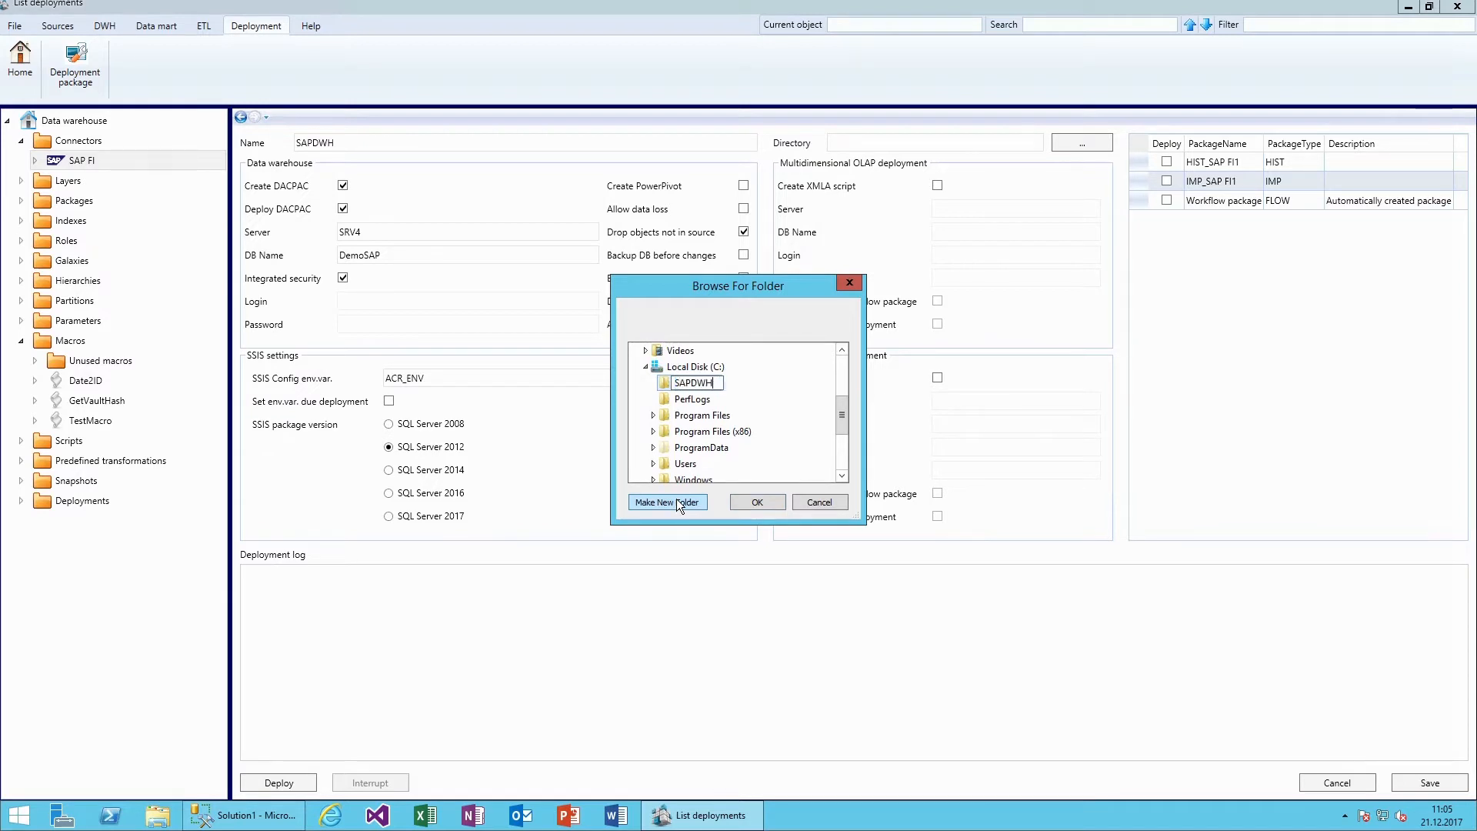
{"action": "left_click", "coordinate": [756, 502]}
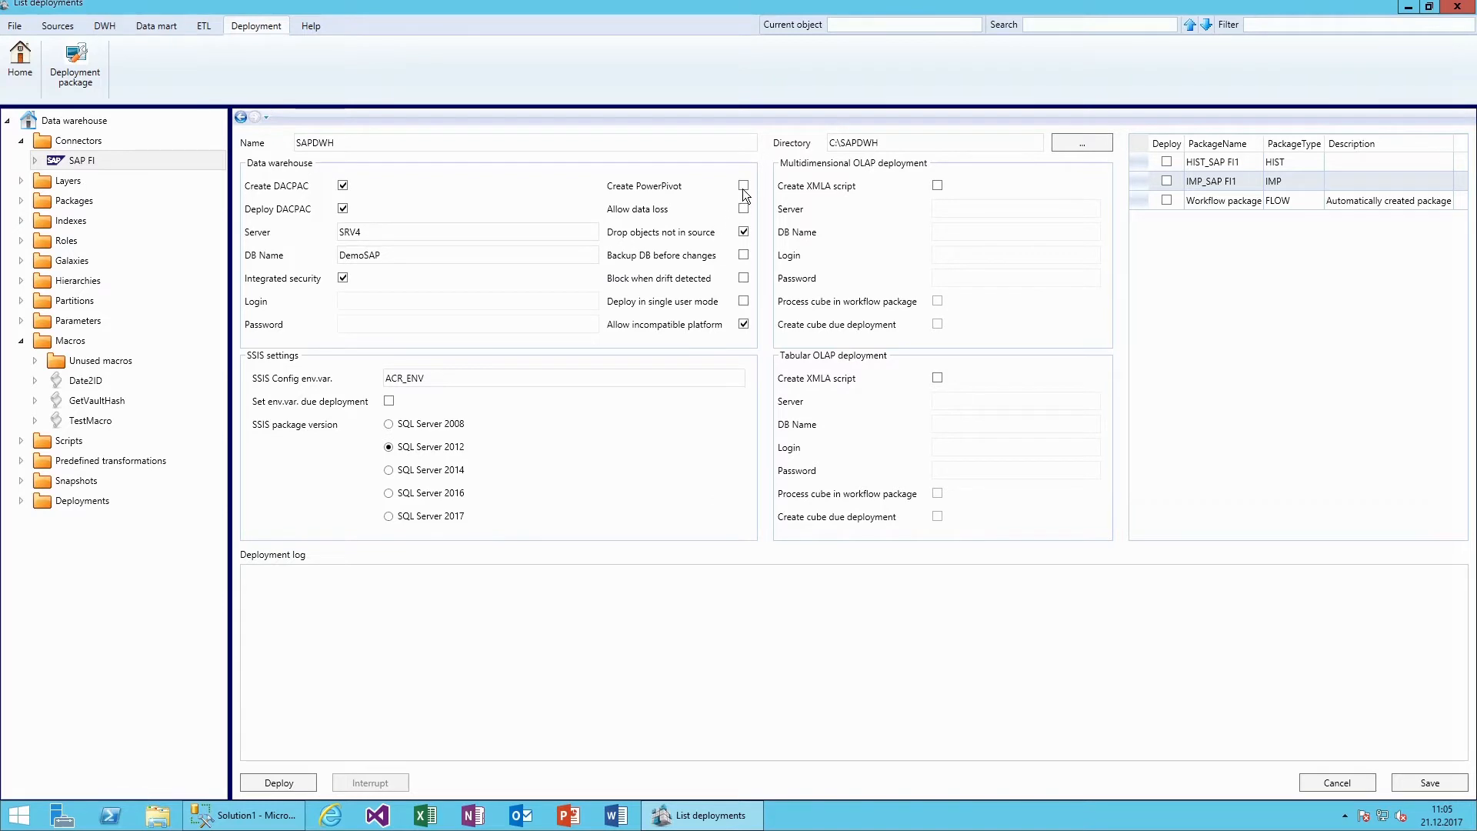
Step: Enable Create PowerPivot, keep objects not in source, and target server analytcscreator.database.windows.net
{"action": "left_click", "coordinate": [743, 186]}
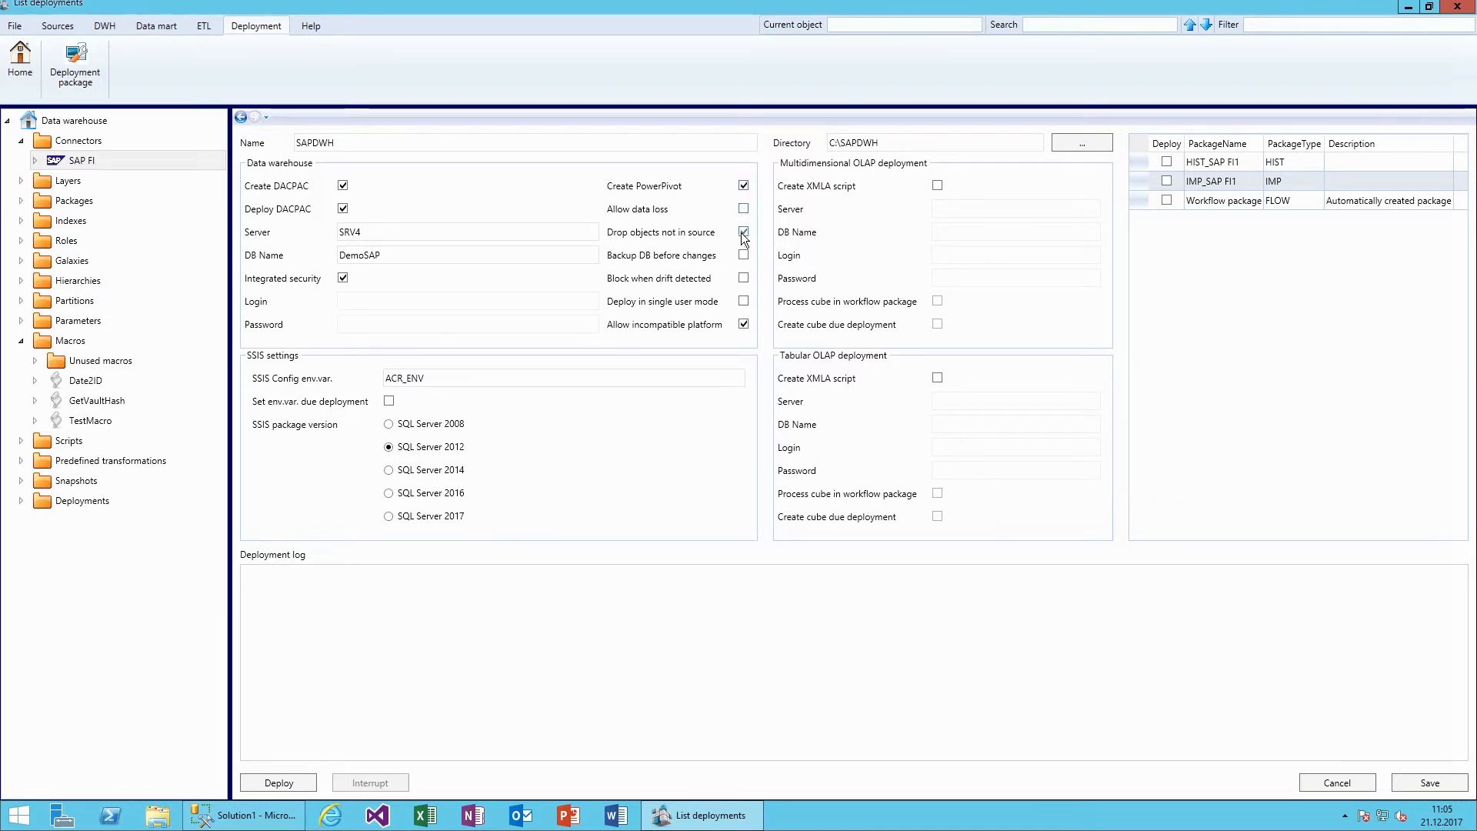
{"action": "left_click", "coordinate": [743, 232]}
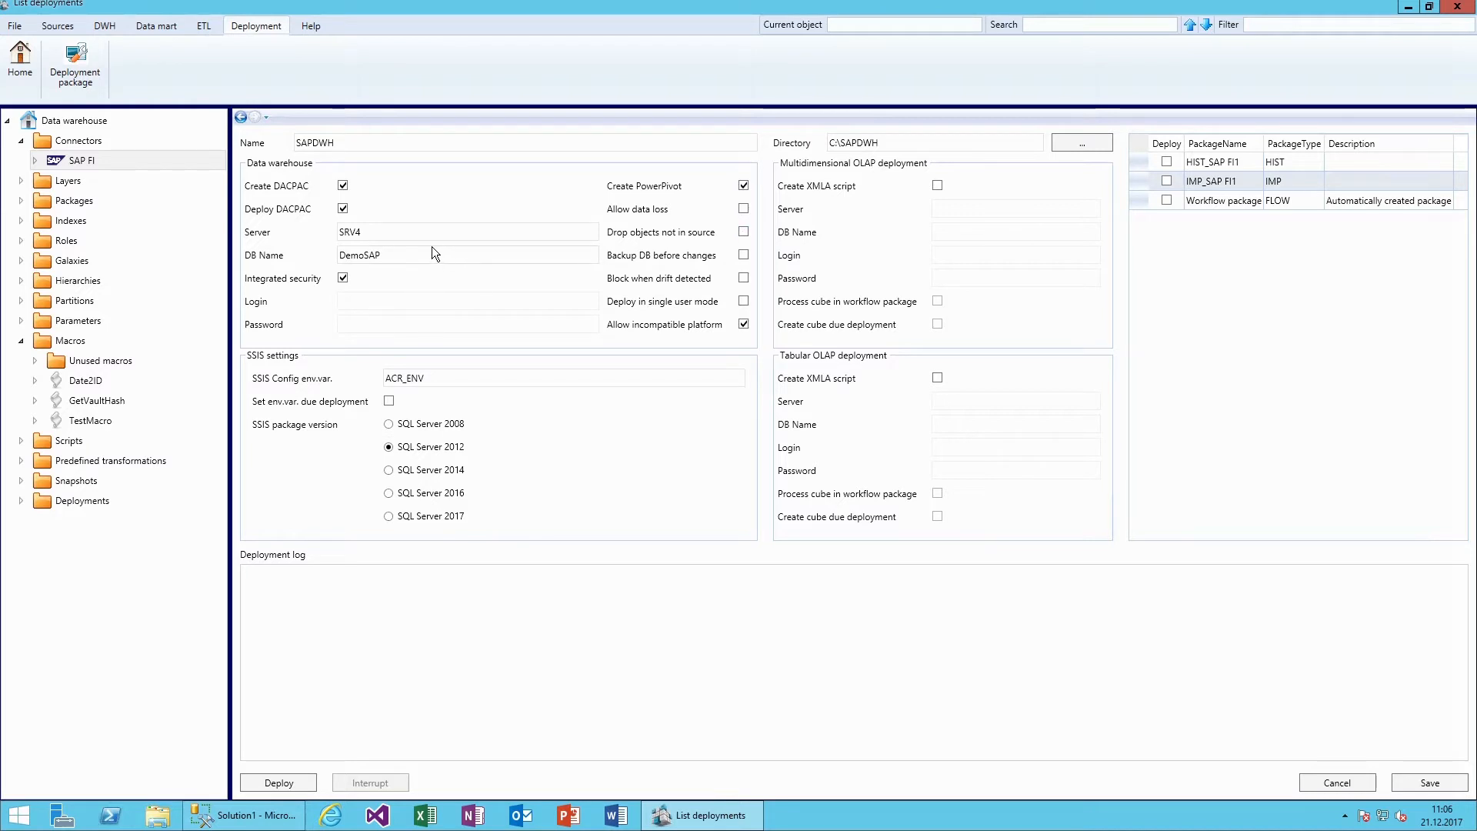
{"action": "left_click", "coordinate": [466, 233]}
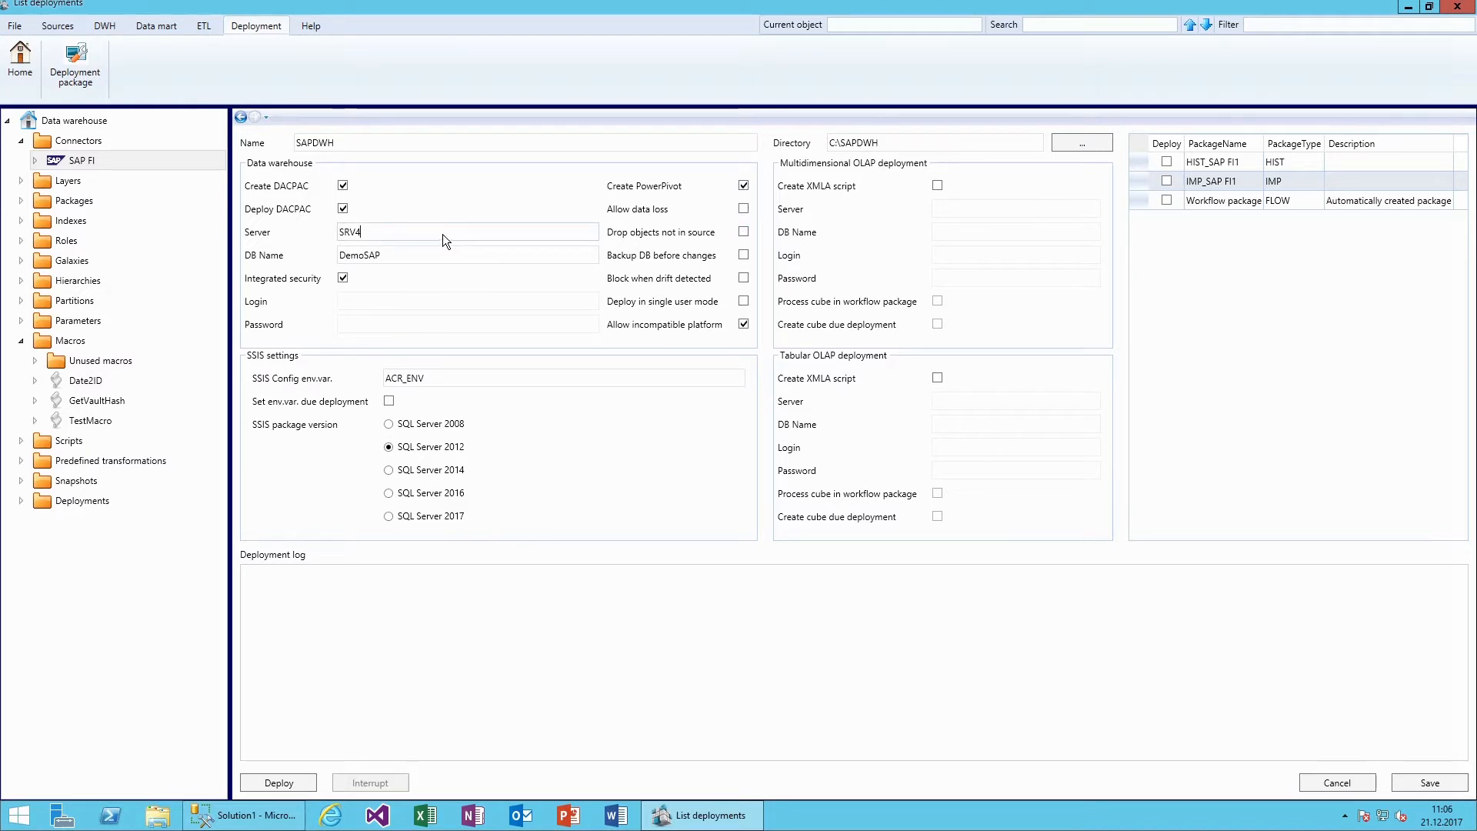
{"action": "type", "text": "analytcscreator.database.windows.net"}
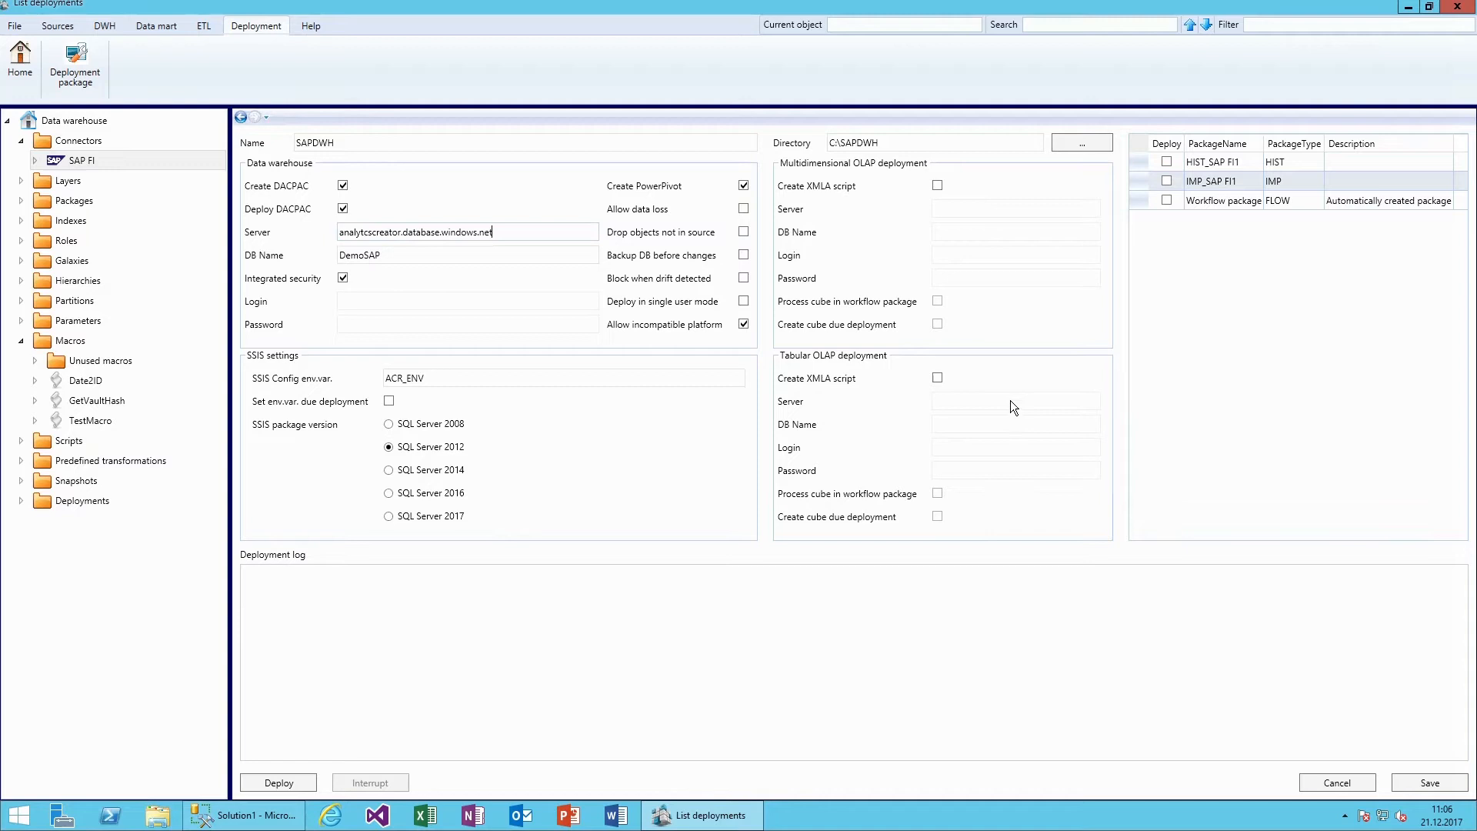
{"action": "left_click", "coordinate": [341, 277]}
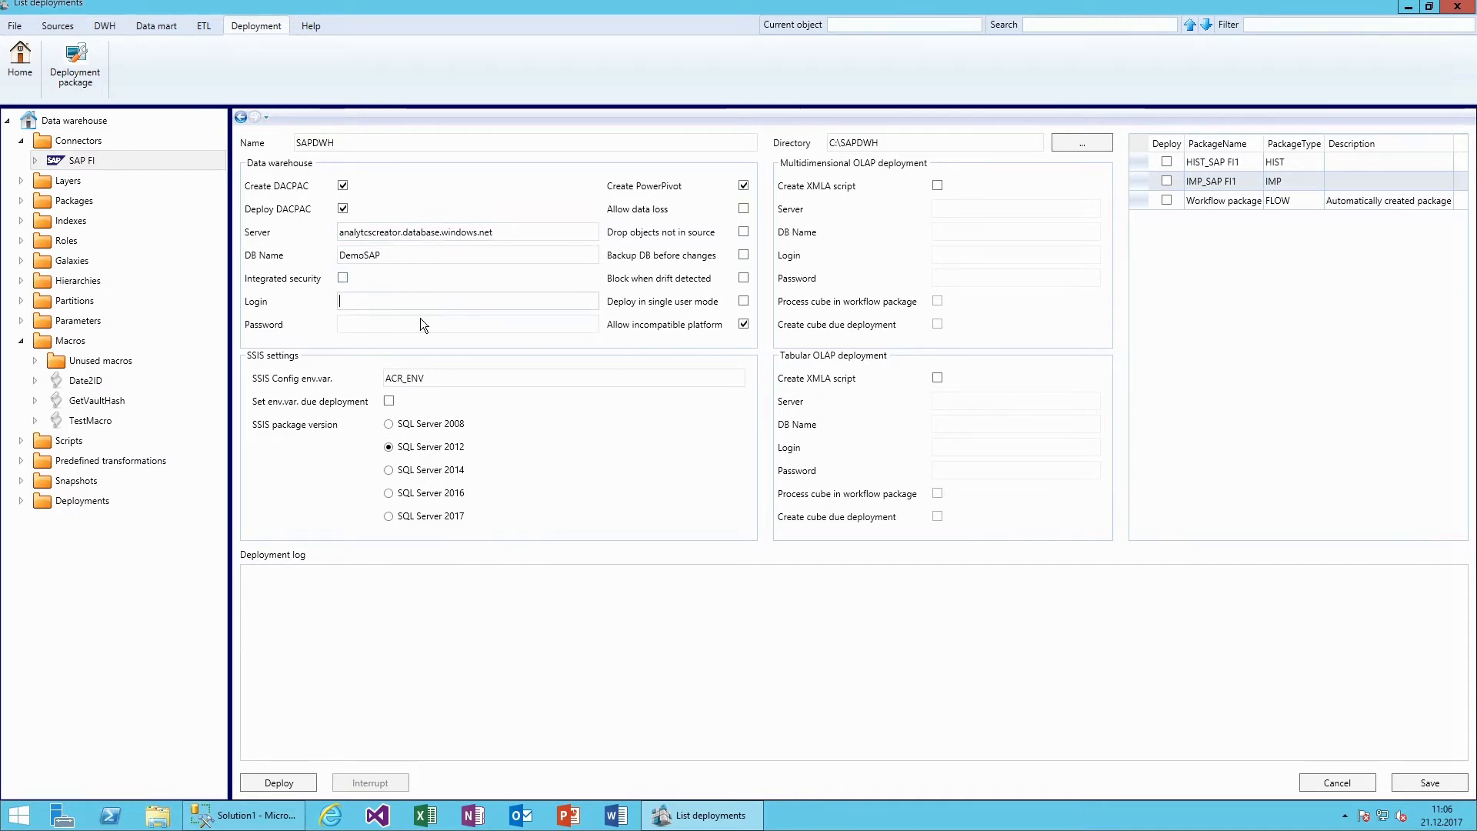
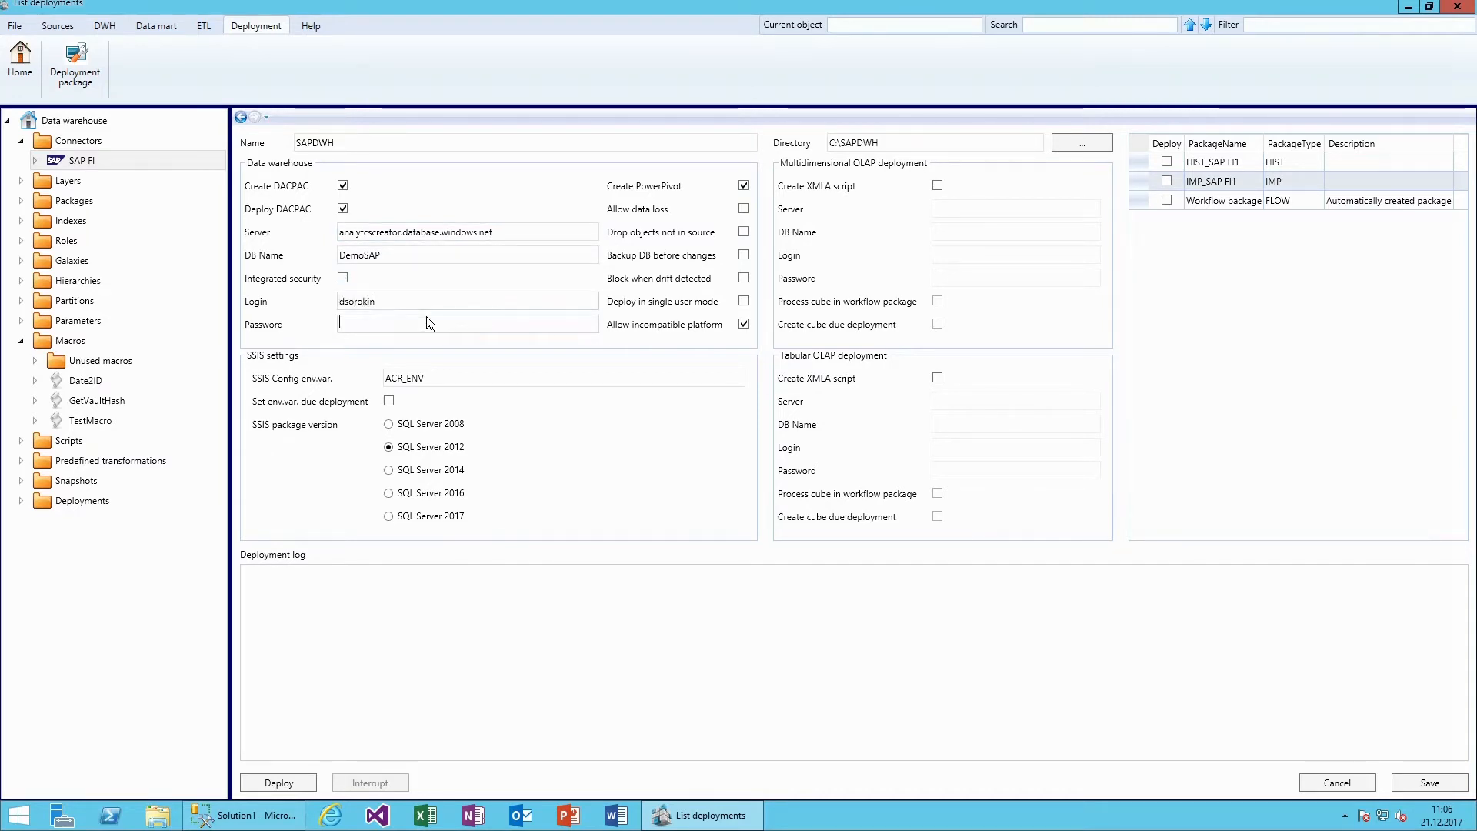
{"action": "type", "text": "•••••"}
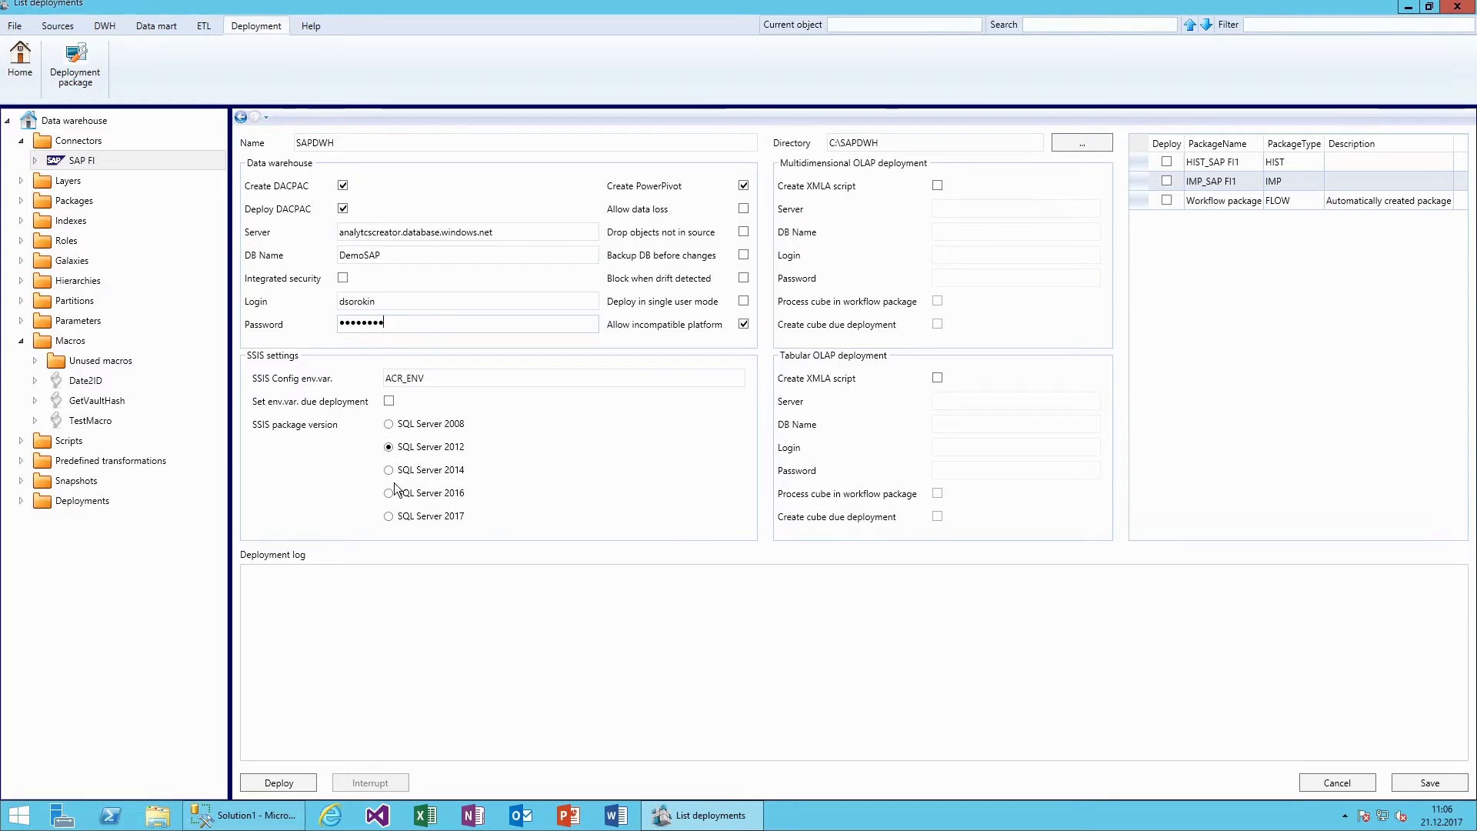
{"action": "left_click", "coordinate": [388, 469]}
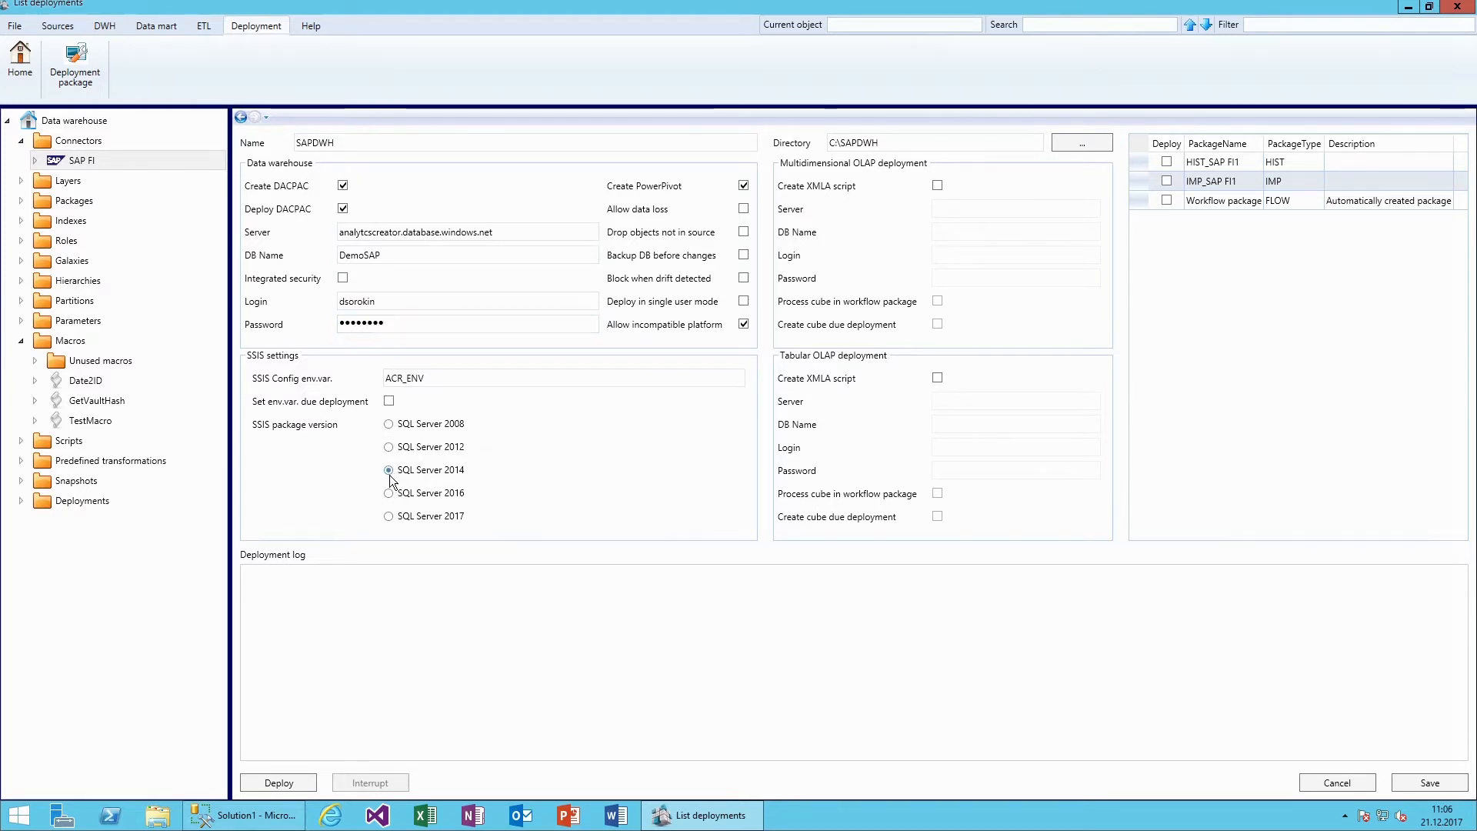
{"action": "left_click", "coordinate": [388, 402]}
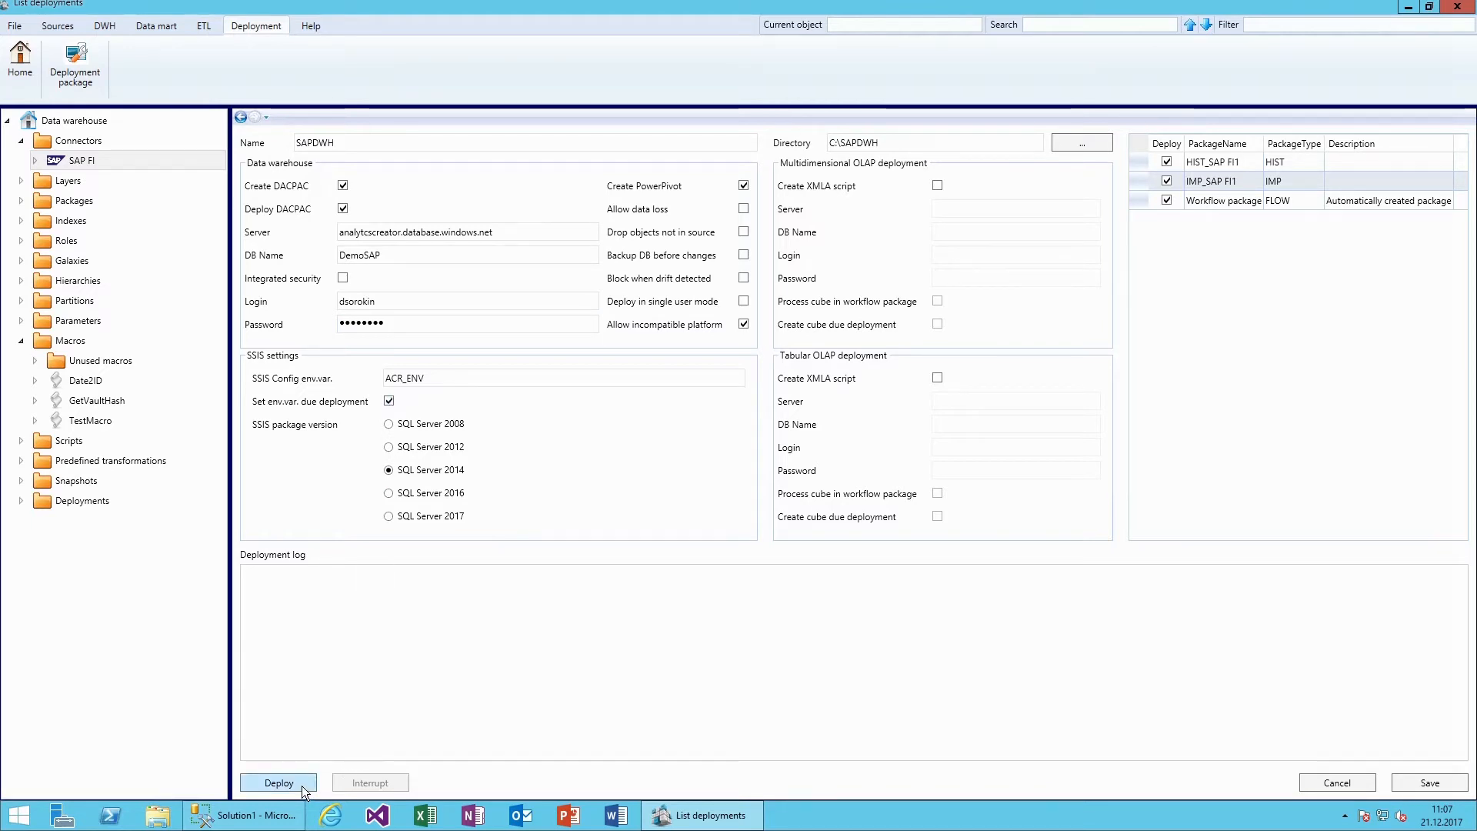
{"action": "left_click", "coordinate": [277, 782]}
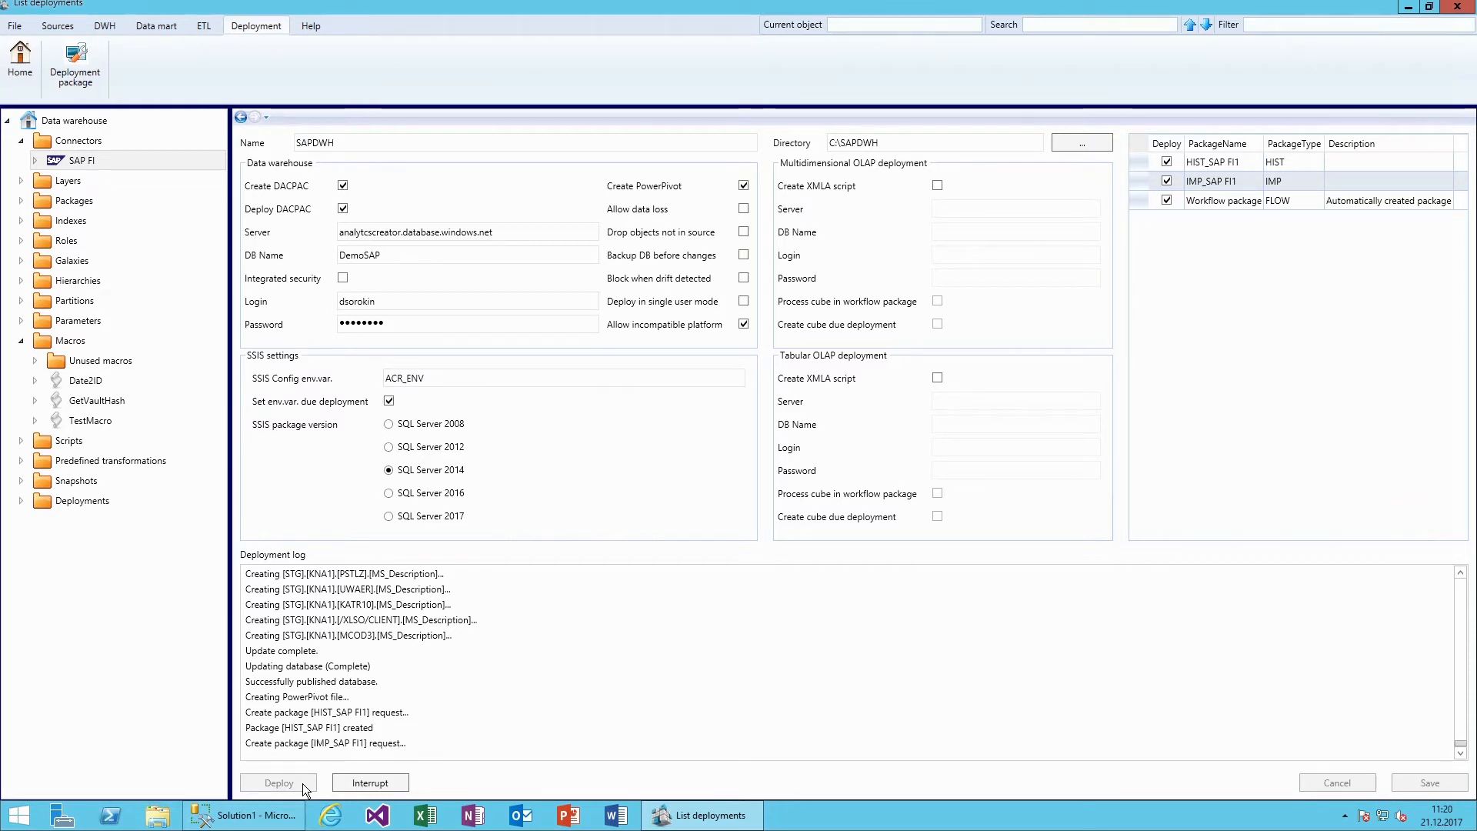
Step: Browse to the SAPDWH deployment folder on the C: drive to reach the generated SSIS project
{"action": "left_click", "coordinate": [279, 783]}
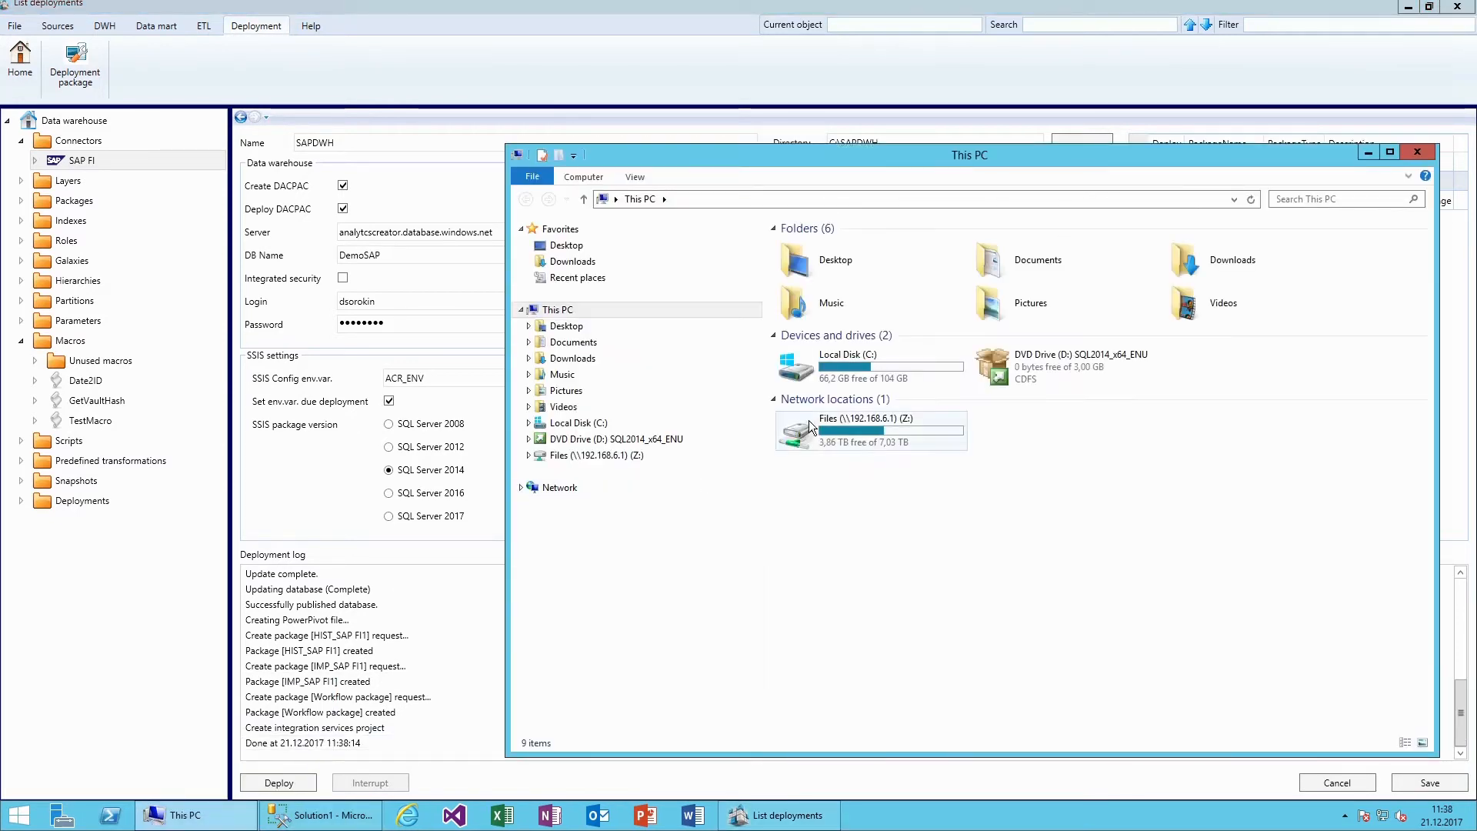
{"action": "double_click", "coordinate": [844, 367]}
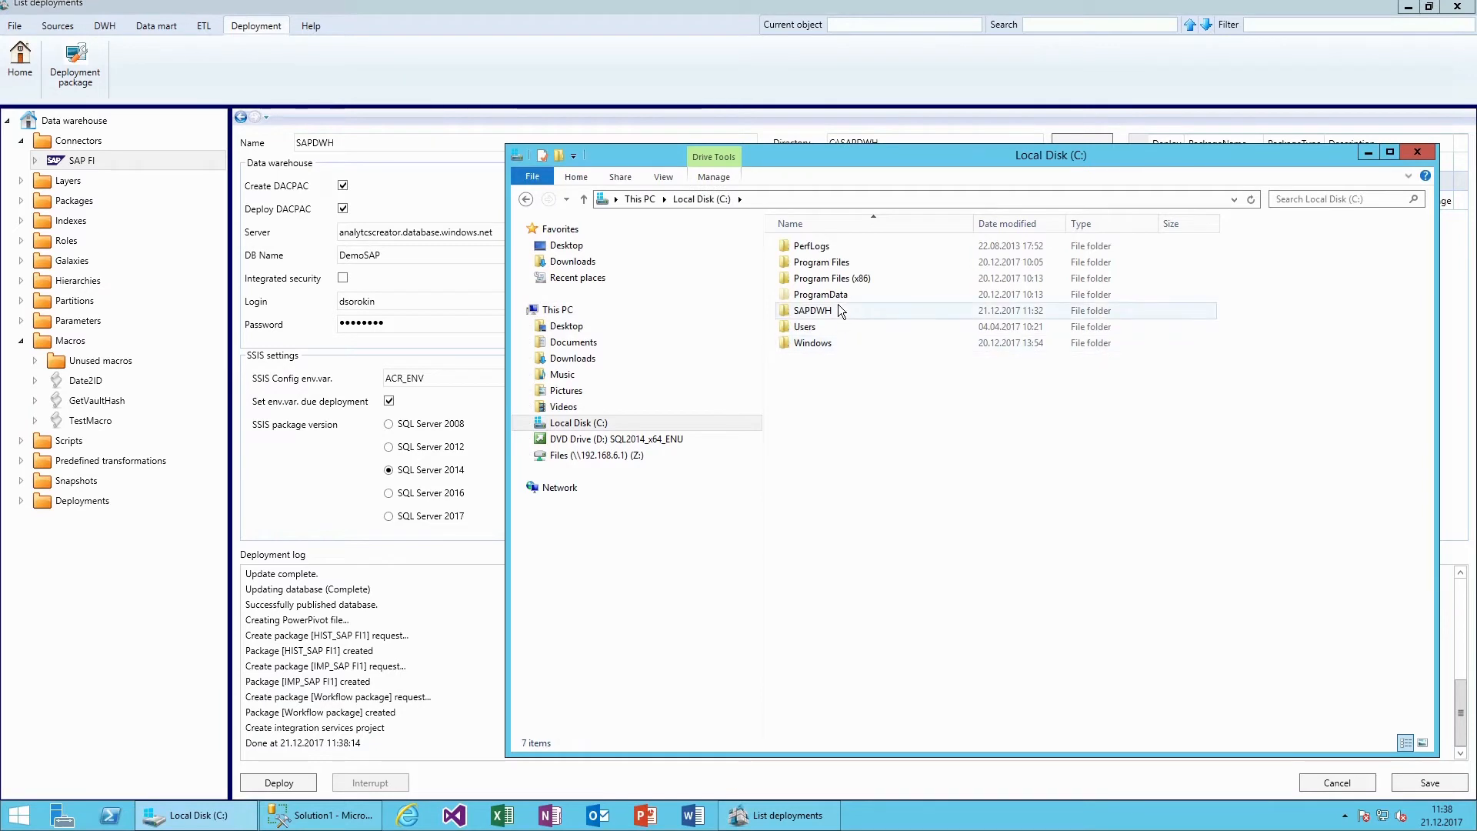
{"action": "double_click", "coordinate": [812, 309]}
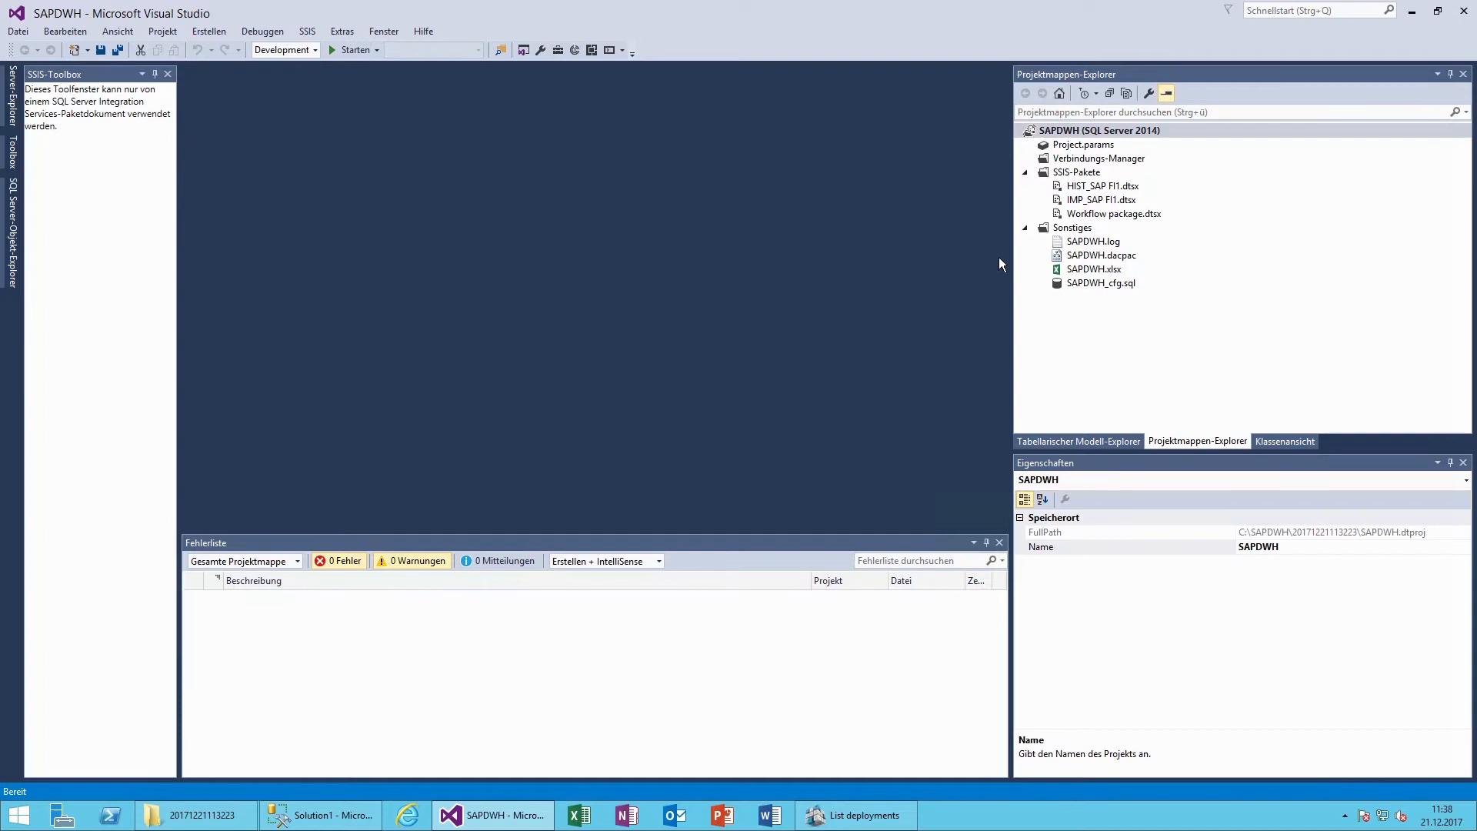
Step: Open Workflow package.dtsx in the SSIS designer to see its IMP and HIST control flow
{"action": "left_click", "coordinate": [1114, 214]}
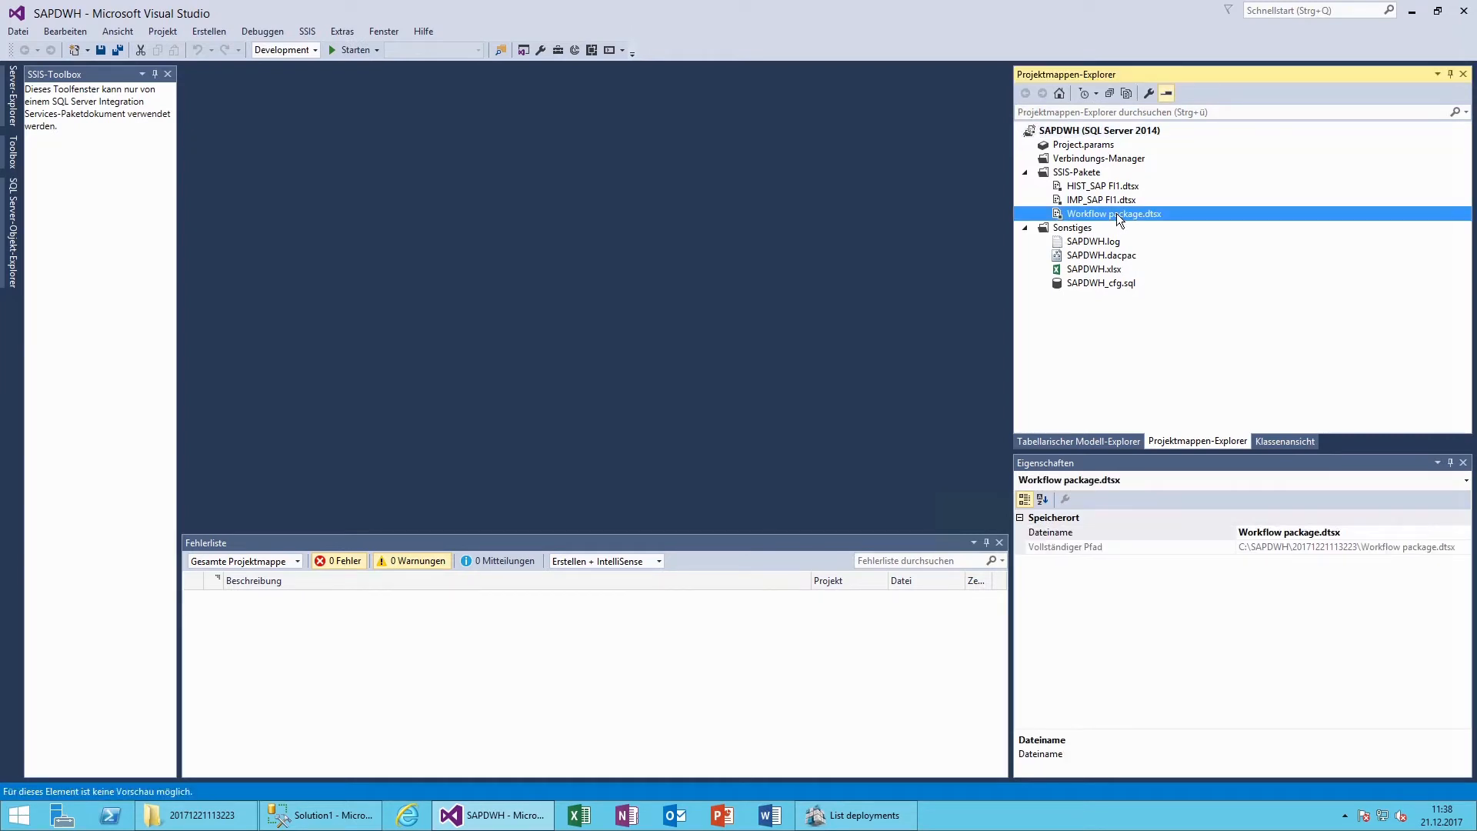
{"action": "double_click", "coordinate": [1112, 214]}
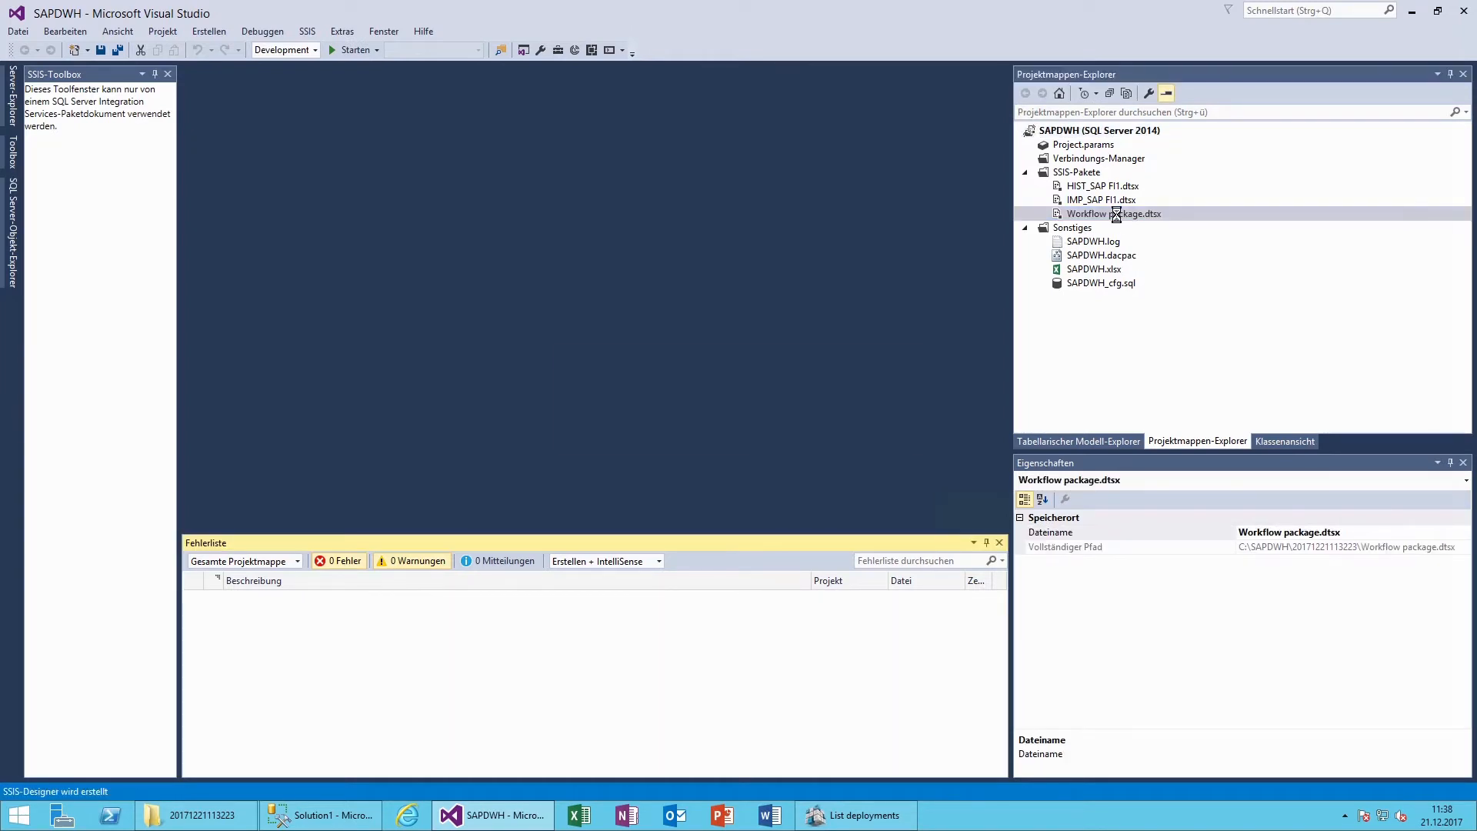
{"action": "double_click", "coordinate": [1114, 213]}
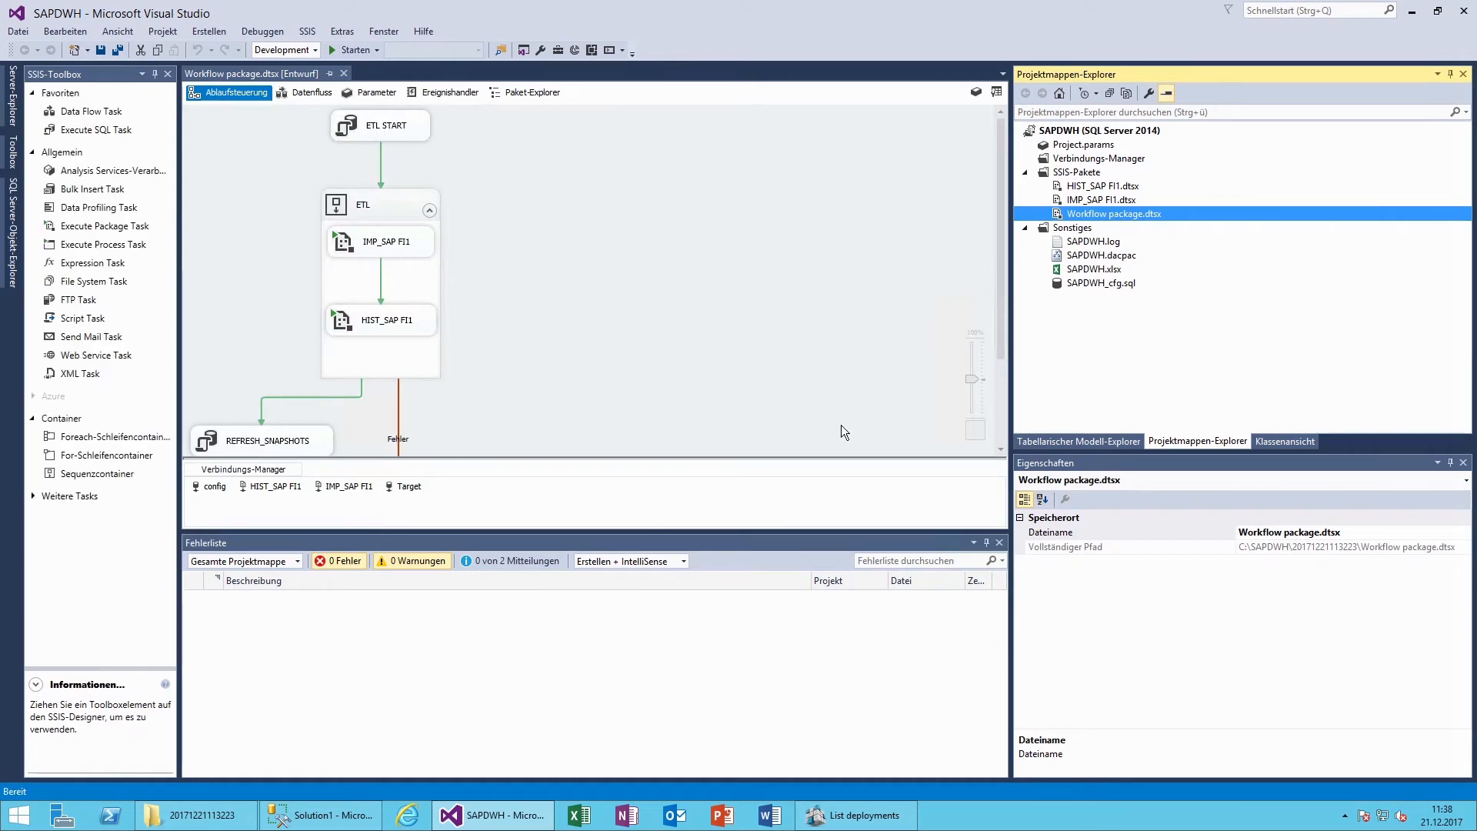
{"action": "mouse_move", "coordinate": [320, 815]}
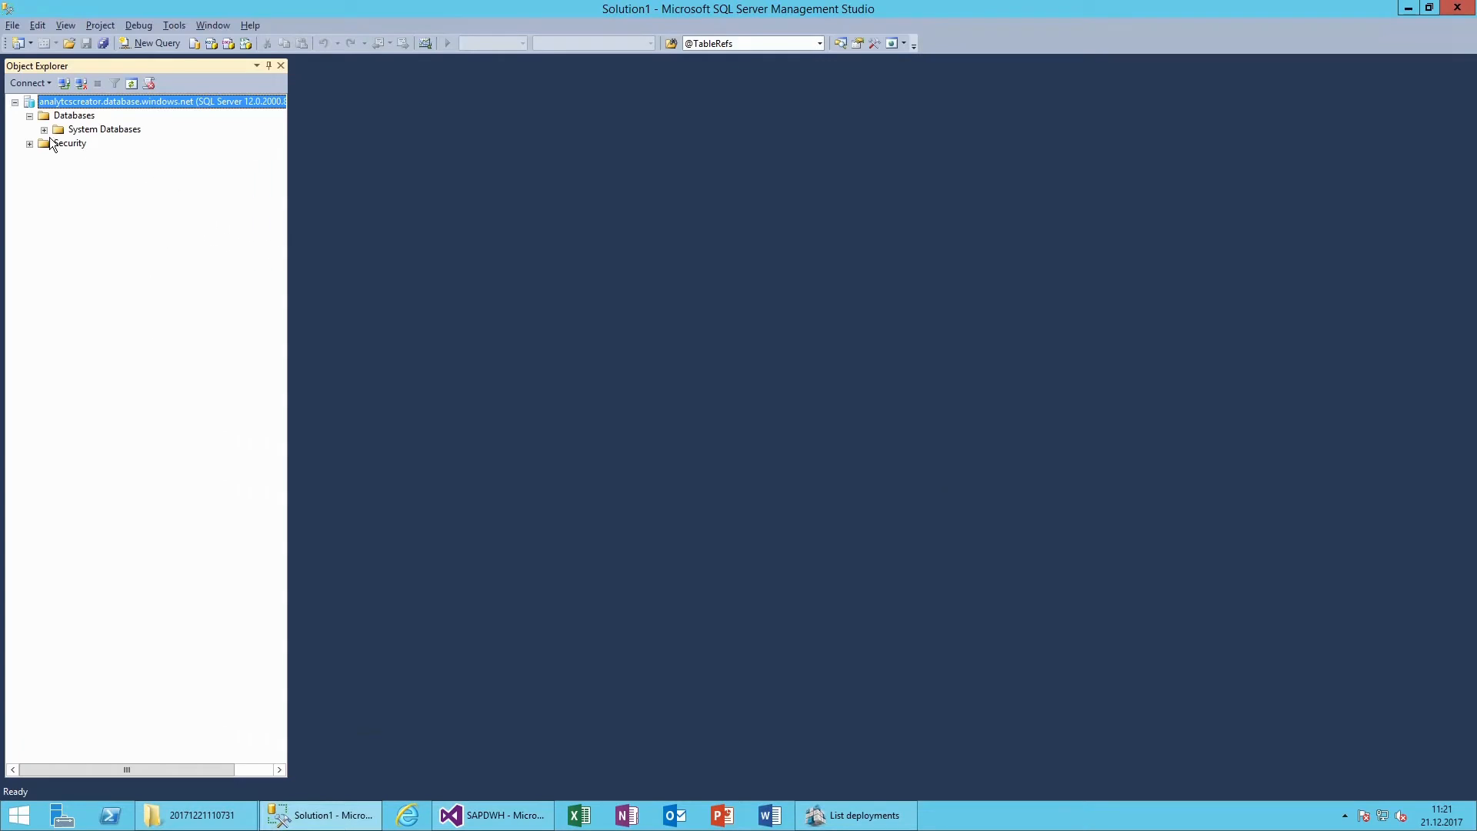
Step: Refresh the databases and show the top rows of DemoSAP's CFG.SSIS_Configurations table
{"action": "left_click", "coordinate": [74, 115]}
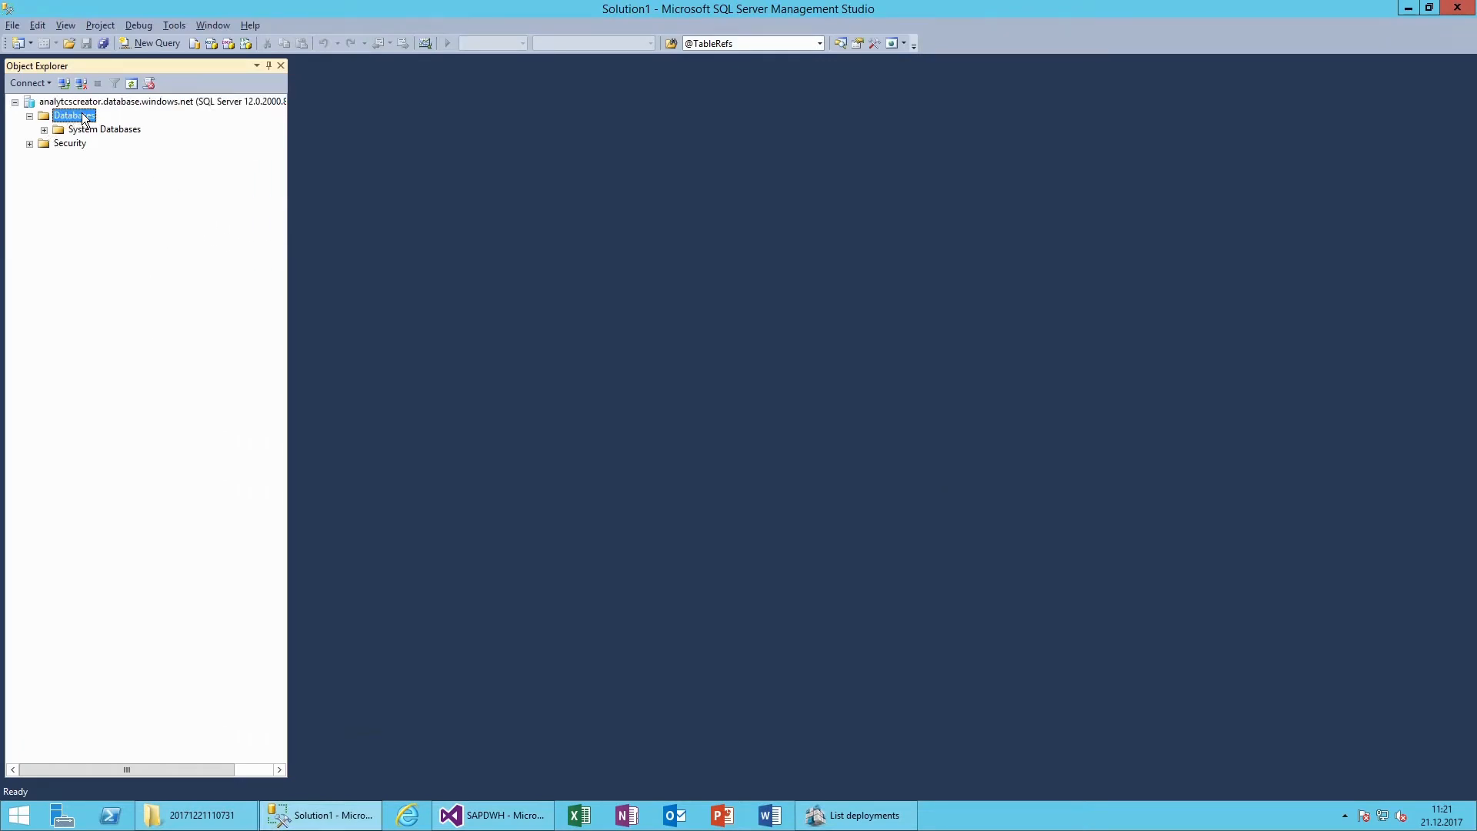
{"action": "double_click", "coordinate": [70, 116]}
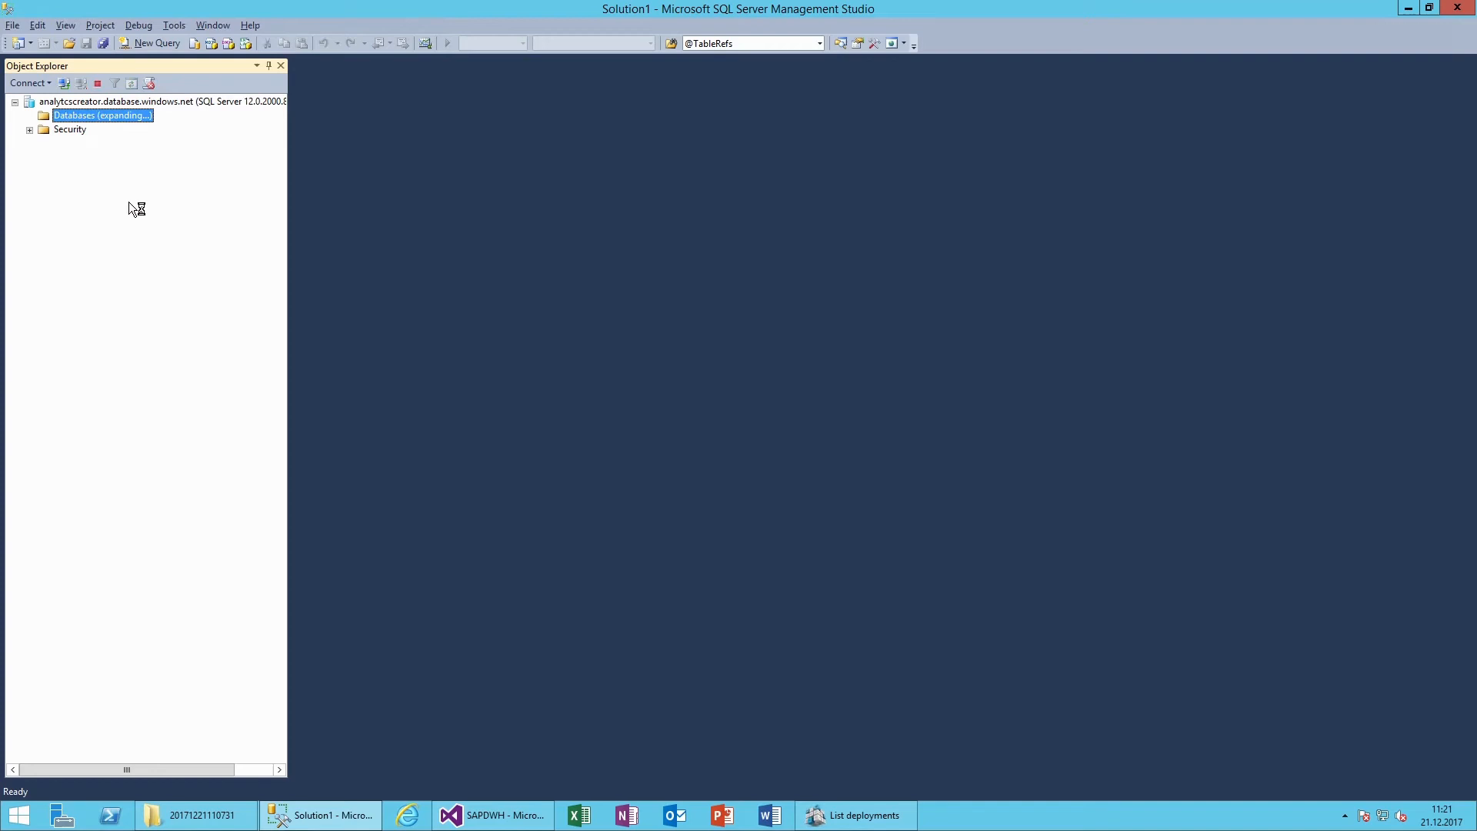
{"action": "left_click", "coordinate": [29, 116]}
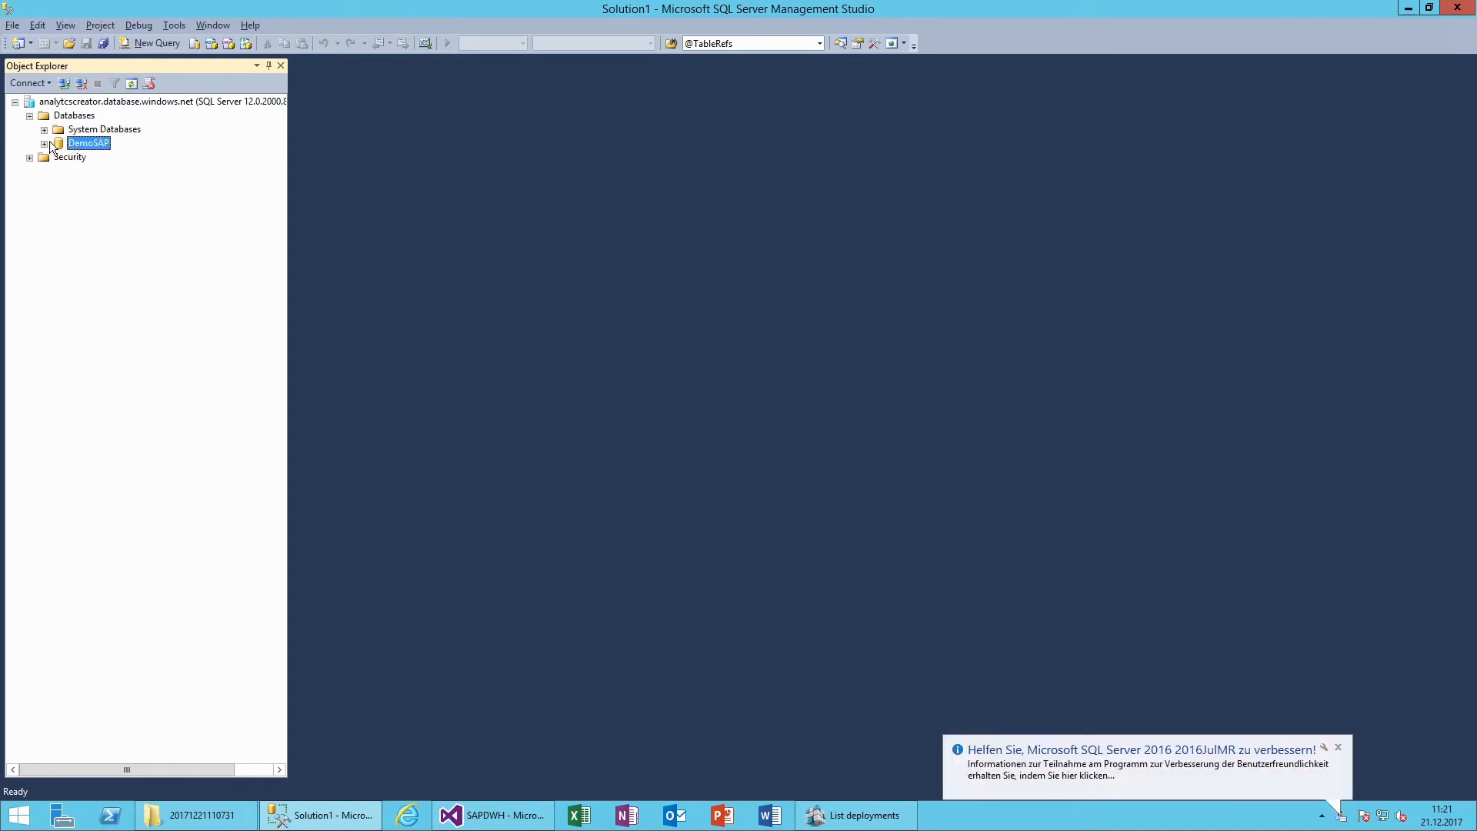
{"action": "left_click", "coordinate": [45, 141]}
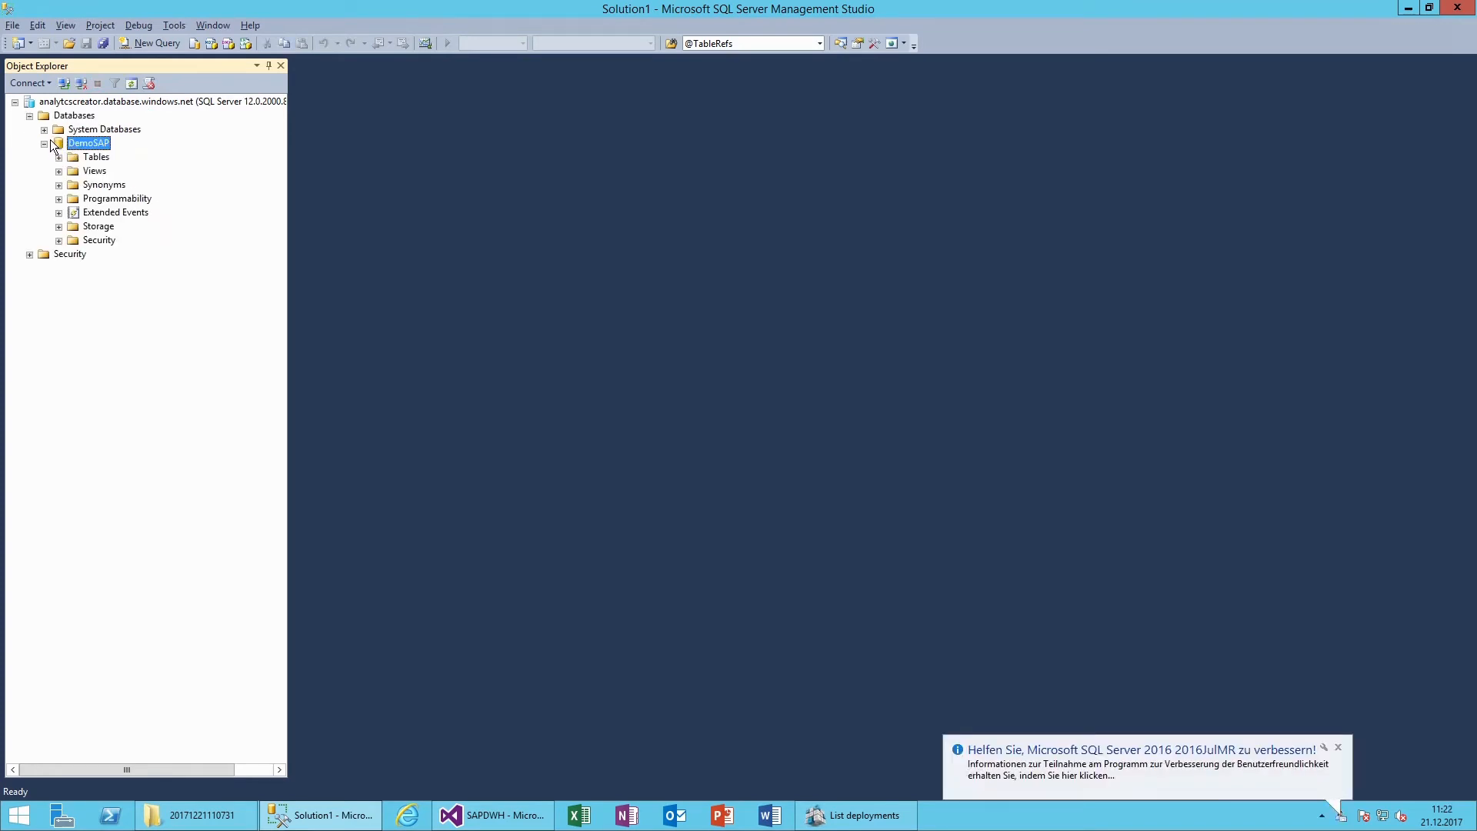
{"action": "left_click", "coordinate": [59, 157]}
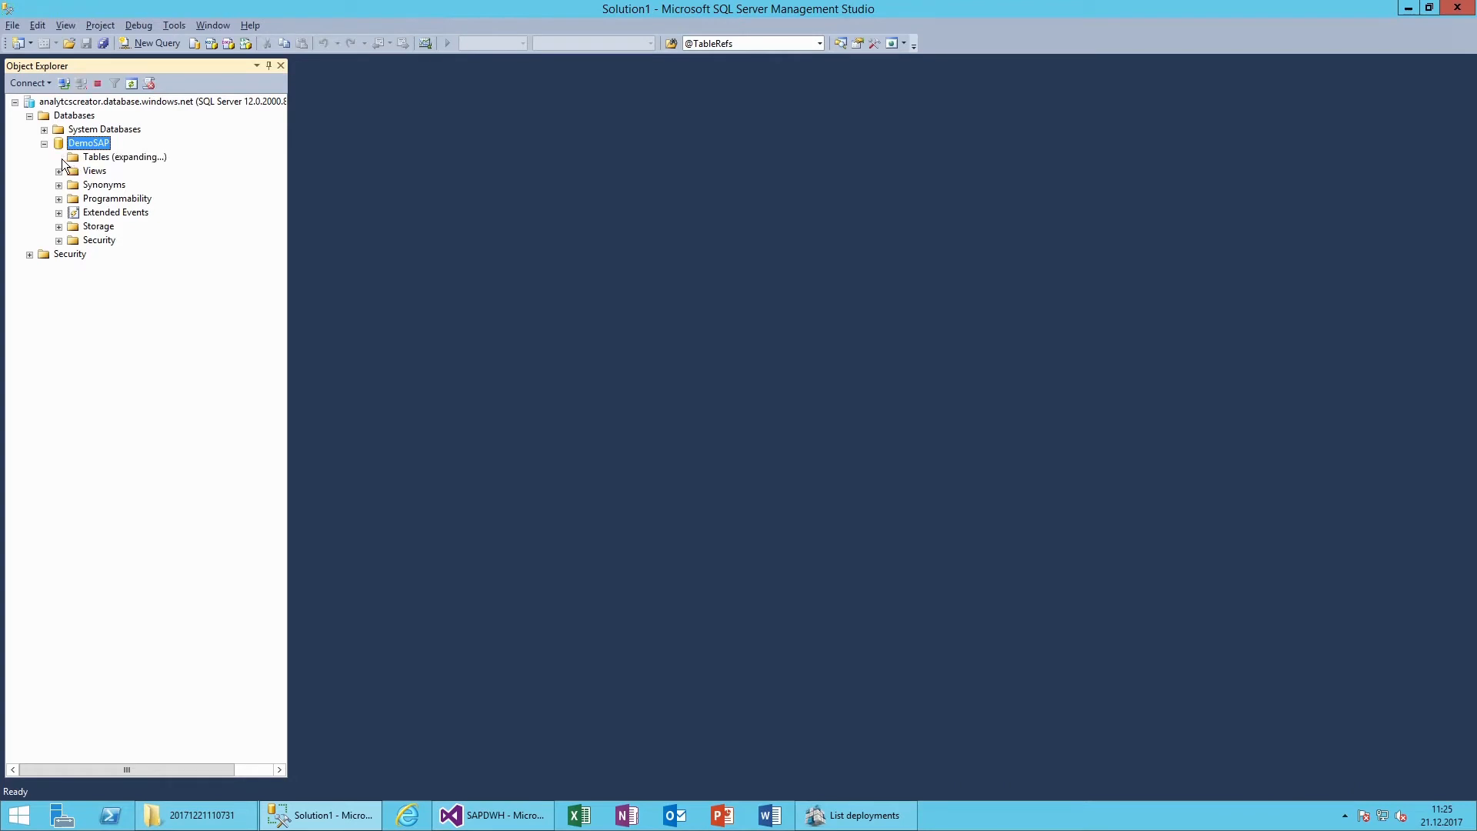
{"action": "left_click", "coordinate": [58, 157]}
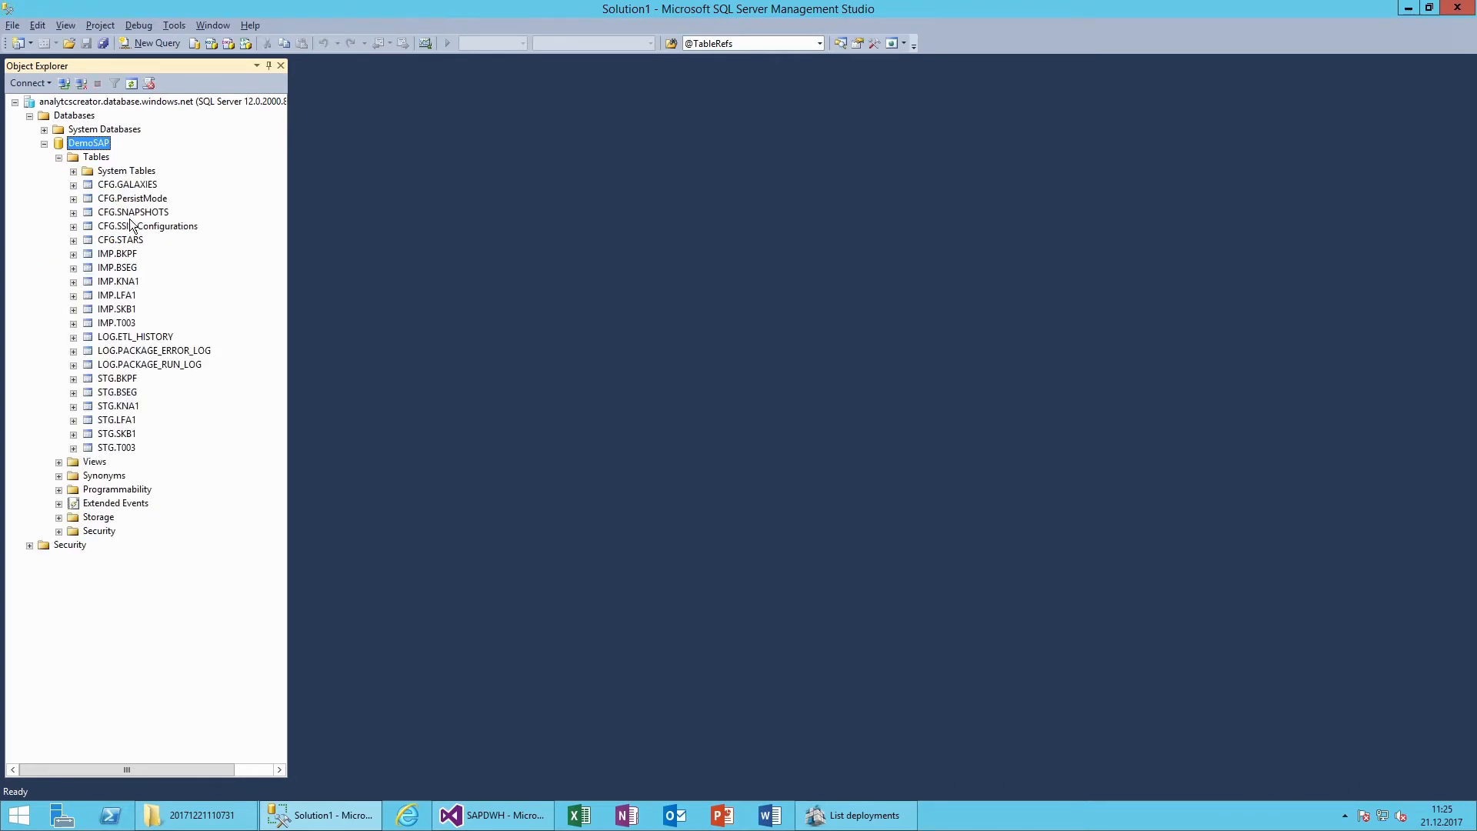
{"action": "right_click", "coordinate": [148, 226]}
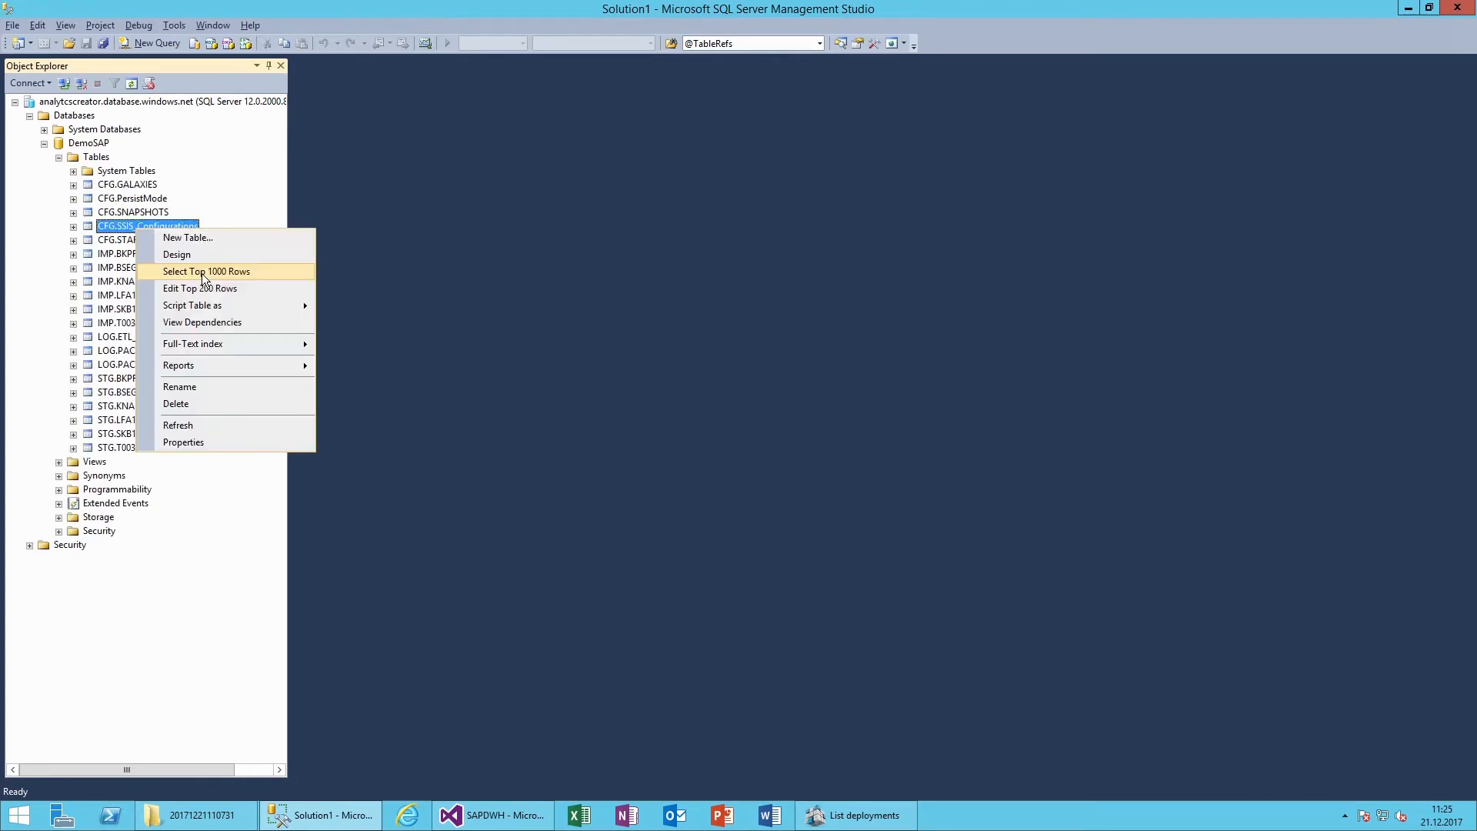
{"action": "left_click", "coordinate": [206, 271]}
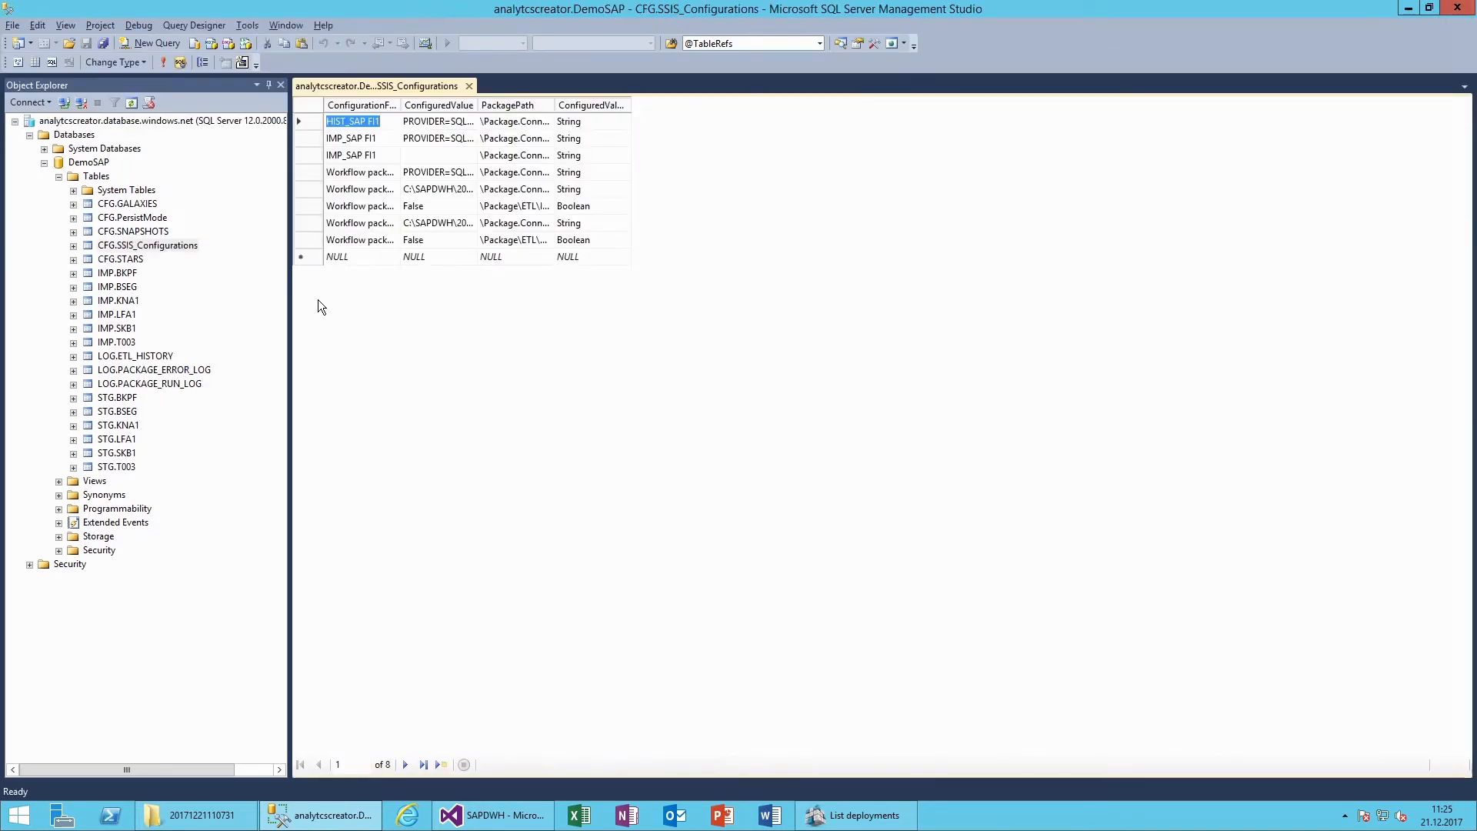
{"action": "left_click", "coordinate": [438, 156]}
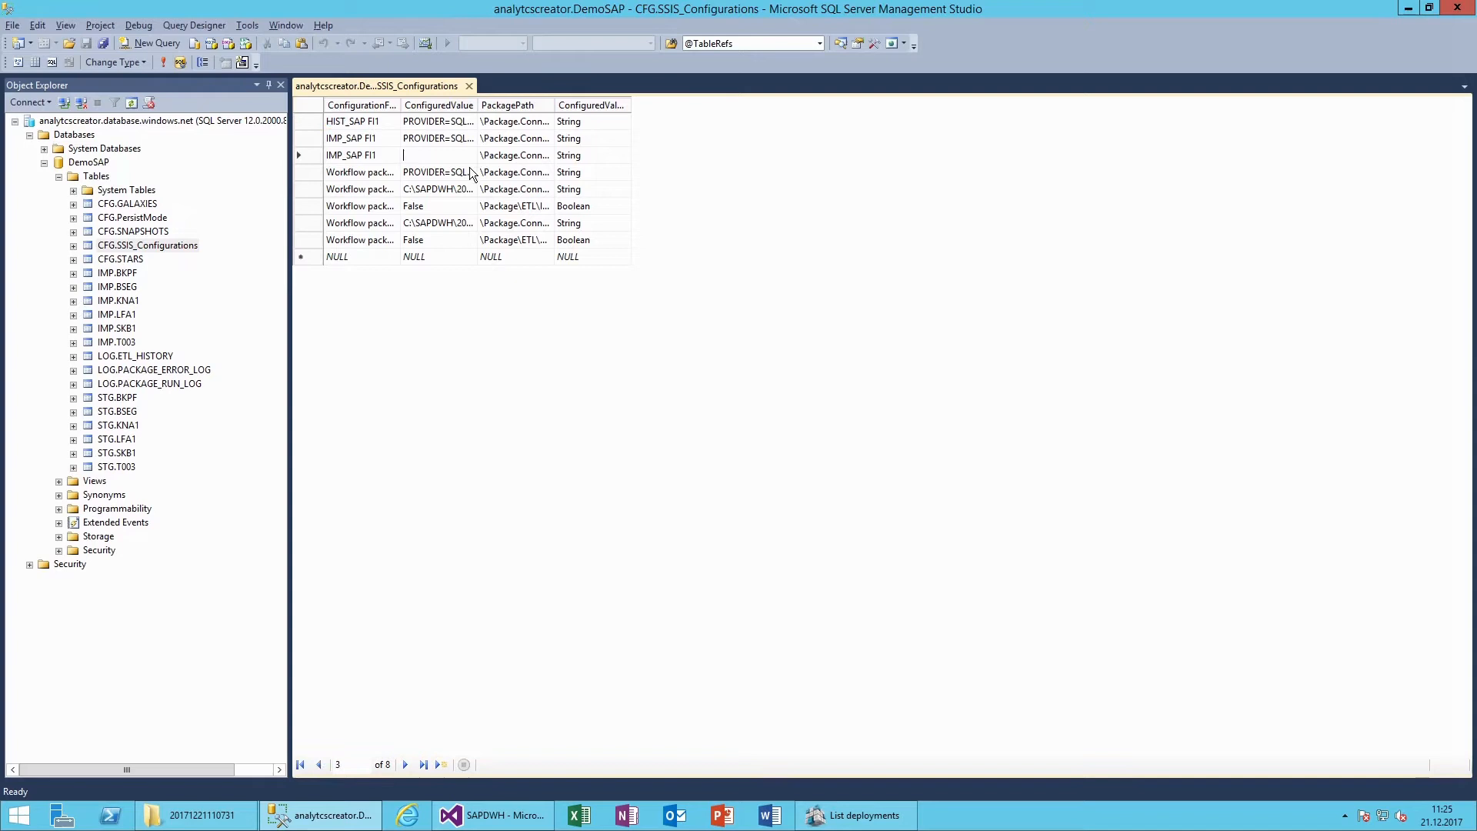
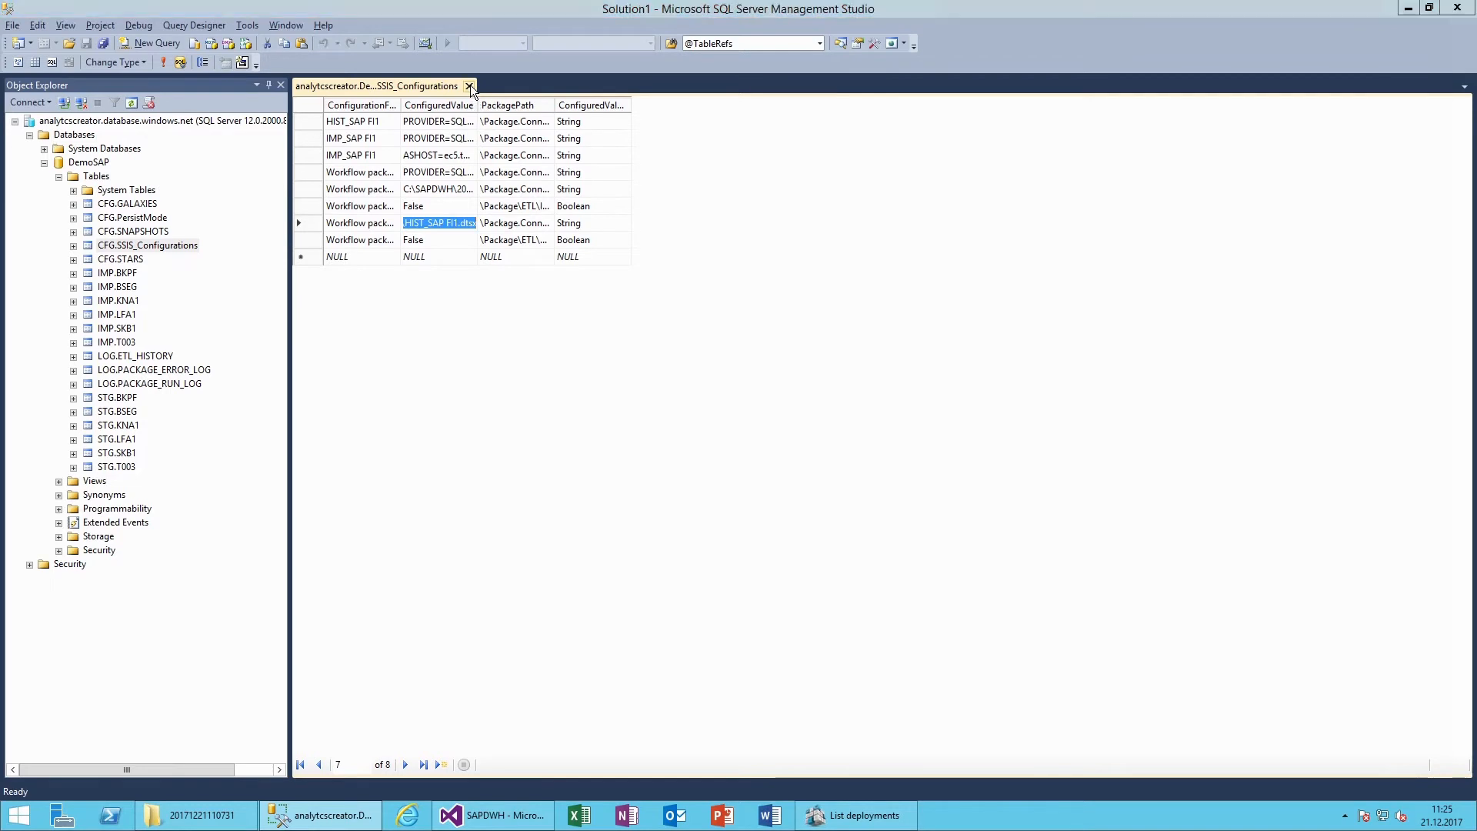
{"action": "left_click", "coordinate": [469, 87]}
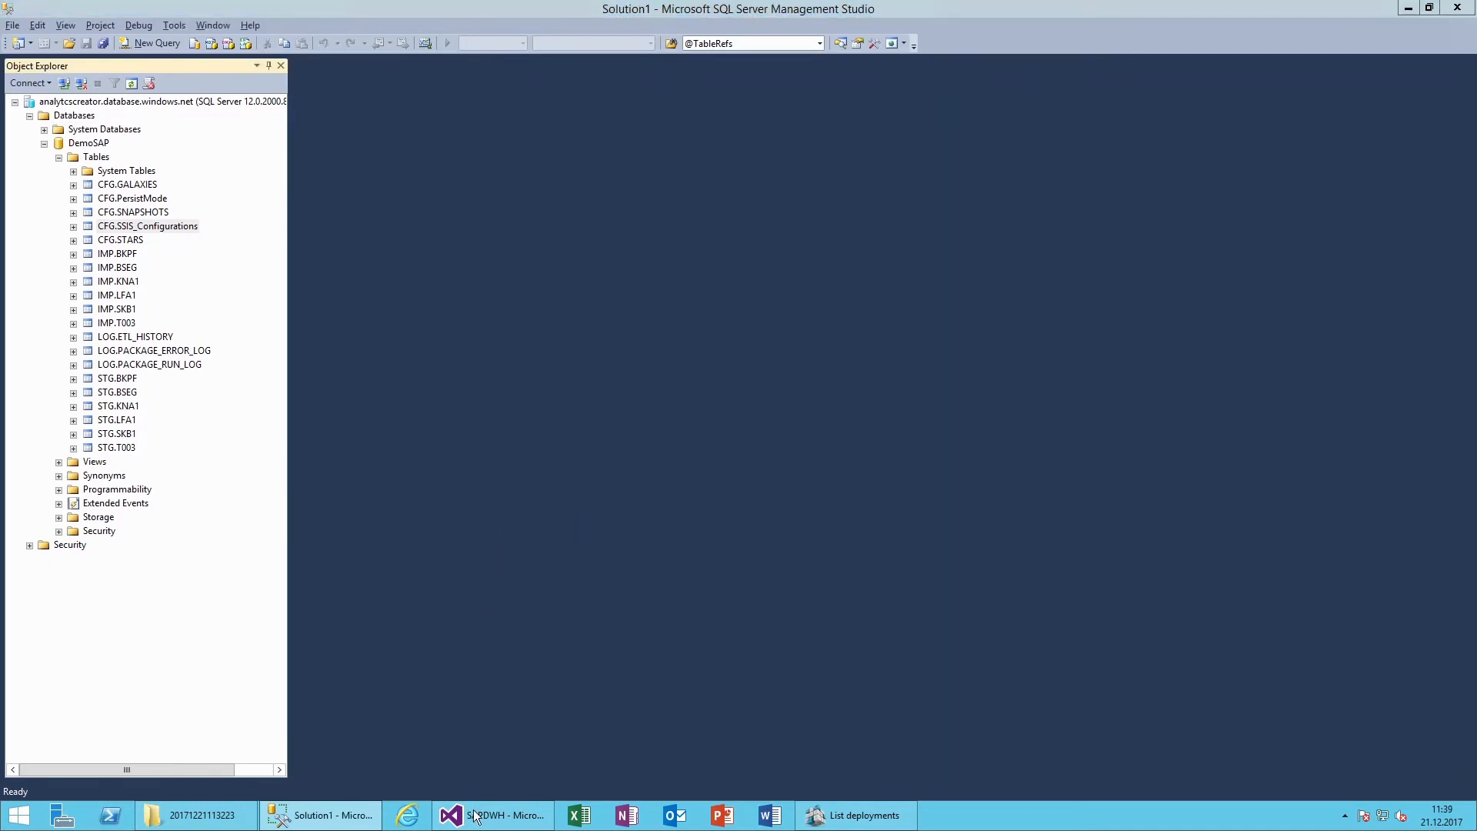
Step: Run Workflow package.dtsx in the SAPDWH project and review the completed IMP, HIST and workflow steps
{"action": "left_click", "coordinate": [492, 815]}
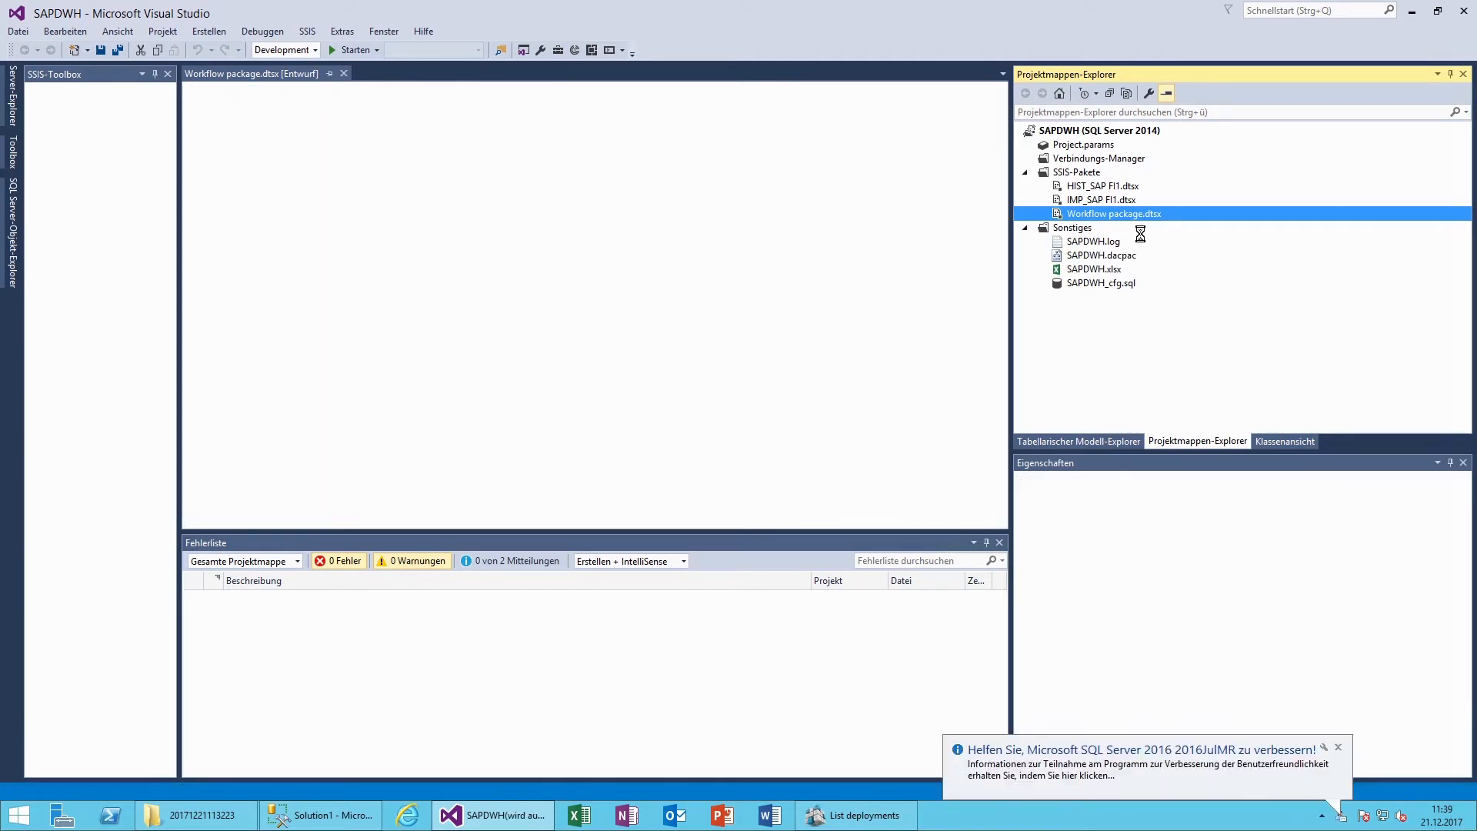
{"action": "left_click", "coordinate": [355, 49]}
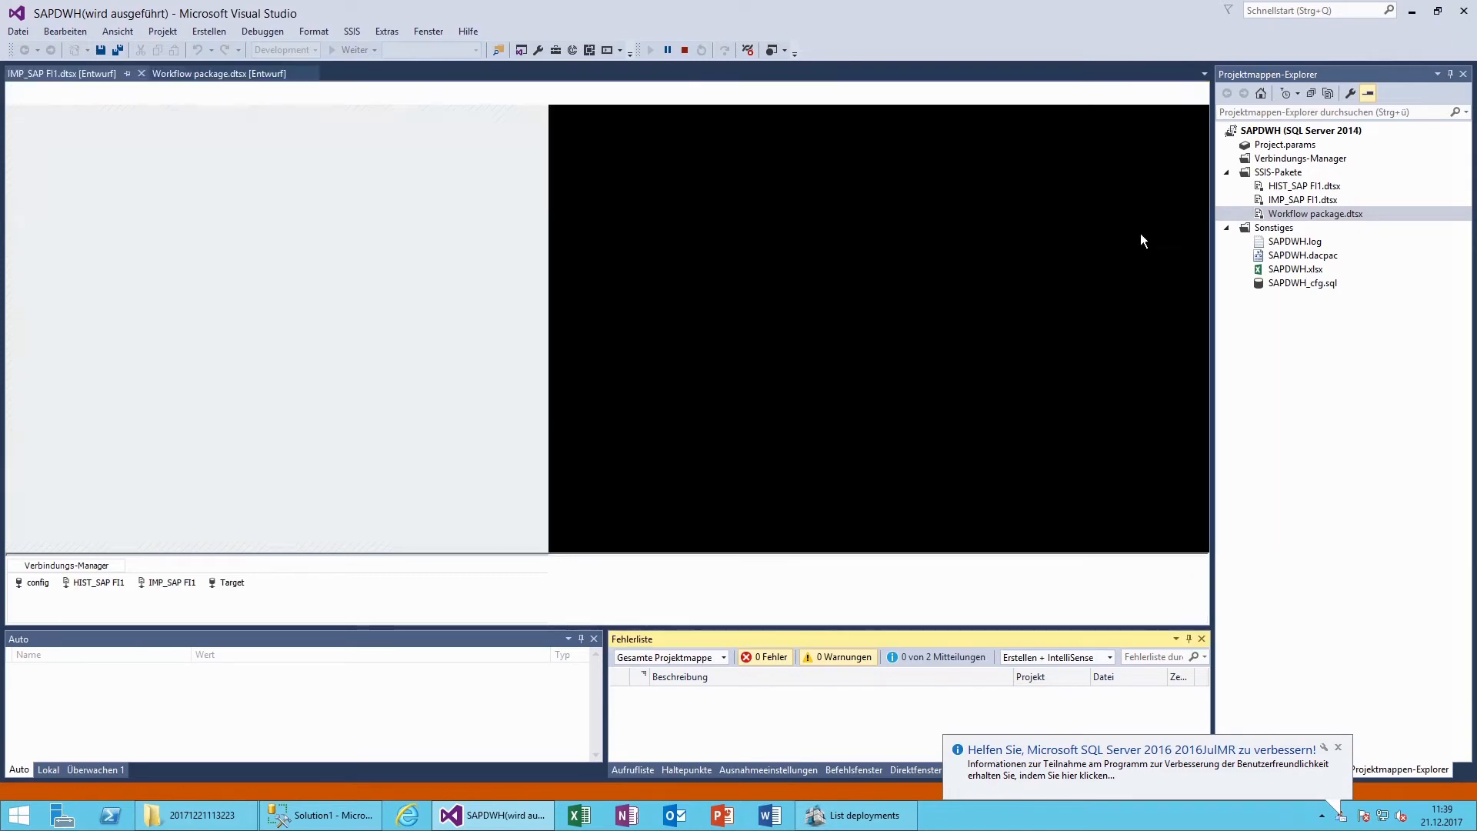
{"action": "left_click", "coordinate": [61, 74]}
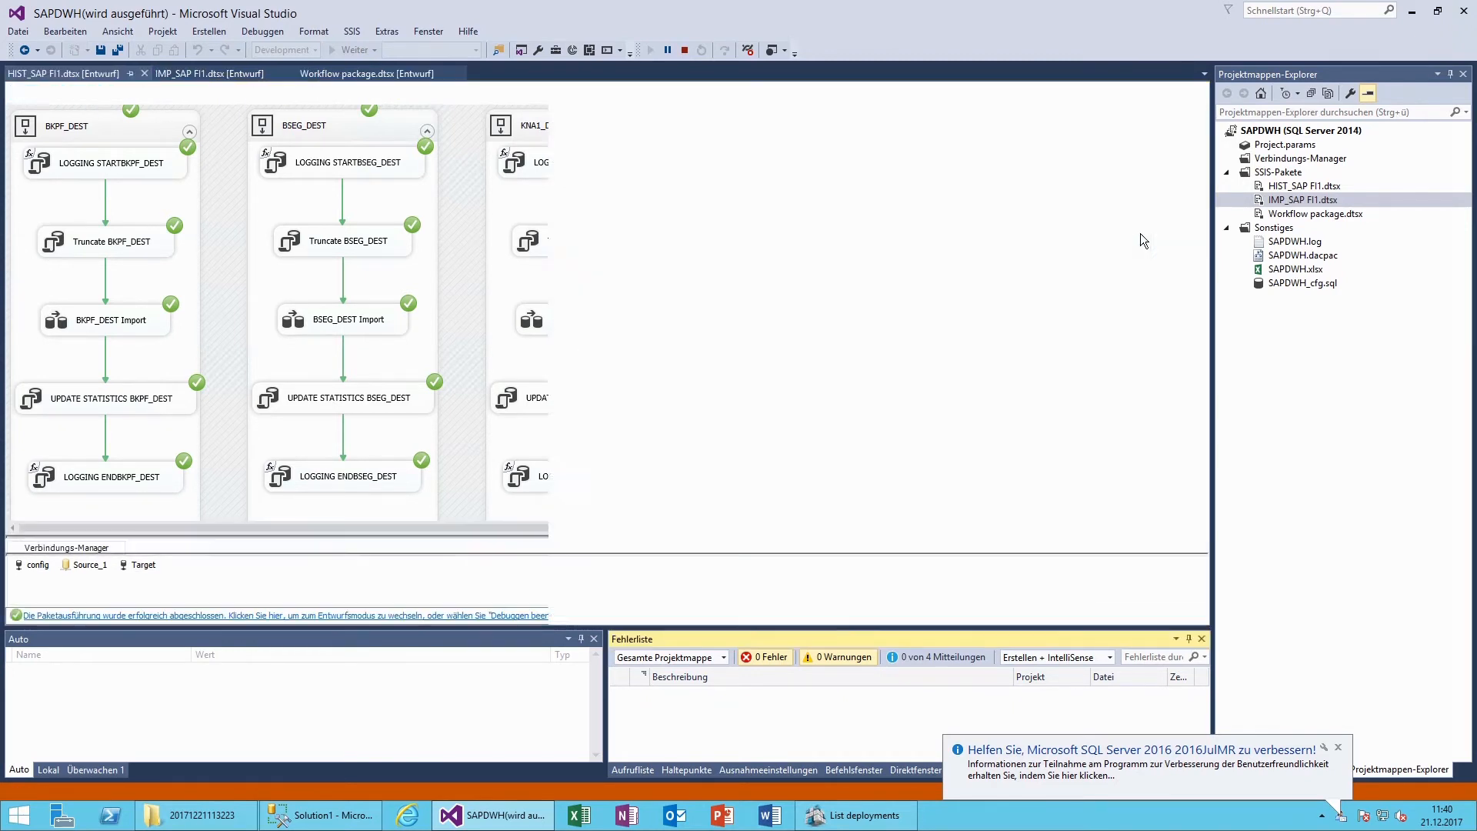
{"action": "left_click", "coordinate": [61, 73]}
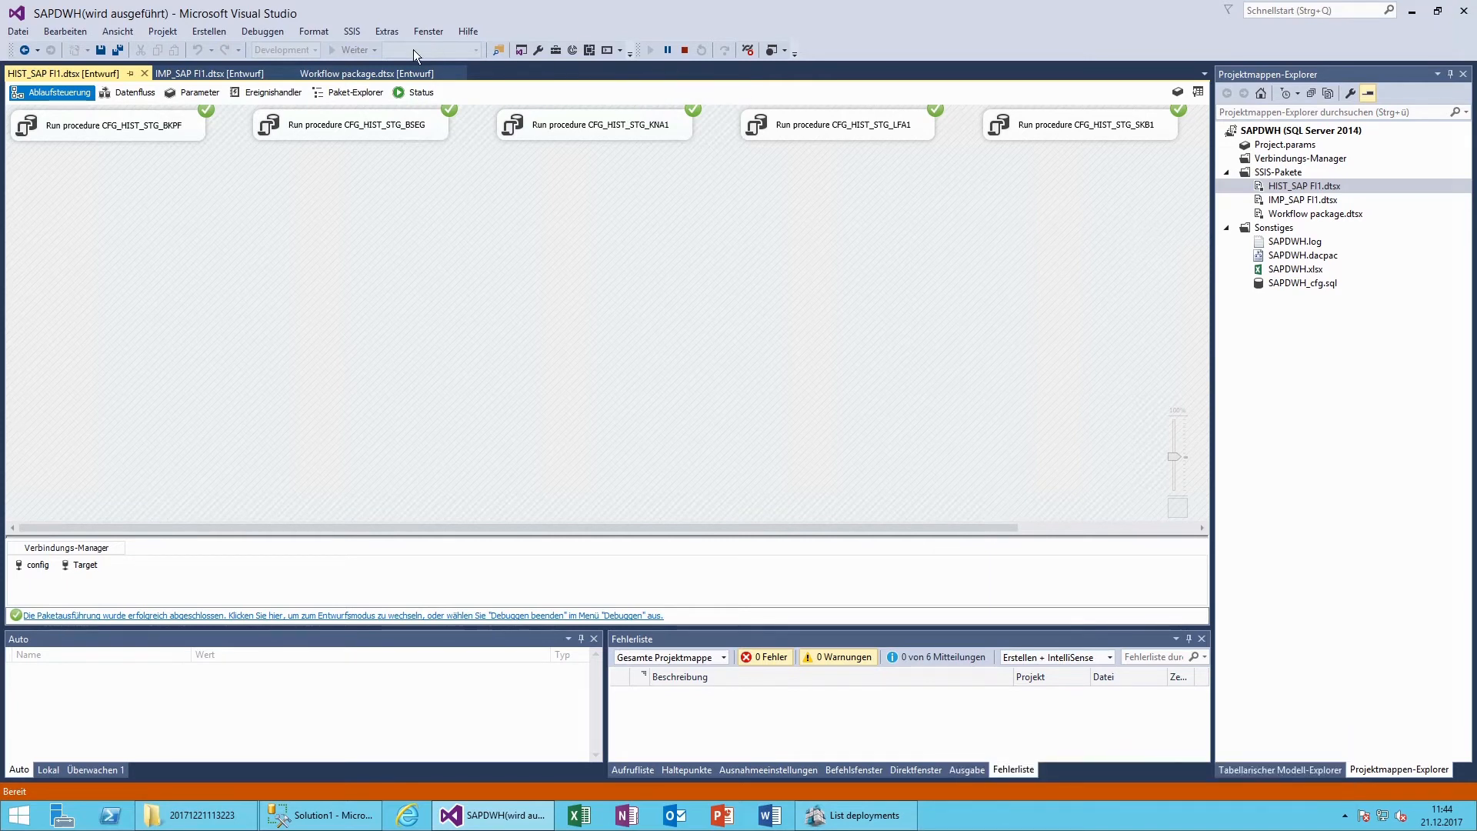
{"action": "left_click", "coordinate": [365, 73]}
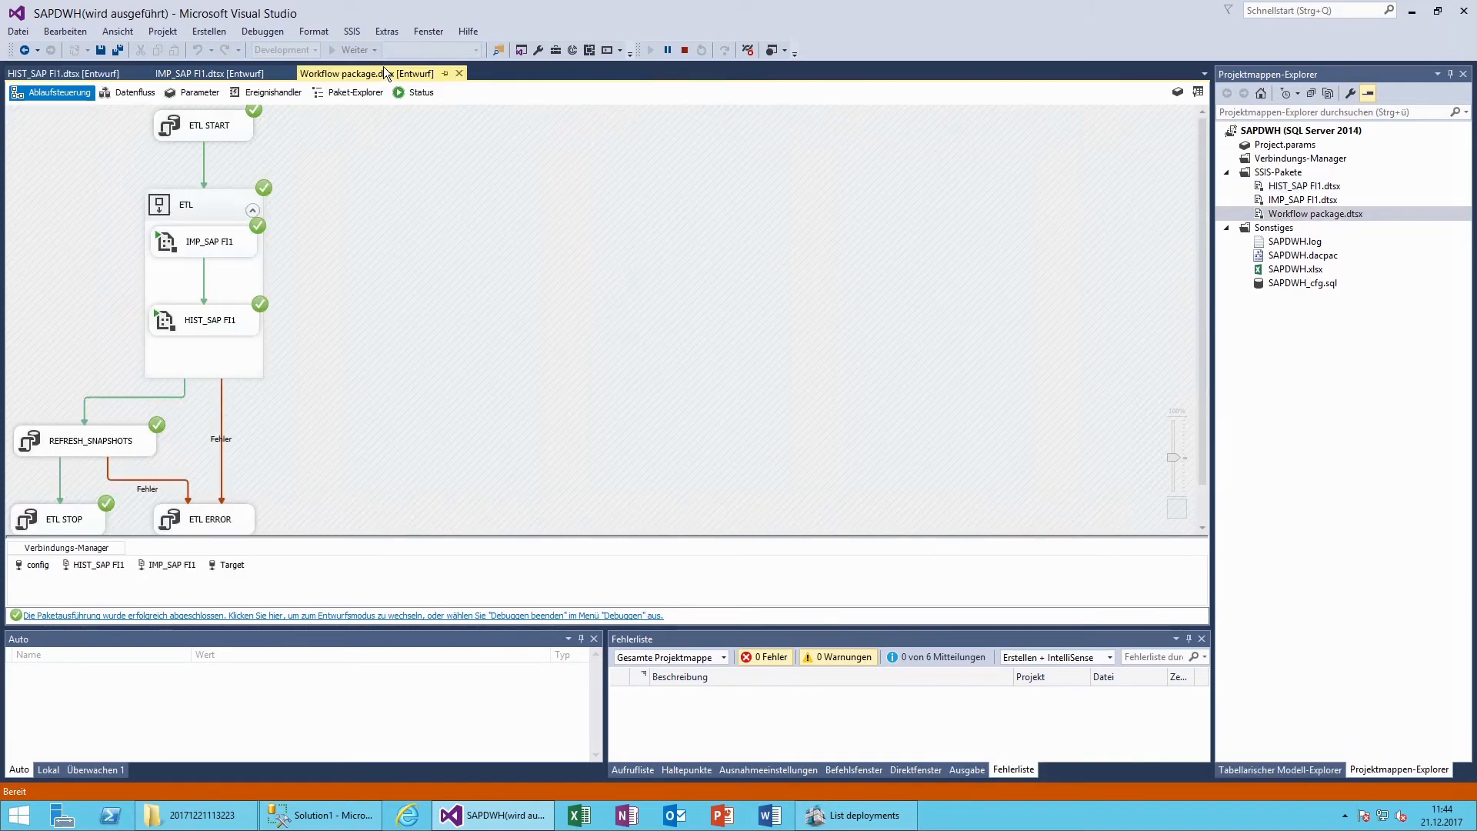
{"action": "left_click", "coordinate": [689, 49]}
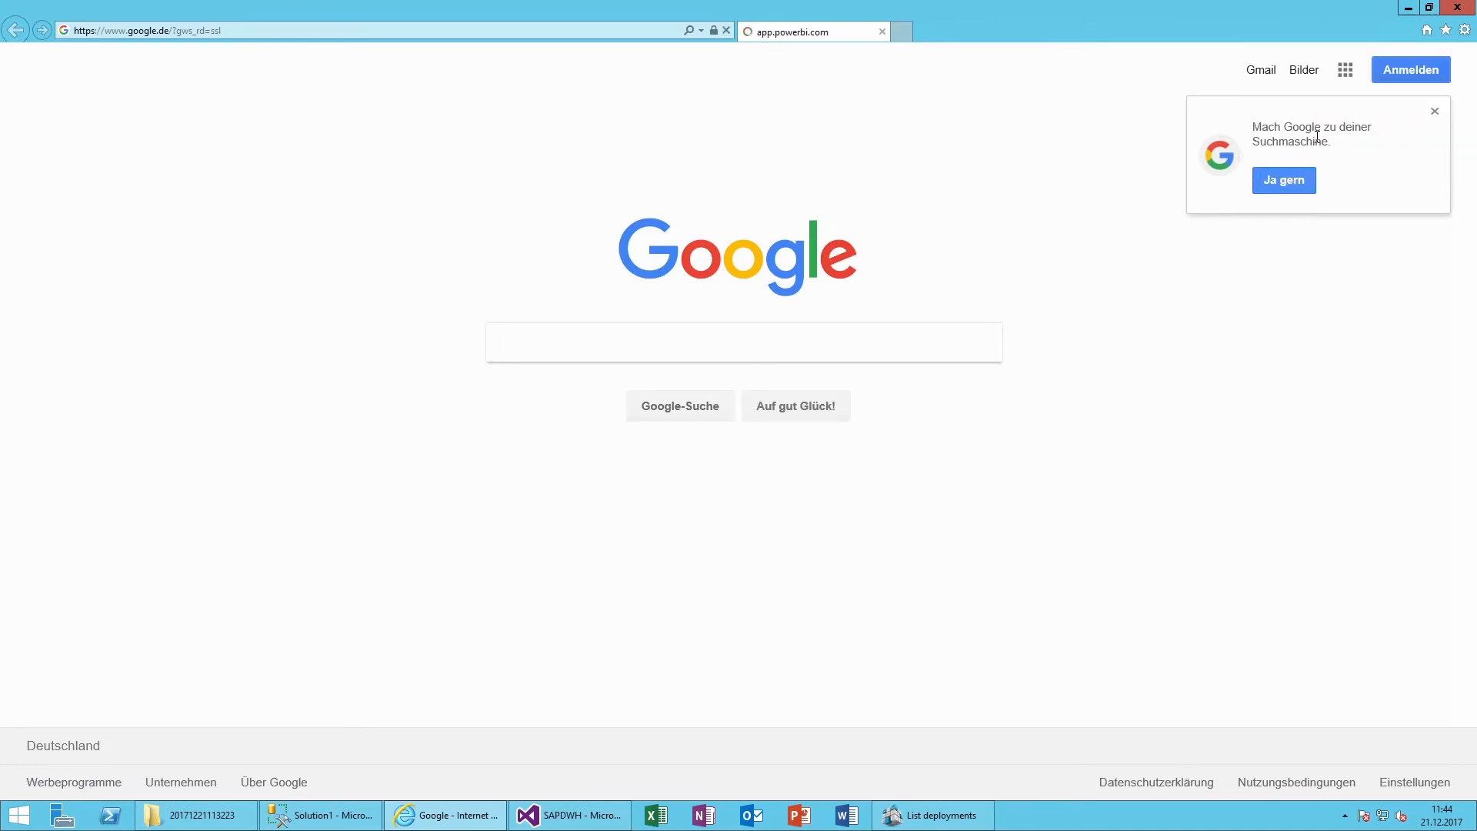
Step: Get the local file SAPDWH.xlsx from the C: drive and import it into My Workspace
{"action": "left_click", "coordinate": [805, 31]}
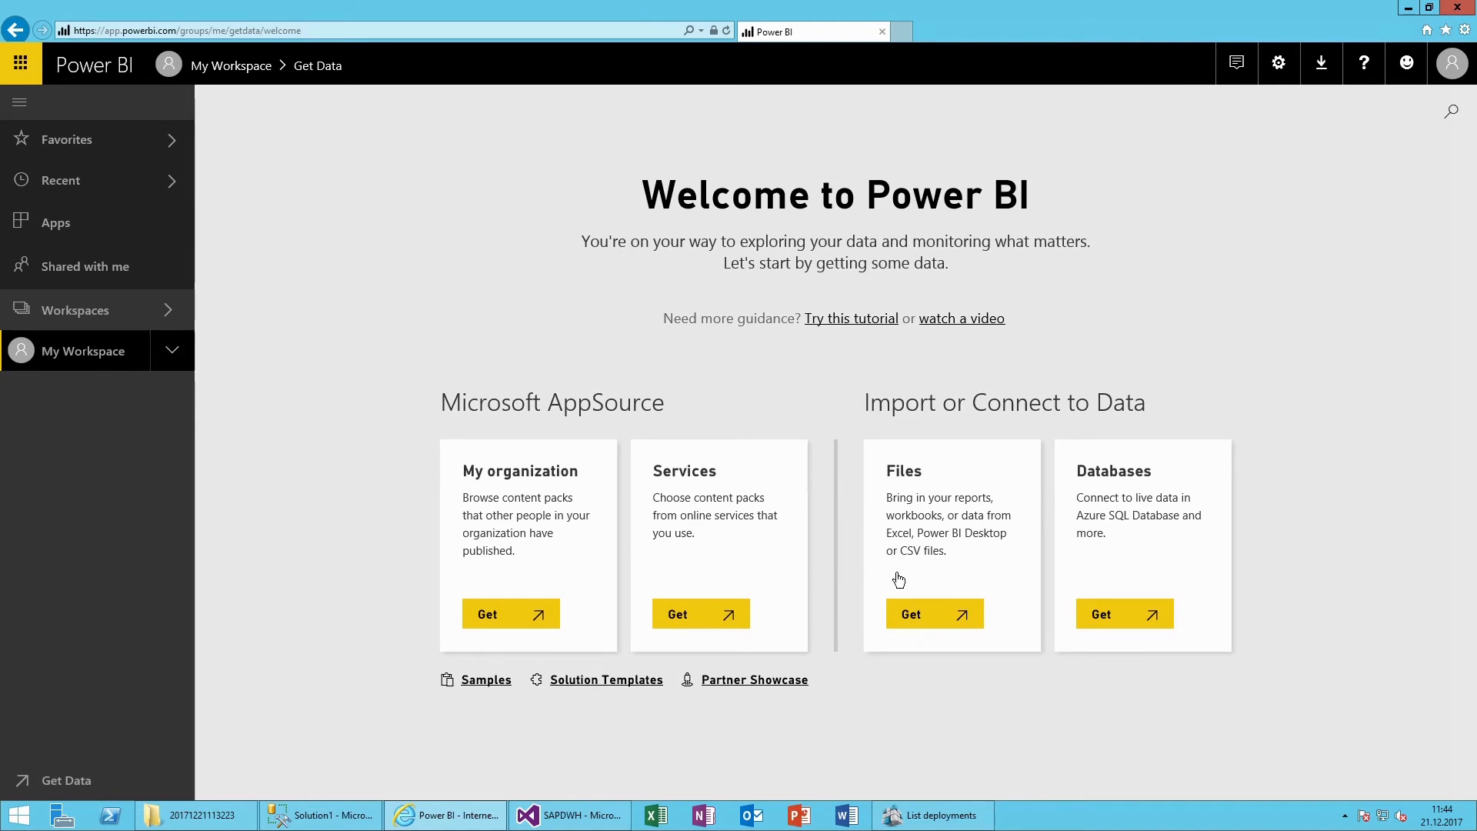
{"action": "left_click", "coordinate": [934, 614]}
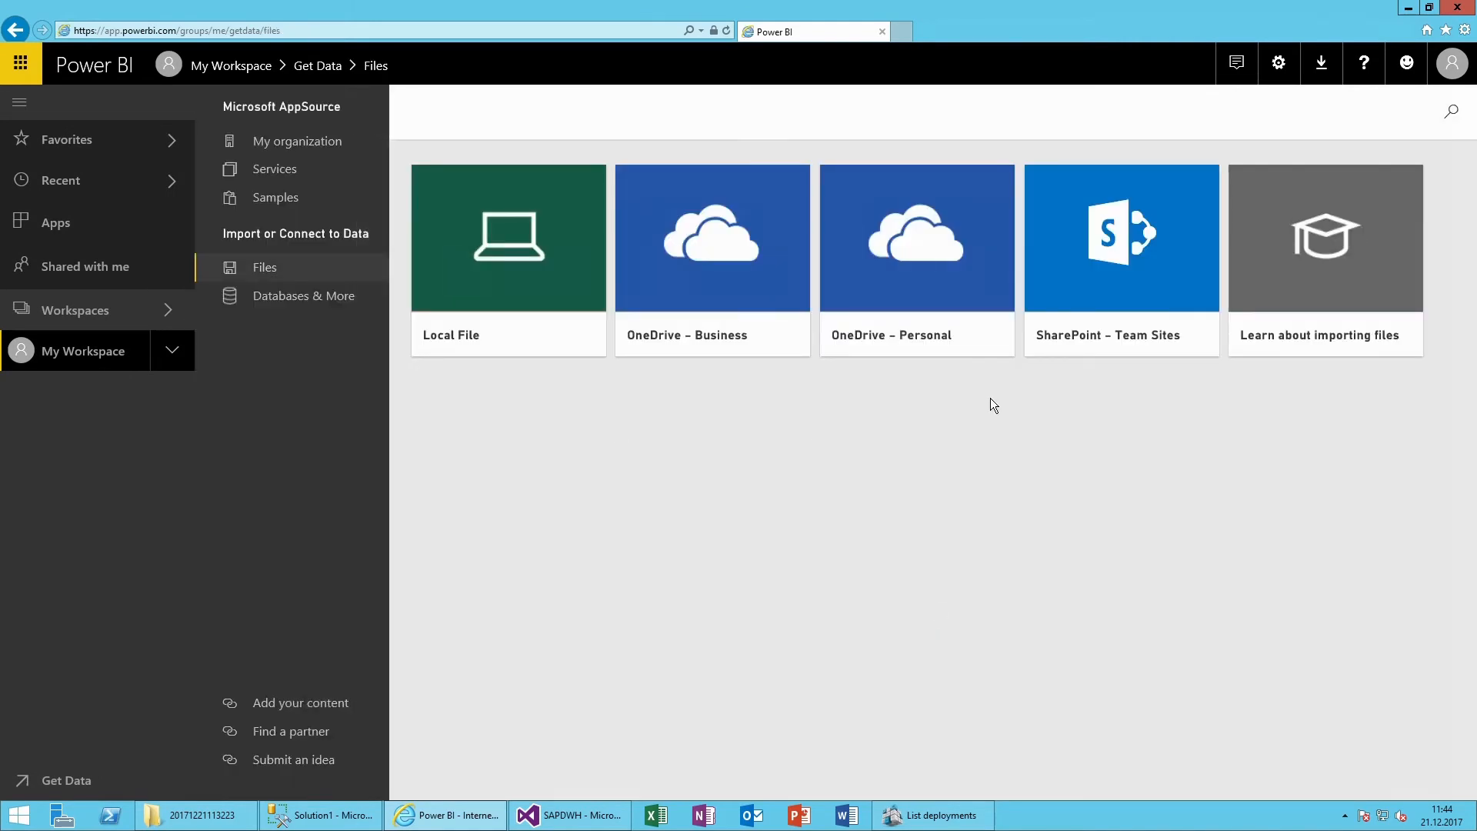
{"action": "left_click", "coordinate": [507, 237]}
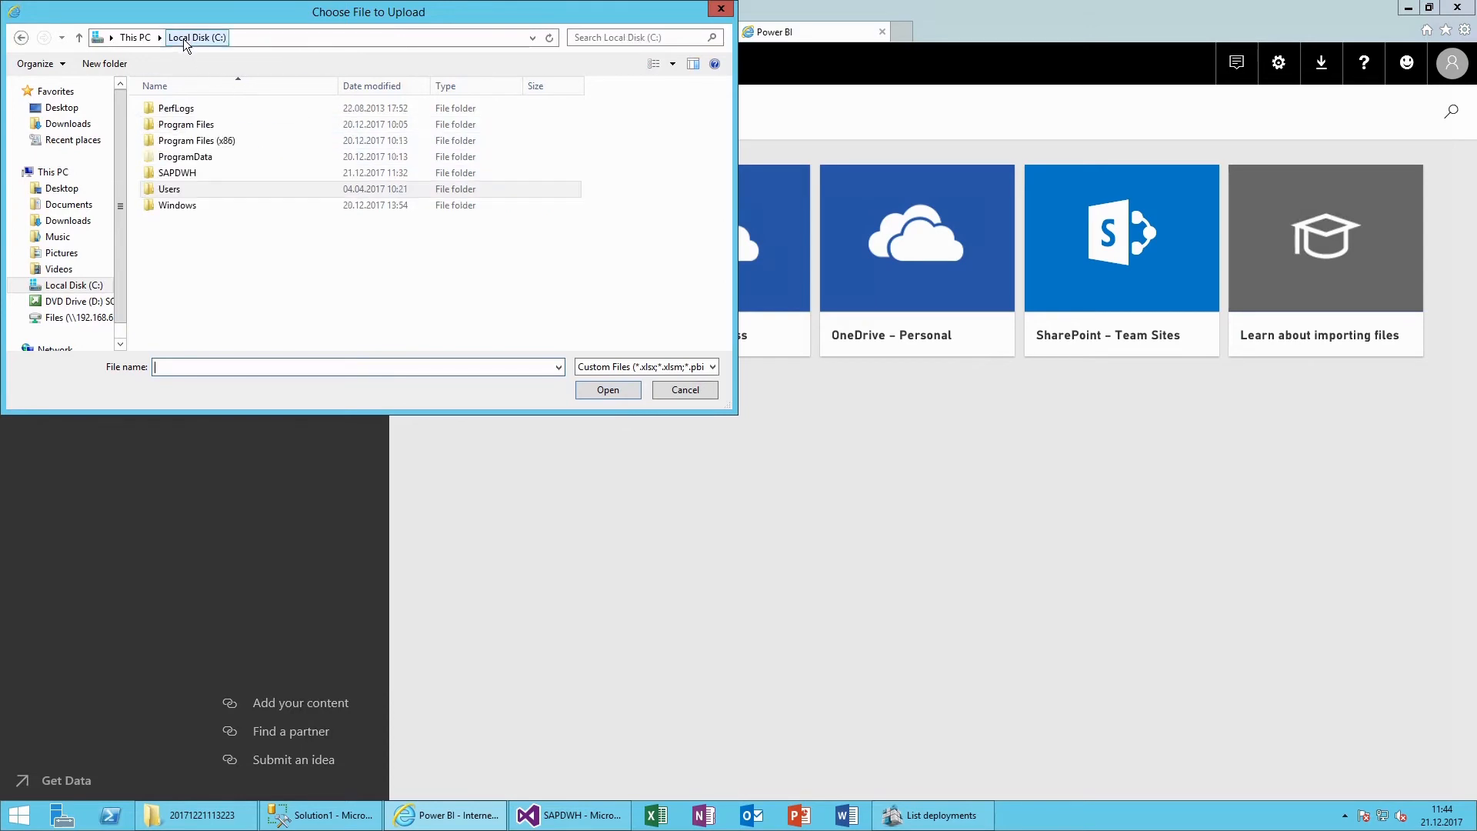
{"action": "double_click", "coordinate": [178, 172]}
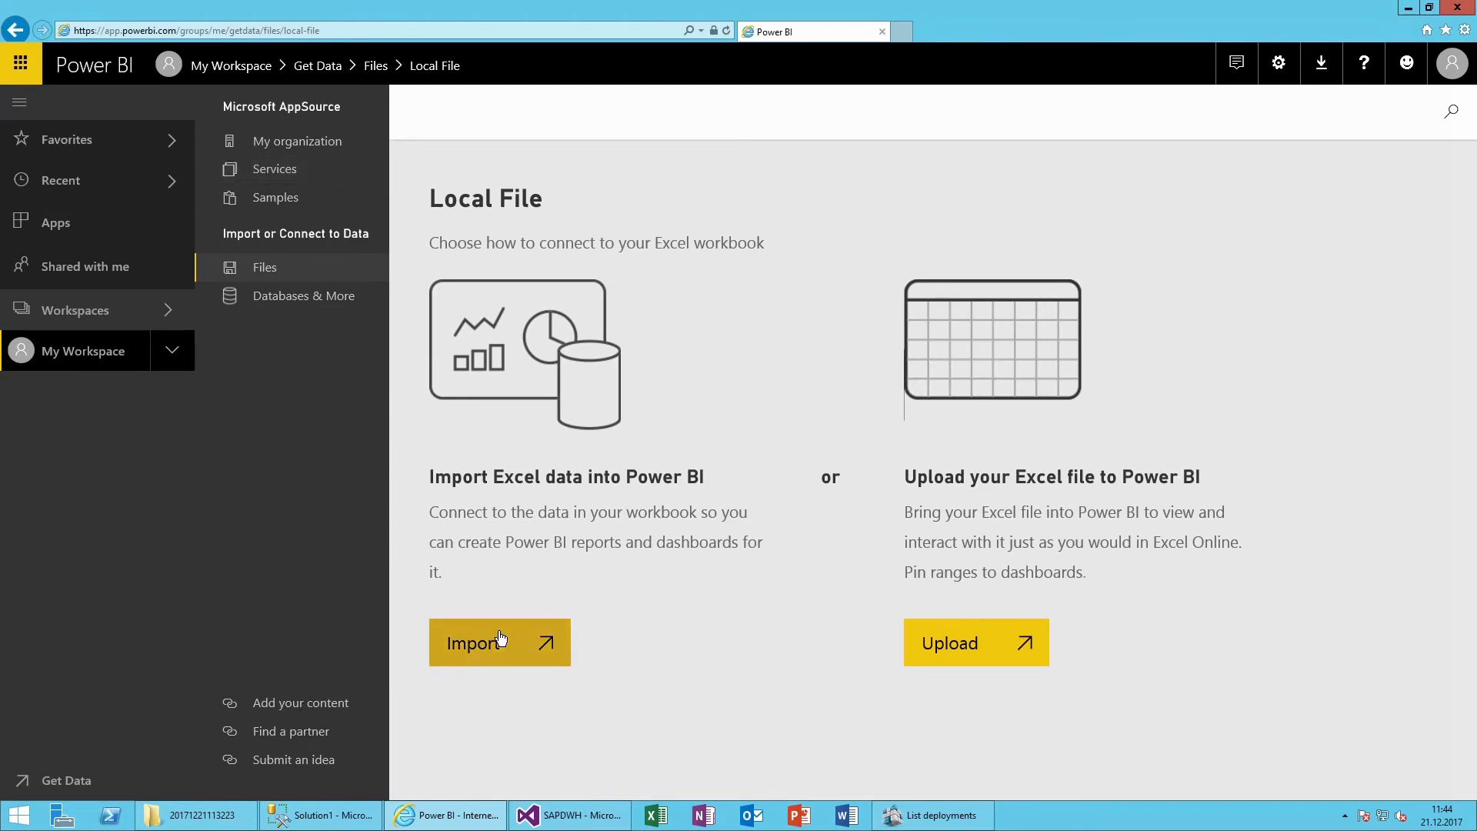
{"action": "left_click", "coordinate": [499, 642]}
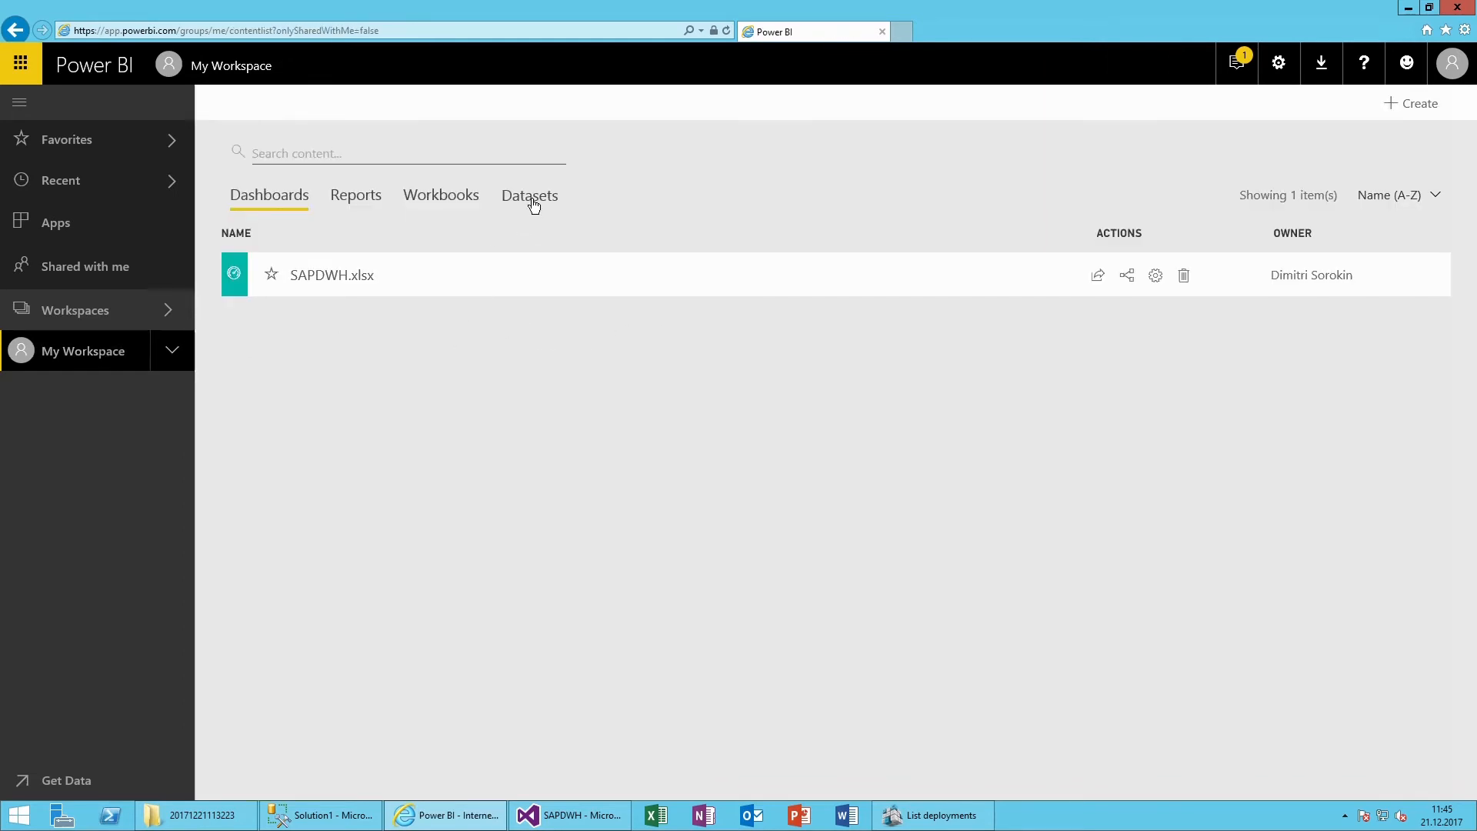
Step: In the SAPDWH dataset settings, edit credentials to Basic with user name and password and sign in
{"action": "left_click", "coordinate": [527, 196]}
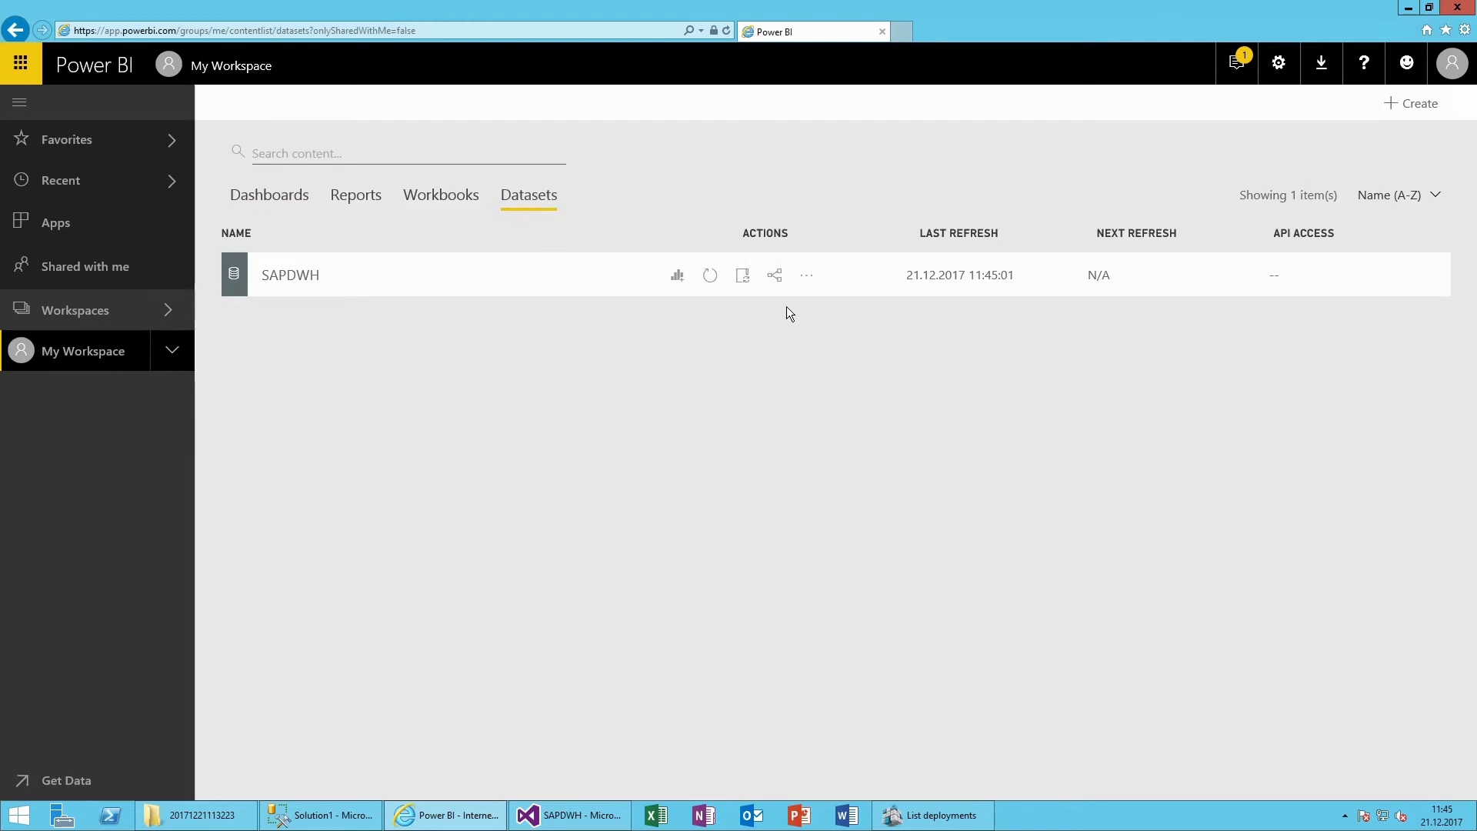
{"action": "left_click", "coordinate": [804, 274]}
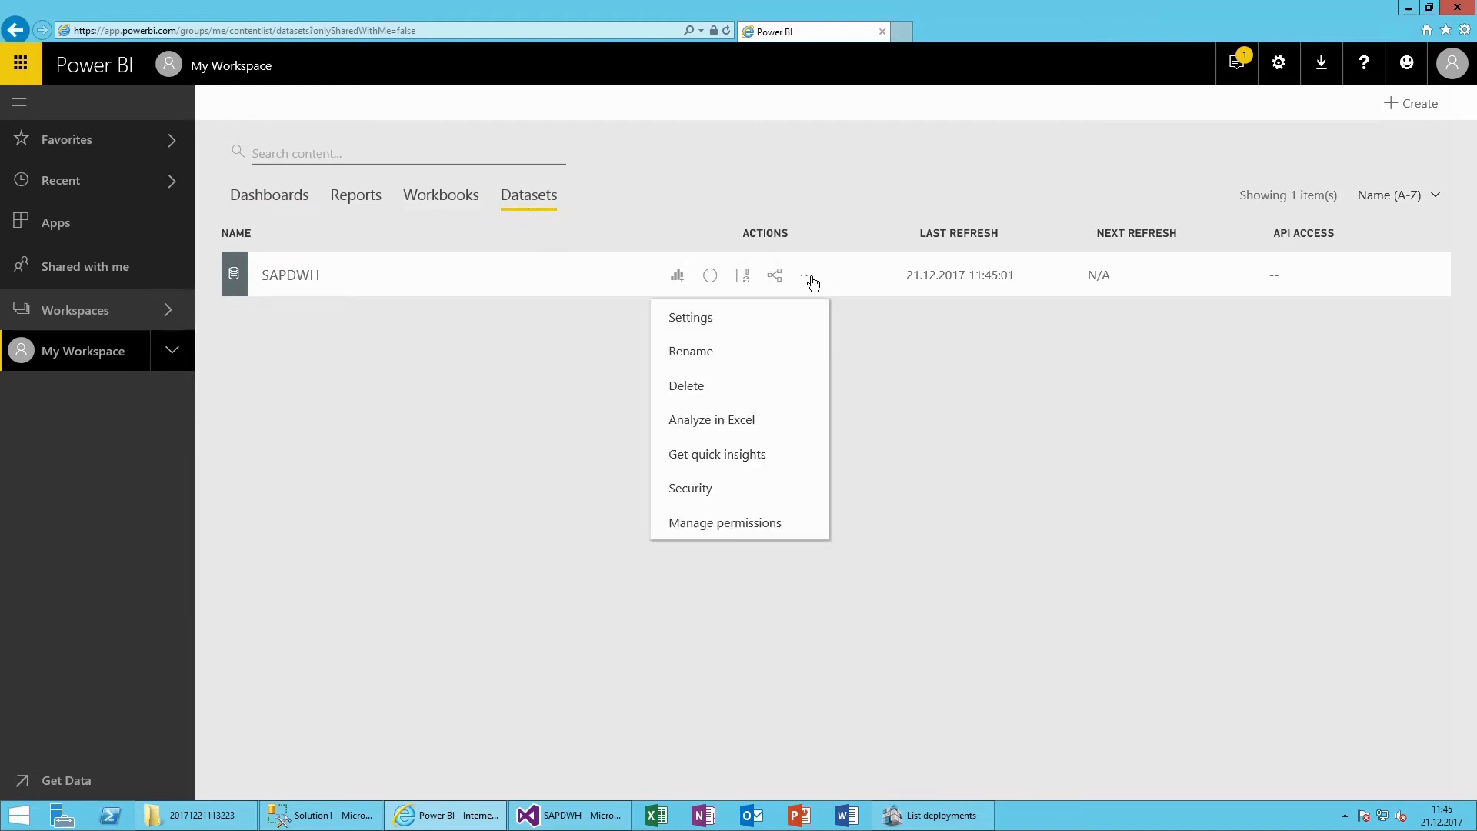
{"action": "left_click", "coordinate": [691, 317]}
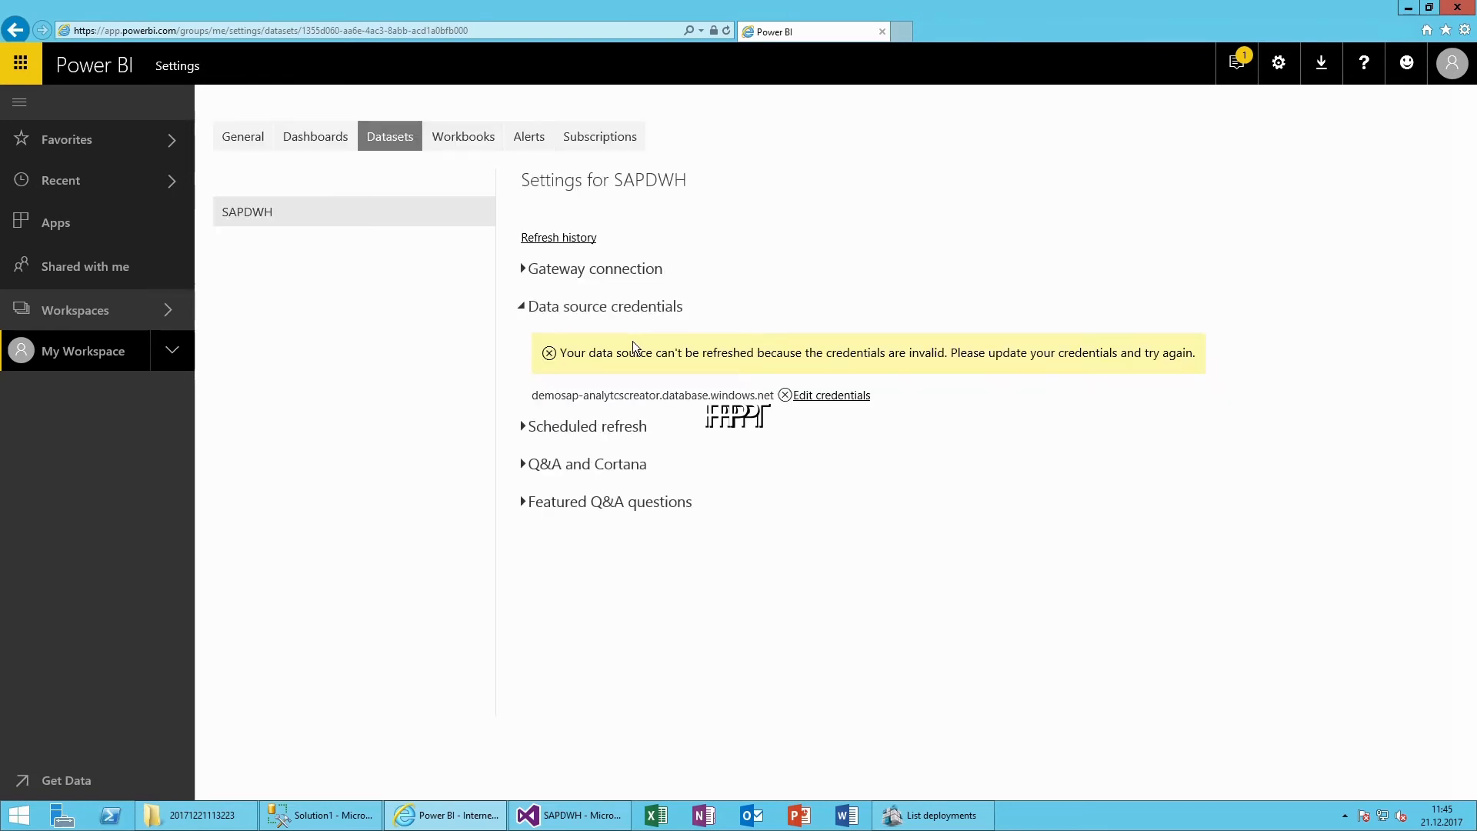
{"action": "mouse_move", "coordinate": [831, 395]}
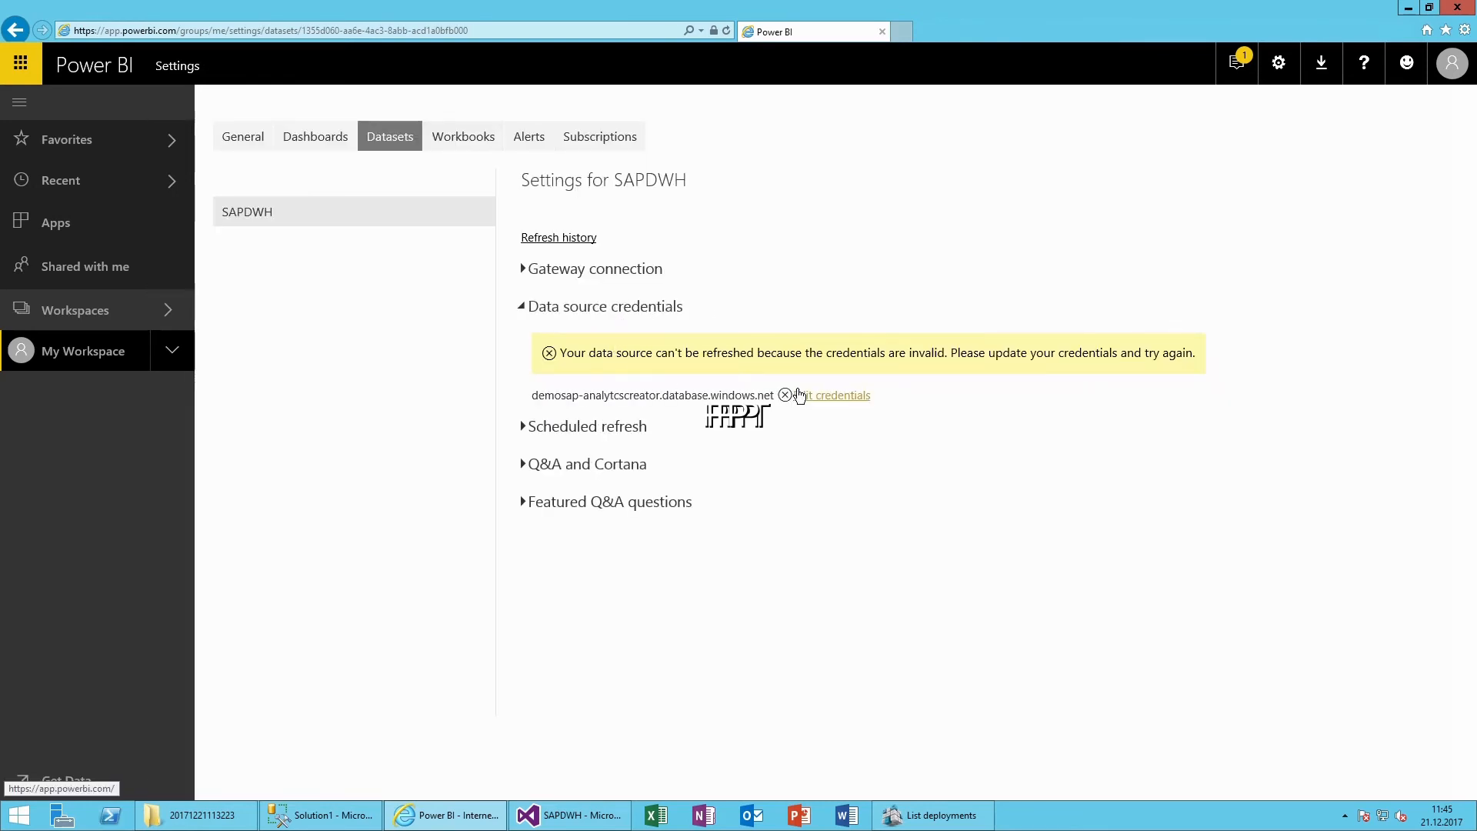
{"action": "left_click", "coordinate": [833, 395]}
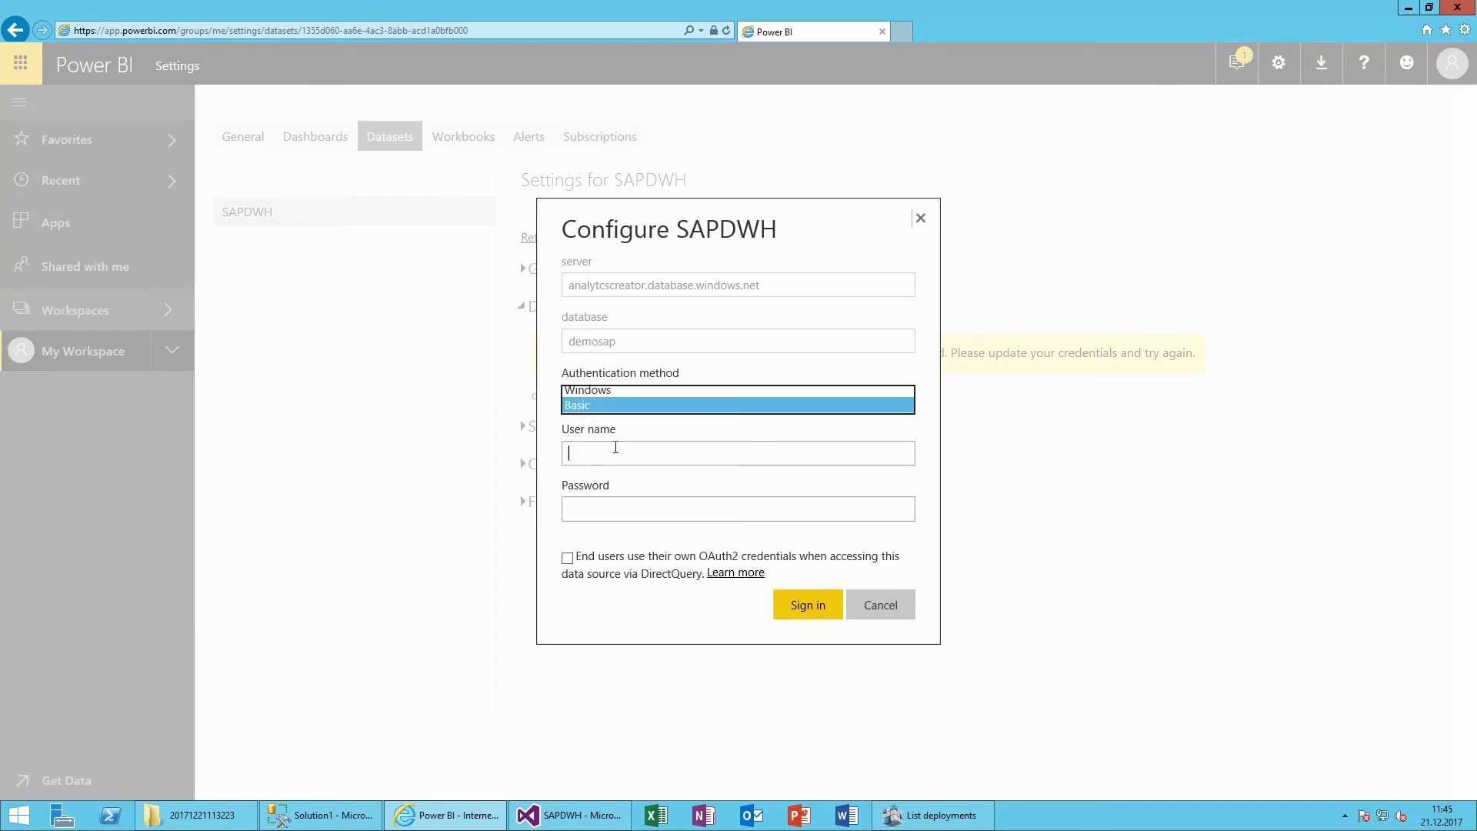
{"action": "left_click", "coordinate": [575, 405]}
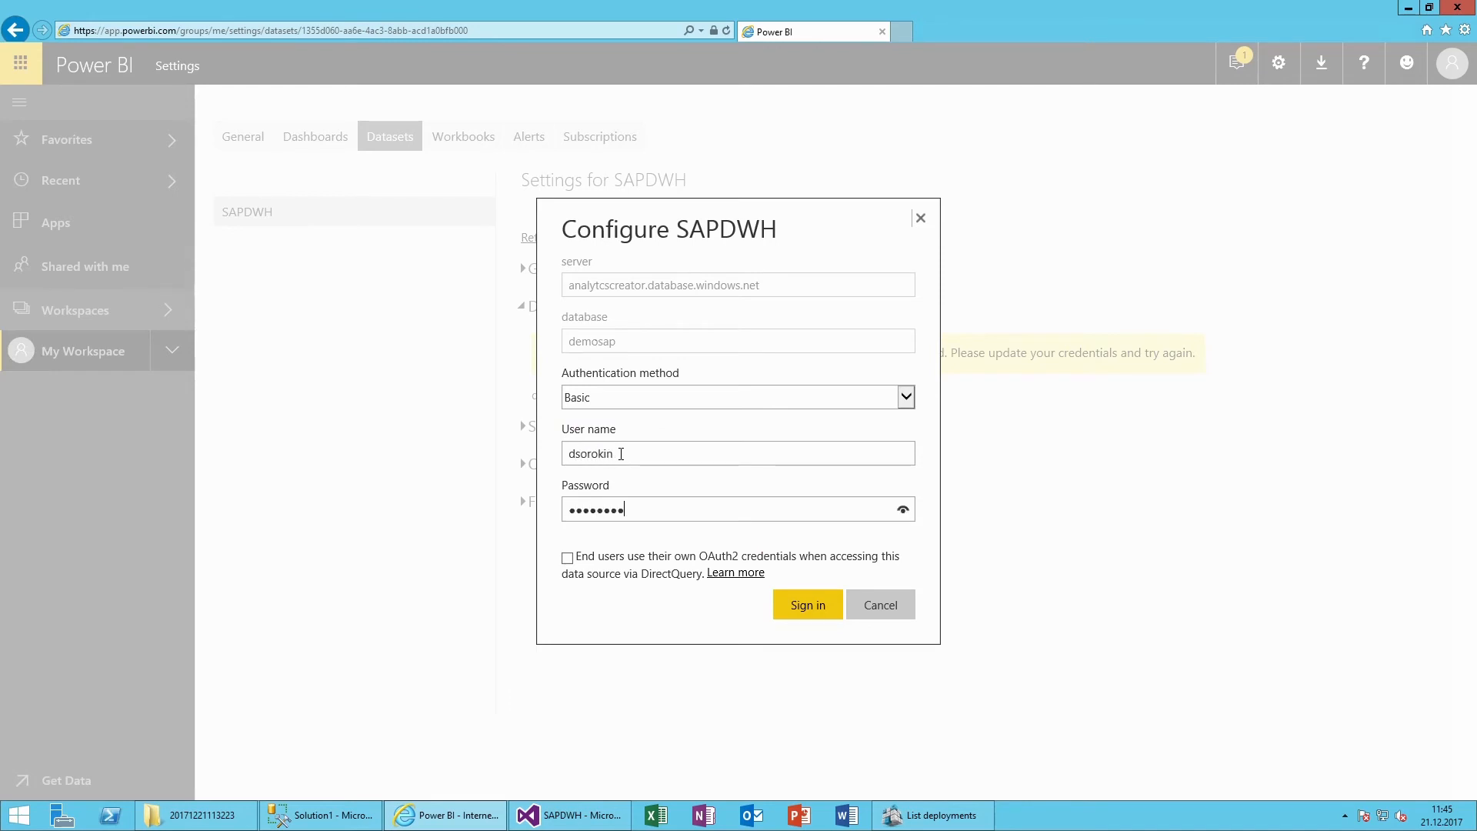
{"action": "left_click", "coordinate": [806, 603]}
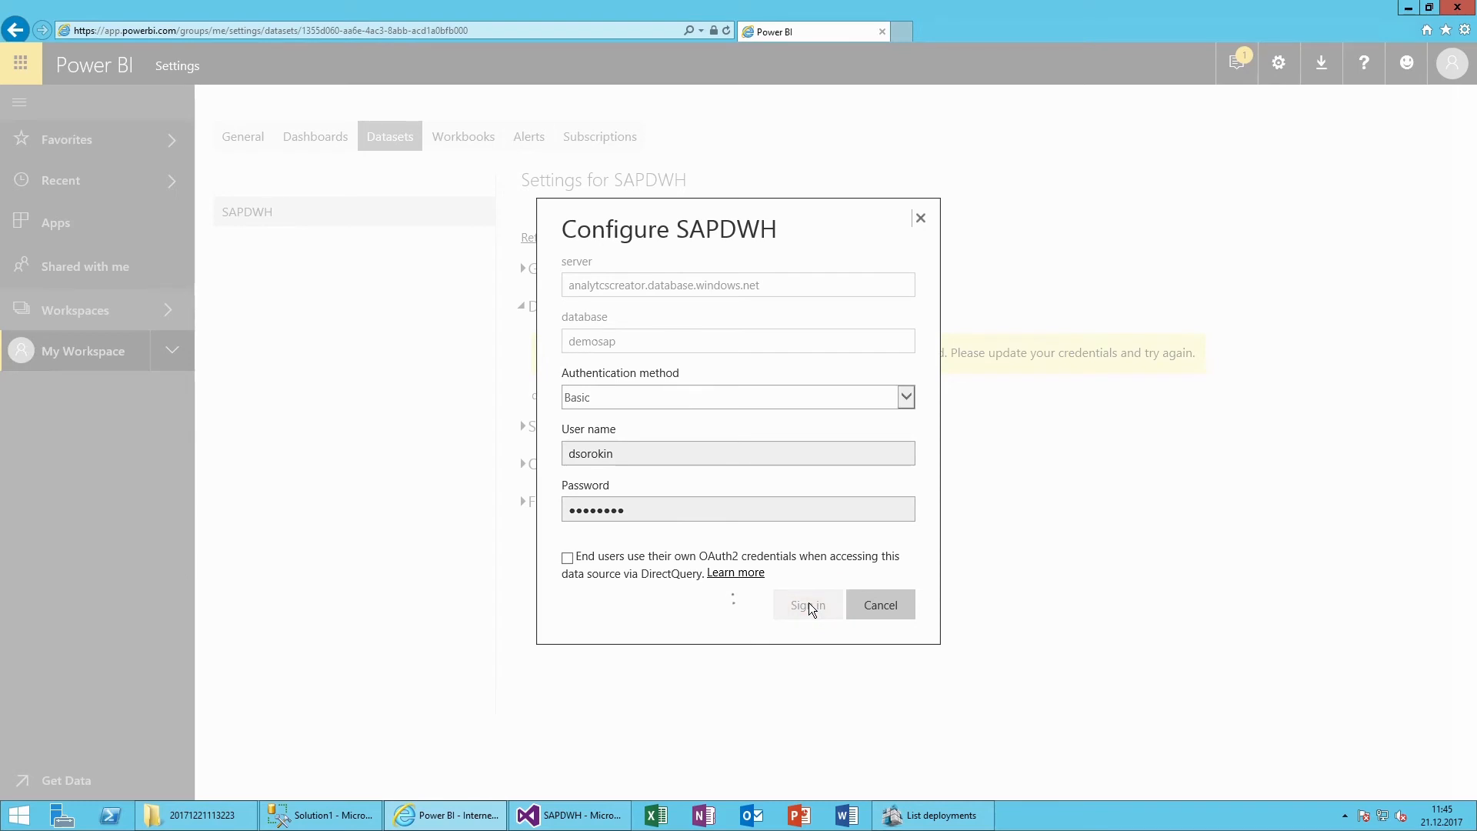
{"action": "left_click", "coordinate": [806, 605]}
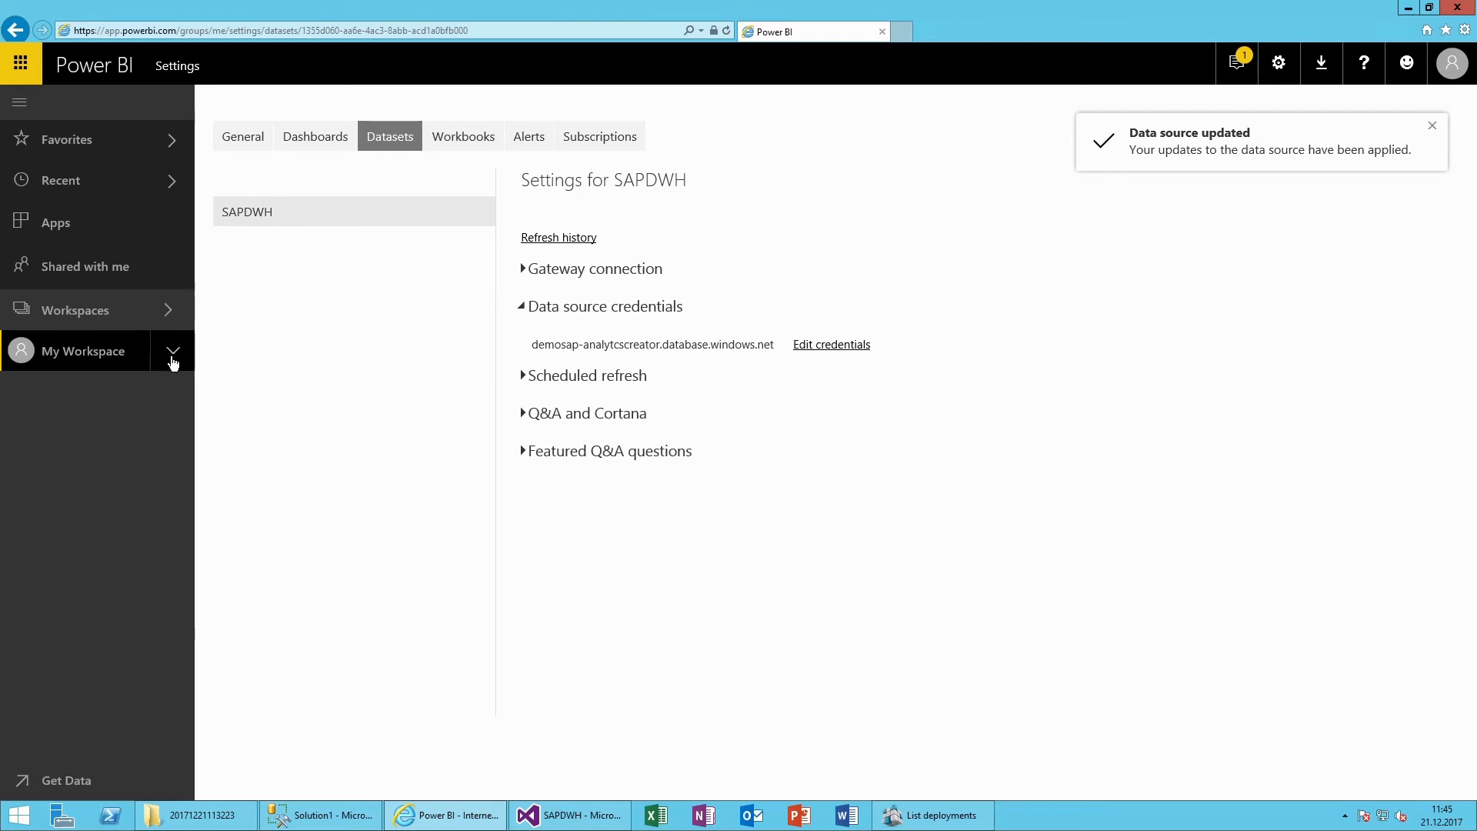
Step: Request quick insights on SAPDWH and check its refresh history shows Completed, then close it
{"action": "left_click", "coordinate": [172, 351]}
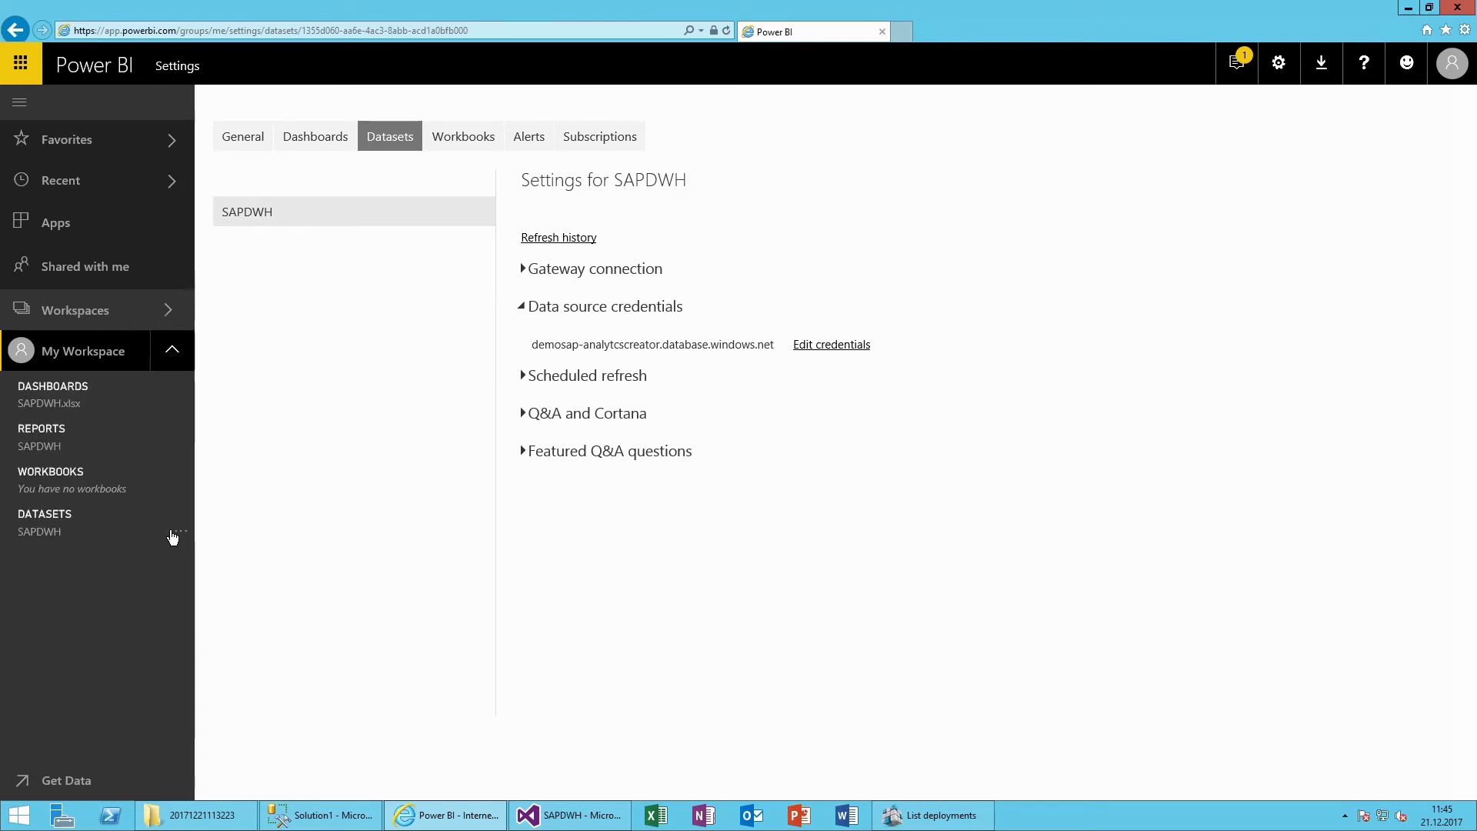
{"action": "left_click", "coordinate": [177, 531]}
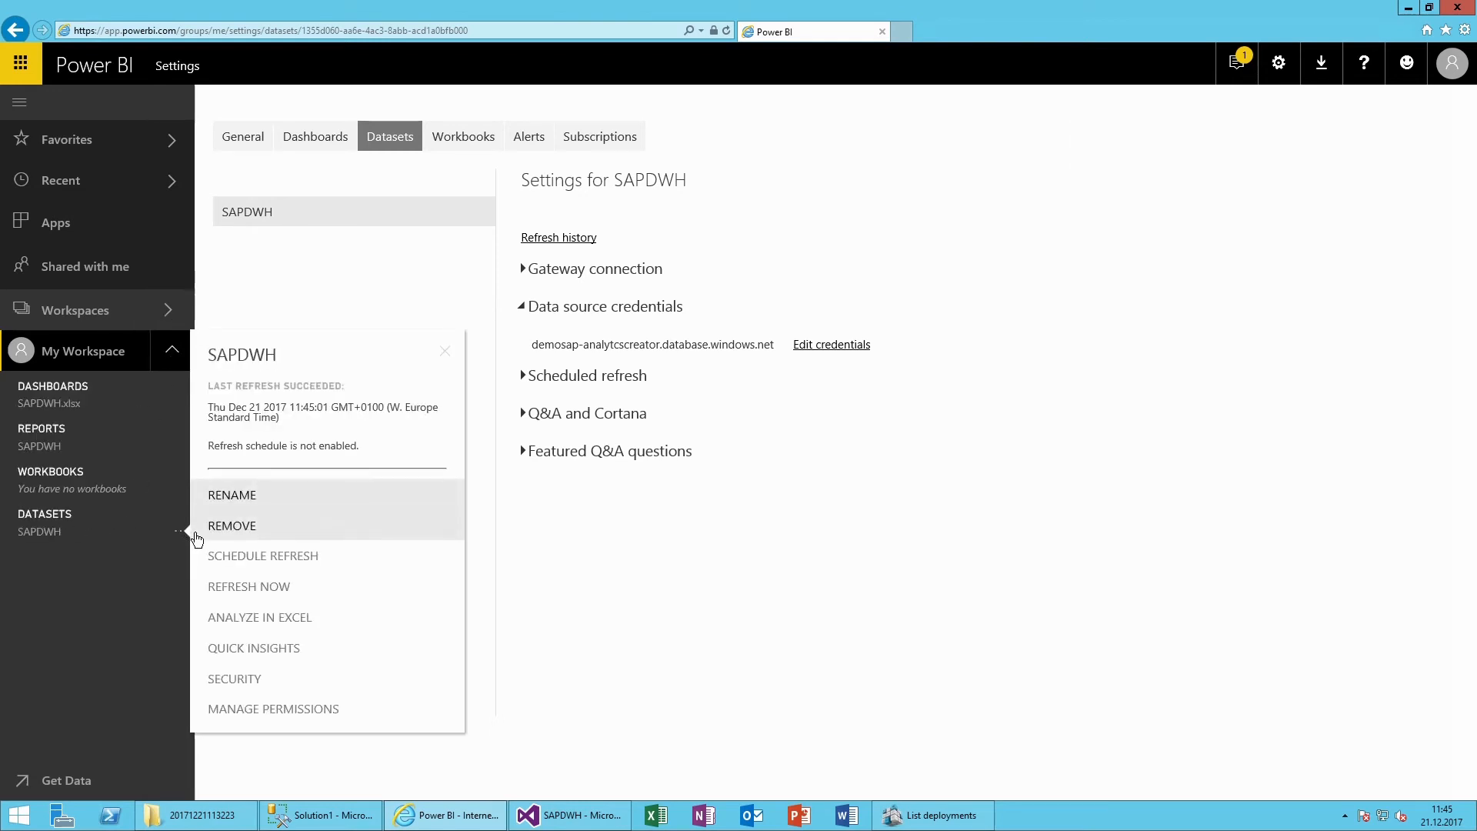
{"action": "left_click", "coordinate": [249, 586]}
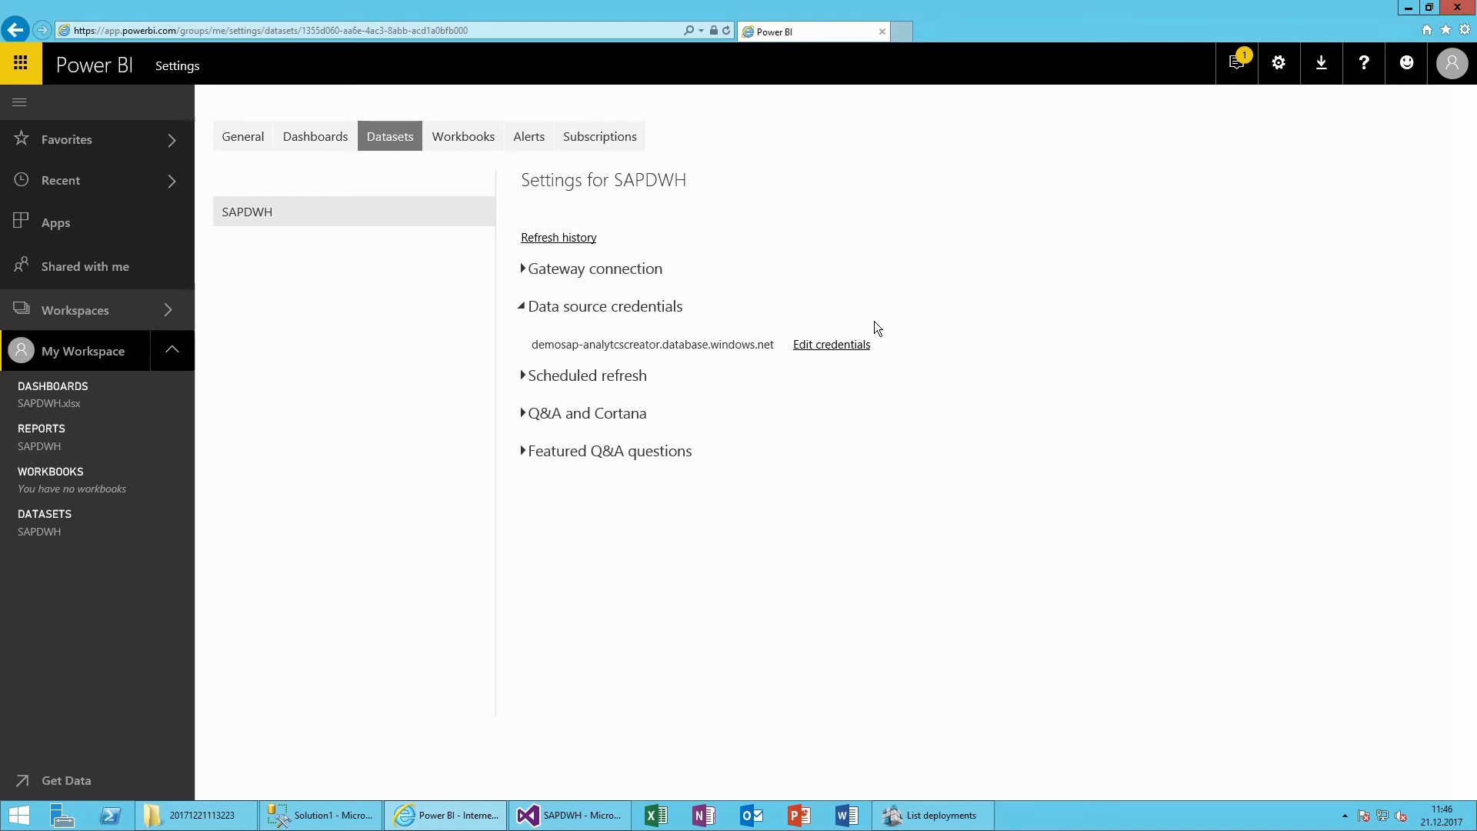
{"action": "left_click", "coordinate": [557, 237]}
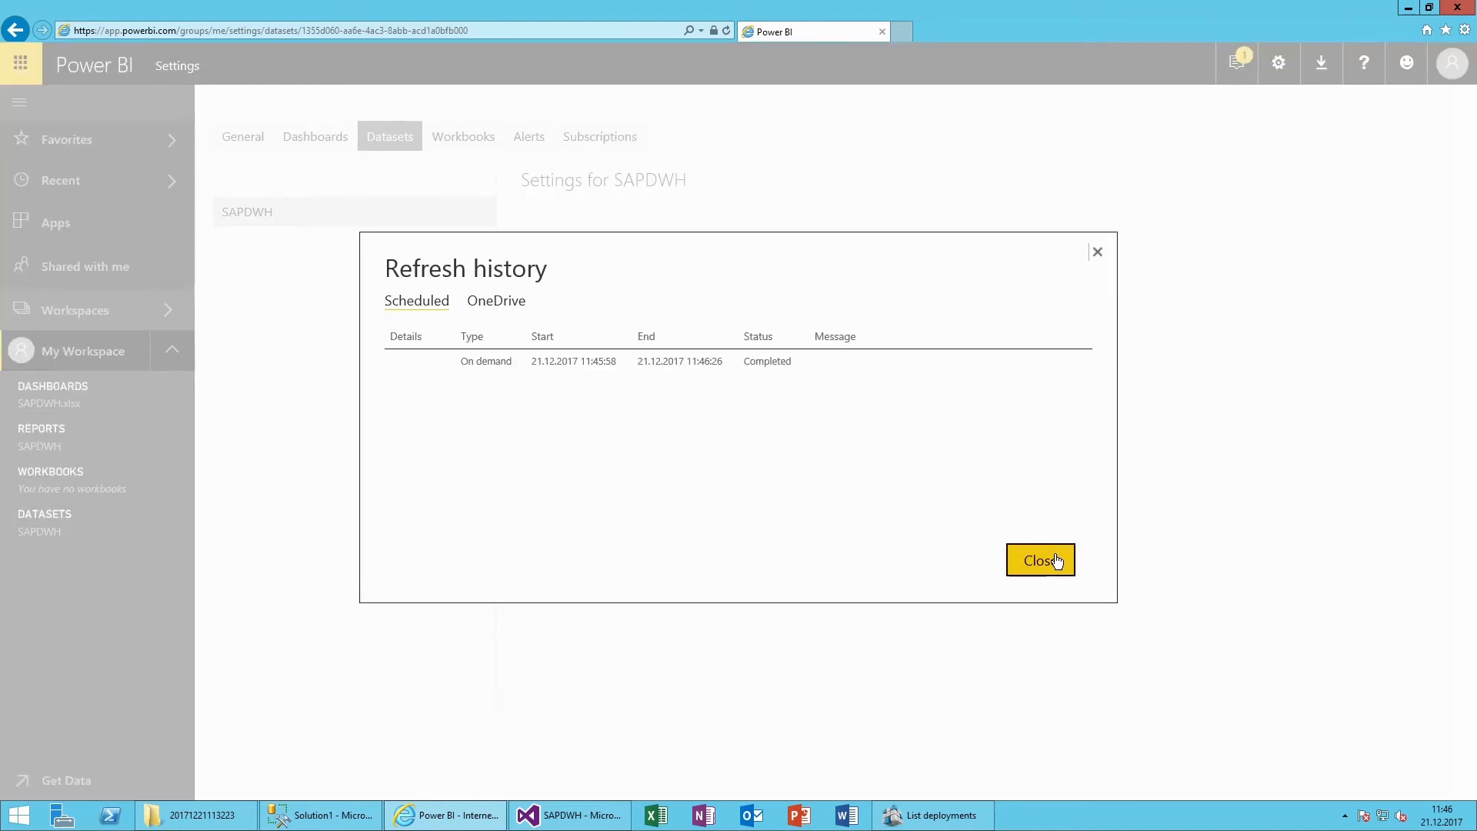
{"action": "left_click", "coordinate": [1039, 560]}
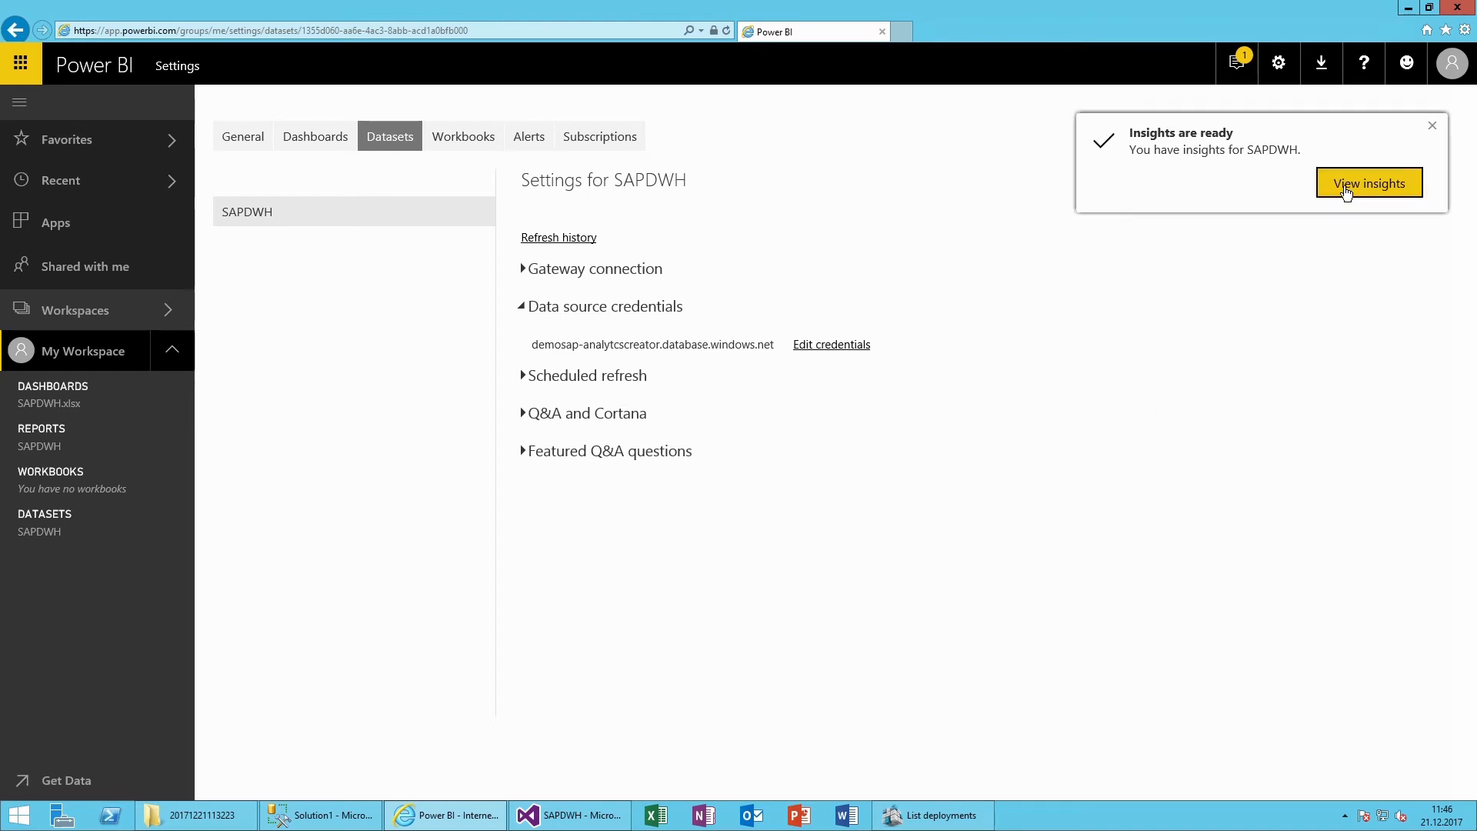
Step: View the SAPDWH Quick Insights notification and scroll through all the generated charts
{"action": "left_click", "coordinate": [1368, 183]}
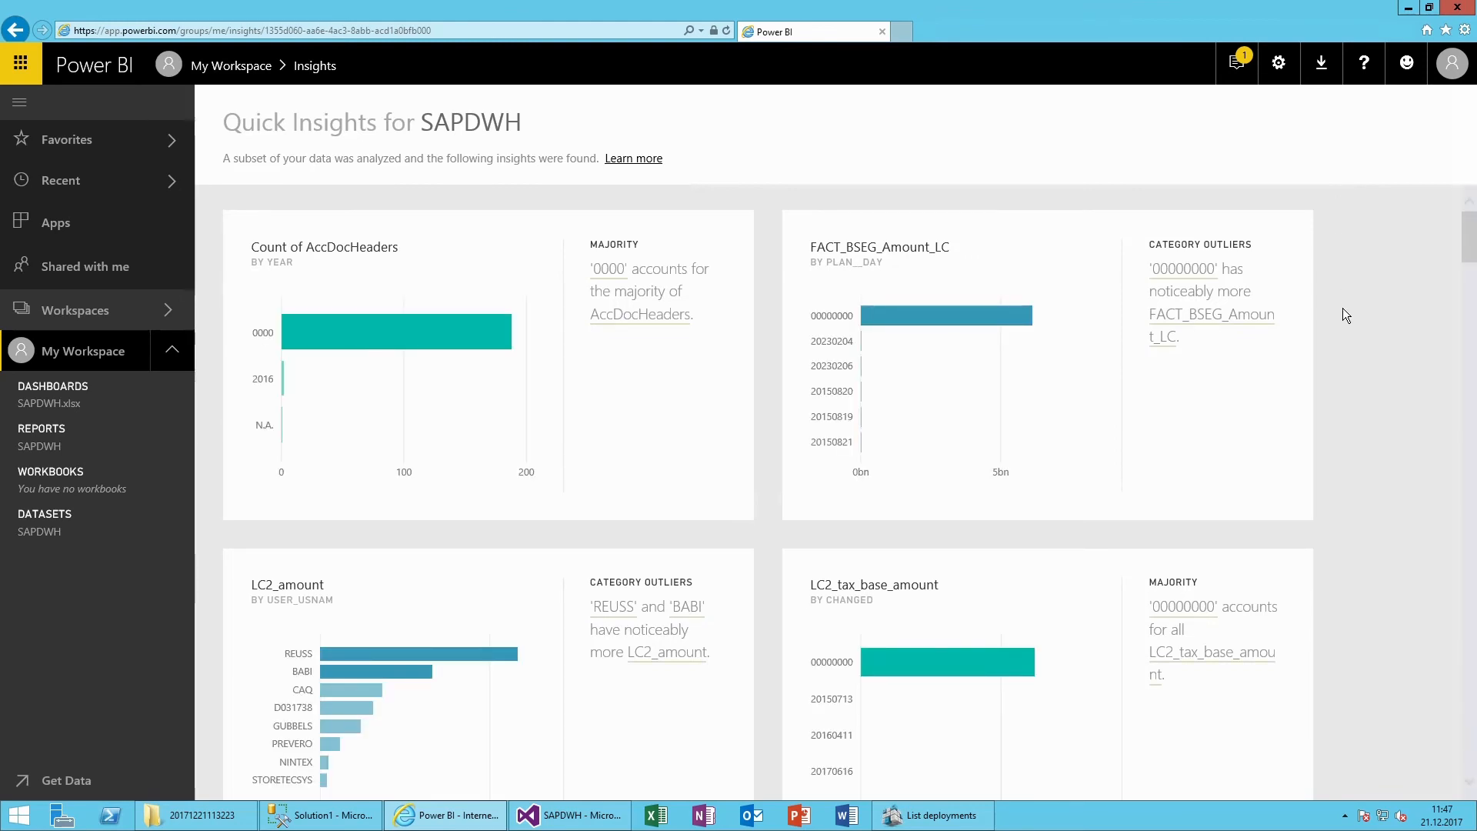
{"action": "scroll", "scroll_direction": "down", "scroll_amount": 3}
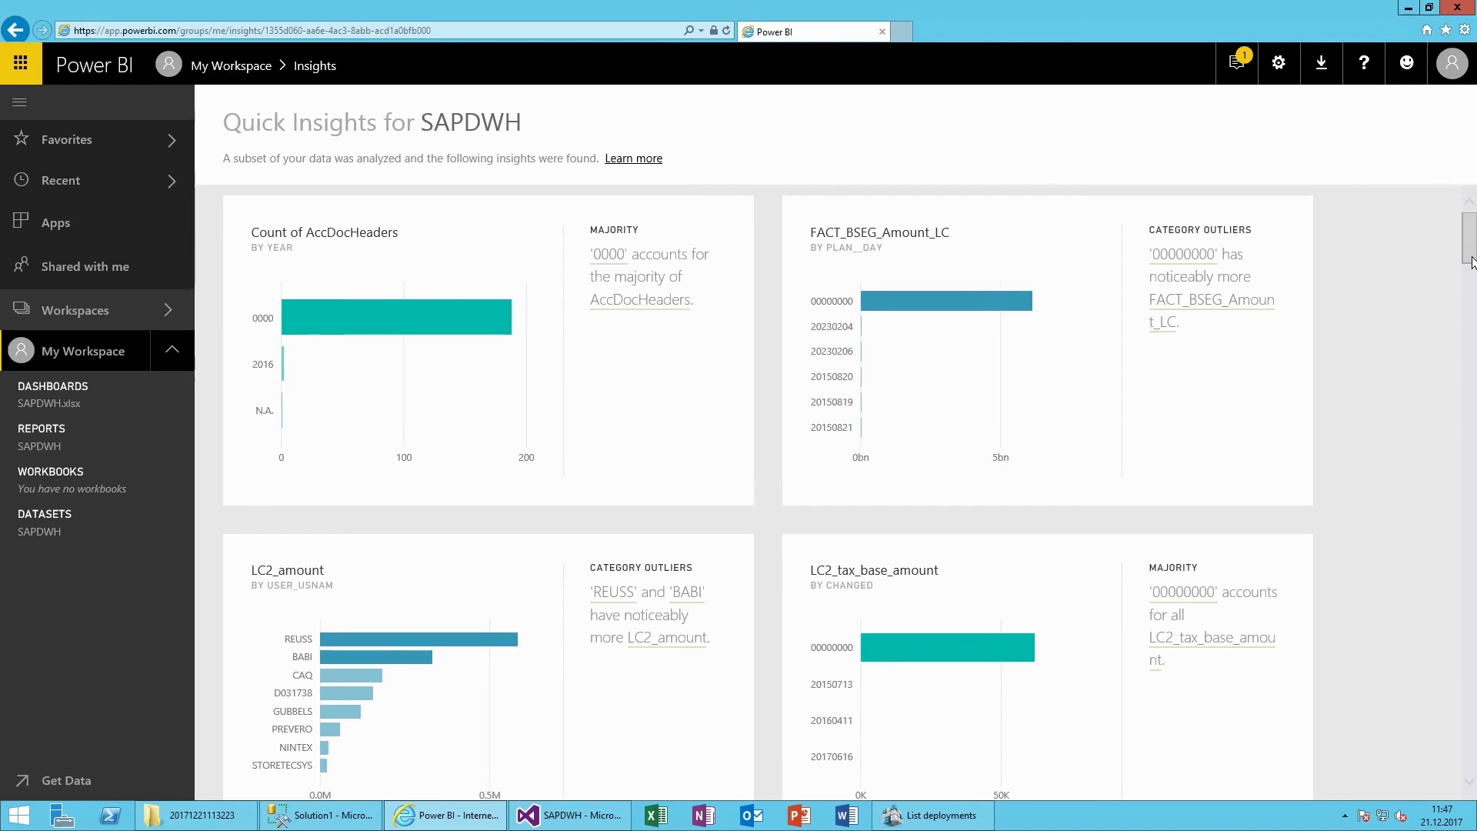
{"action": "scroll", "scroll_direction": "down", "scroll_amount": 3}
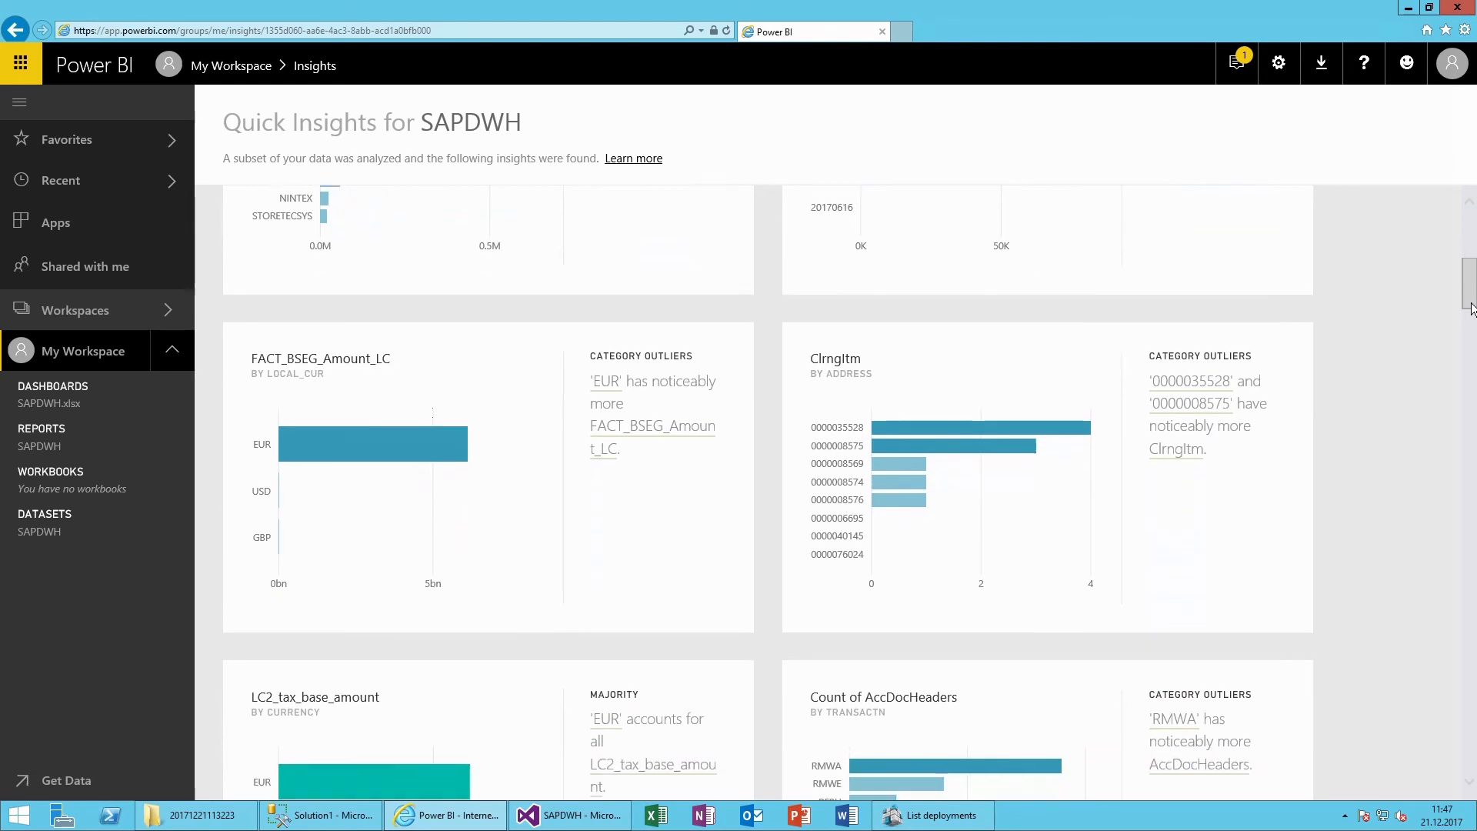
{"action": "scroll", "scroll_direction": "down", "scroll_amount": 3}
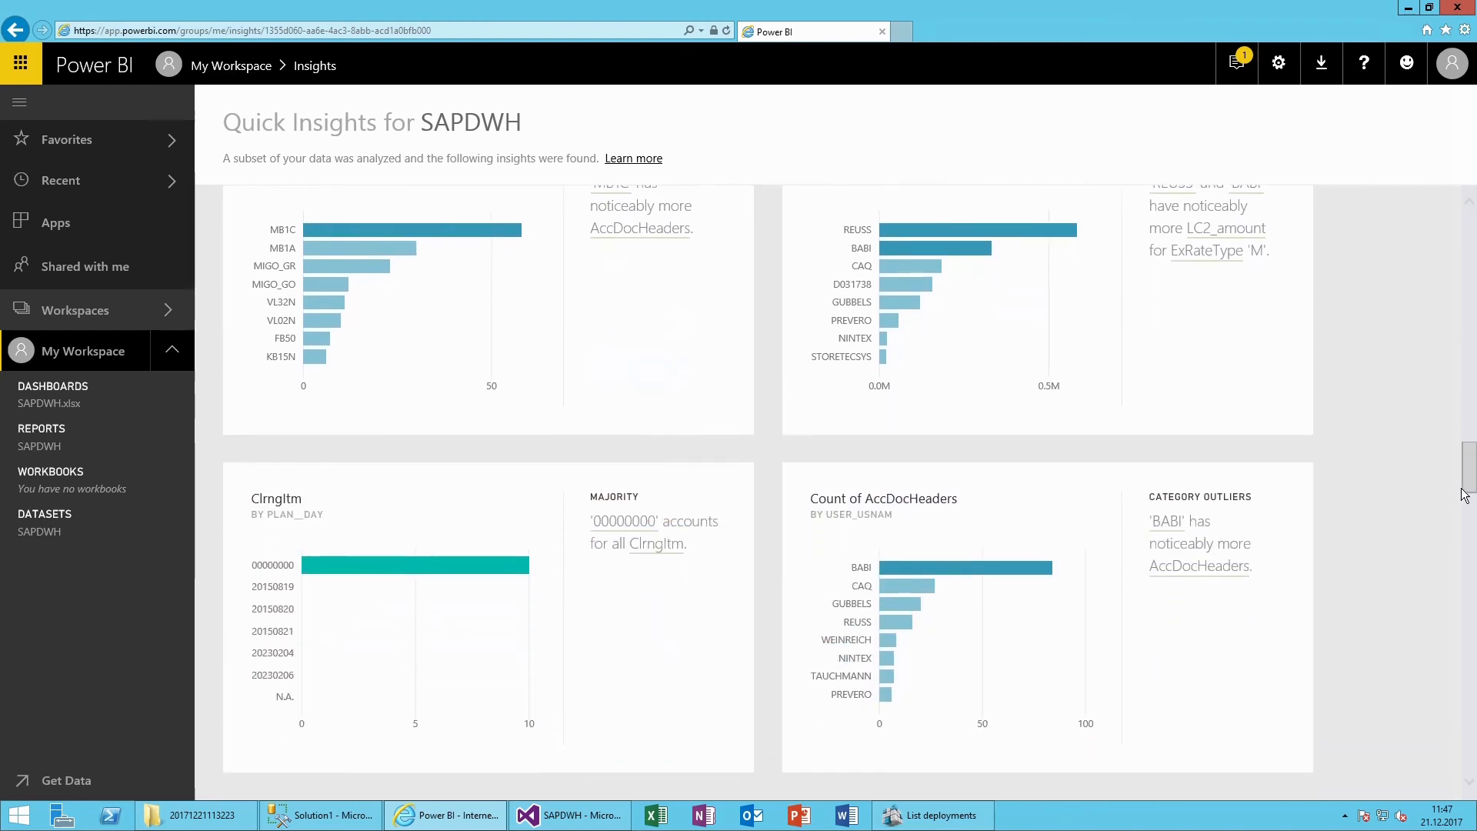
{"action": "scroll", "scroll_direction": "down", "scroll_amount": 3}
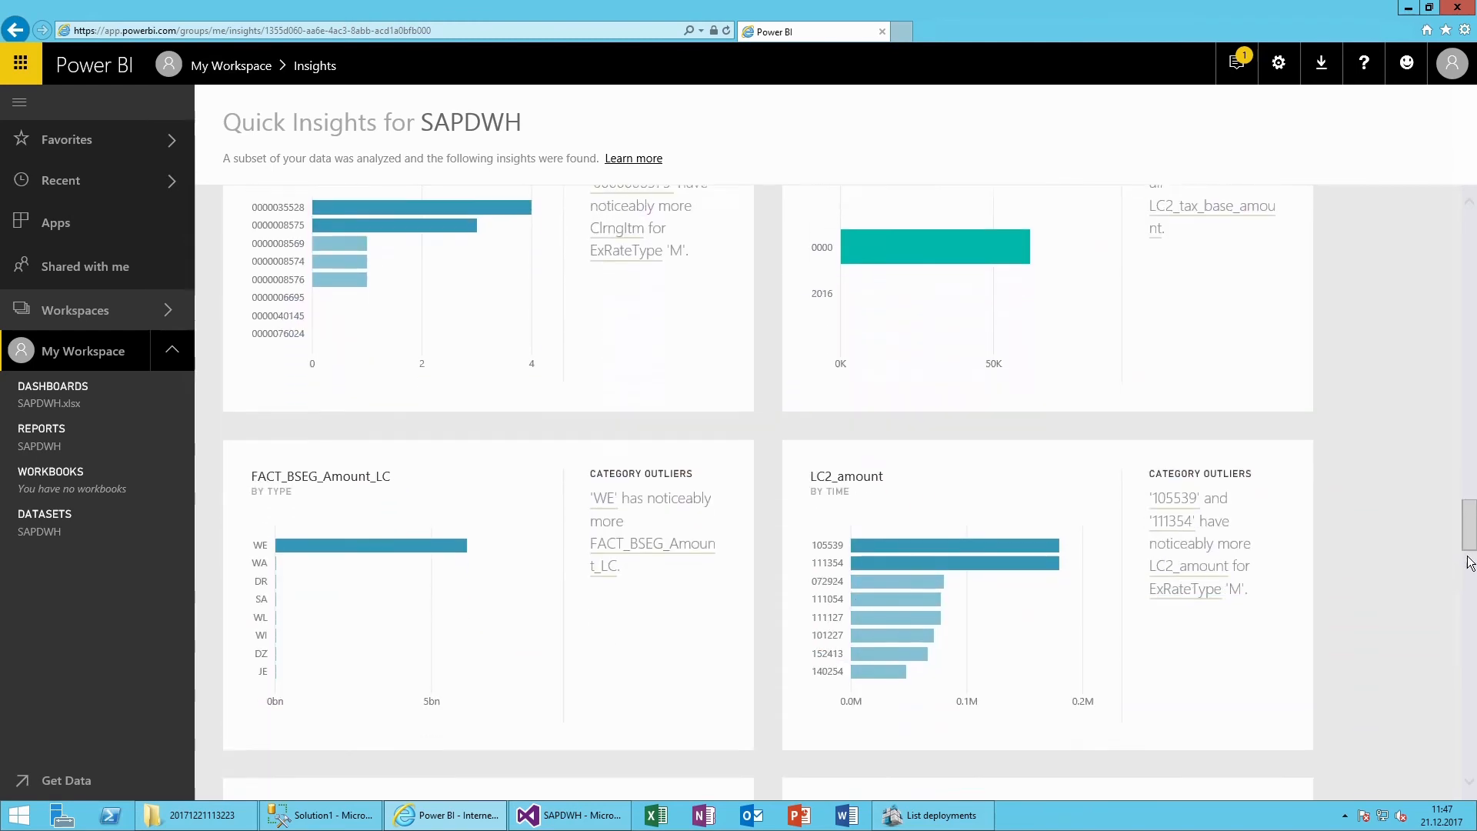
{"action": "scroll", "scroll_direction": "down", "scroll_amount": 3}
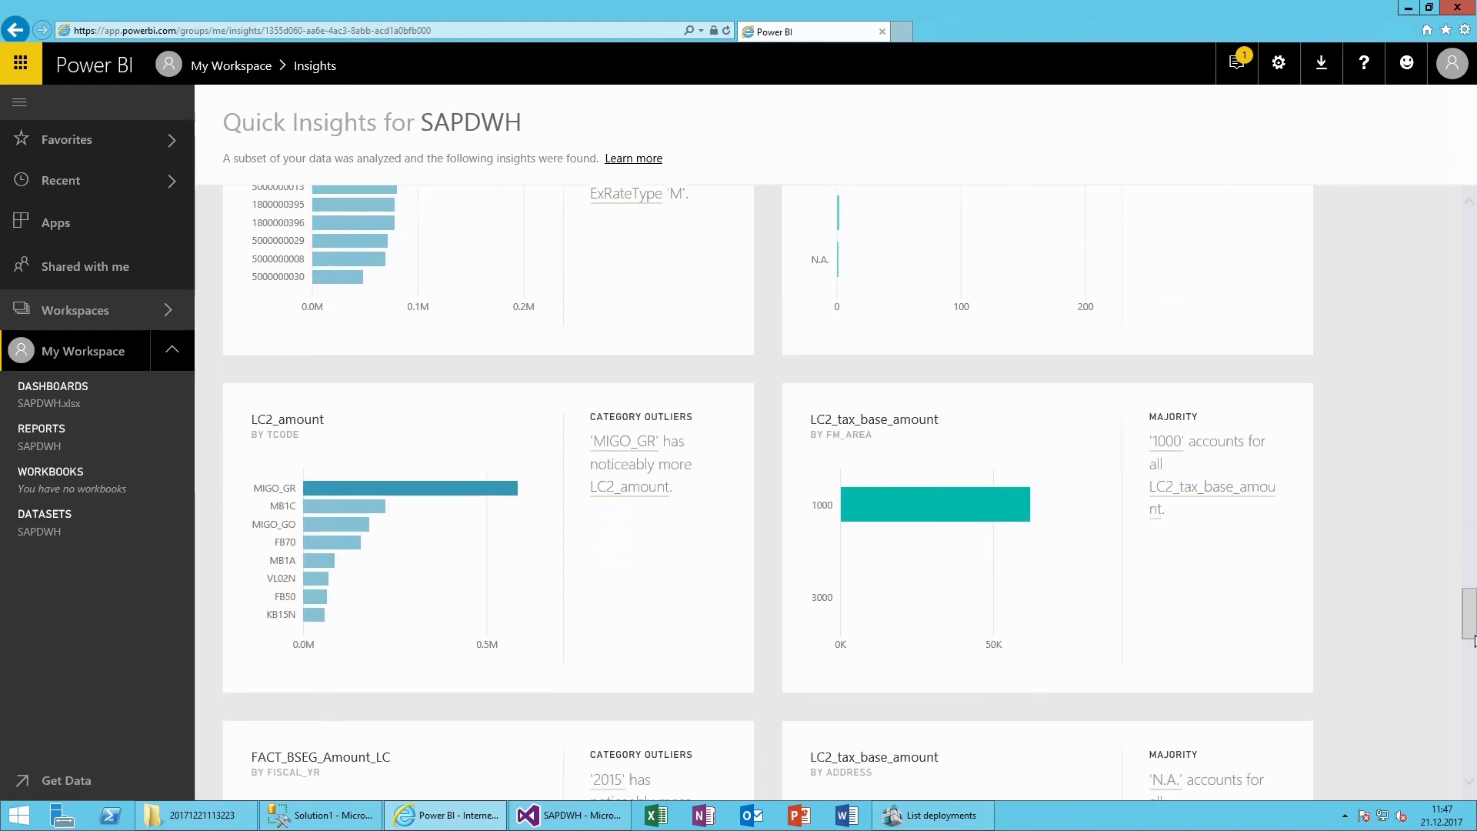
{"action": "scroll", "scroll_direction": "down", "scroll_amount": 3}
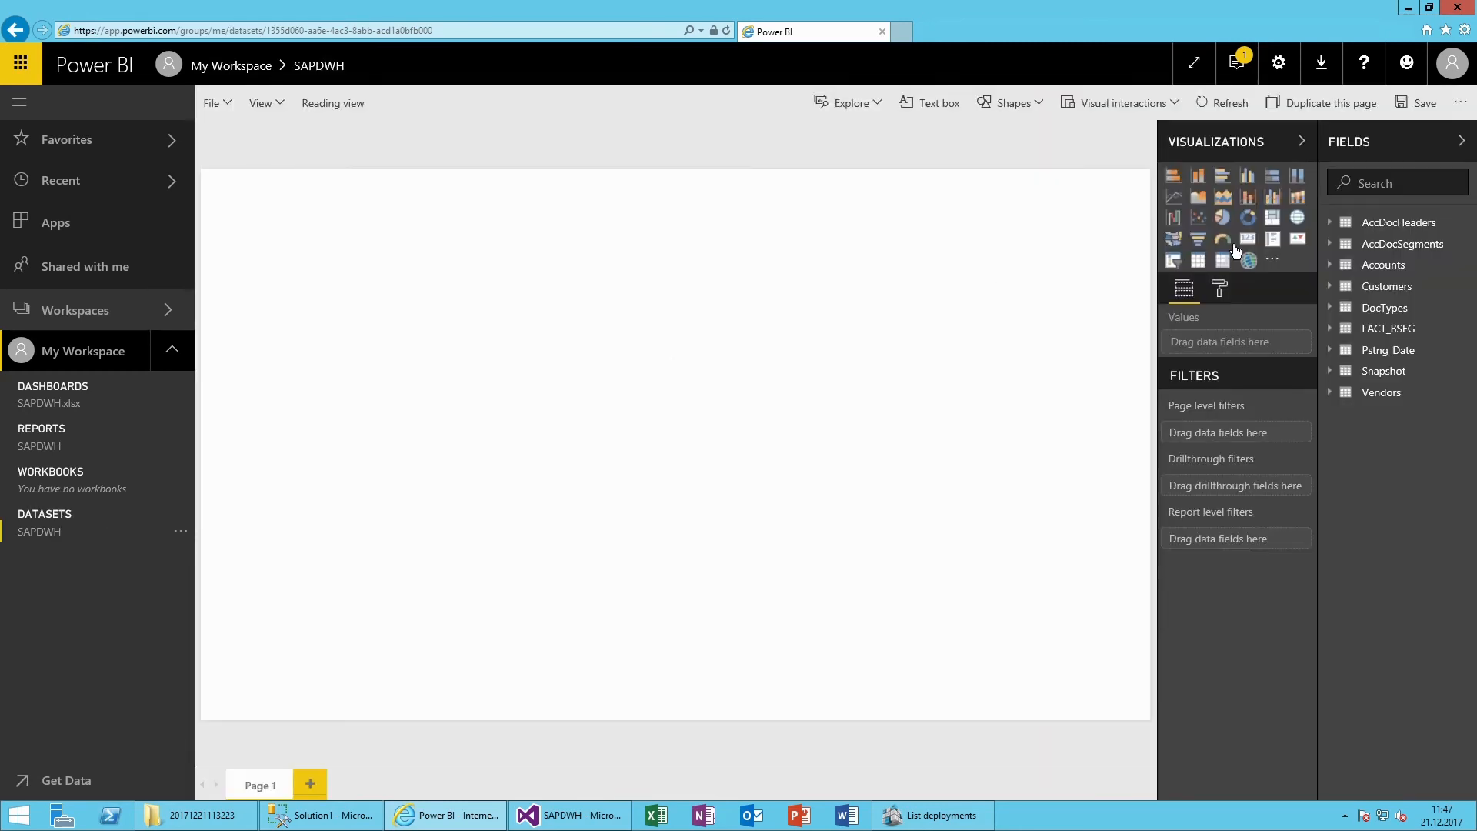
{"action": "mouse_move", "coordinate": [1318, 324]}
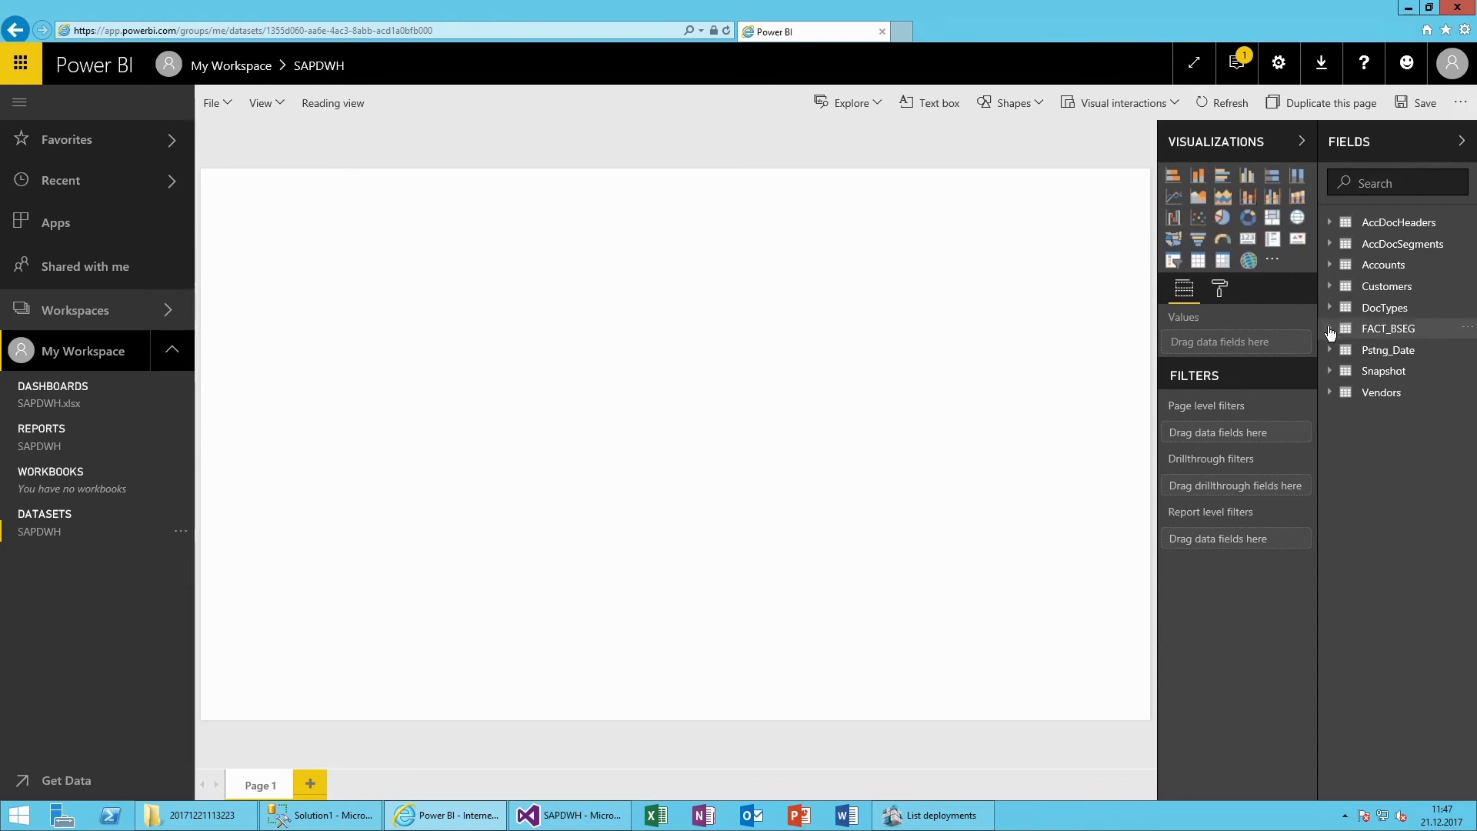
Step: Add the FACT_BSEG amount with DocTypes Type, switch to a Table showing 6,125,963,648.52, and drop Type
{"action": "left_click", "coordinate": [1329, 328]}
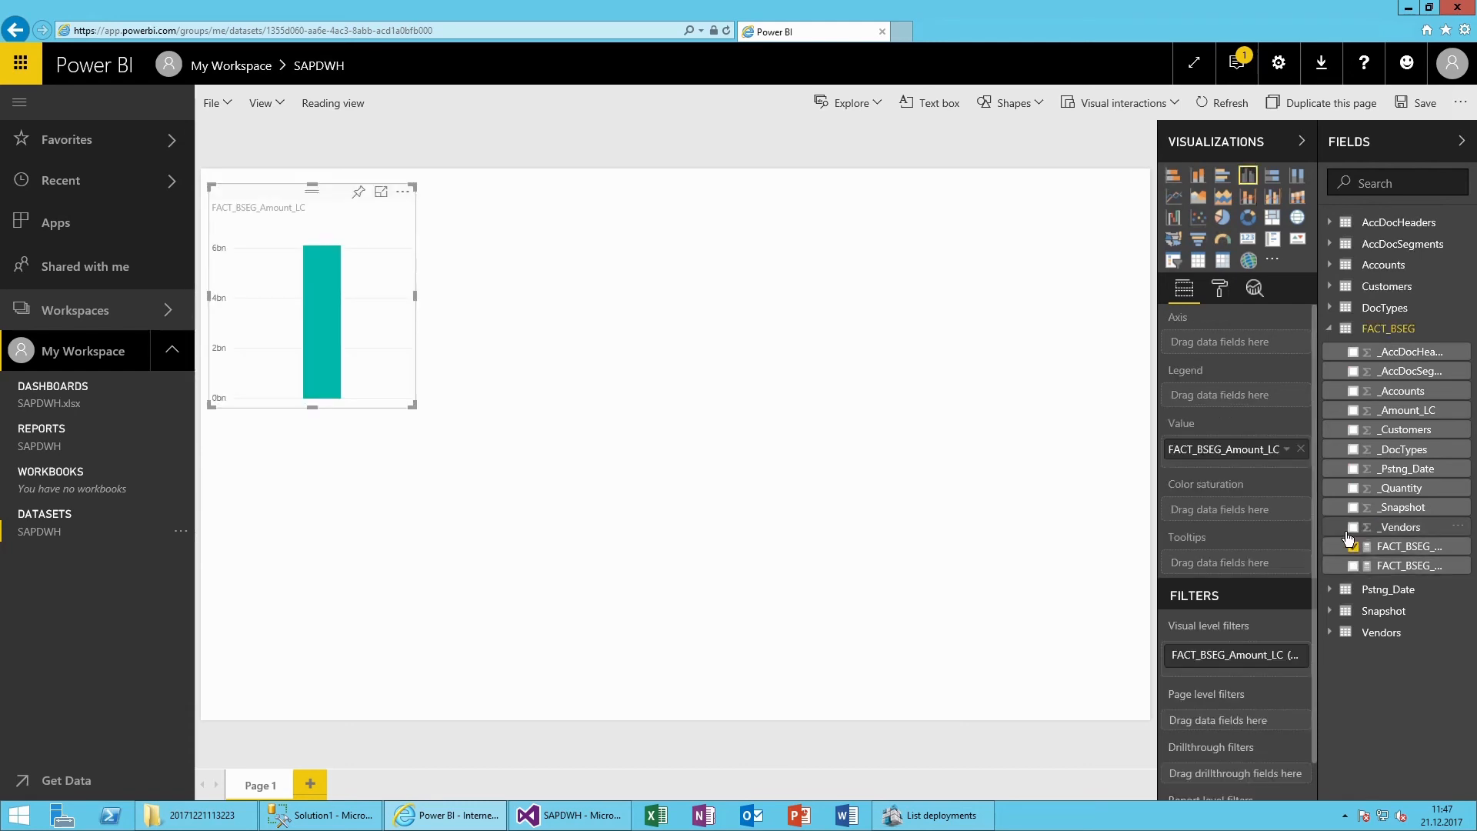
{"action": "left_click", "coordinate": [1354, 547]}
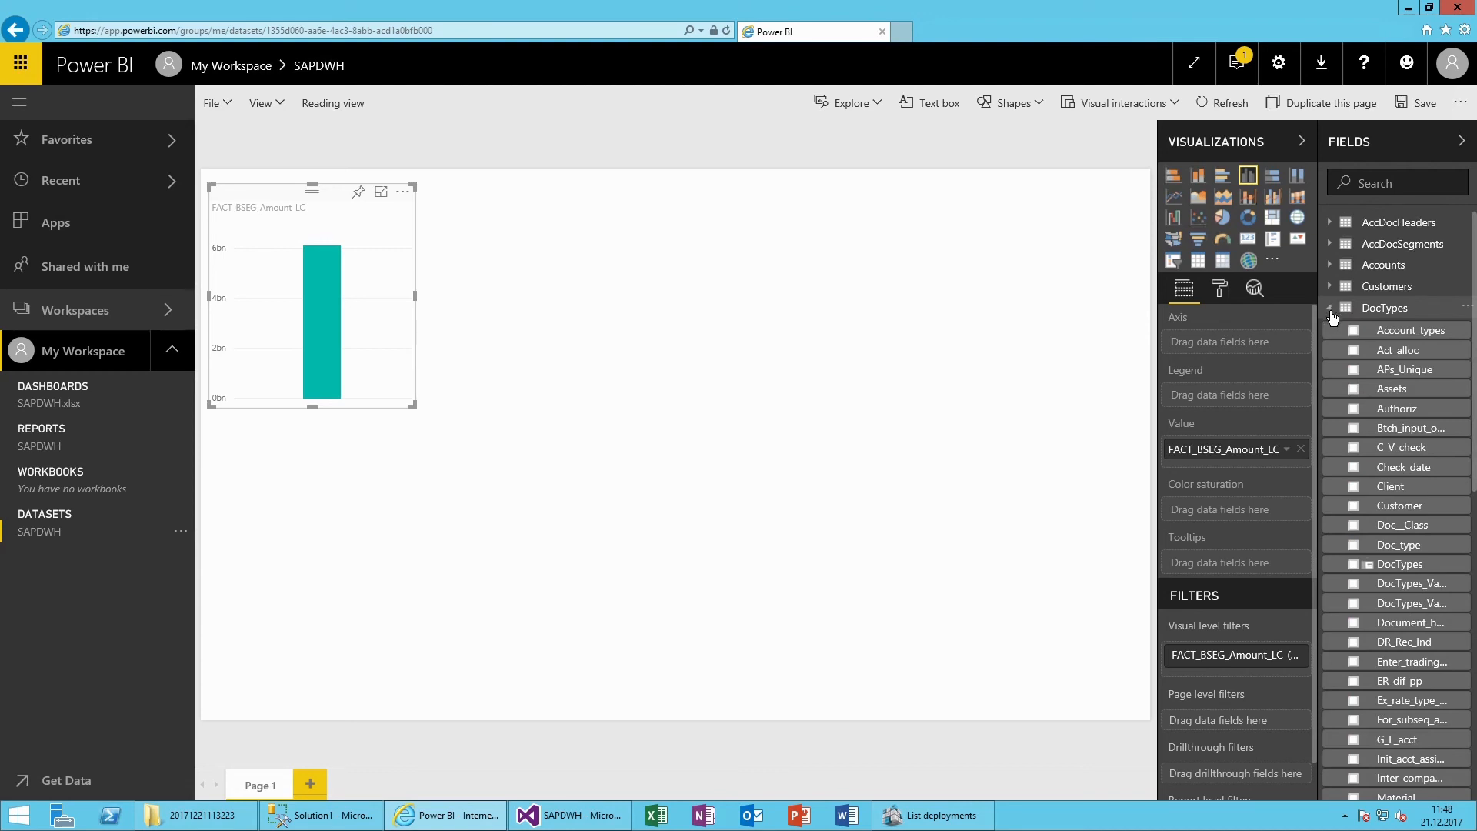
{"action": "scroll", "scroll_direction": "down", "scroll_amount": 3}
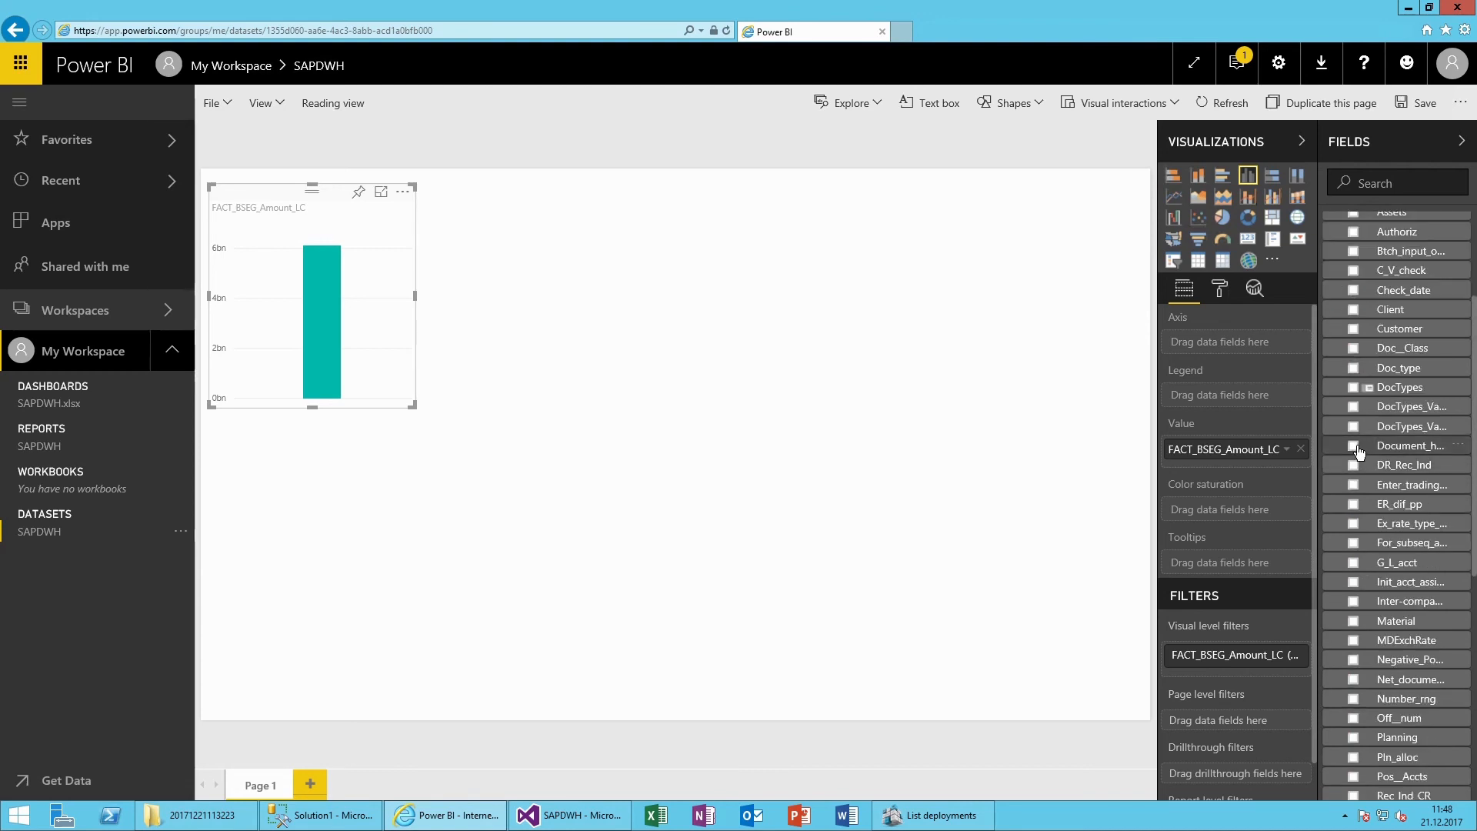
{"action": "left_click", "coordinate": [1354, 735]}
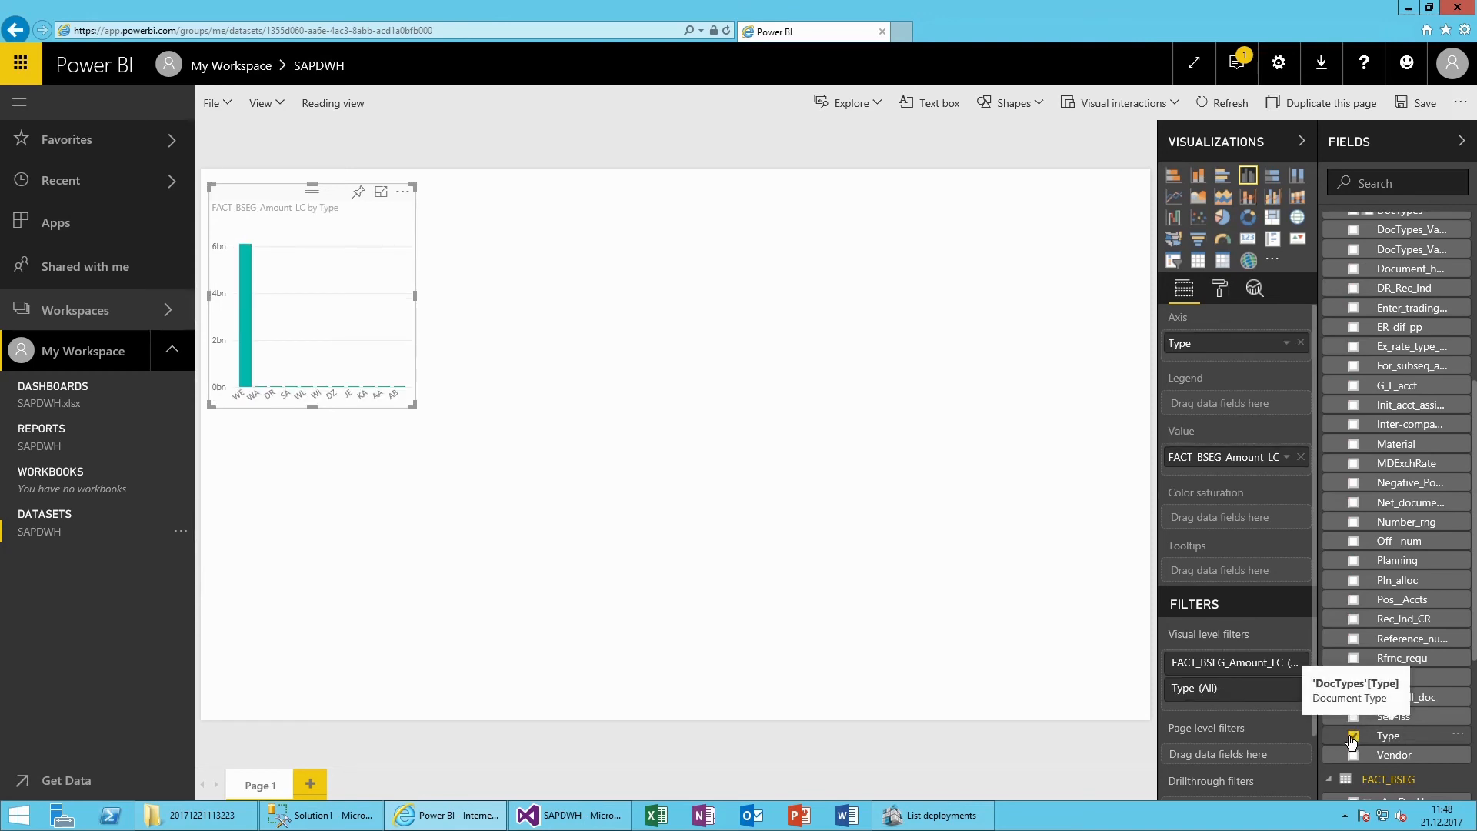
{"action": "left_click", "coordinate": [1352, 736]}
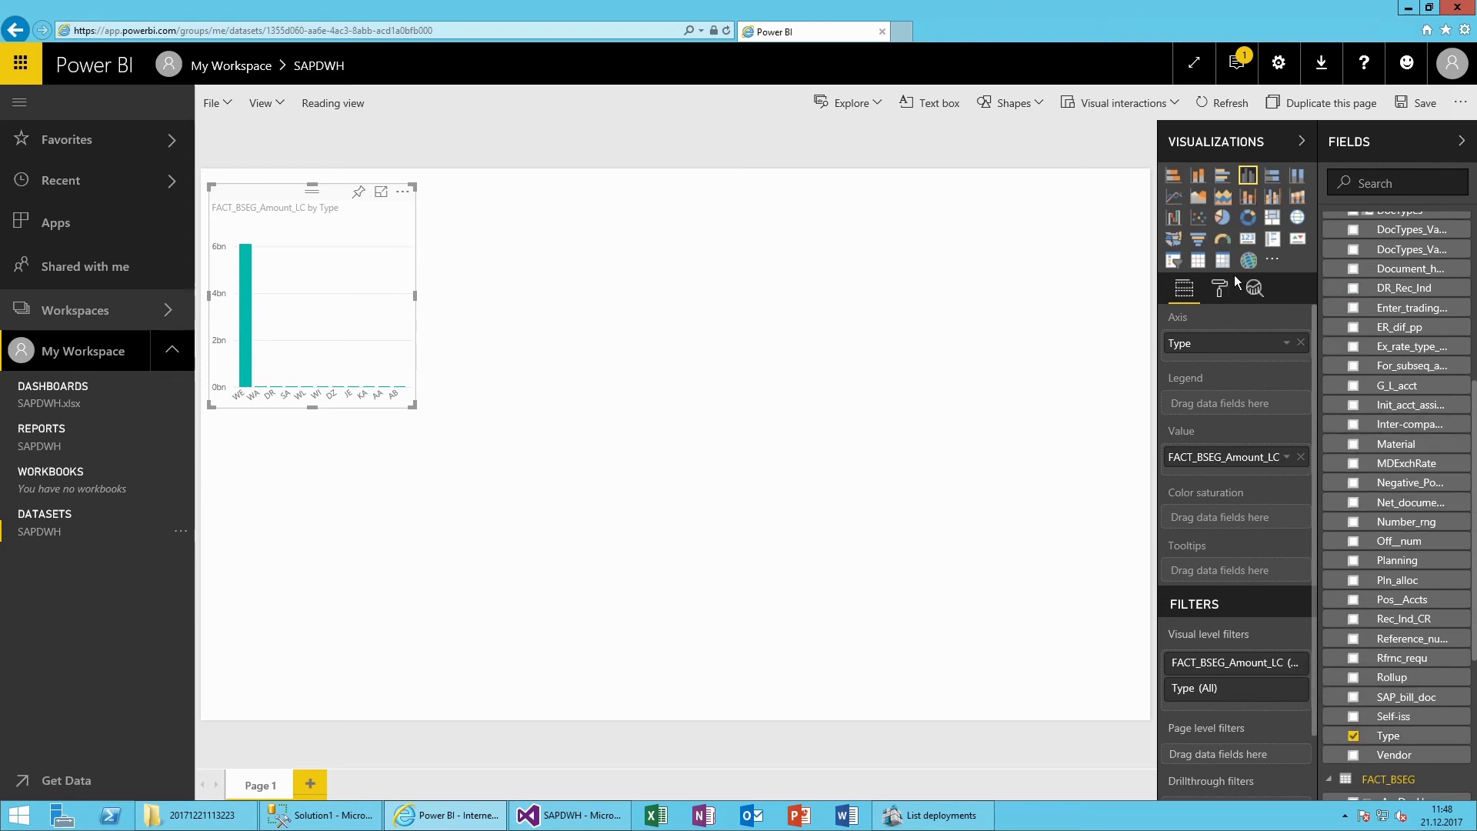
{"action": "left_click", "coordinate": [1197, 261]}
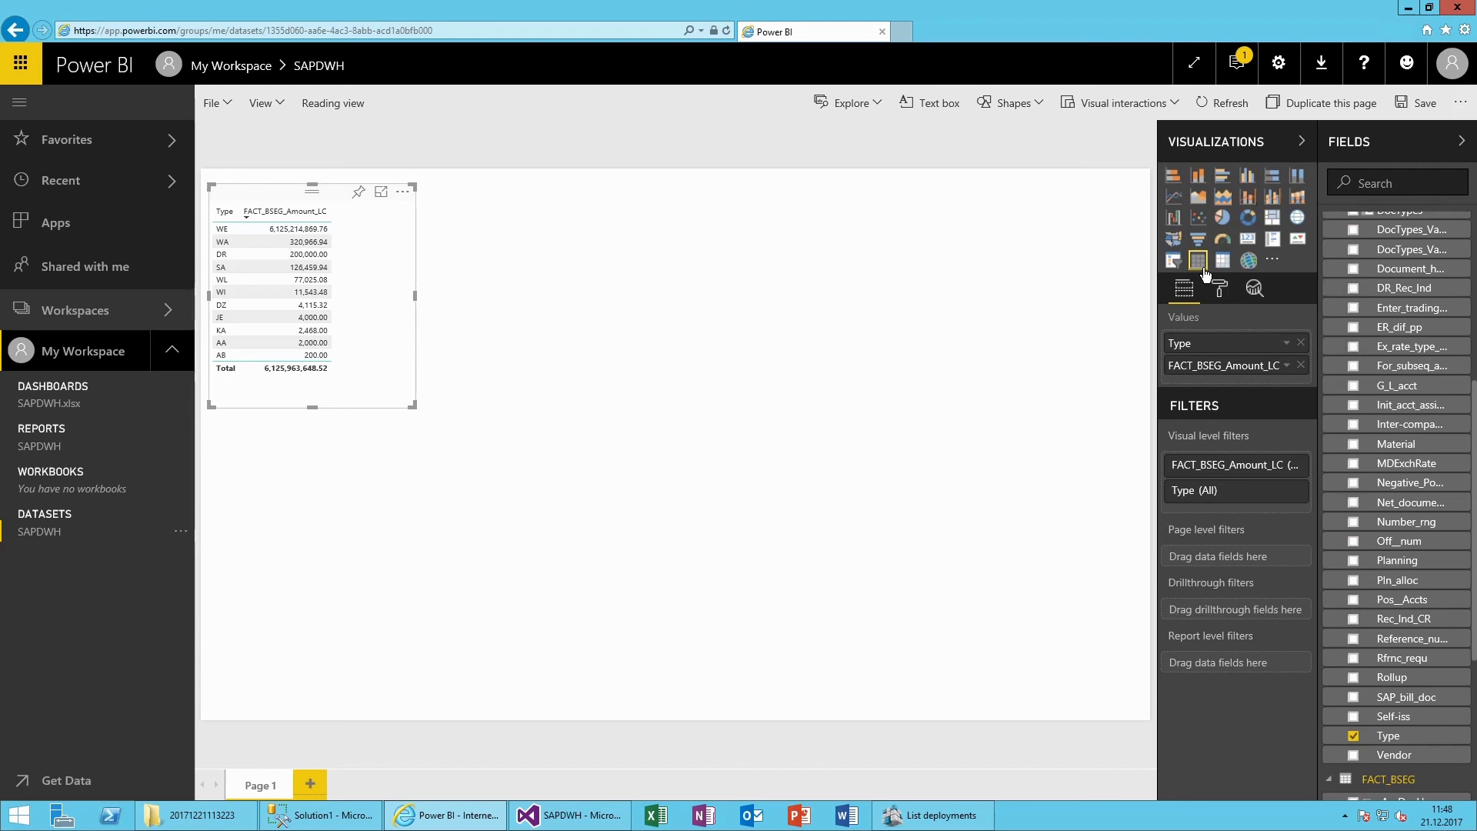
{"action": "mouse_move", "coordinate": [1348, 307]}
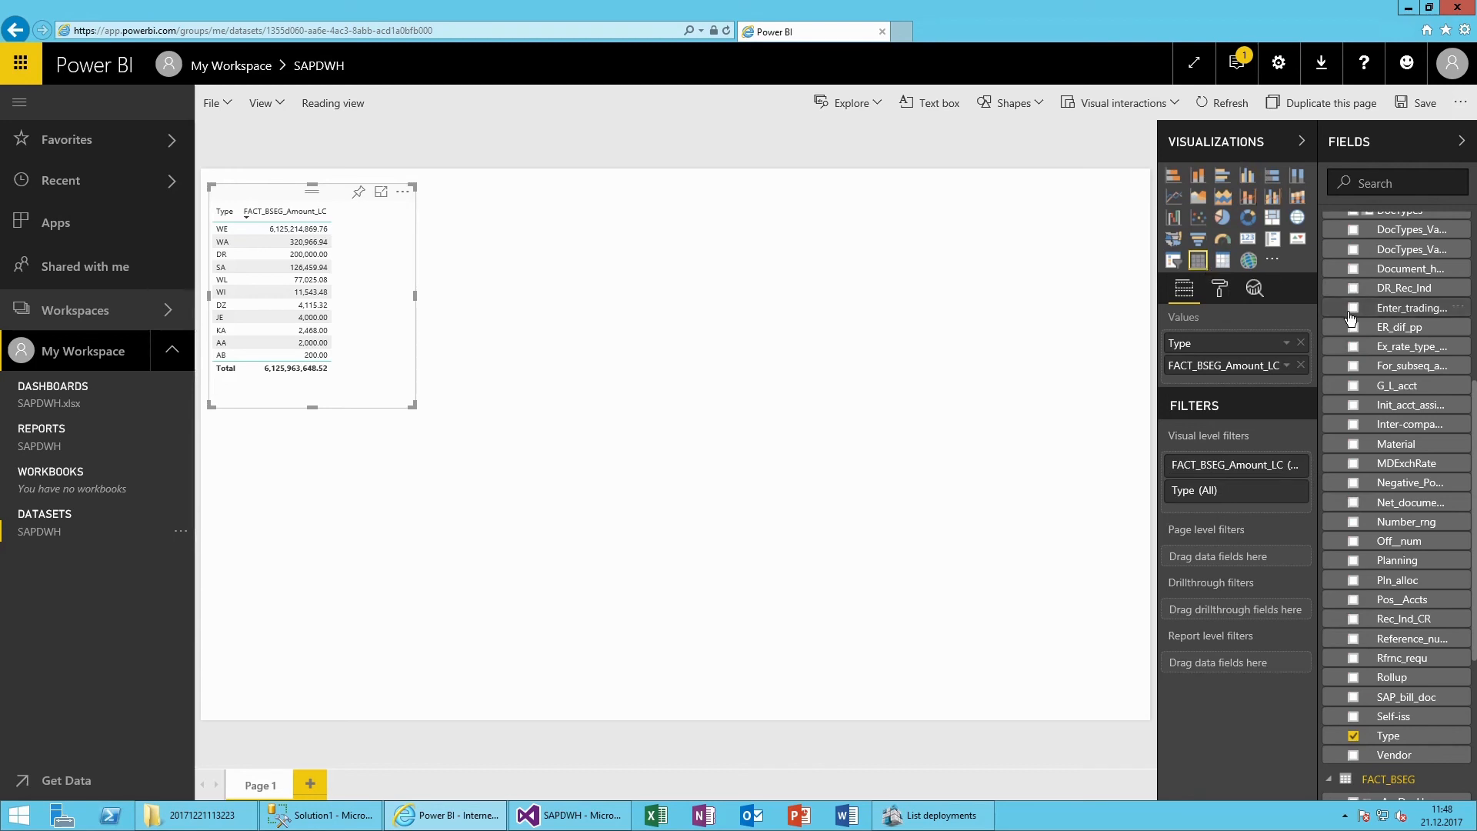
{"action": "scroll", "scroll_direction": "down", "scroll_amount": 3}
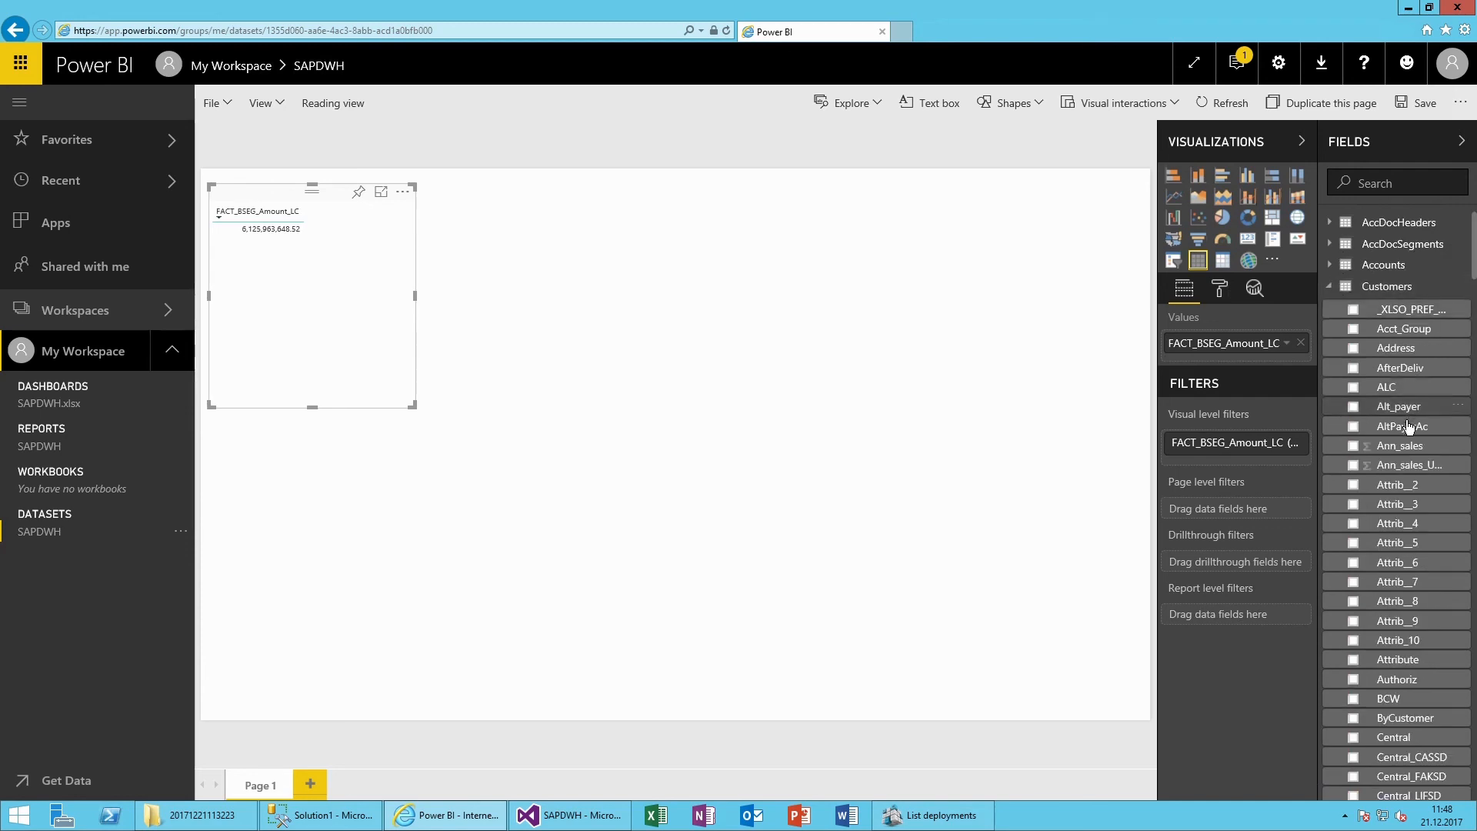
Step: Briefly add customer Name to the amount table, then remove it again
{"action": "scroll", "scroll_direction": "down", "scroll_amount": 3}
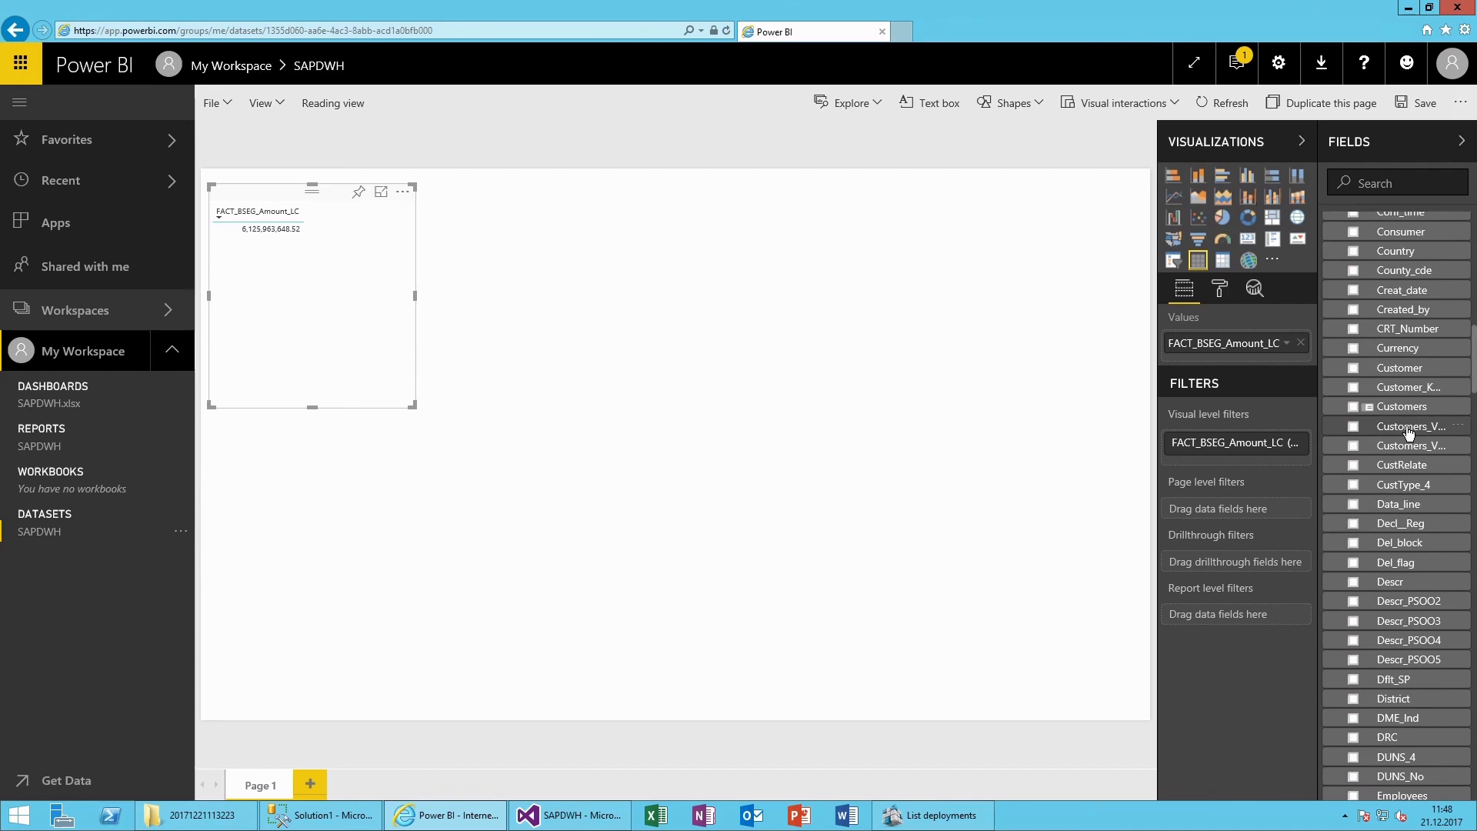
{"action": "scroll", "scroll_direction": "down", "scroll_amount": 3}
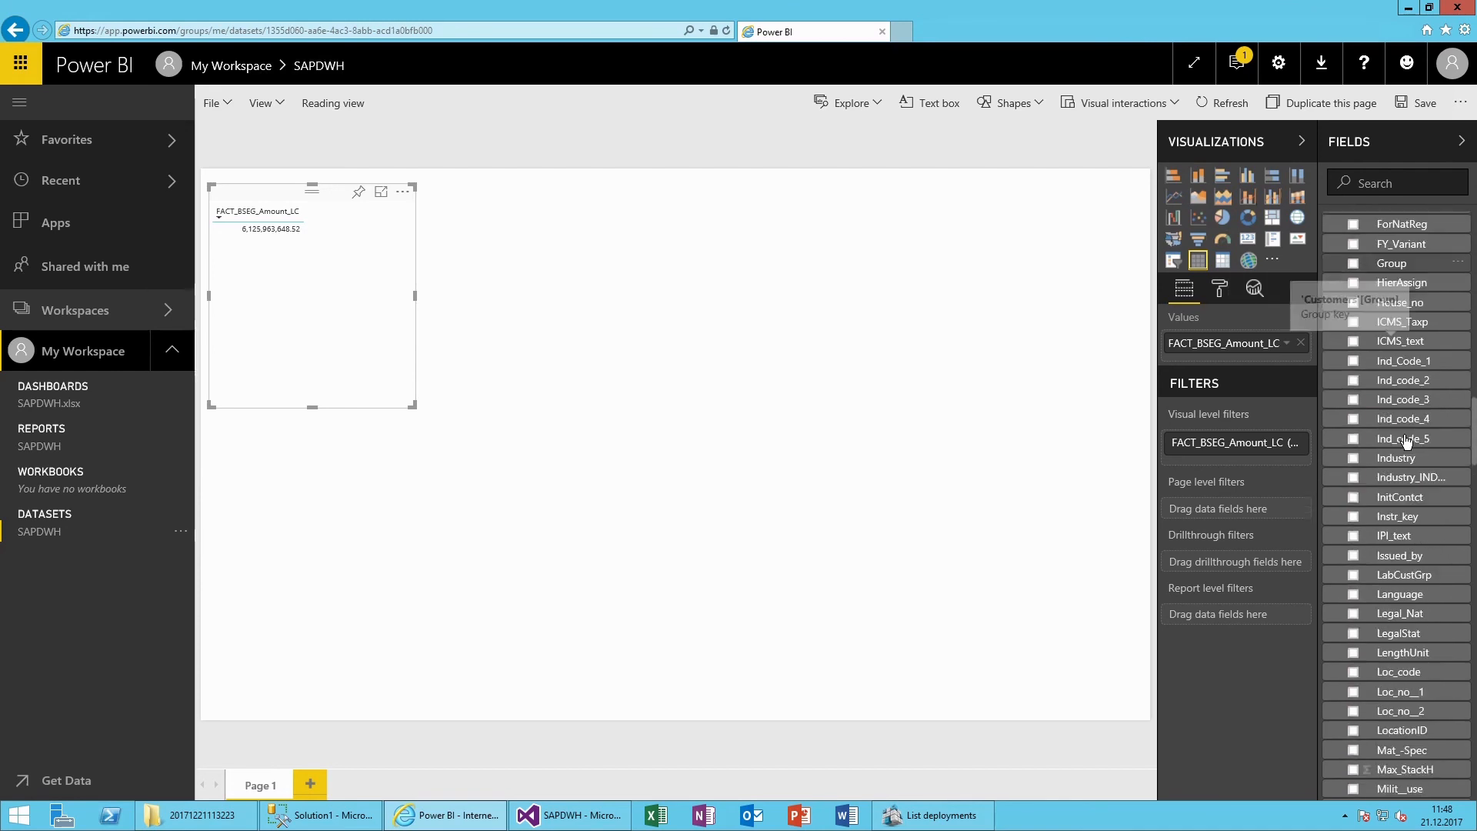
{"action": "left_click", "coordinate": [1353, 384]}
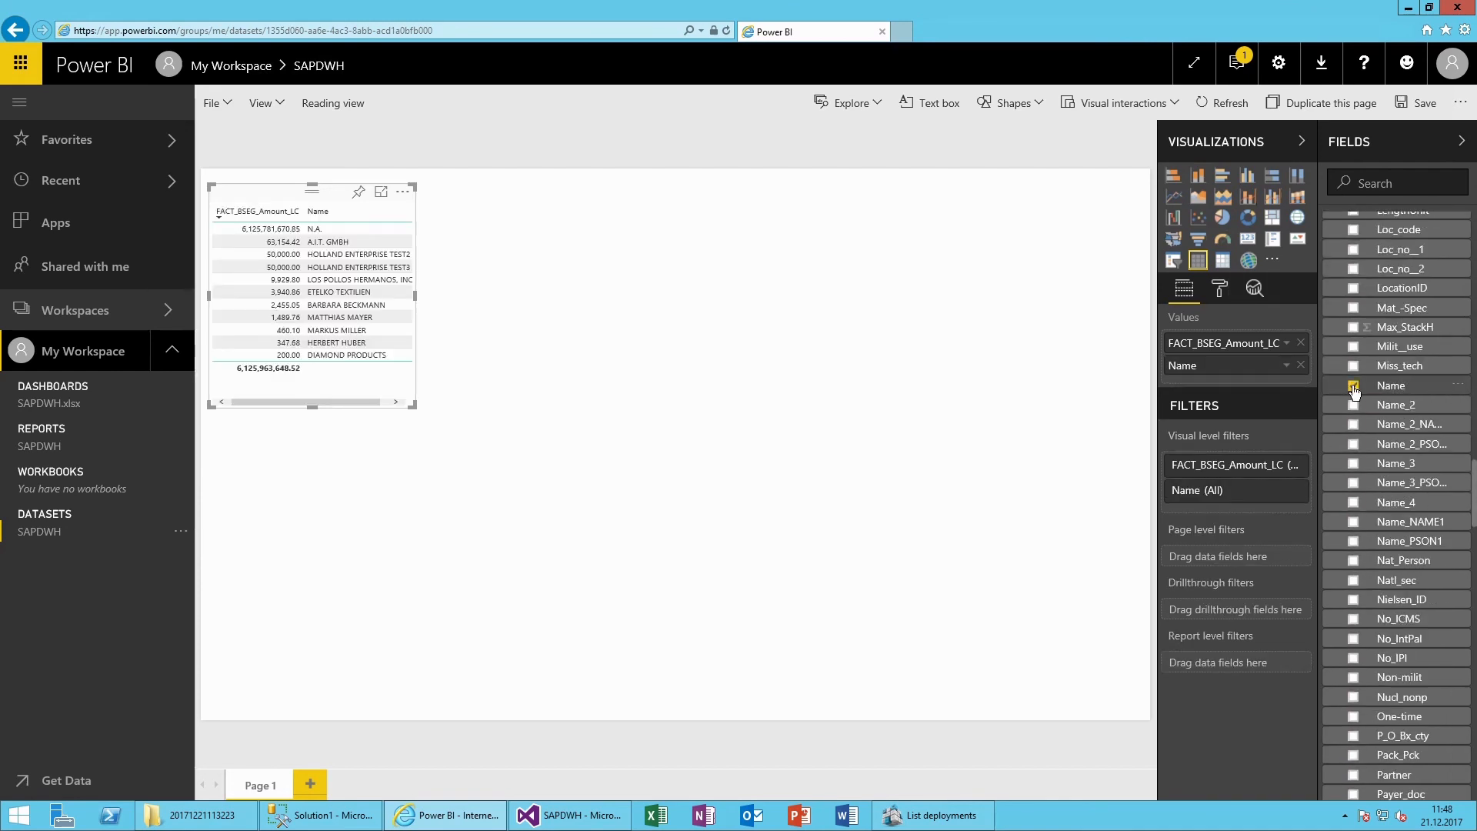
{"action": "left_click", "coordinate": [1354, 385]}
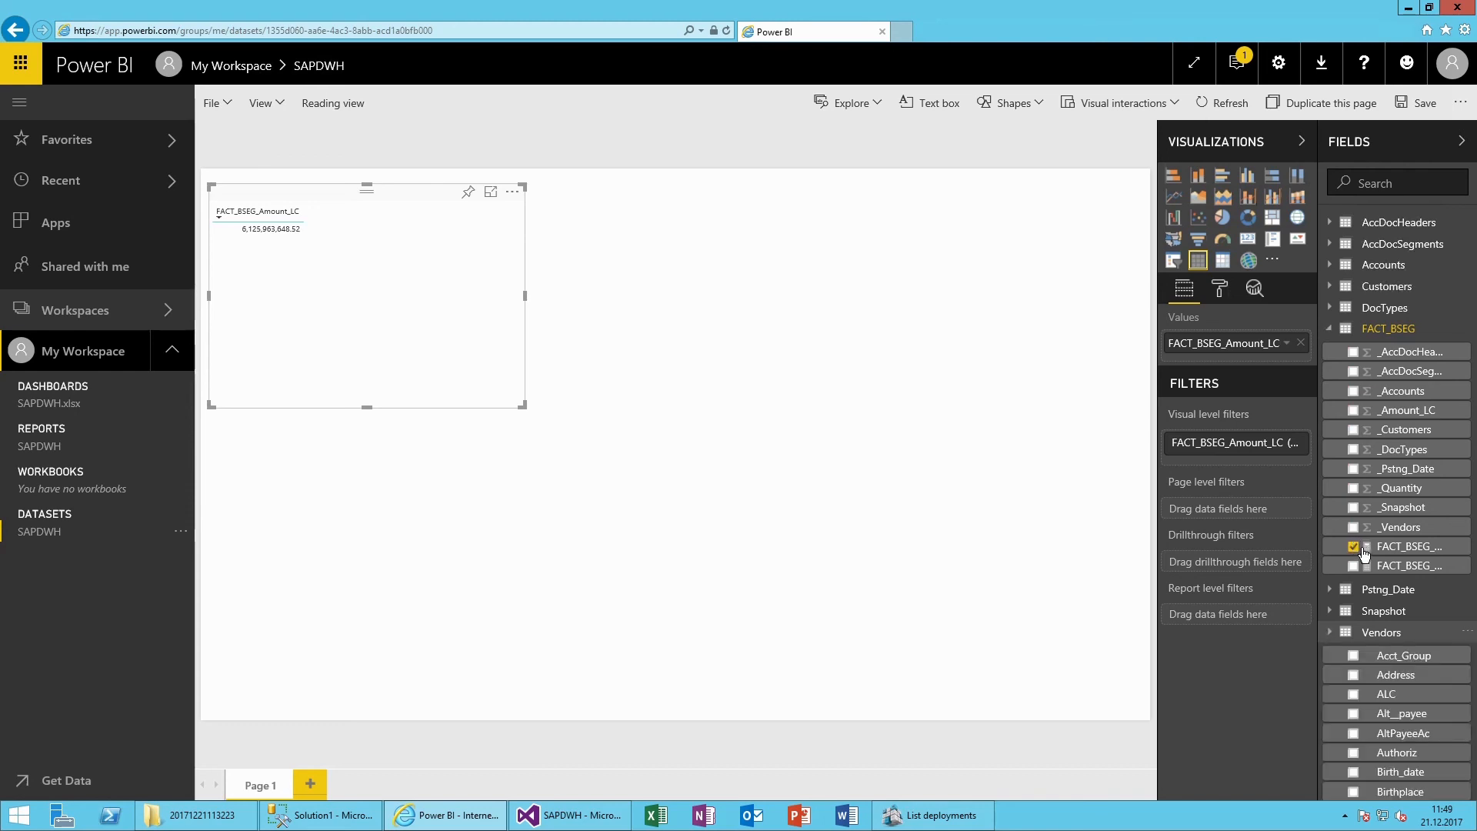
Step: Add vendor Name so FACT_BSEG_Amount_LC is broken down by vendor
{"action": "scroll", "scroll_direction": "down", "scroll_amount": 3}
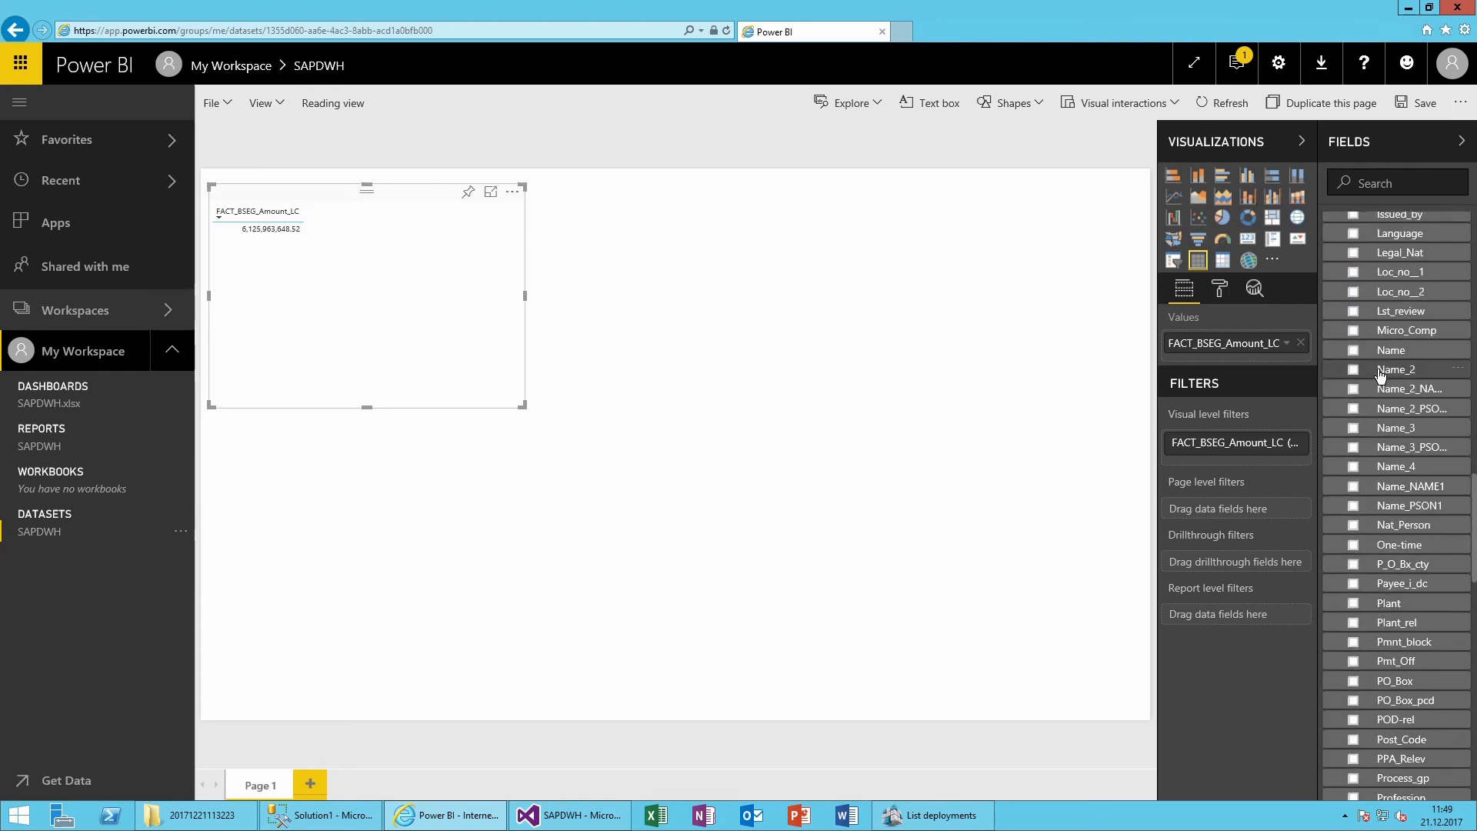
{"action": "left_click", "coordinate": [1354, 350]}
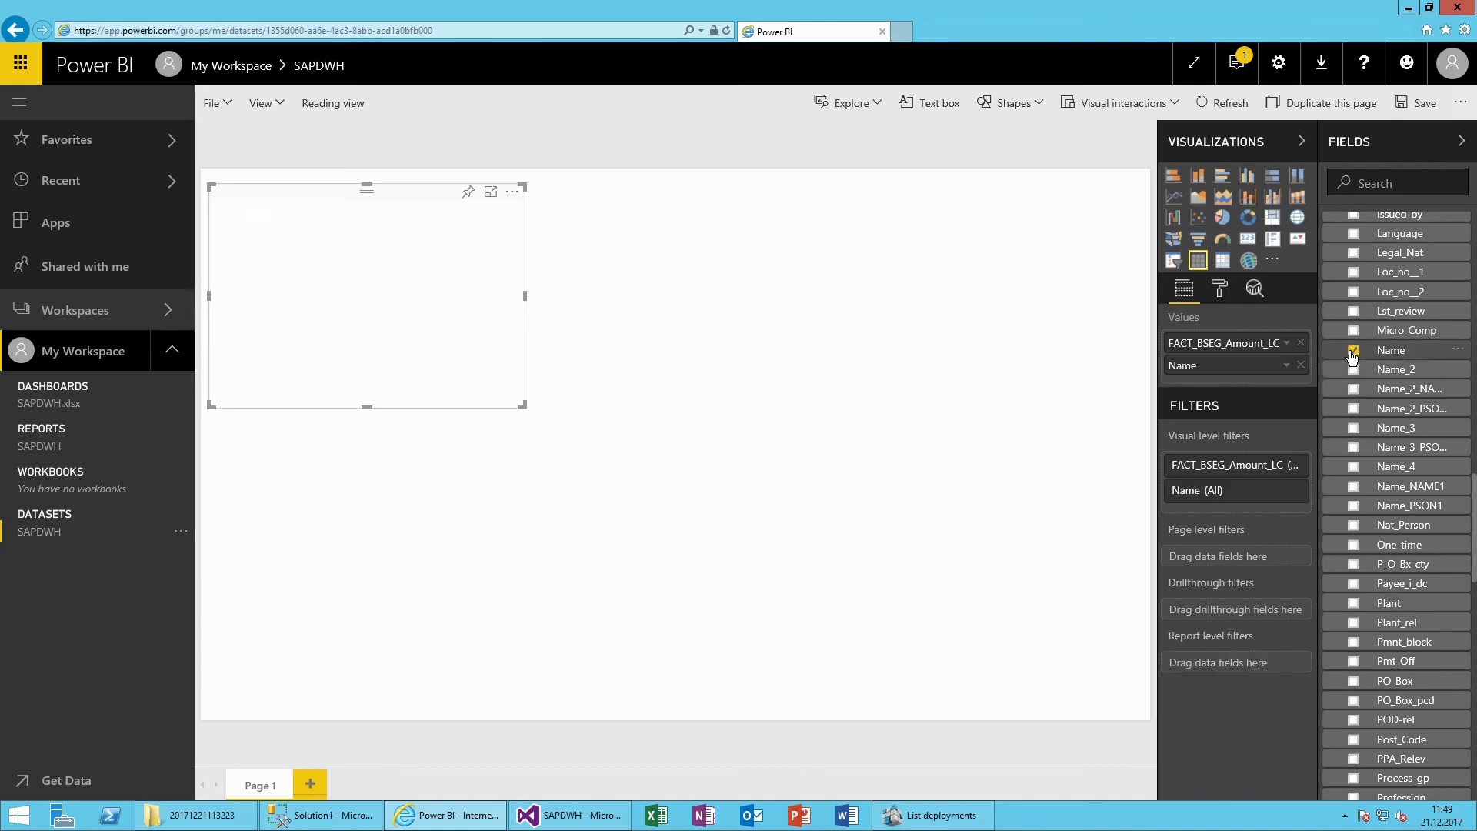